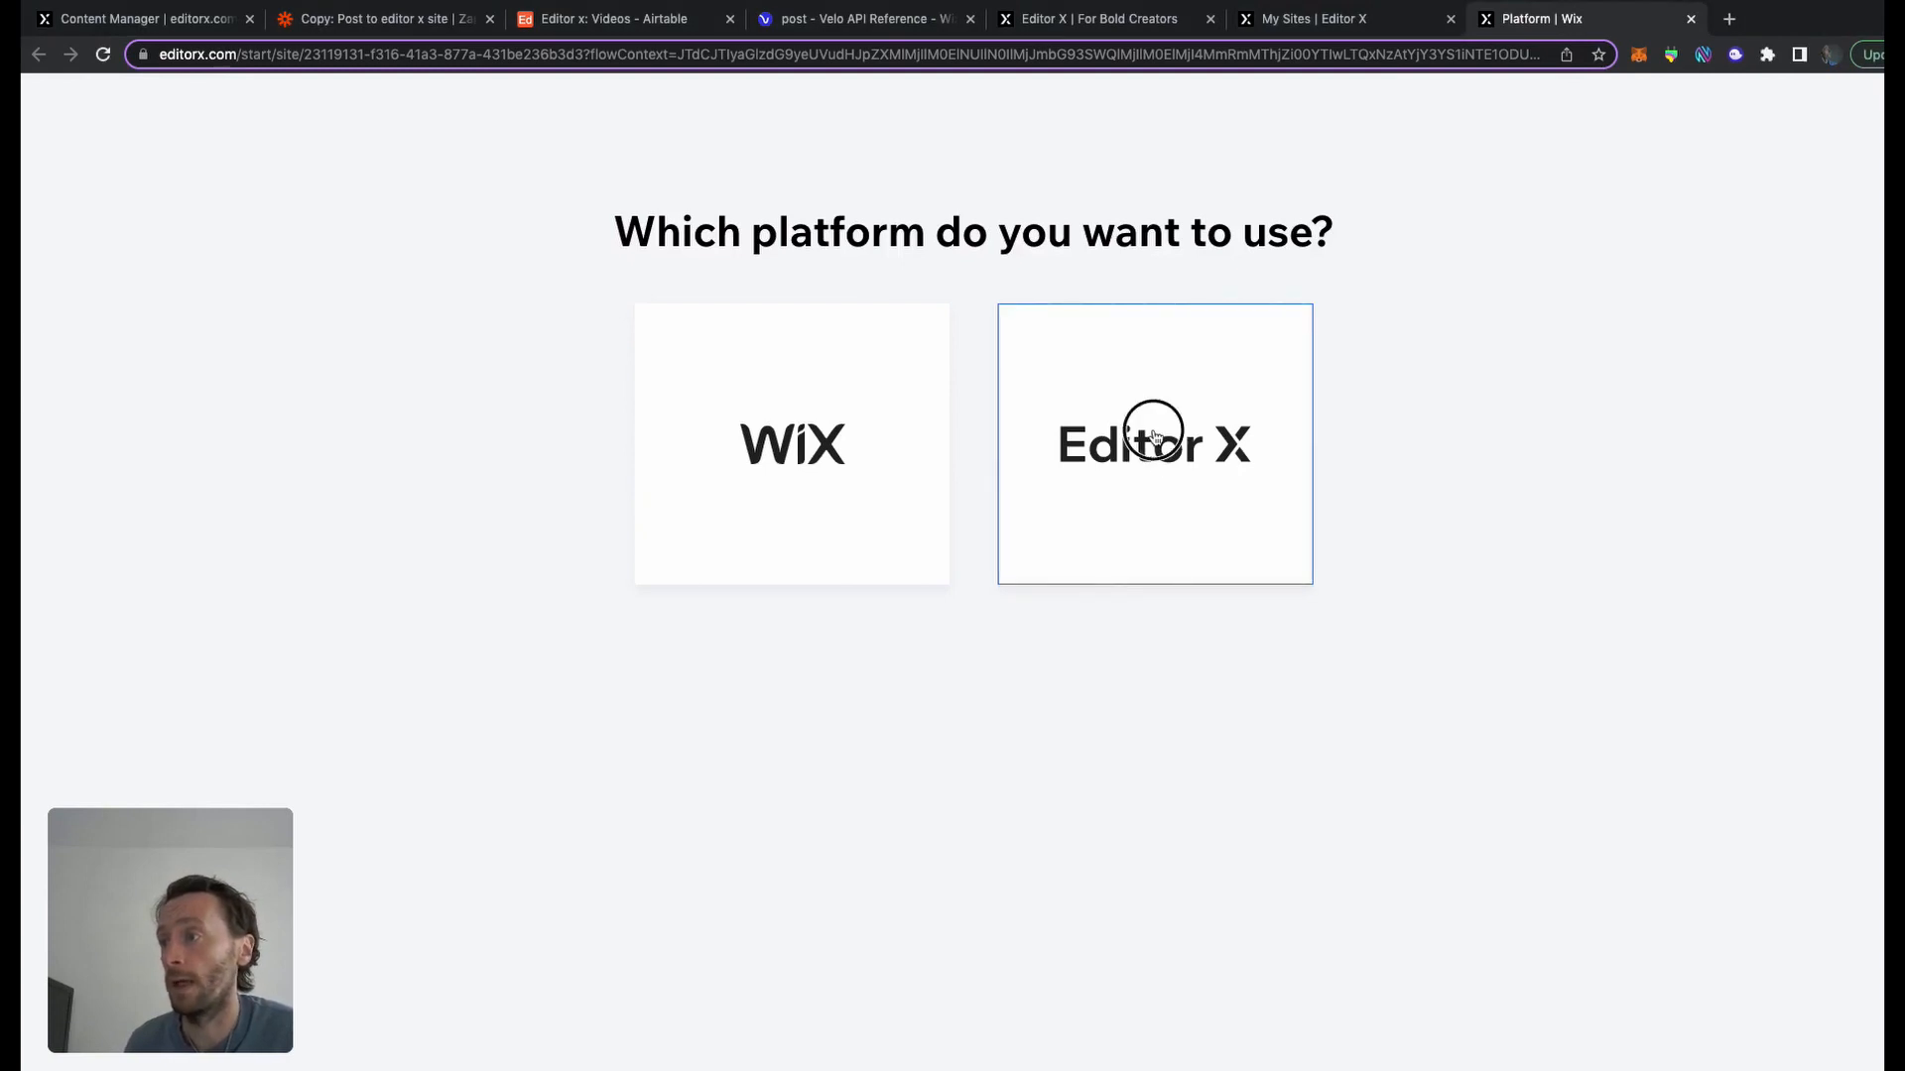
Choose Editor X as the platform and scroll through the DueTo template home page
{"action": "left_click", "coordinate": [1153, 443]}
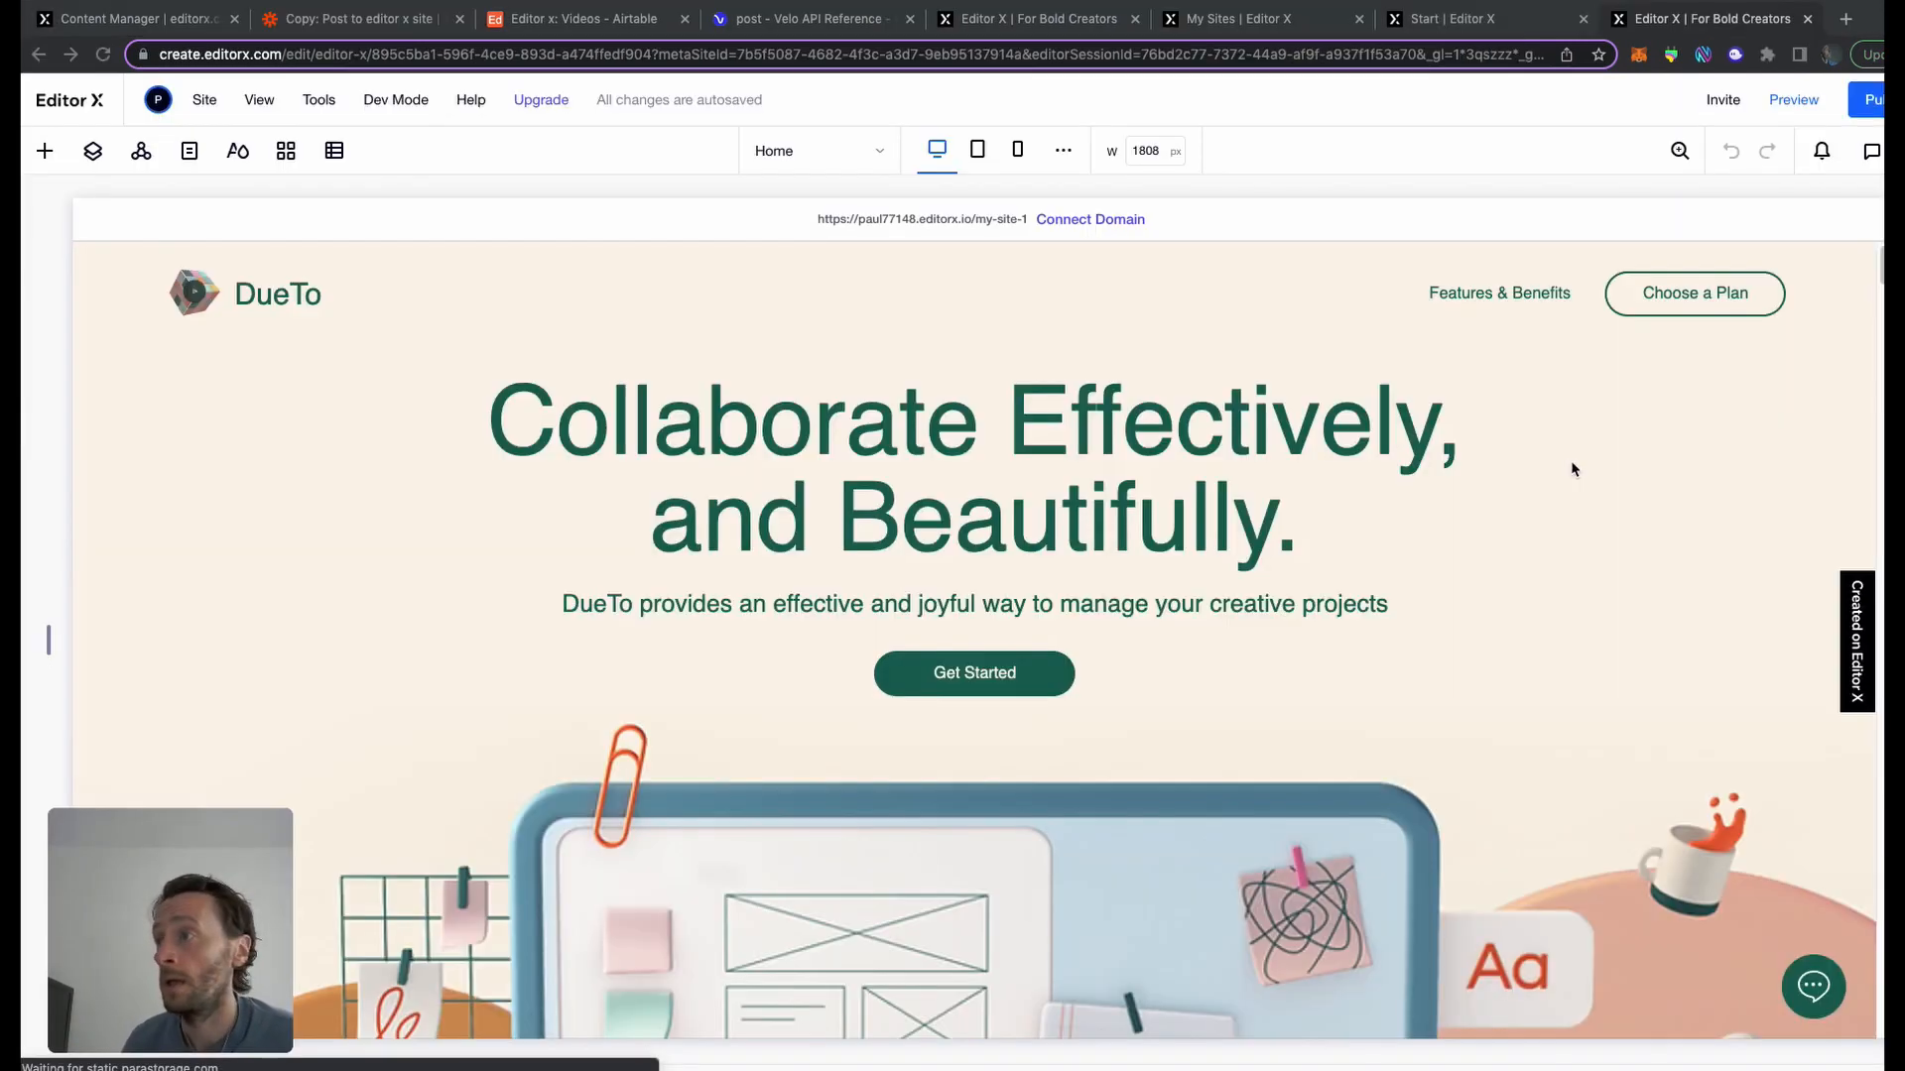
{"action": "scroll", "scroll_direction": "down", "scroll_amount": 3}
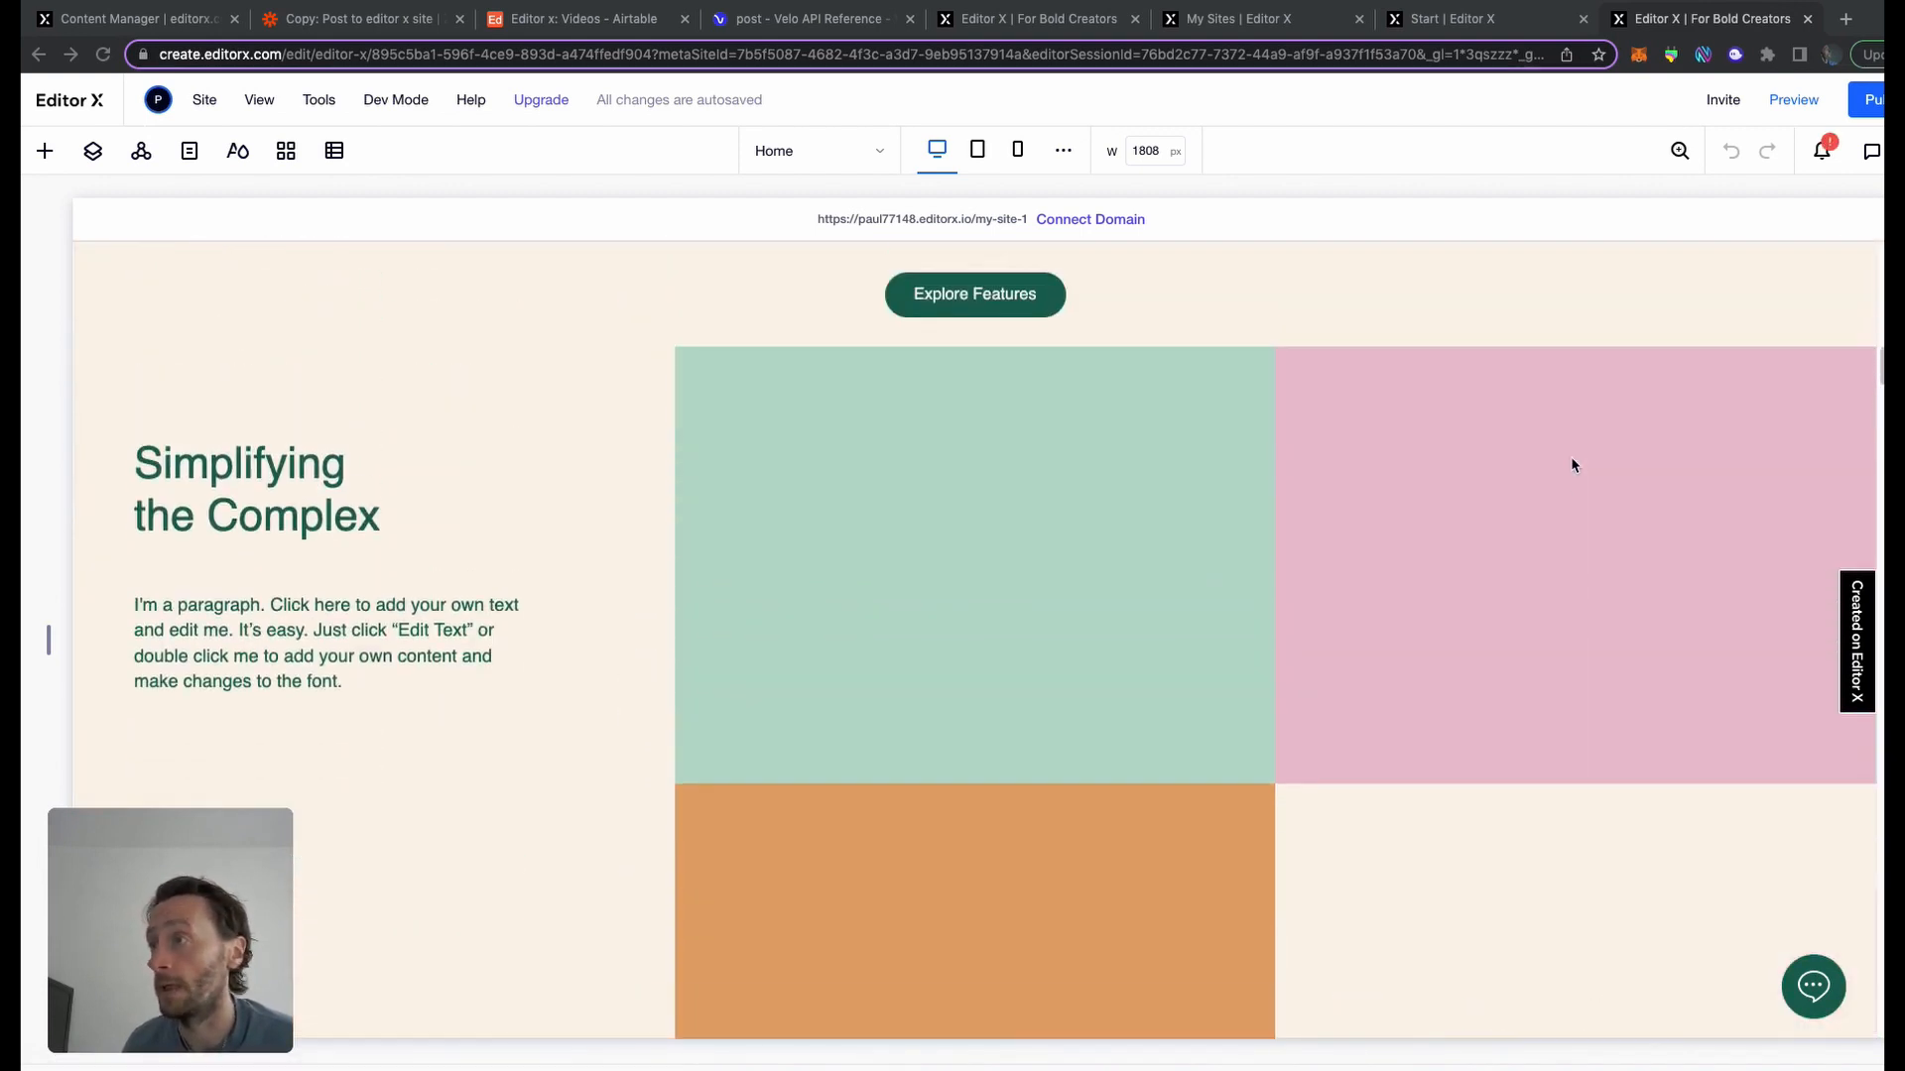
{"action": "scroll", "scroll_direction": "down", "scroll_amount": 3}
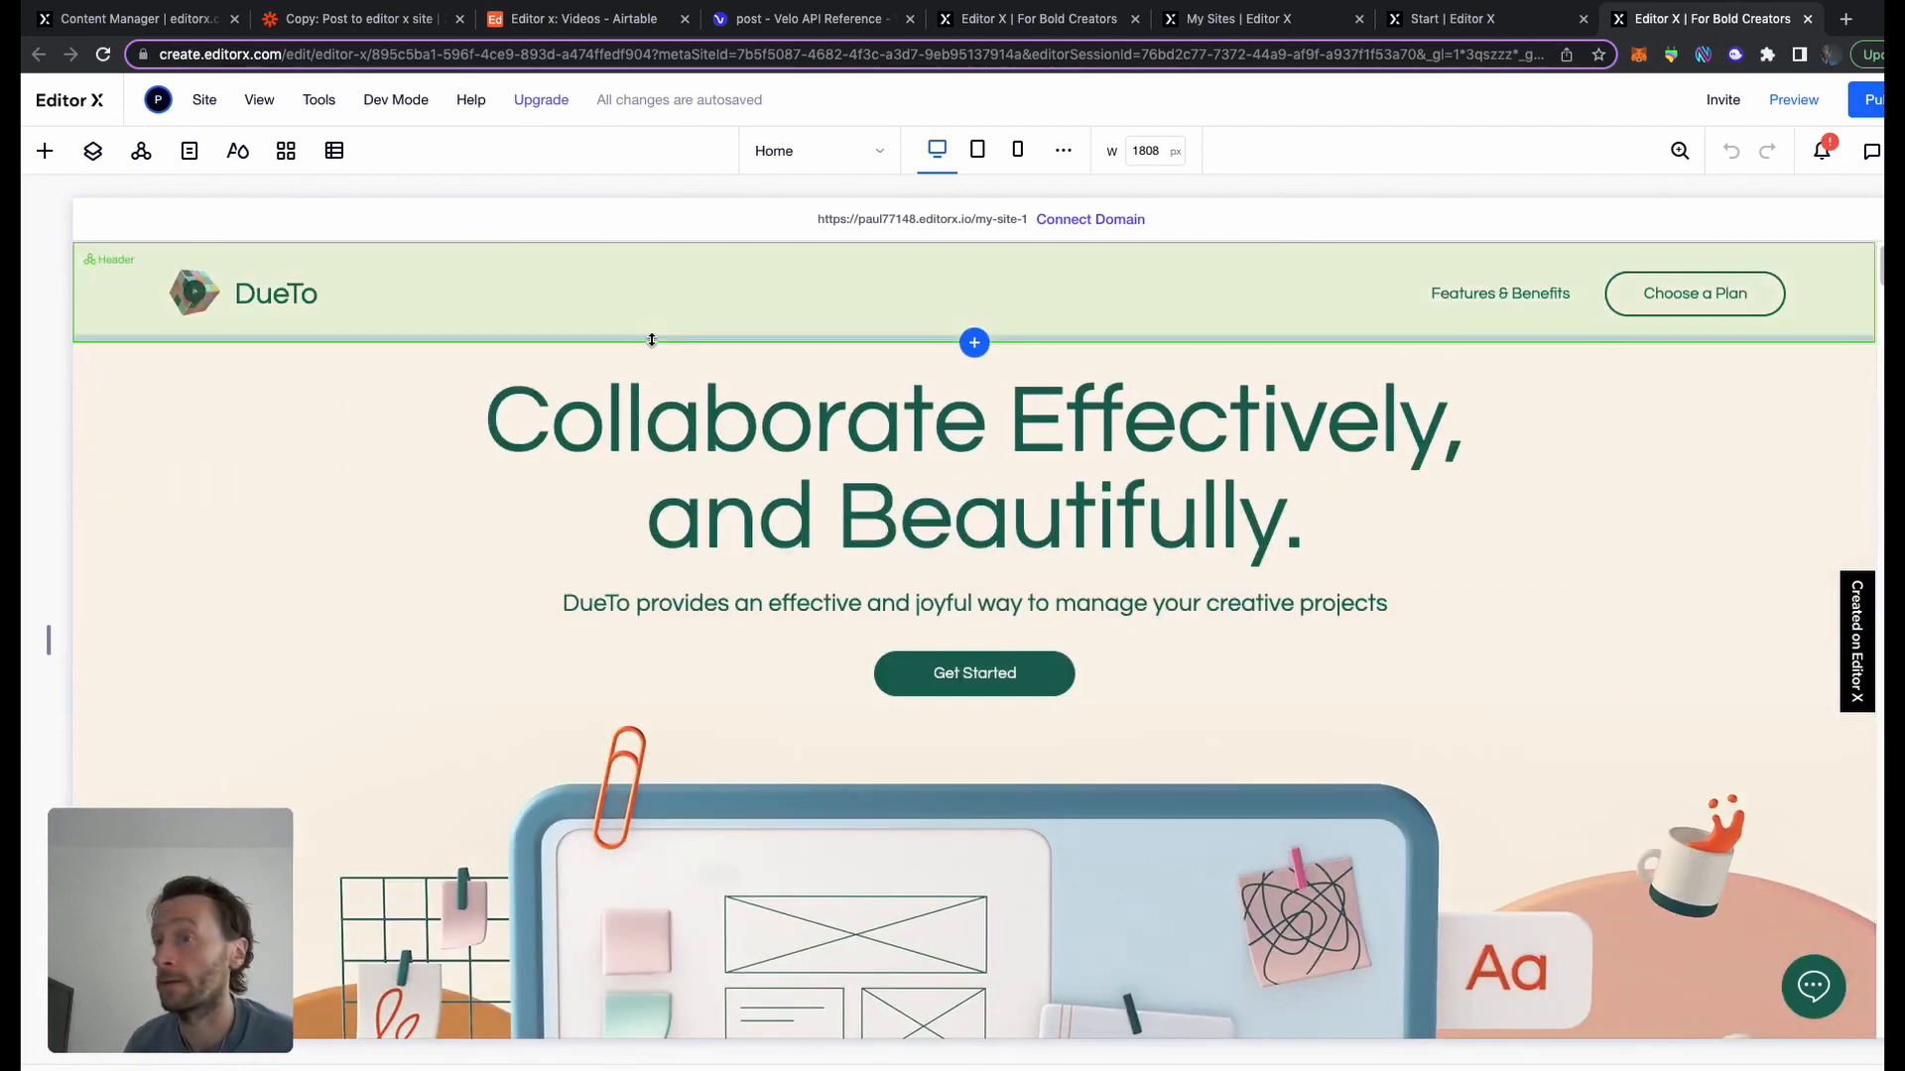
Add the Team preset collection to the site from the Content Manager
{"action": "left_click", "coordinate": [333, 151]}
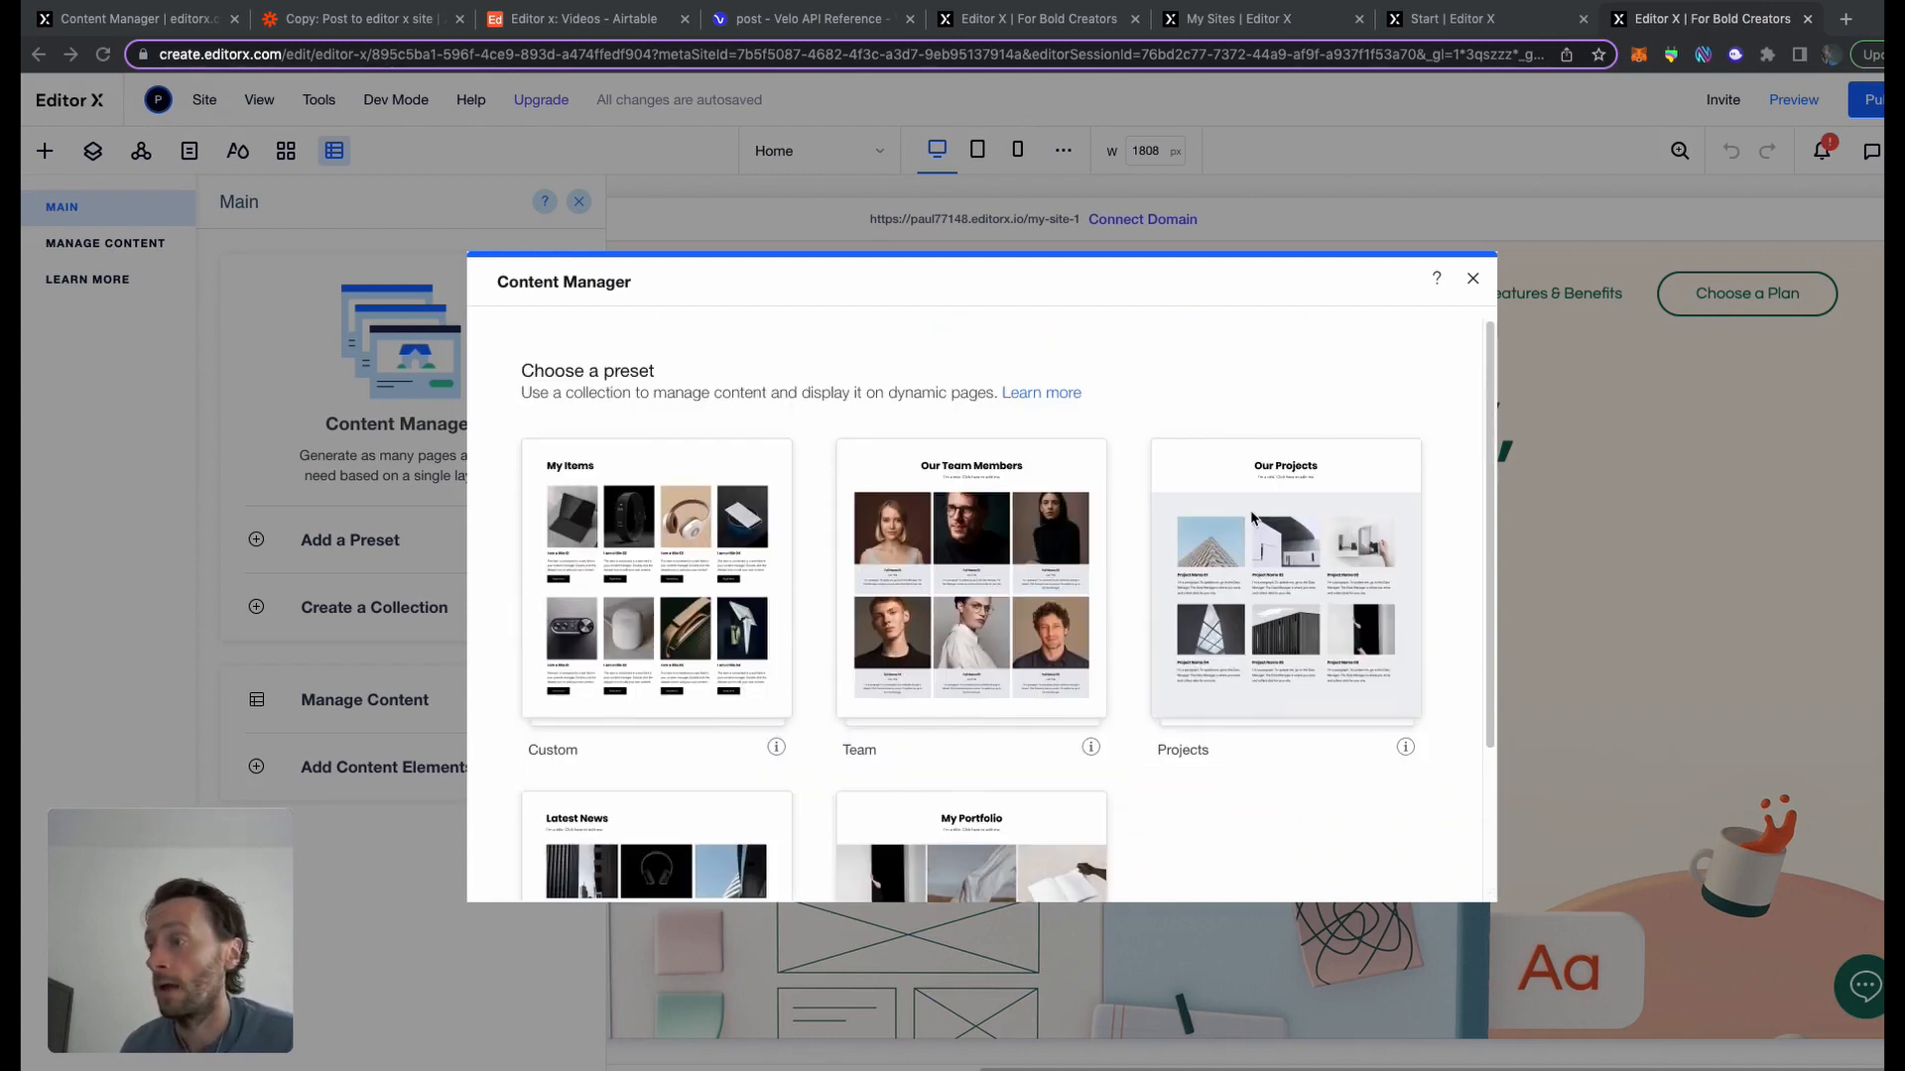
{"action": "mouse_move", "coordinate": [984, 603]}
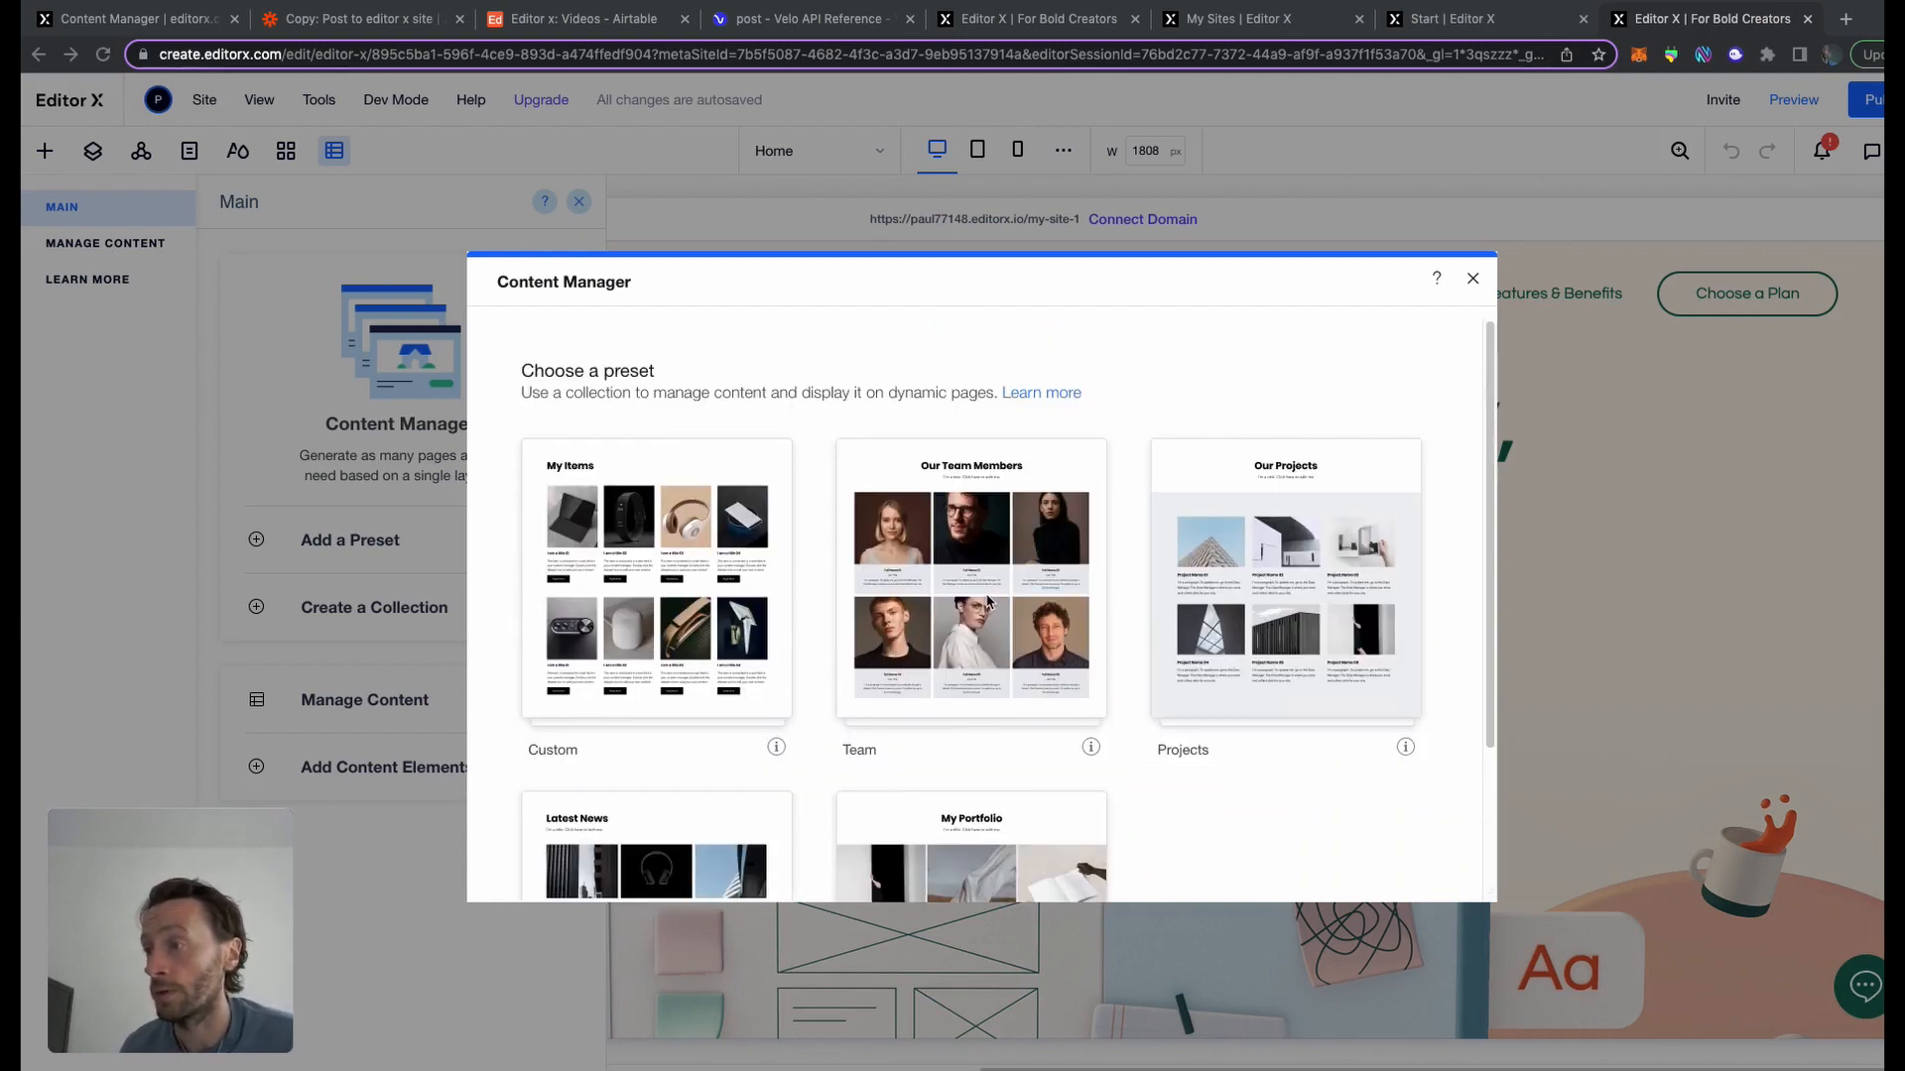
{"action": "mouse_move", "coordinate": [970, 549]}
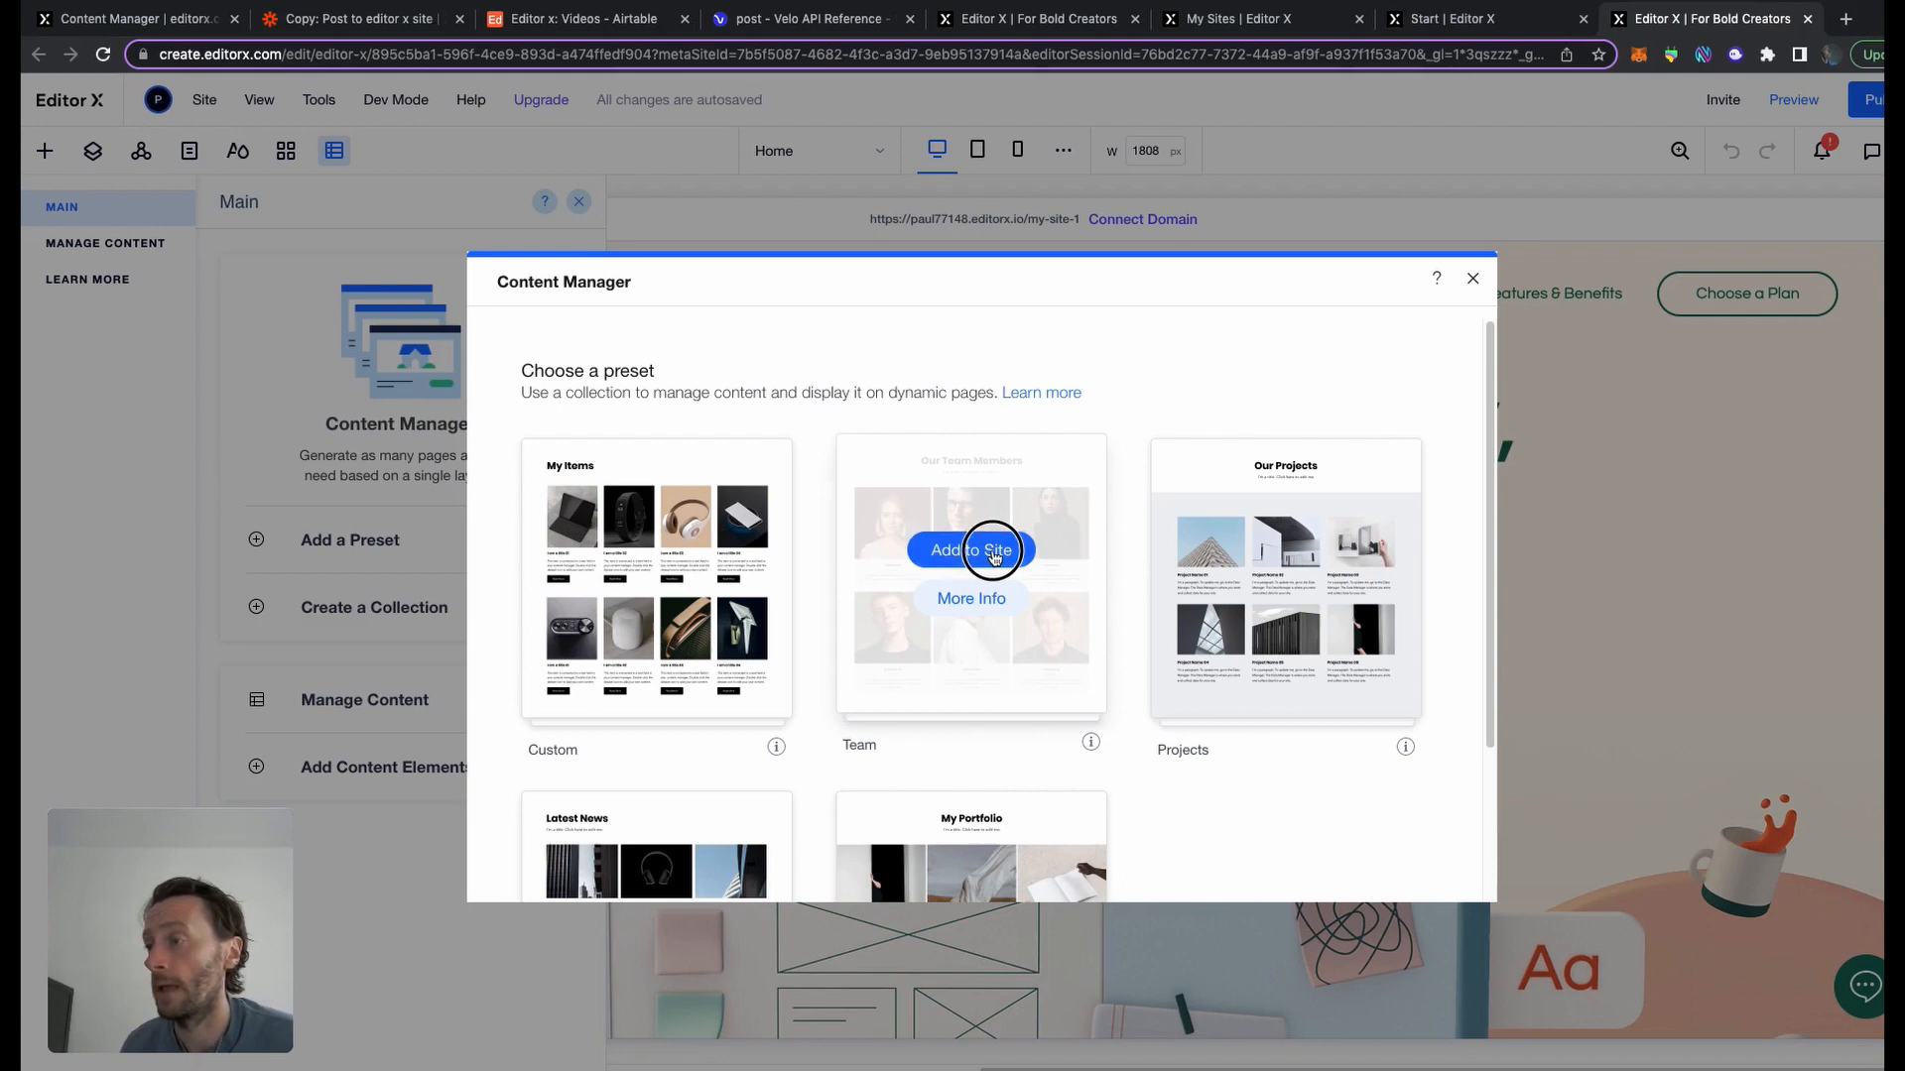
{"action": "left_click", "coordinate": [970, 550]}
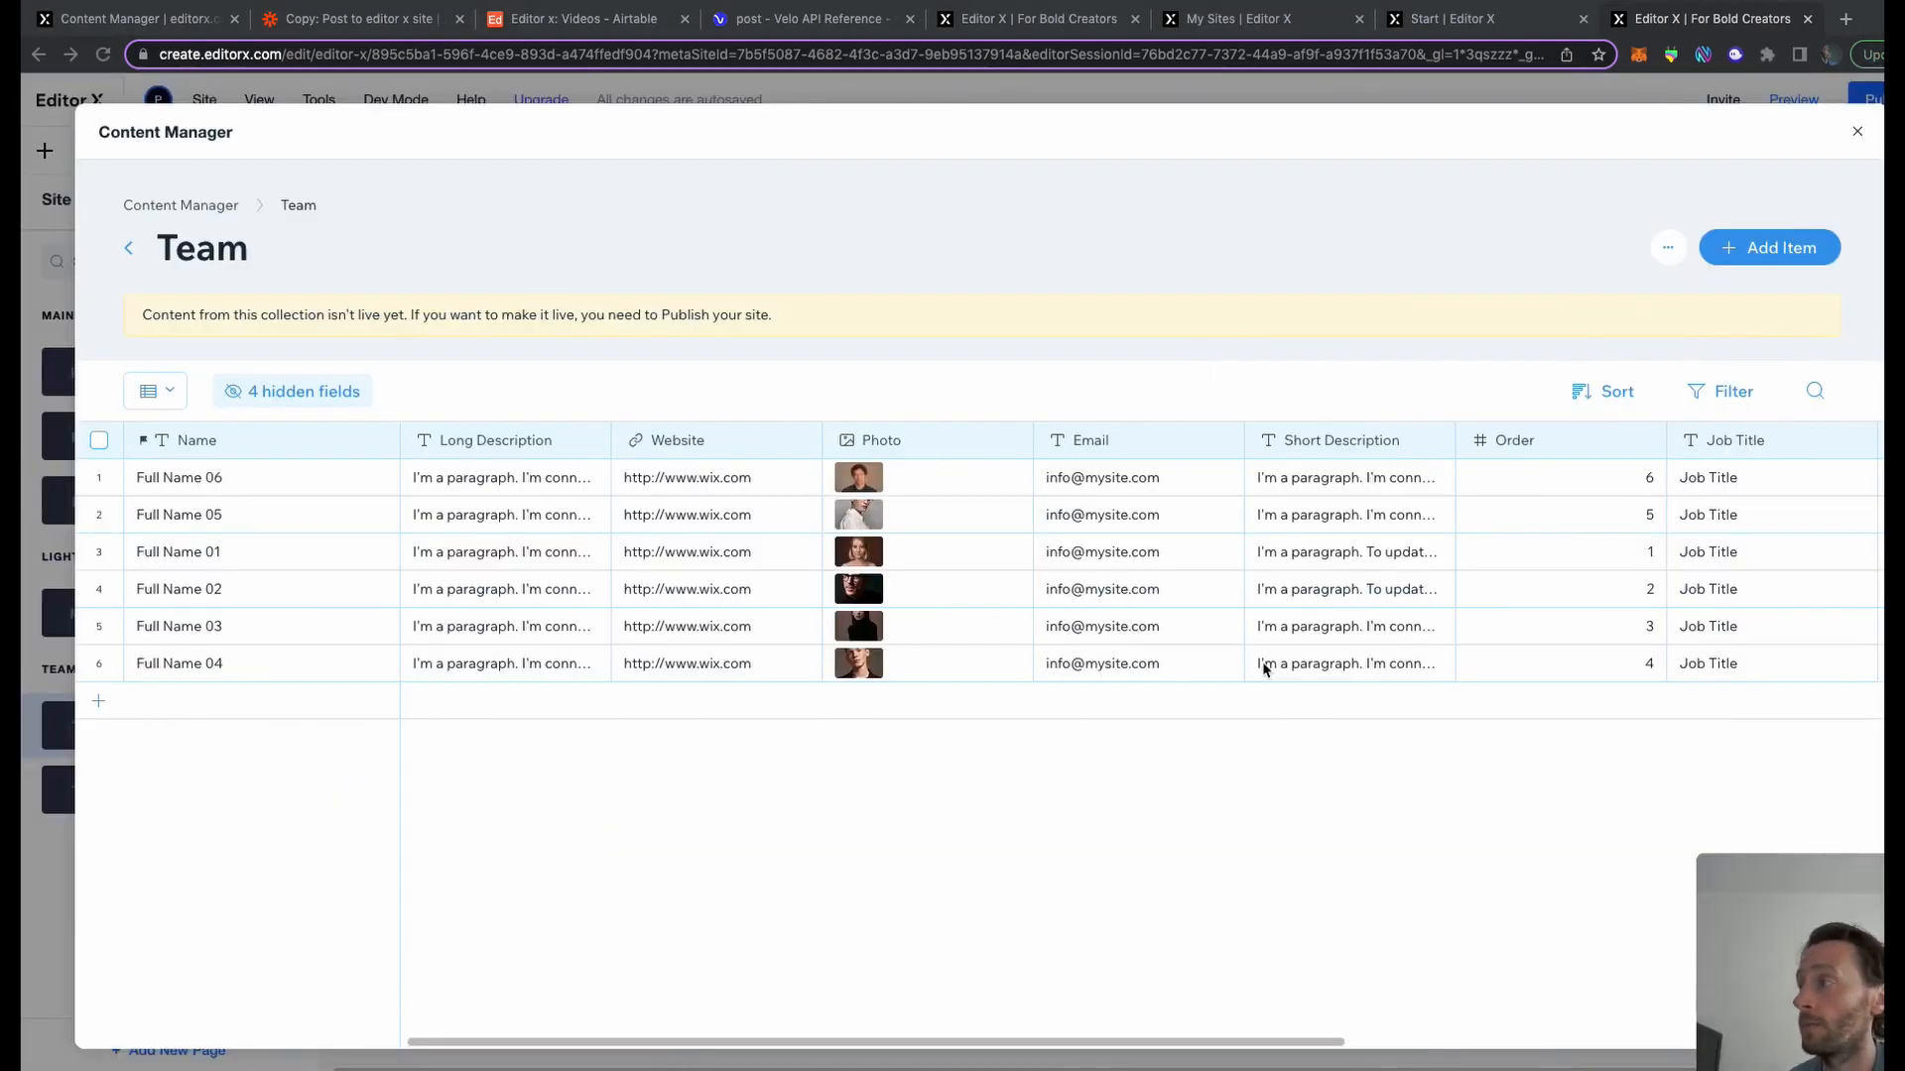
{"action": "mouse_move", "coordinate": [1226, 665]}
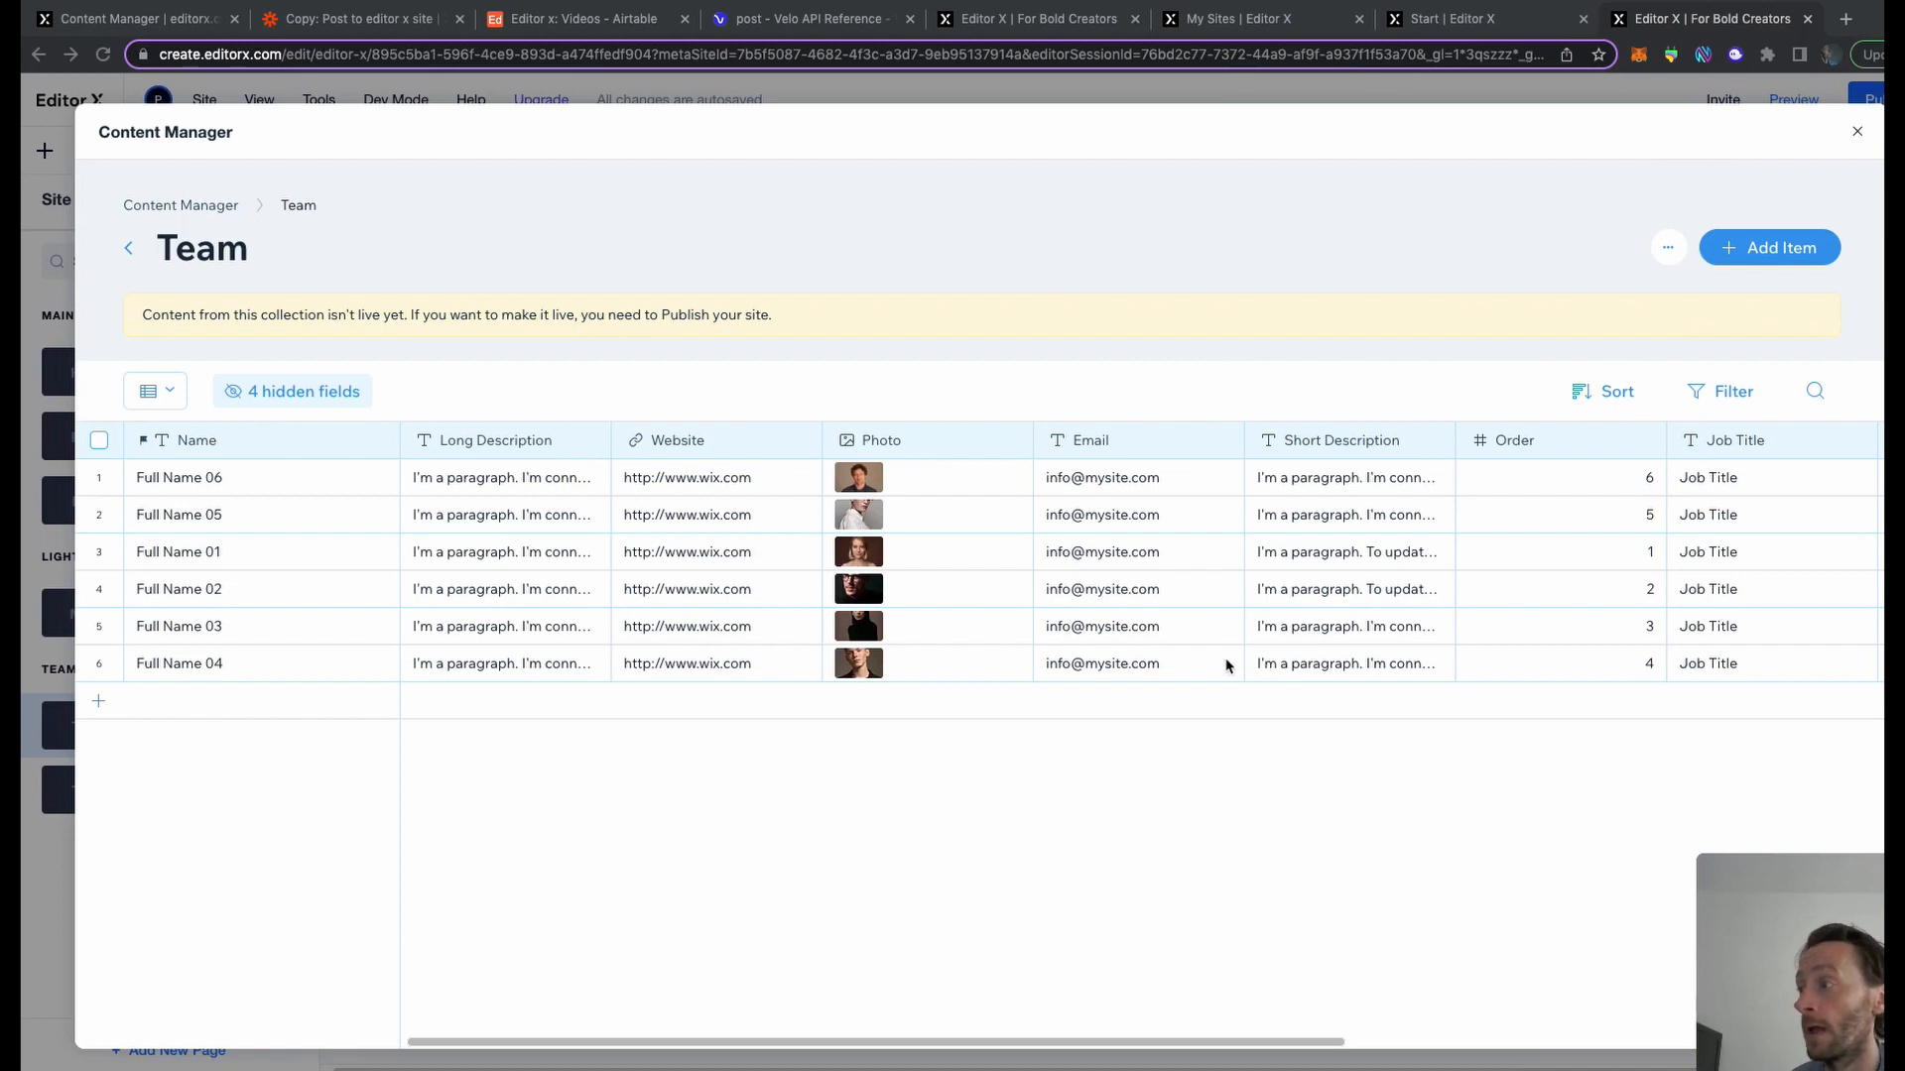
Delete the Team collection from the collections list and confirm
{"action": "left_click", "coordinate": [127, 248]}
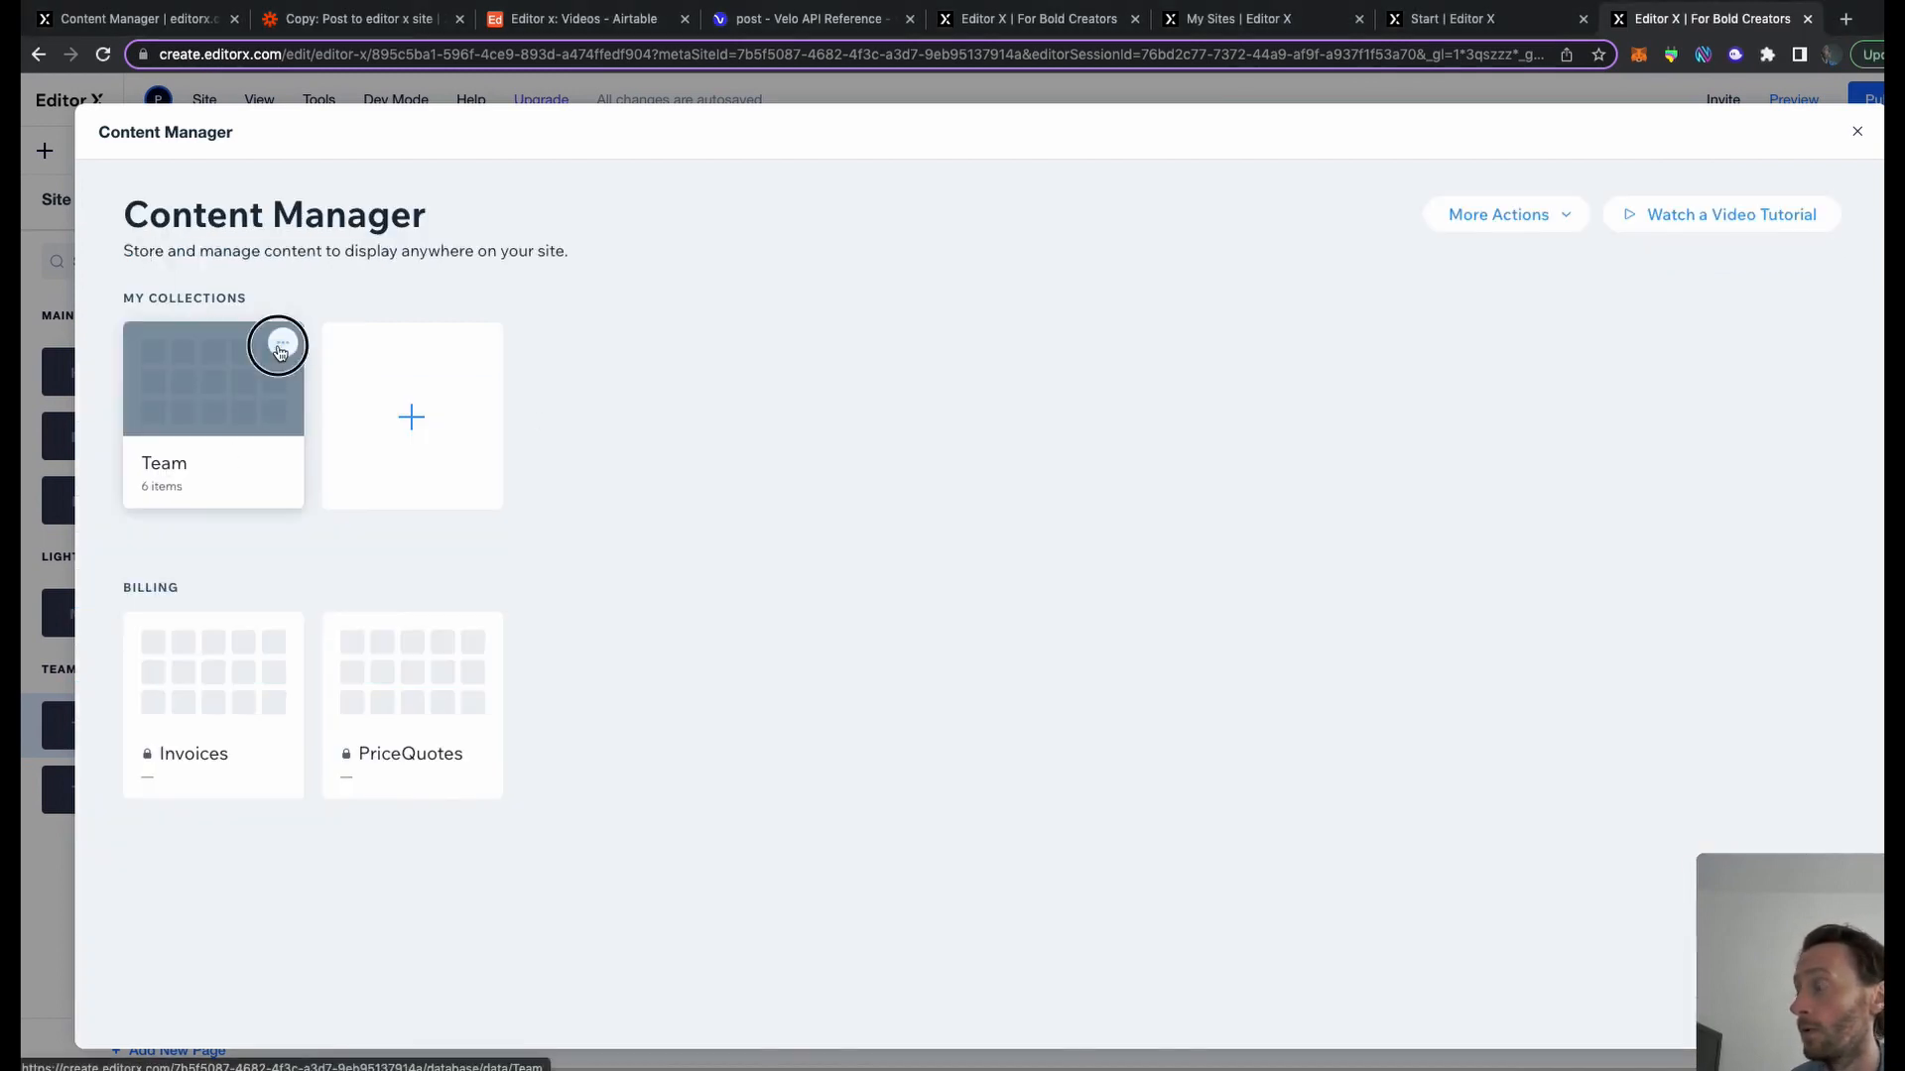
{"action": "left_click", "coordinate": [282, 343]}
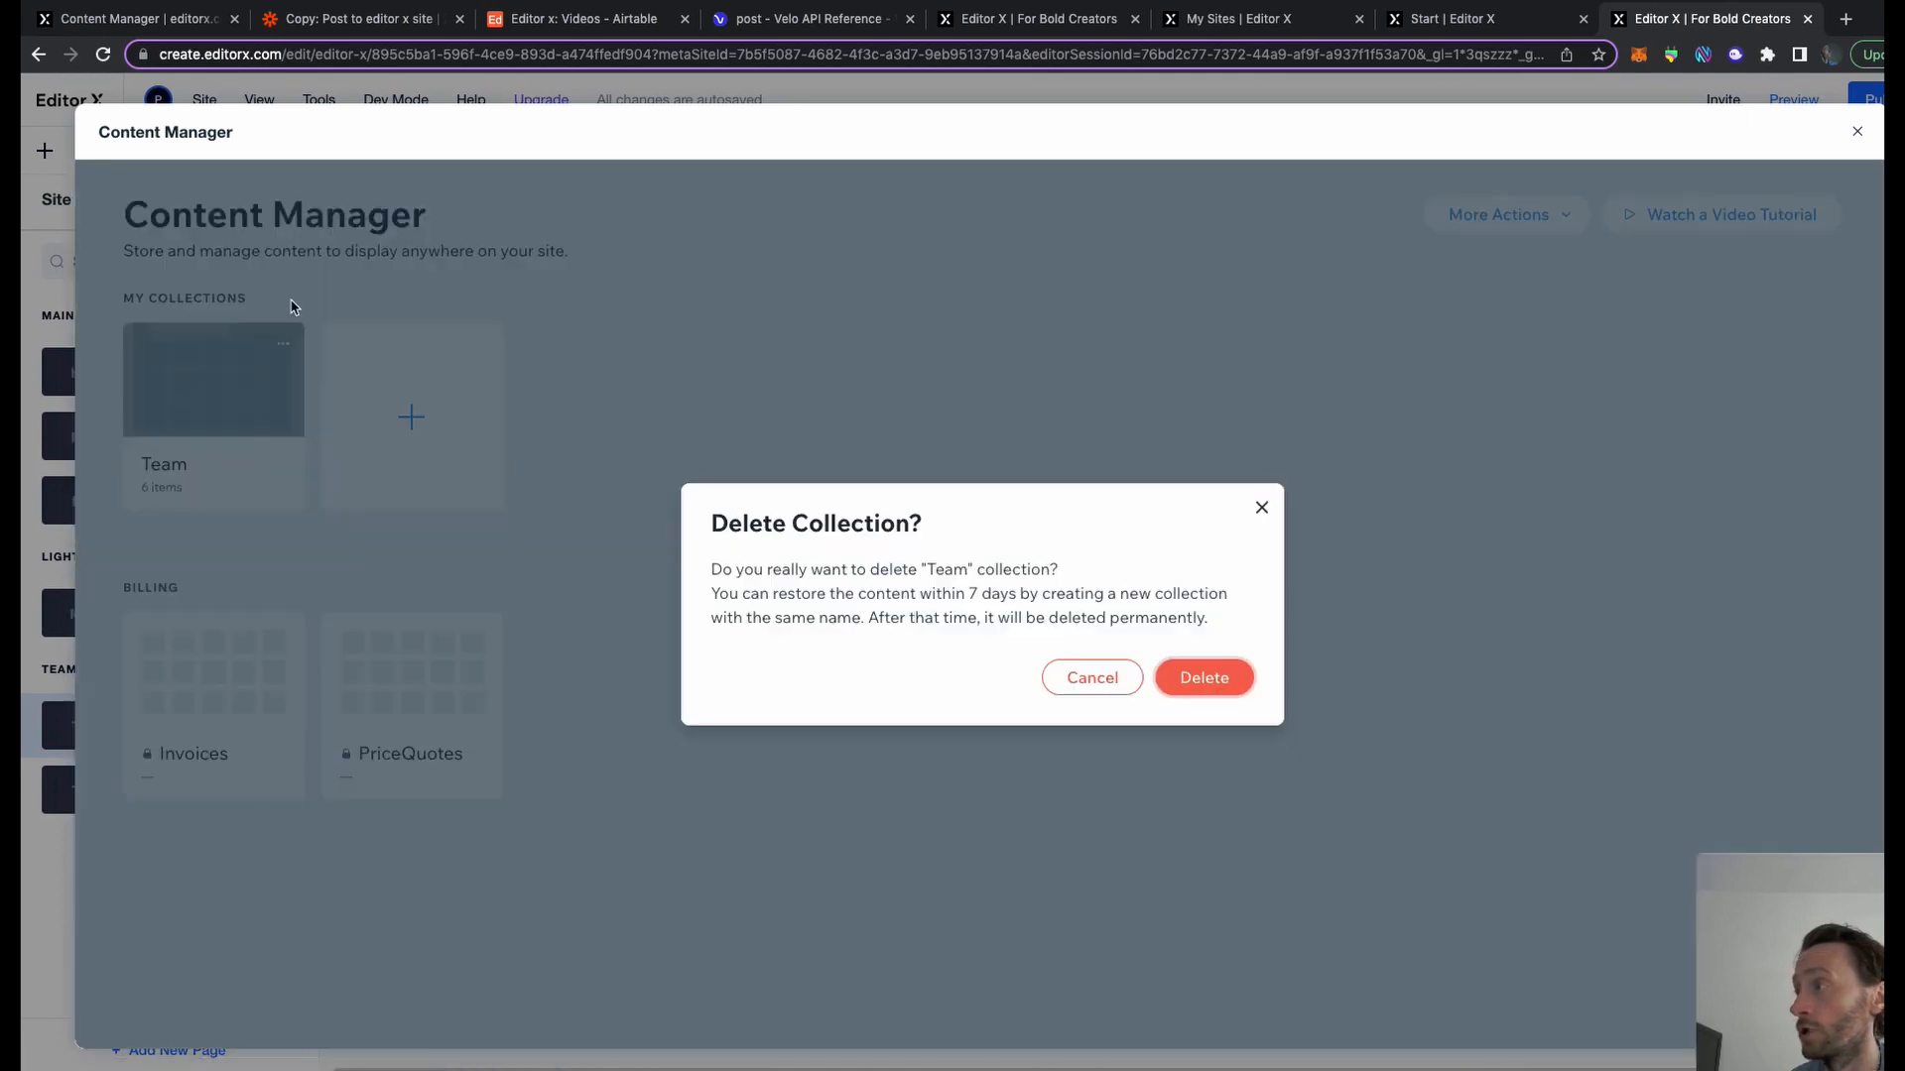
{"action": "left_click", "coordinate": [1202, 677]}
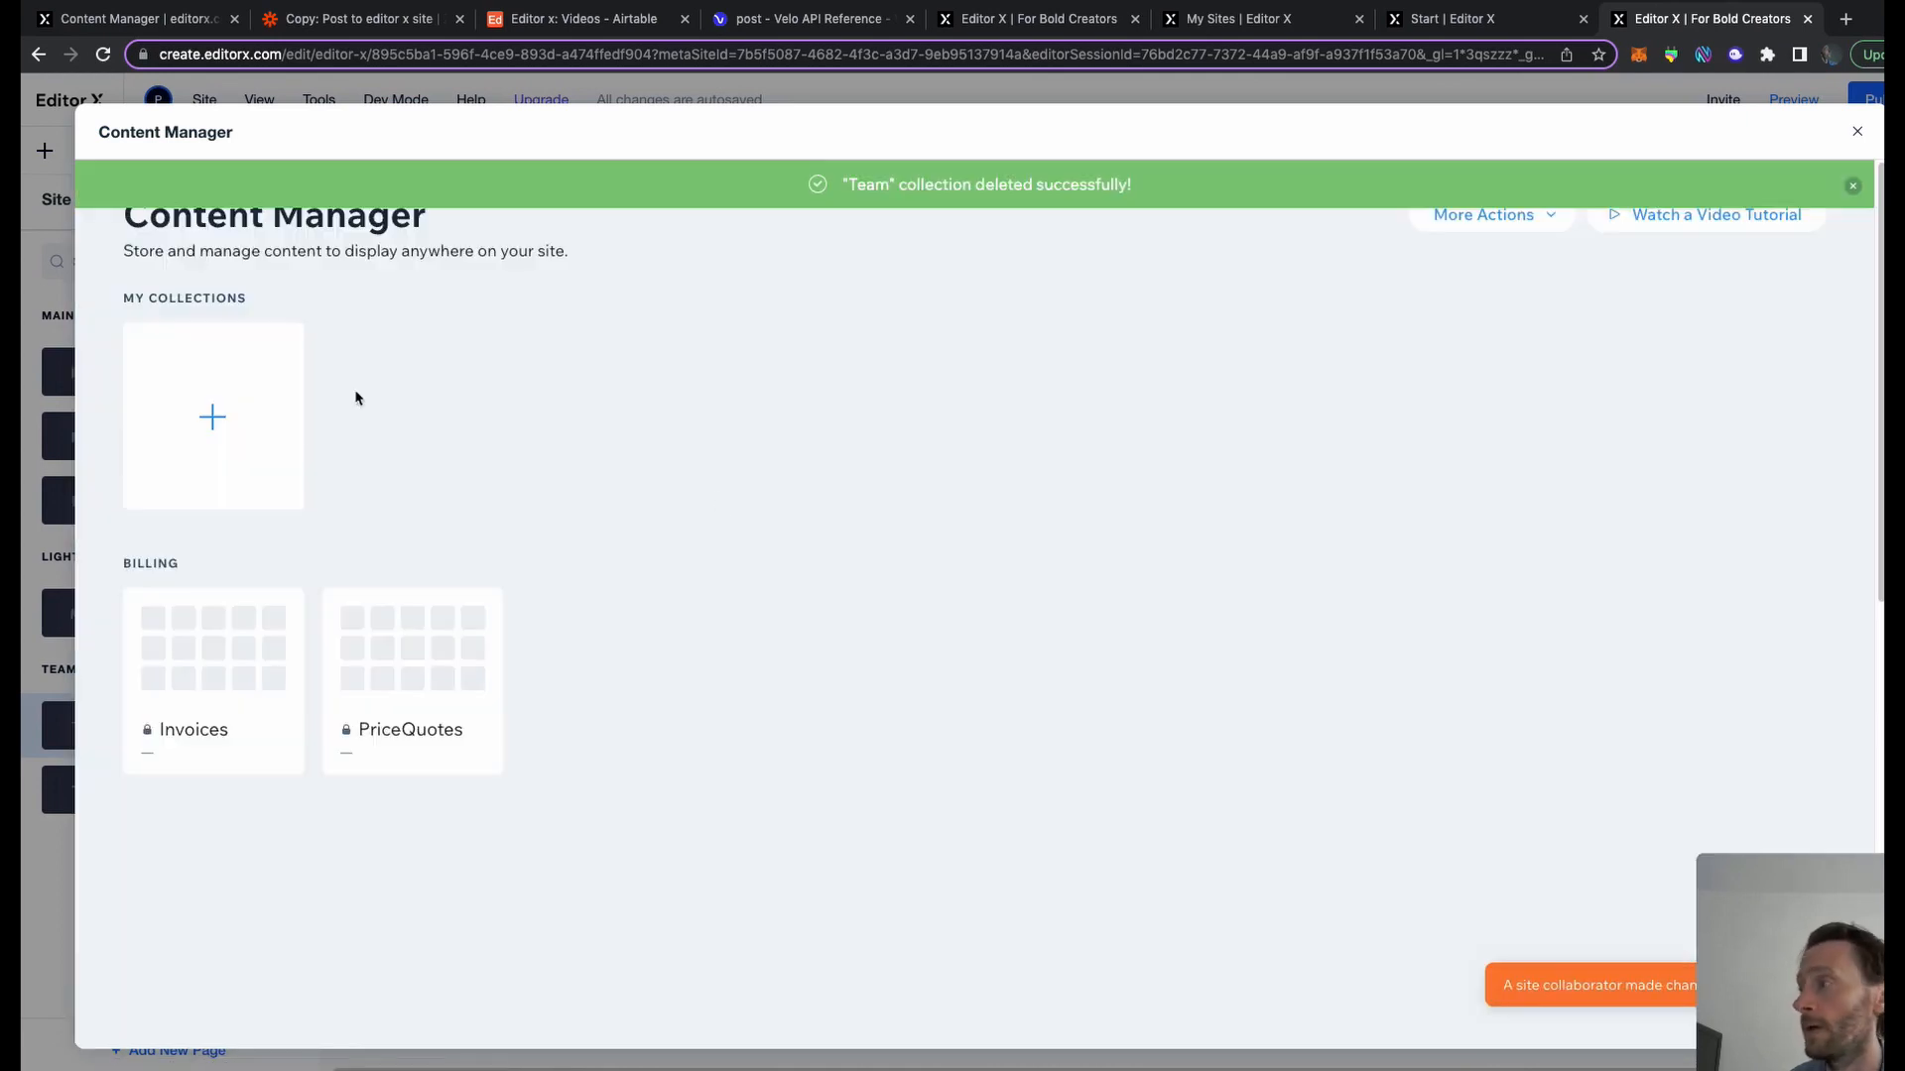
Create a new collection named Videos
{"action": "left_click", "coordinate": [213, 416]}
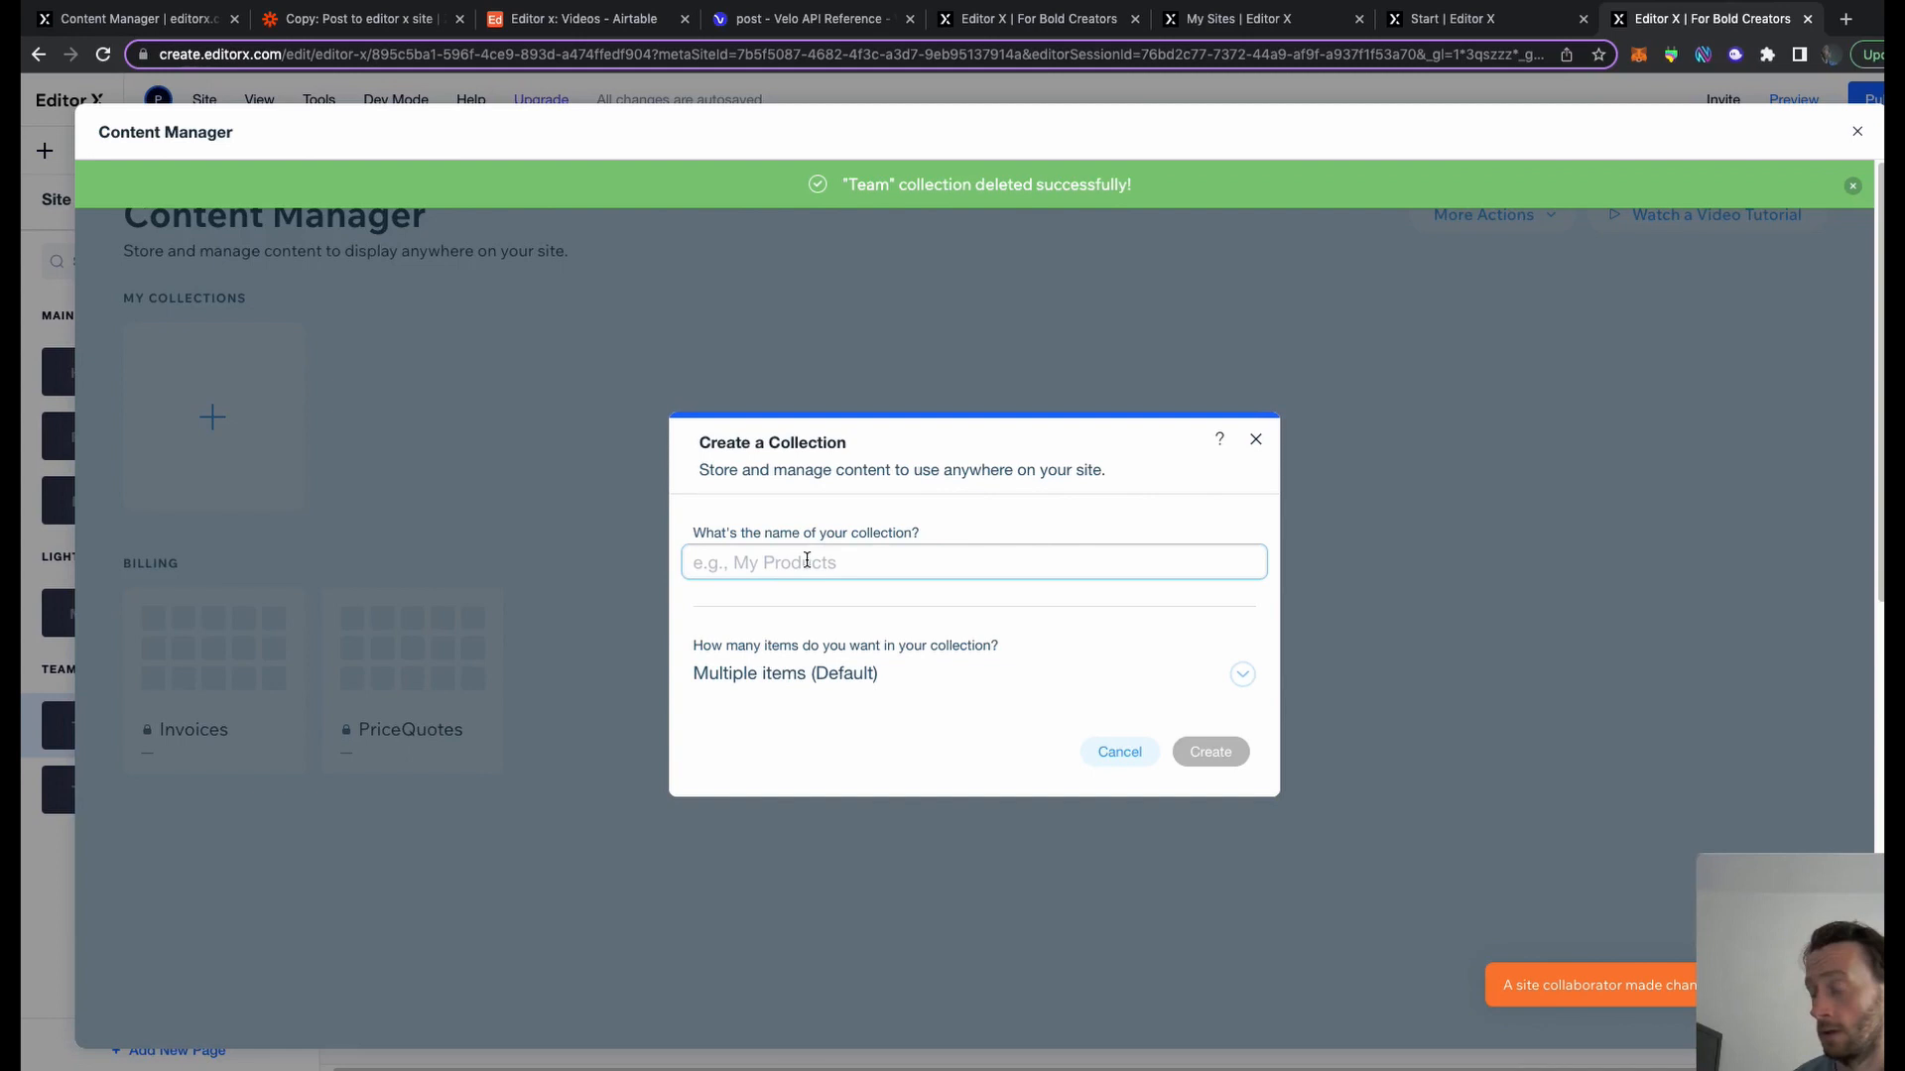
{"action": "type", "text": "Videos"}
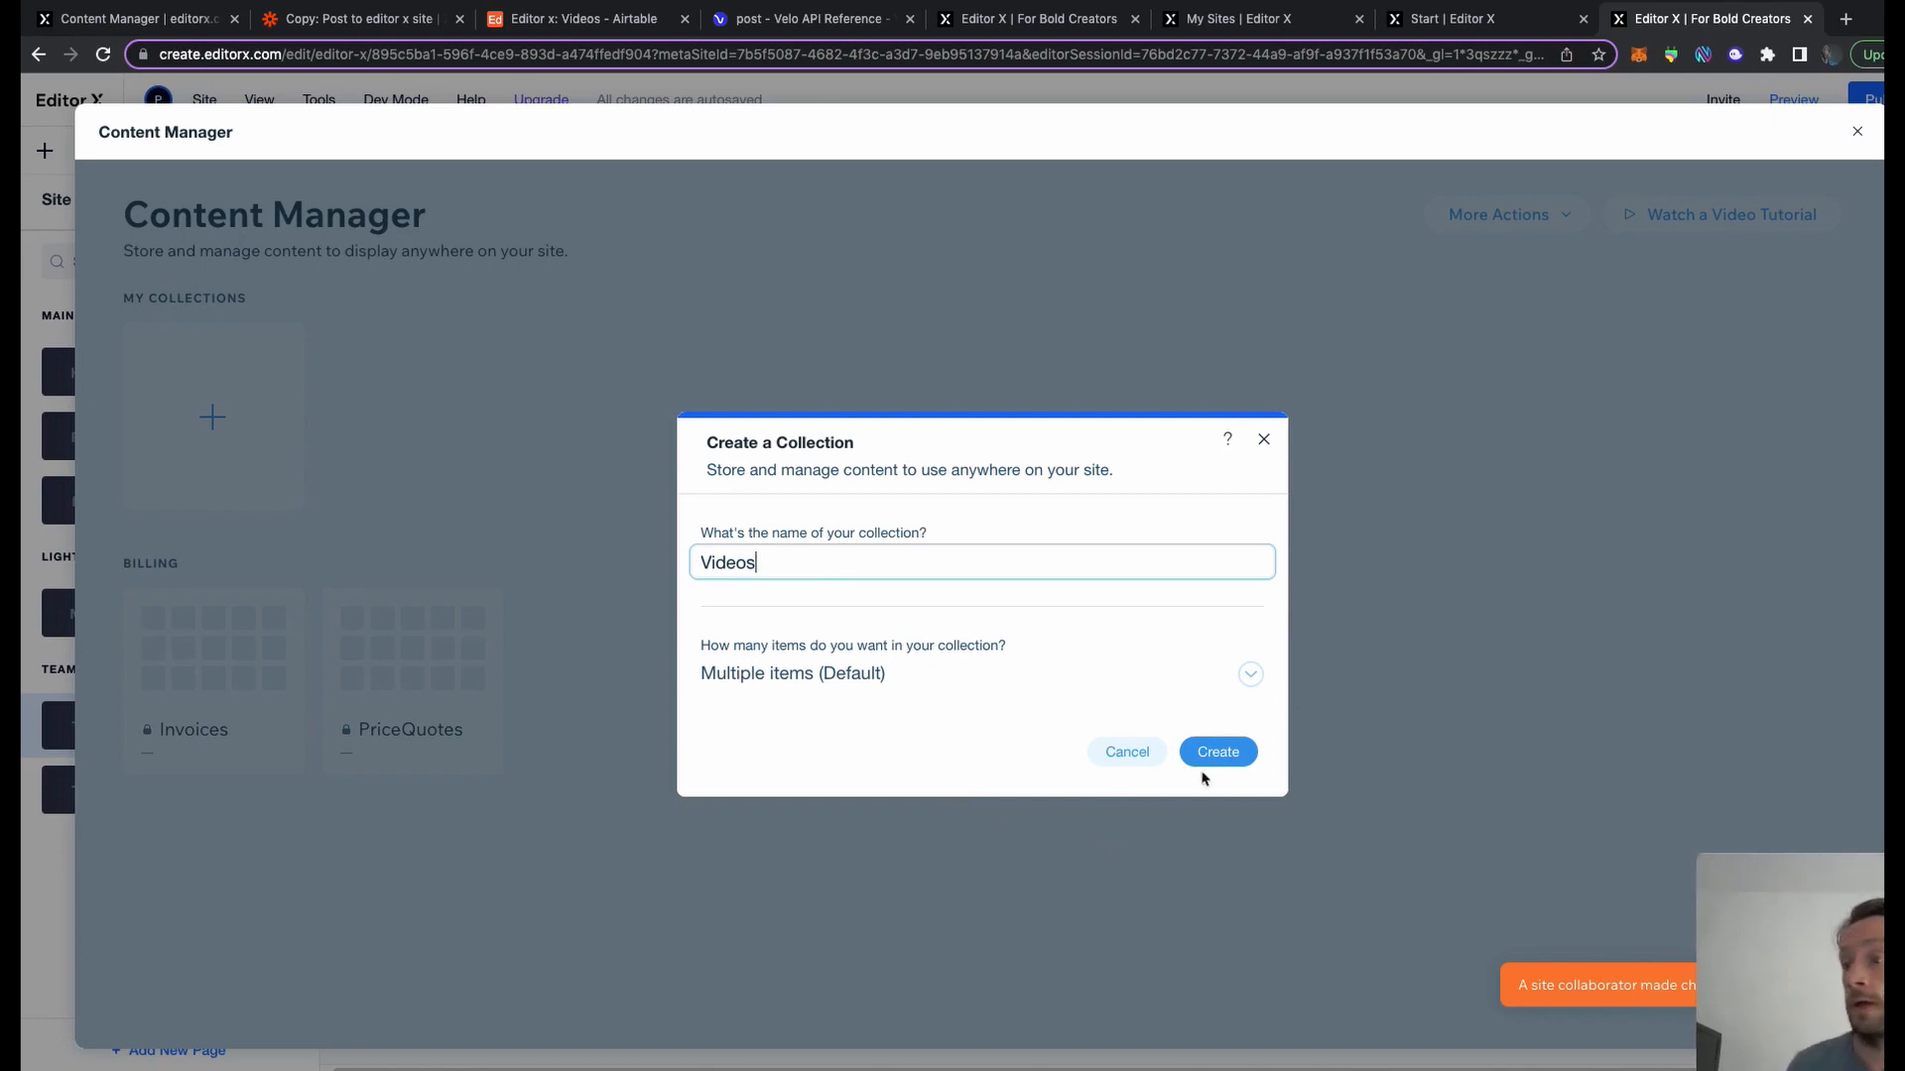
{"action": "left_click", "coordinate": [1216, 750]}
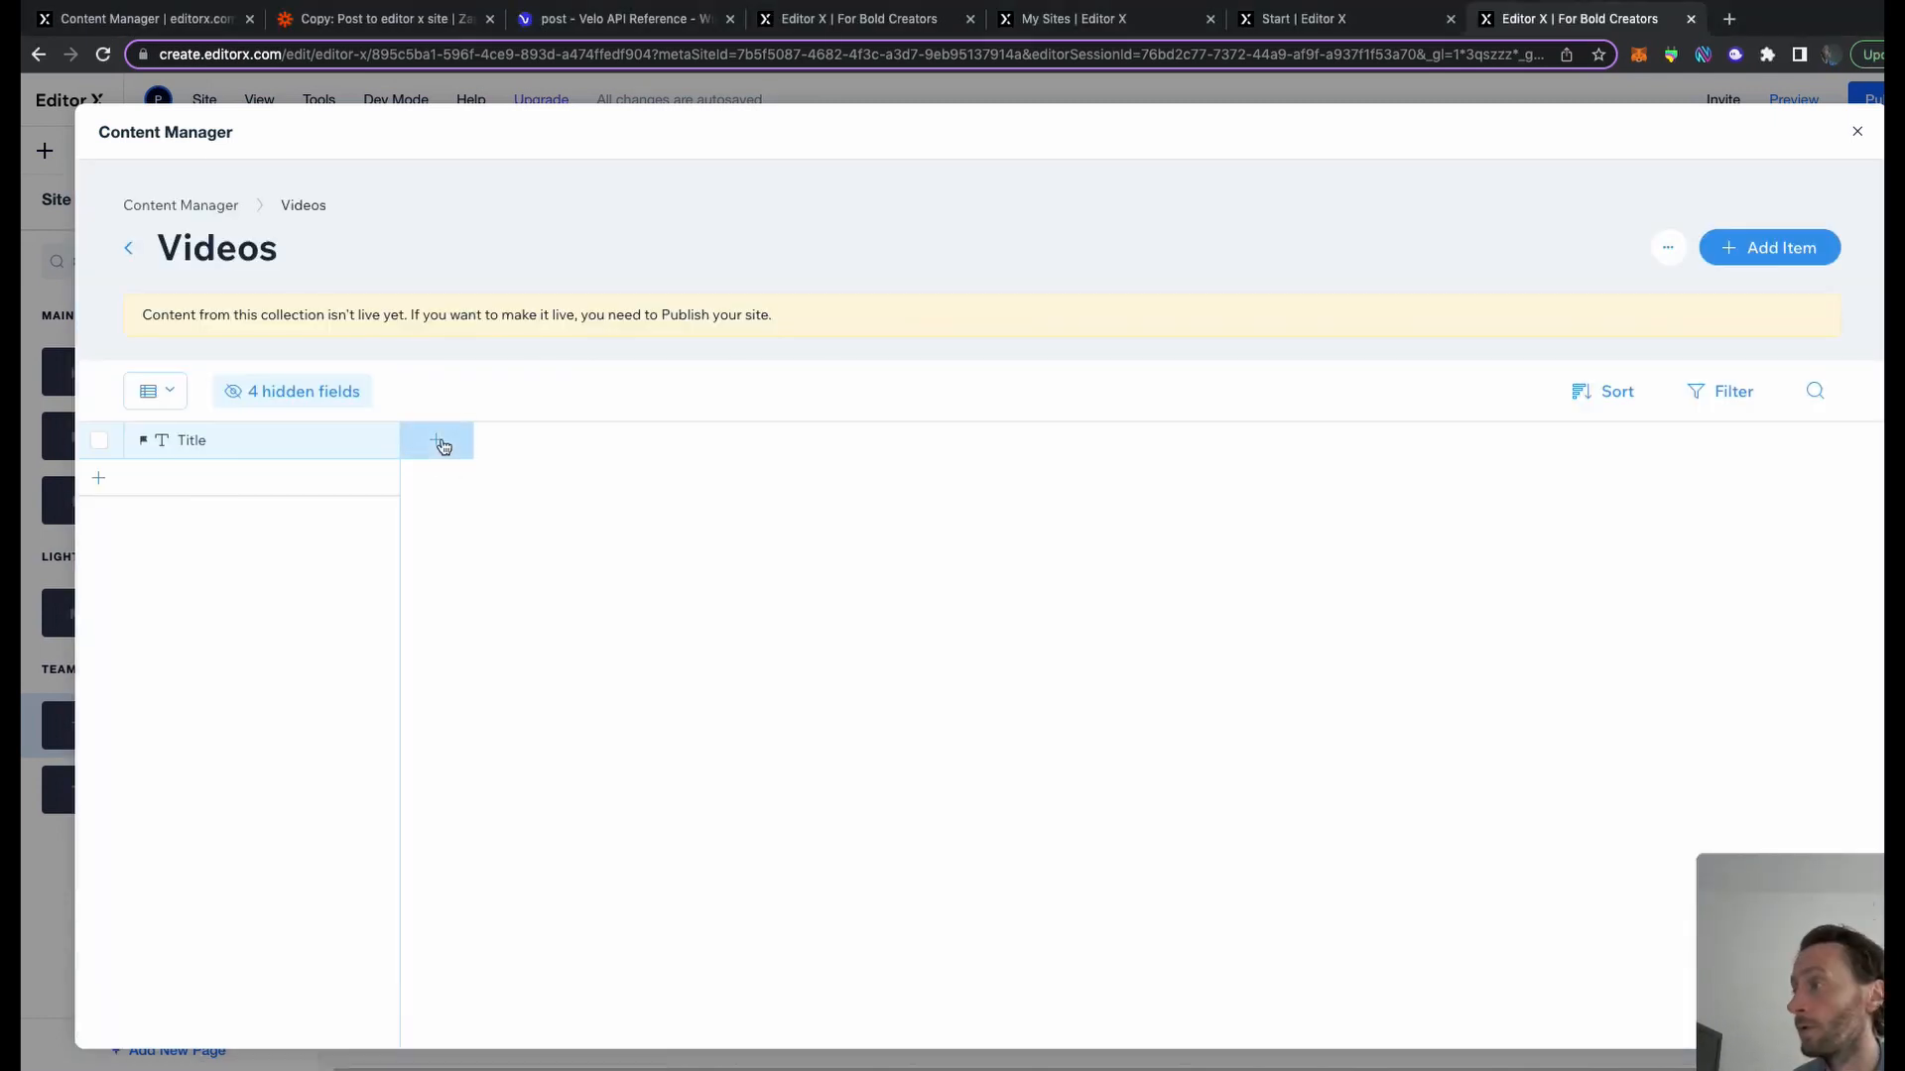
Add Thumbnail (image), YouTubeLink (URL) and Airtable ID (text) fields to Videos
{"action": "type", "text": "Th"}
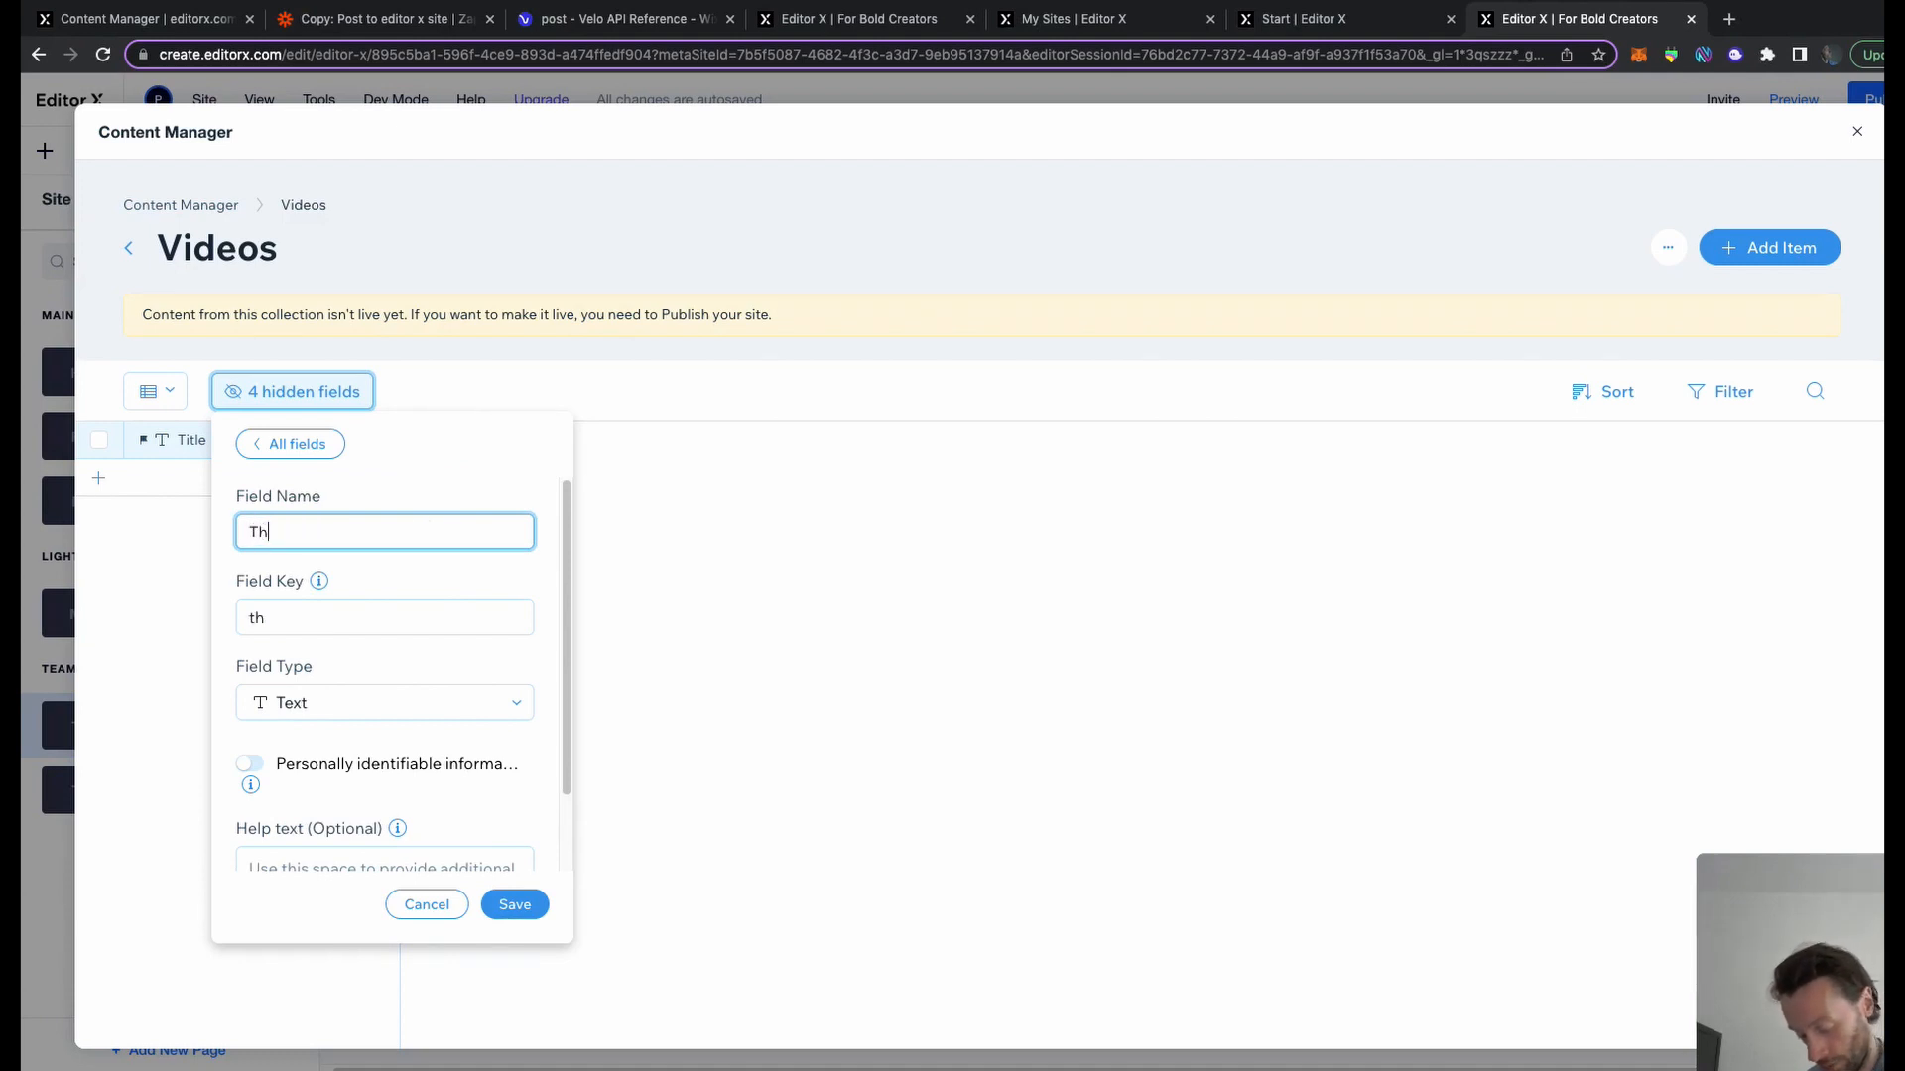
{"action": "left_click", "coordinate": [383, 703]}
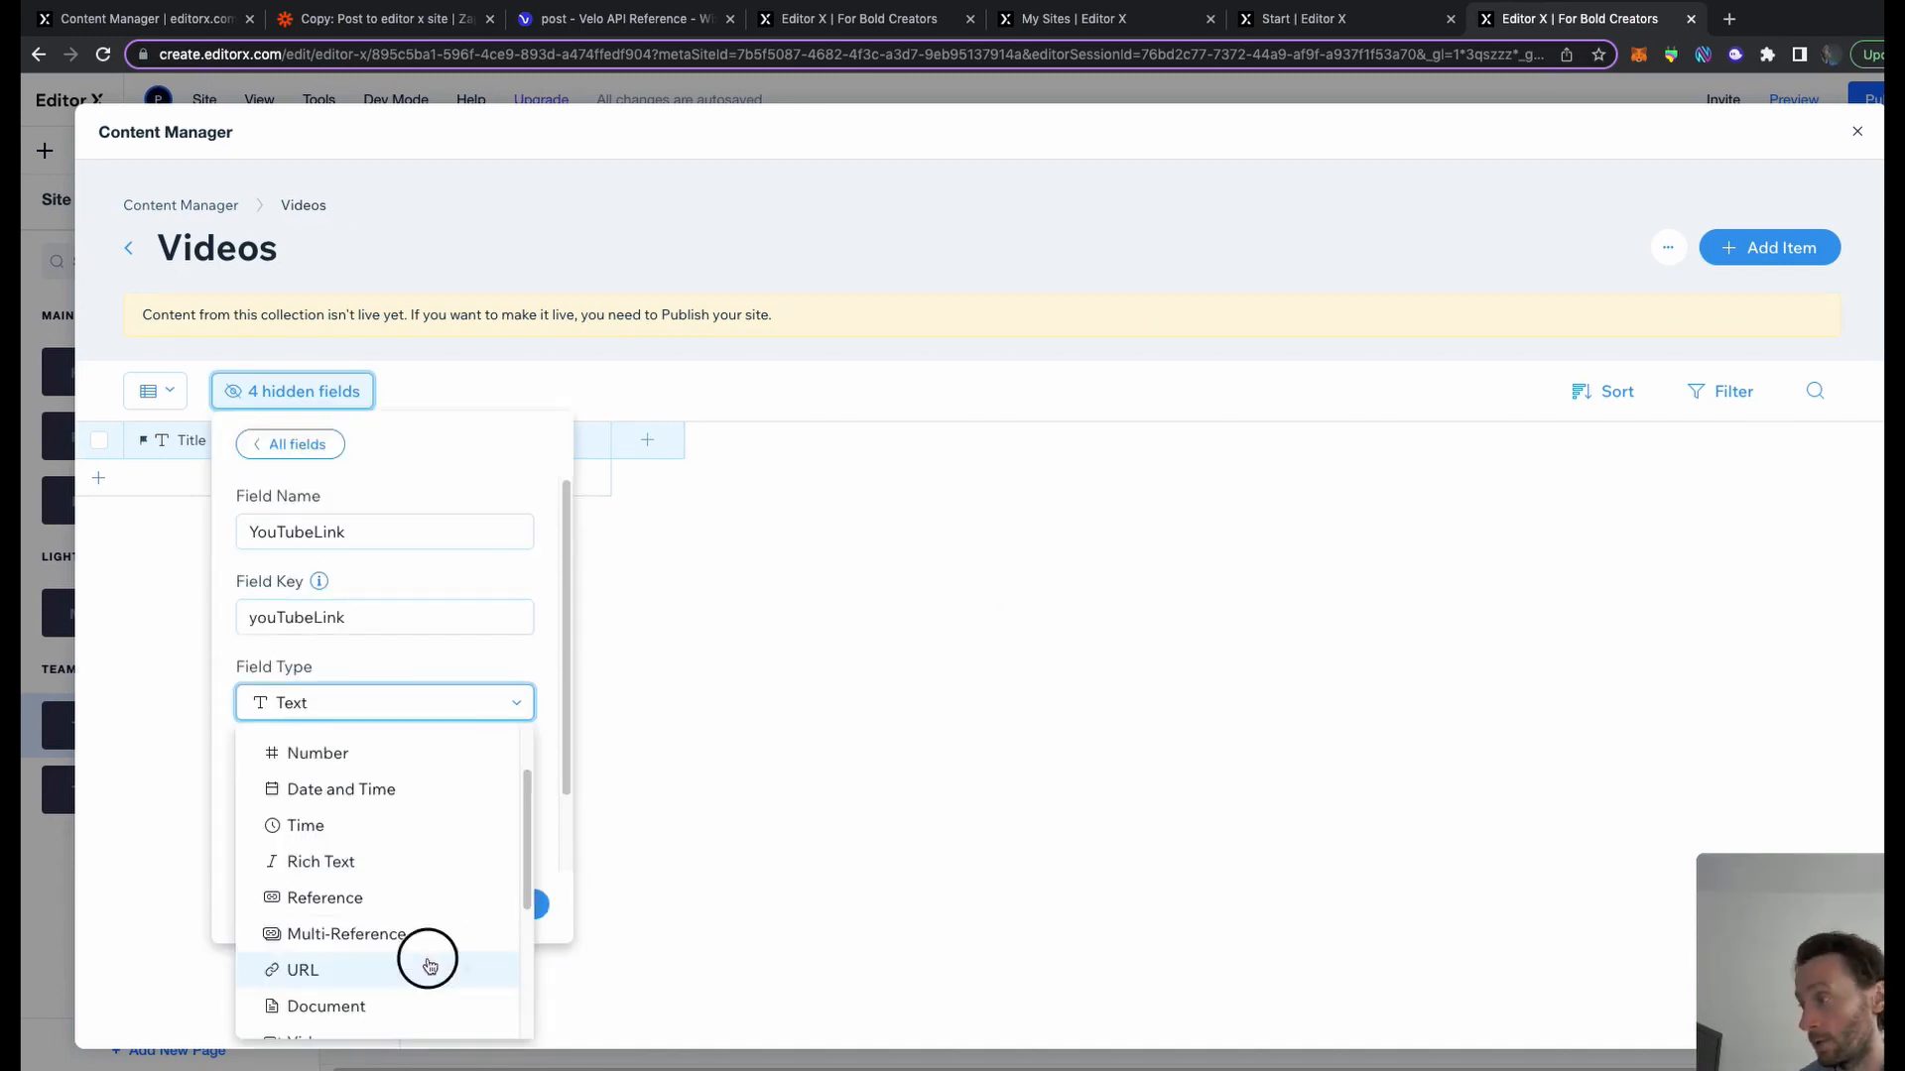
{"action": "left_click", "coordinate": [301, 970]}
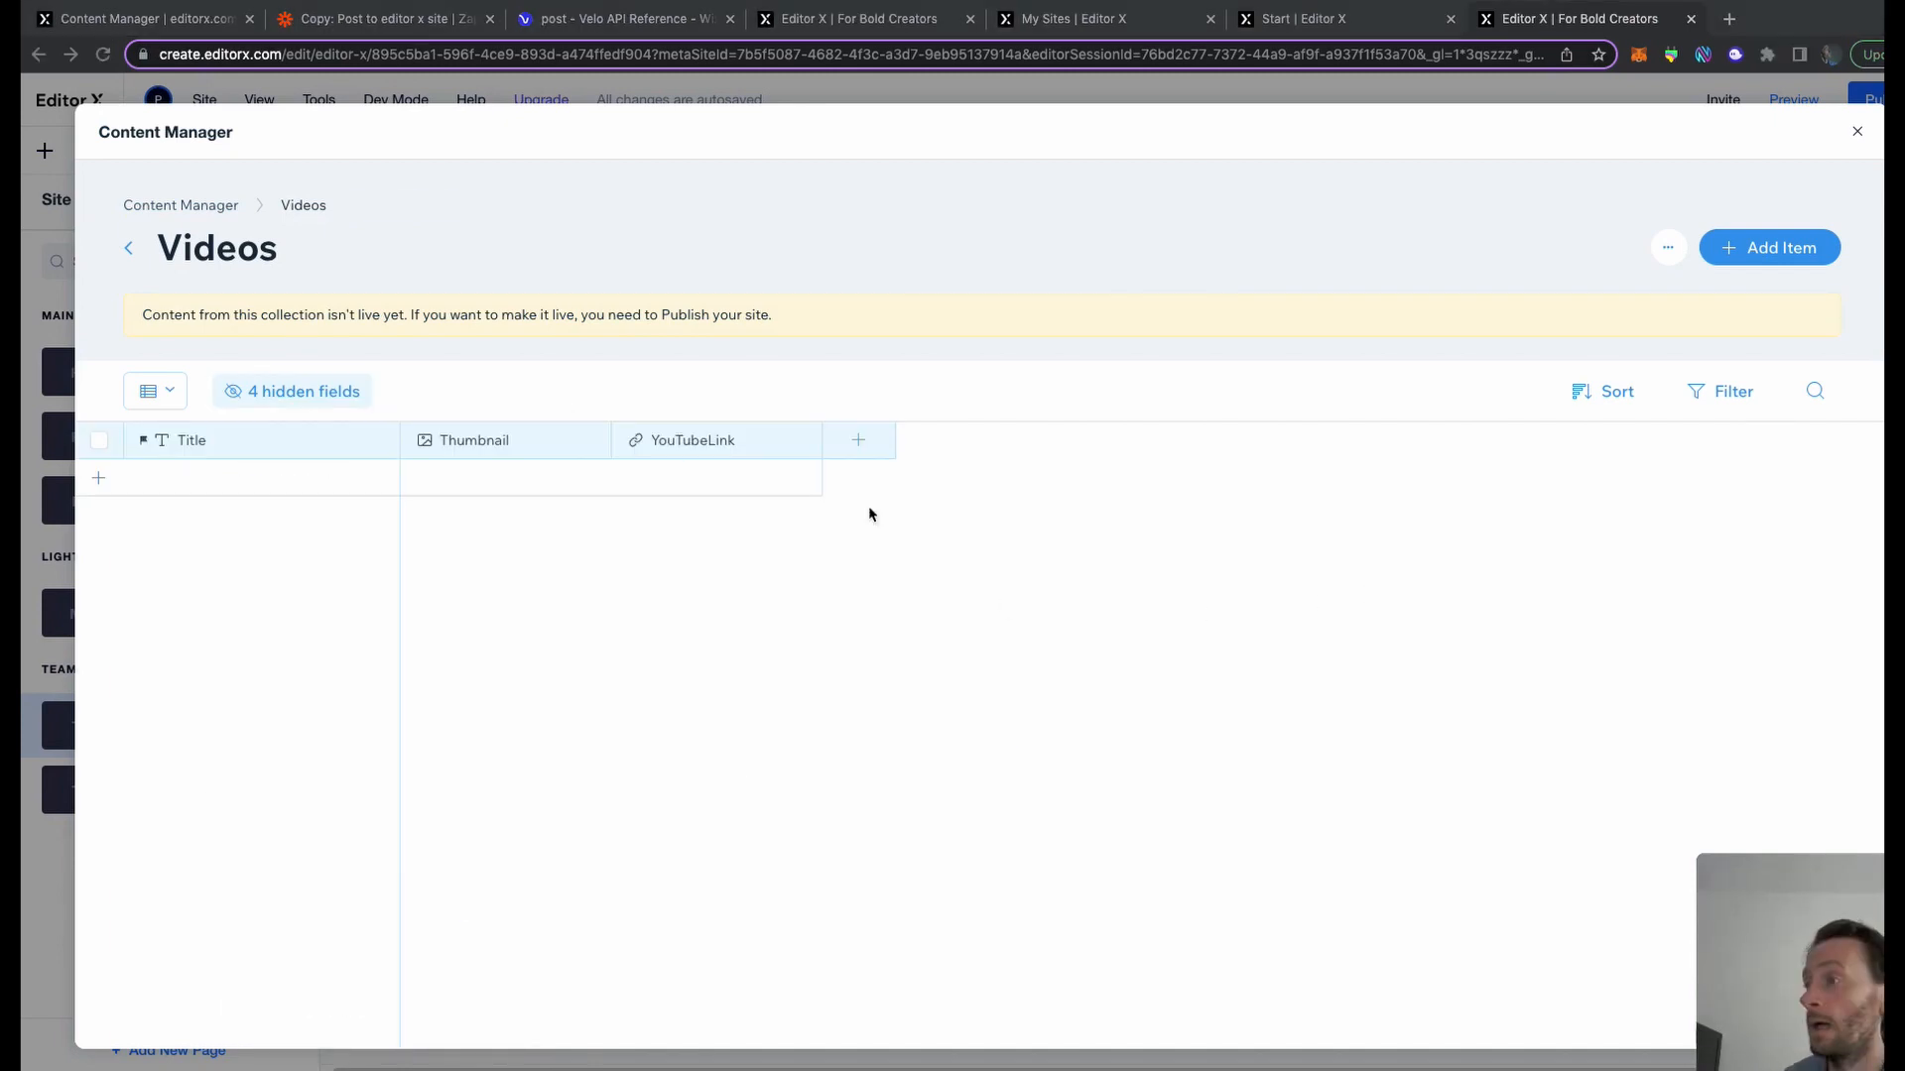
{"action": "left_click", "coordinate": [301, 391]}
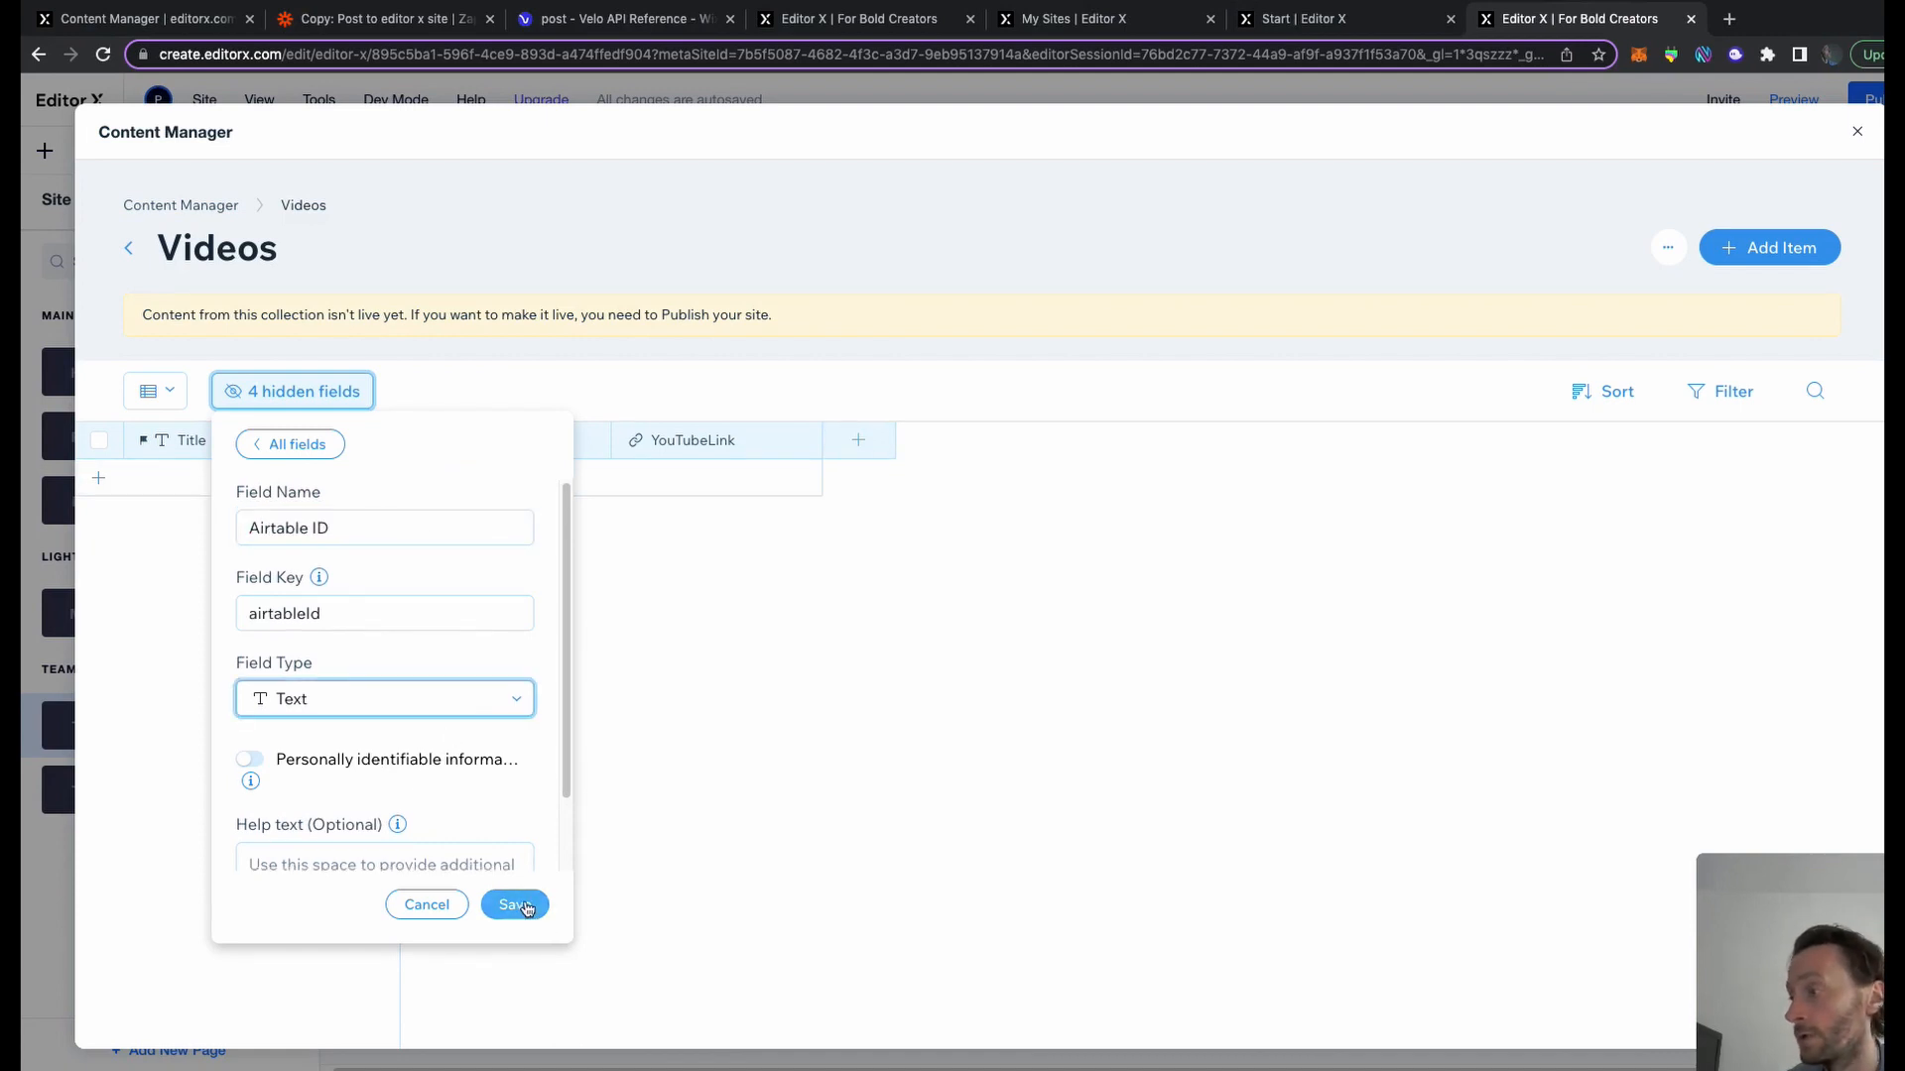
{"action": "left_click", "coordinate": [514, 905]}
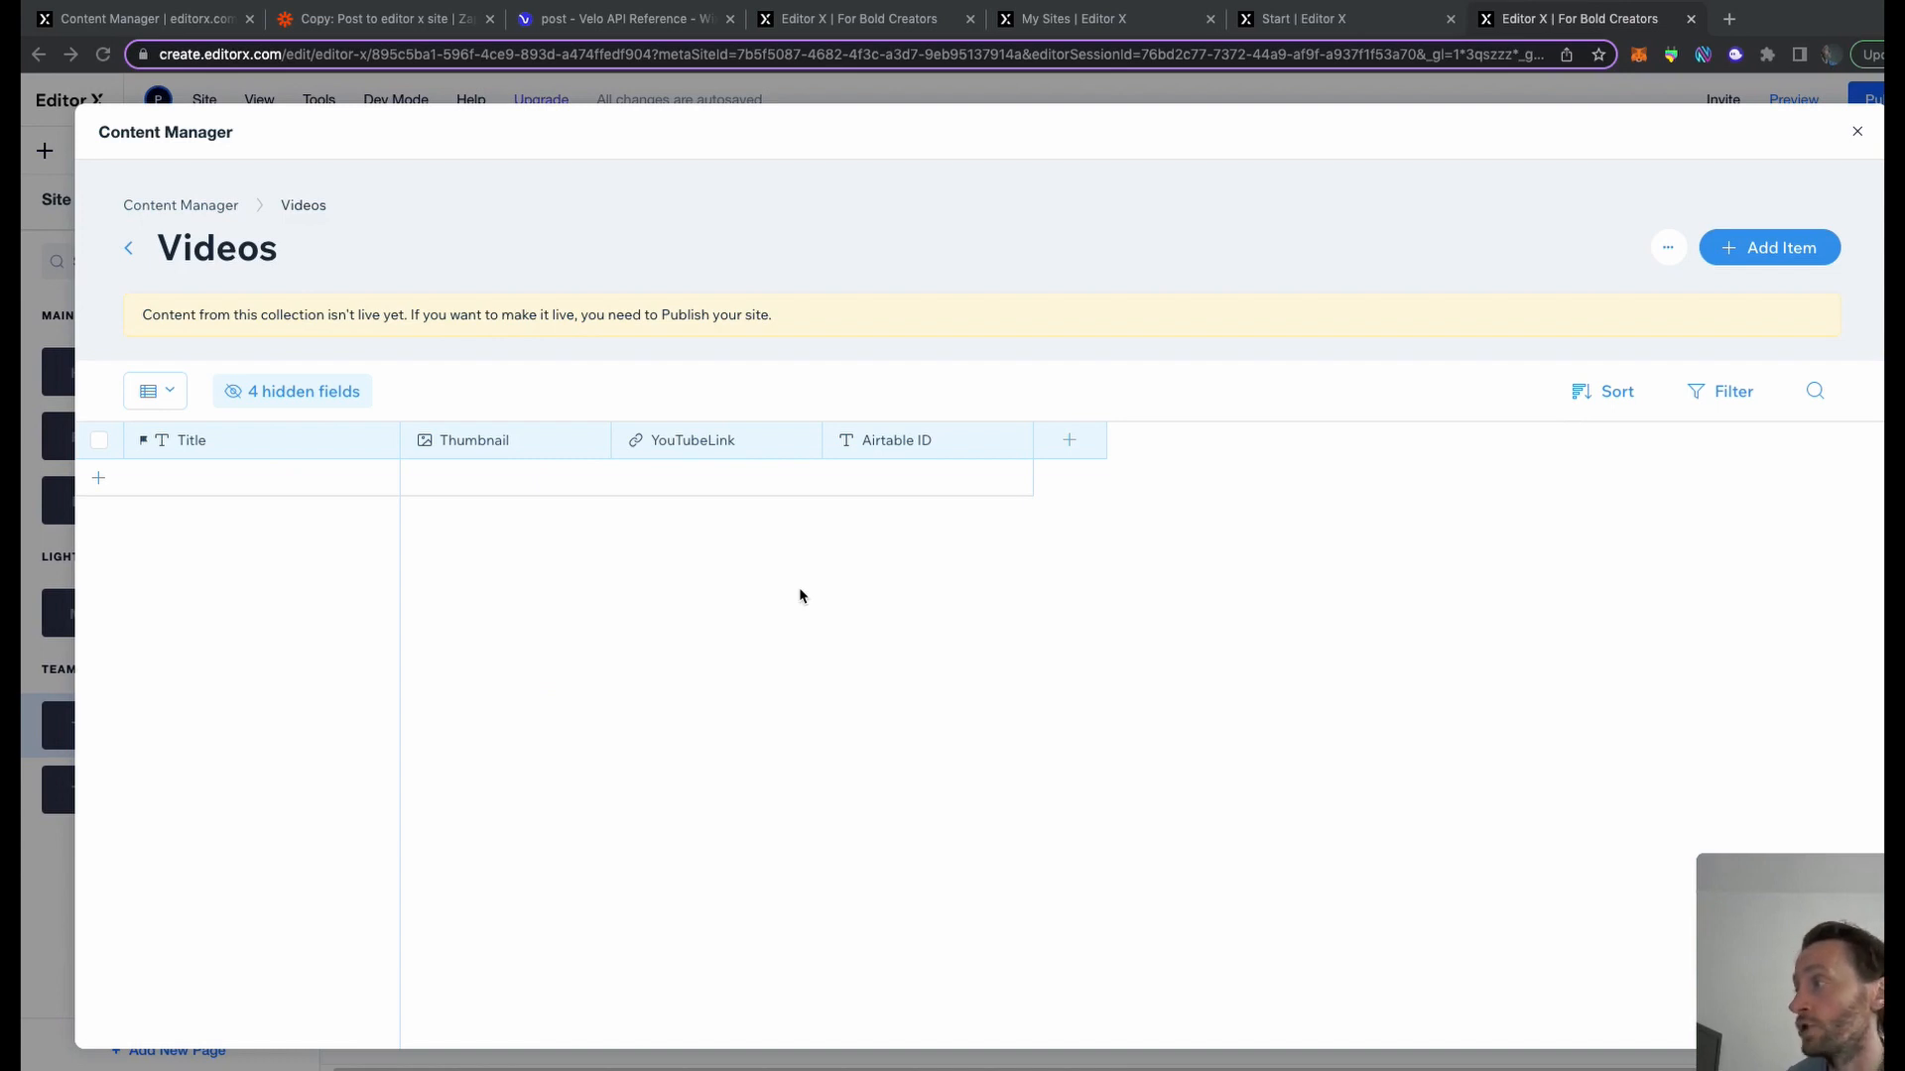
{"action": "left_click", "coordinate": [291, 391]}
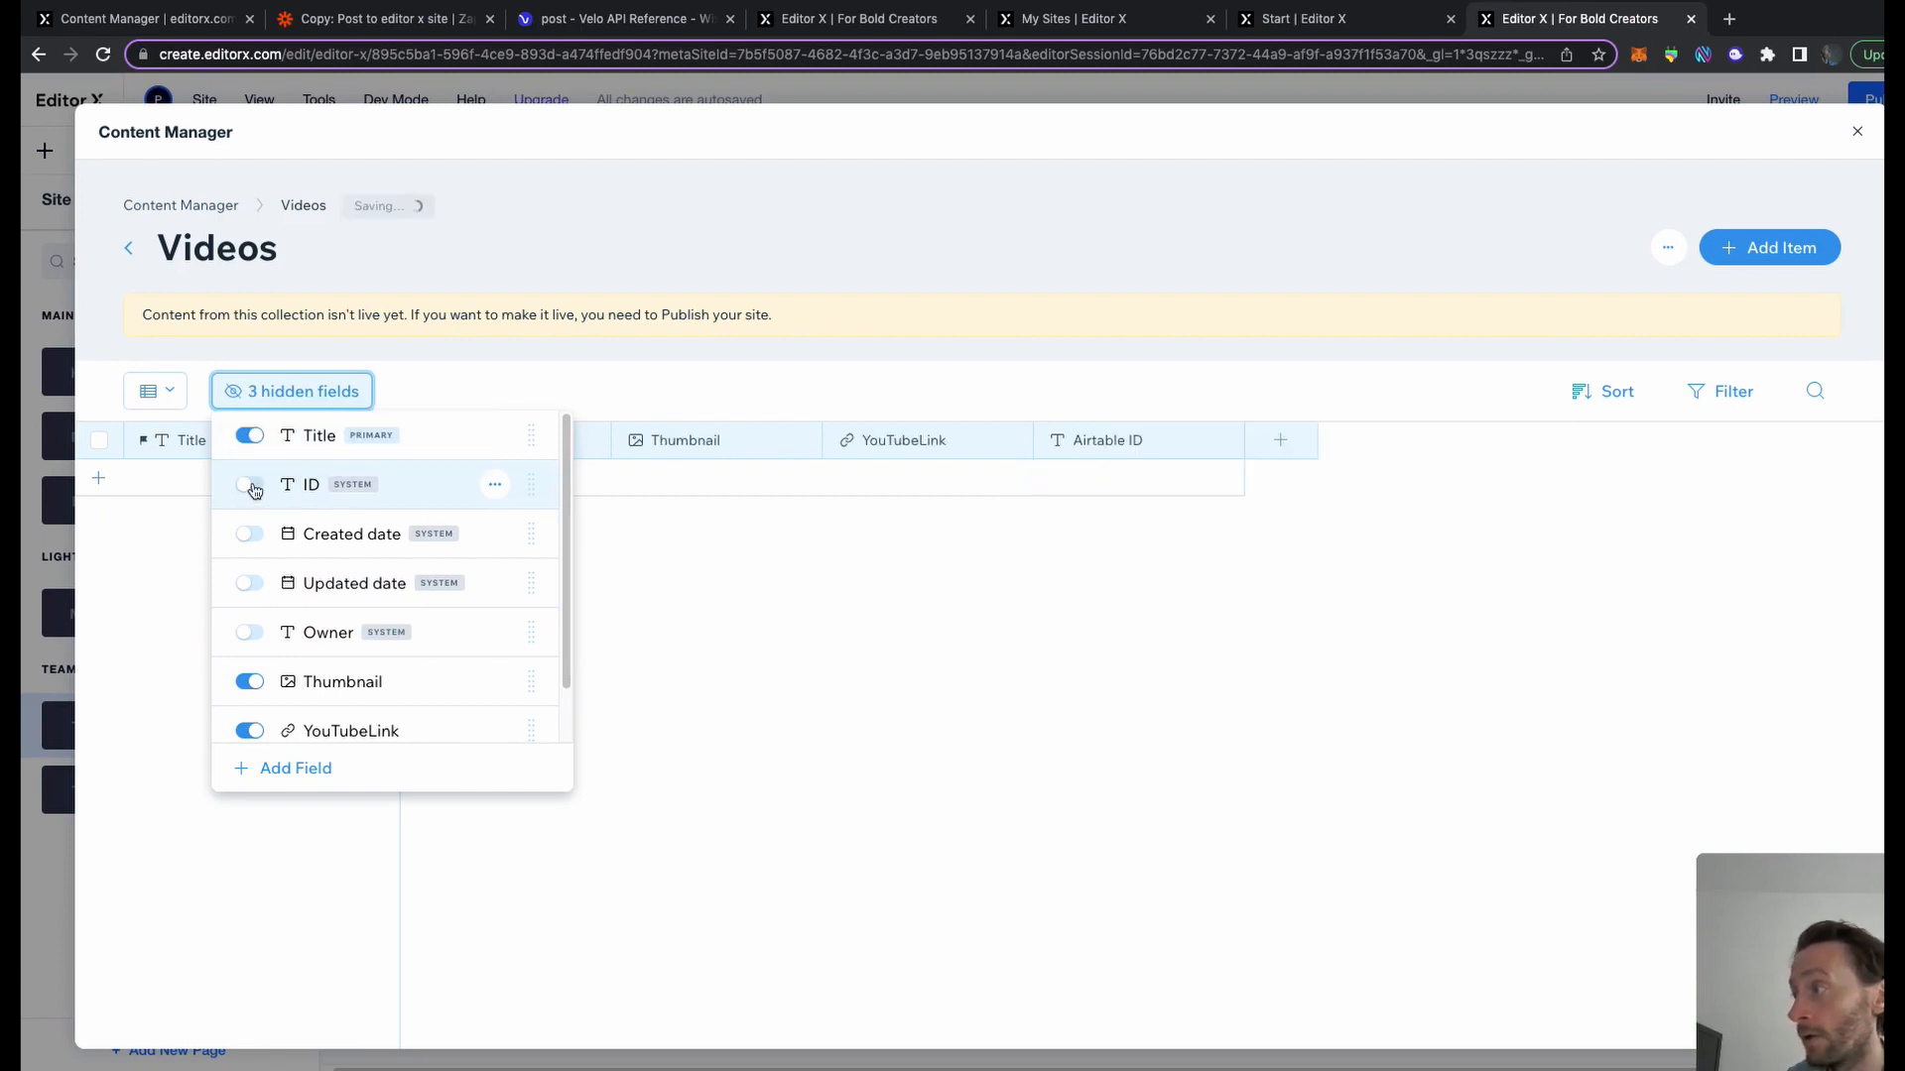
Add a 'Show Me the Money' sample item and a Description field to the Videos collection
{"action": "left_click", "coordinate": [250, 484]}
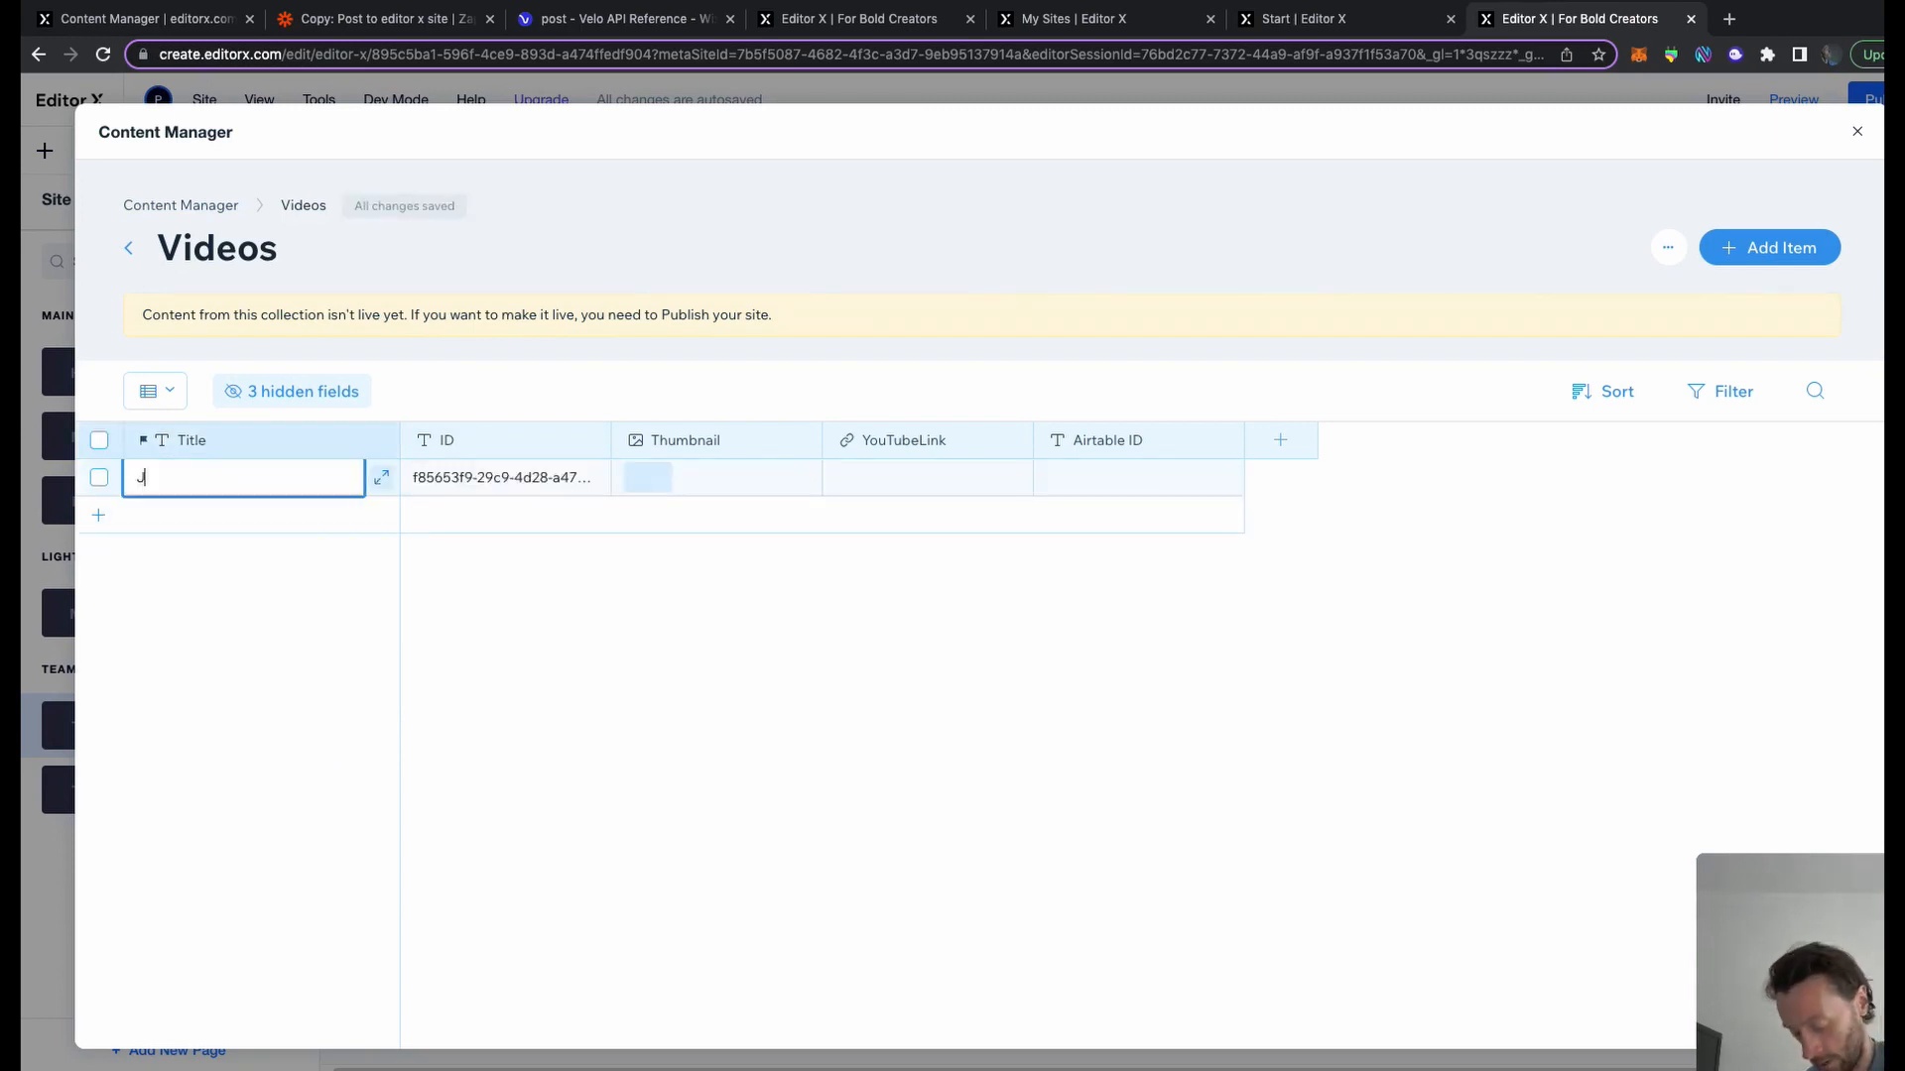
{"action": "type", "text": "Show Me the Mont"}
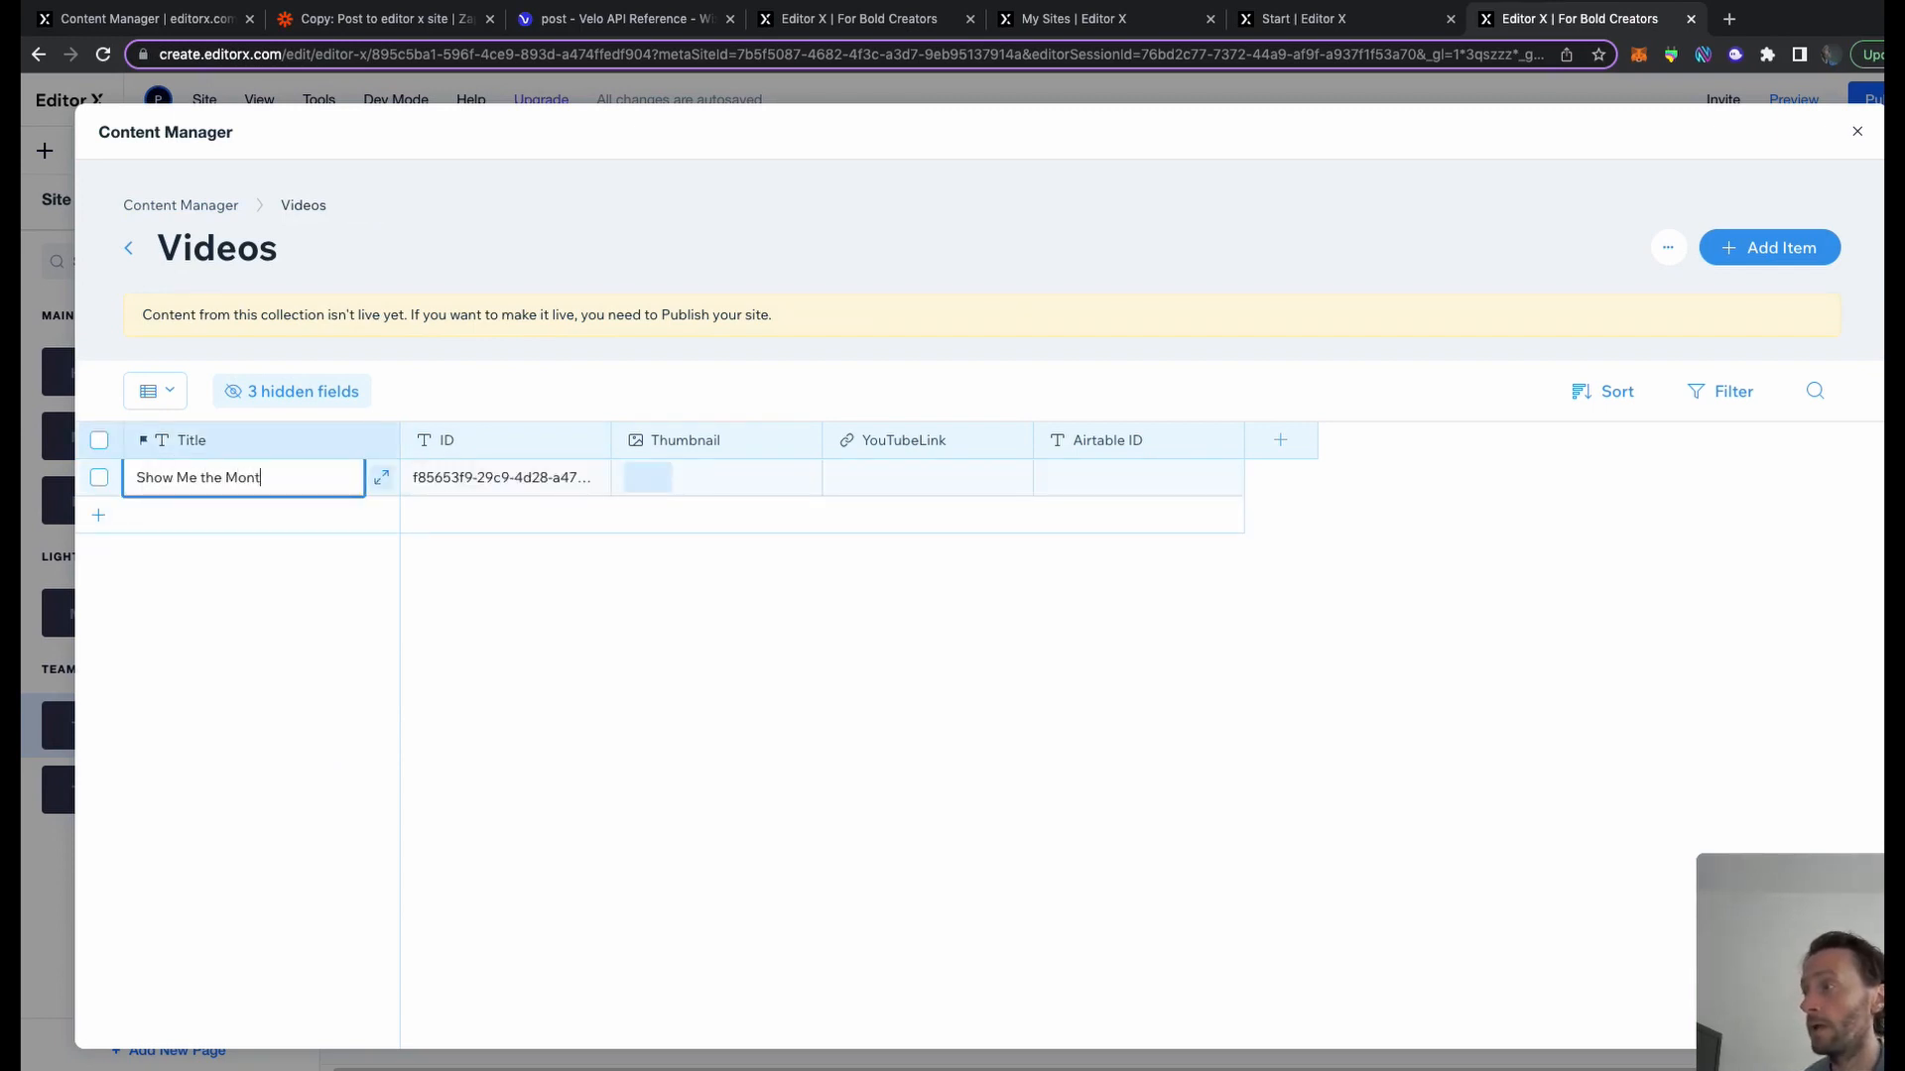
{"action": "left_click", "coordinate": [647, 476]}
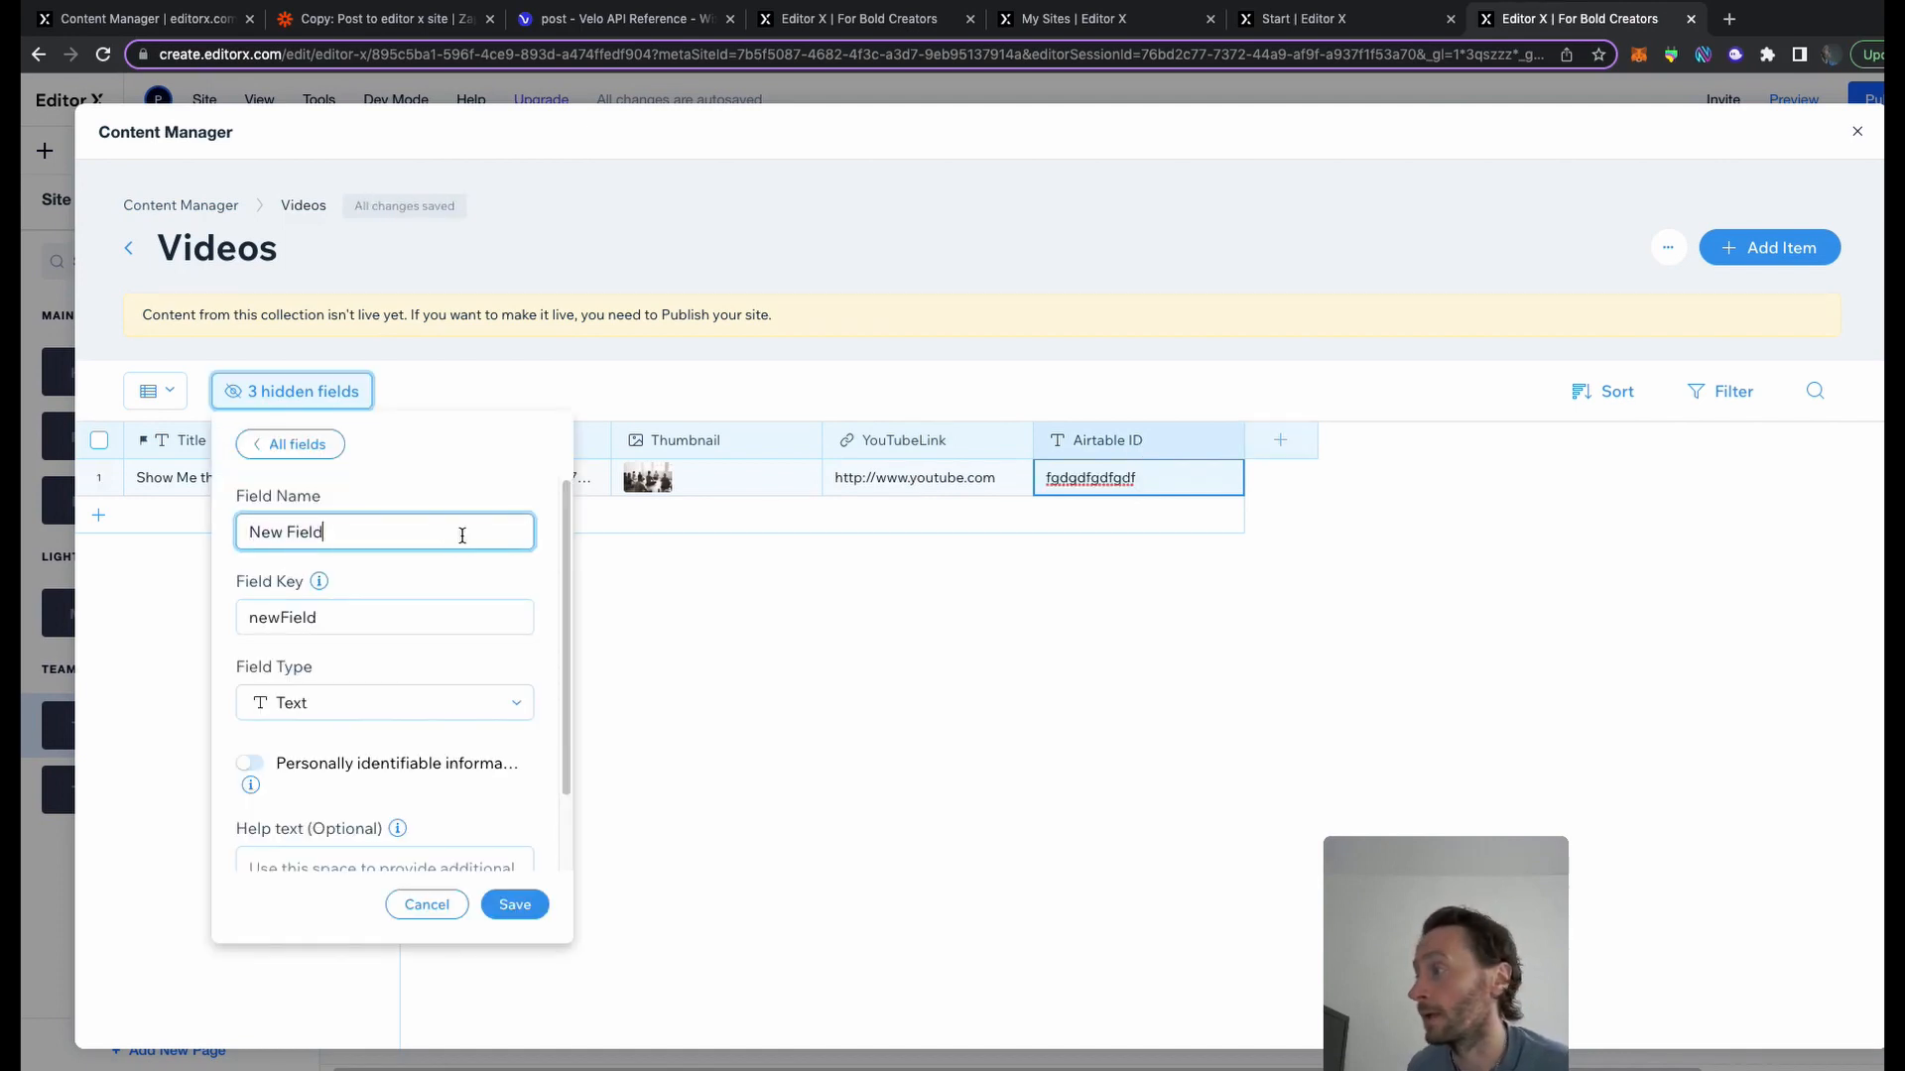
{"action": "left_click", "coordinate": [383, 702]}
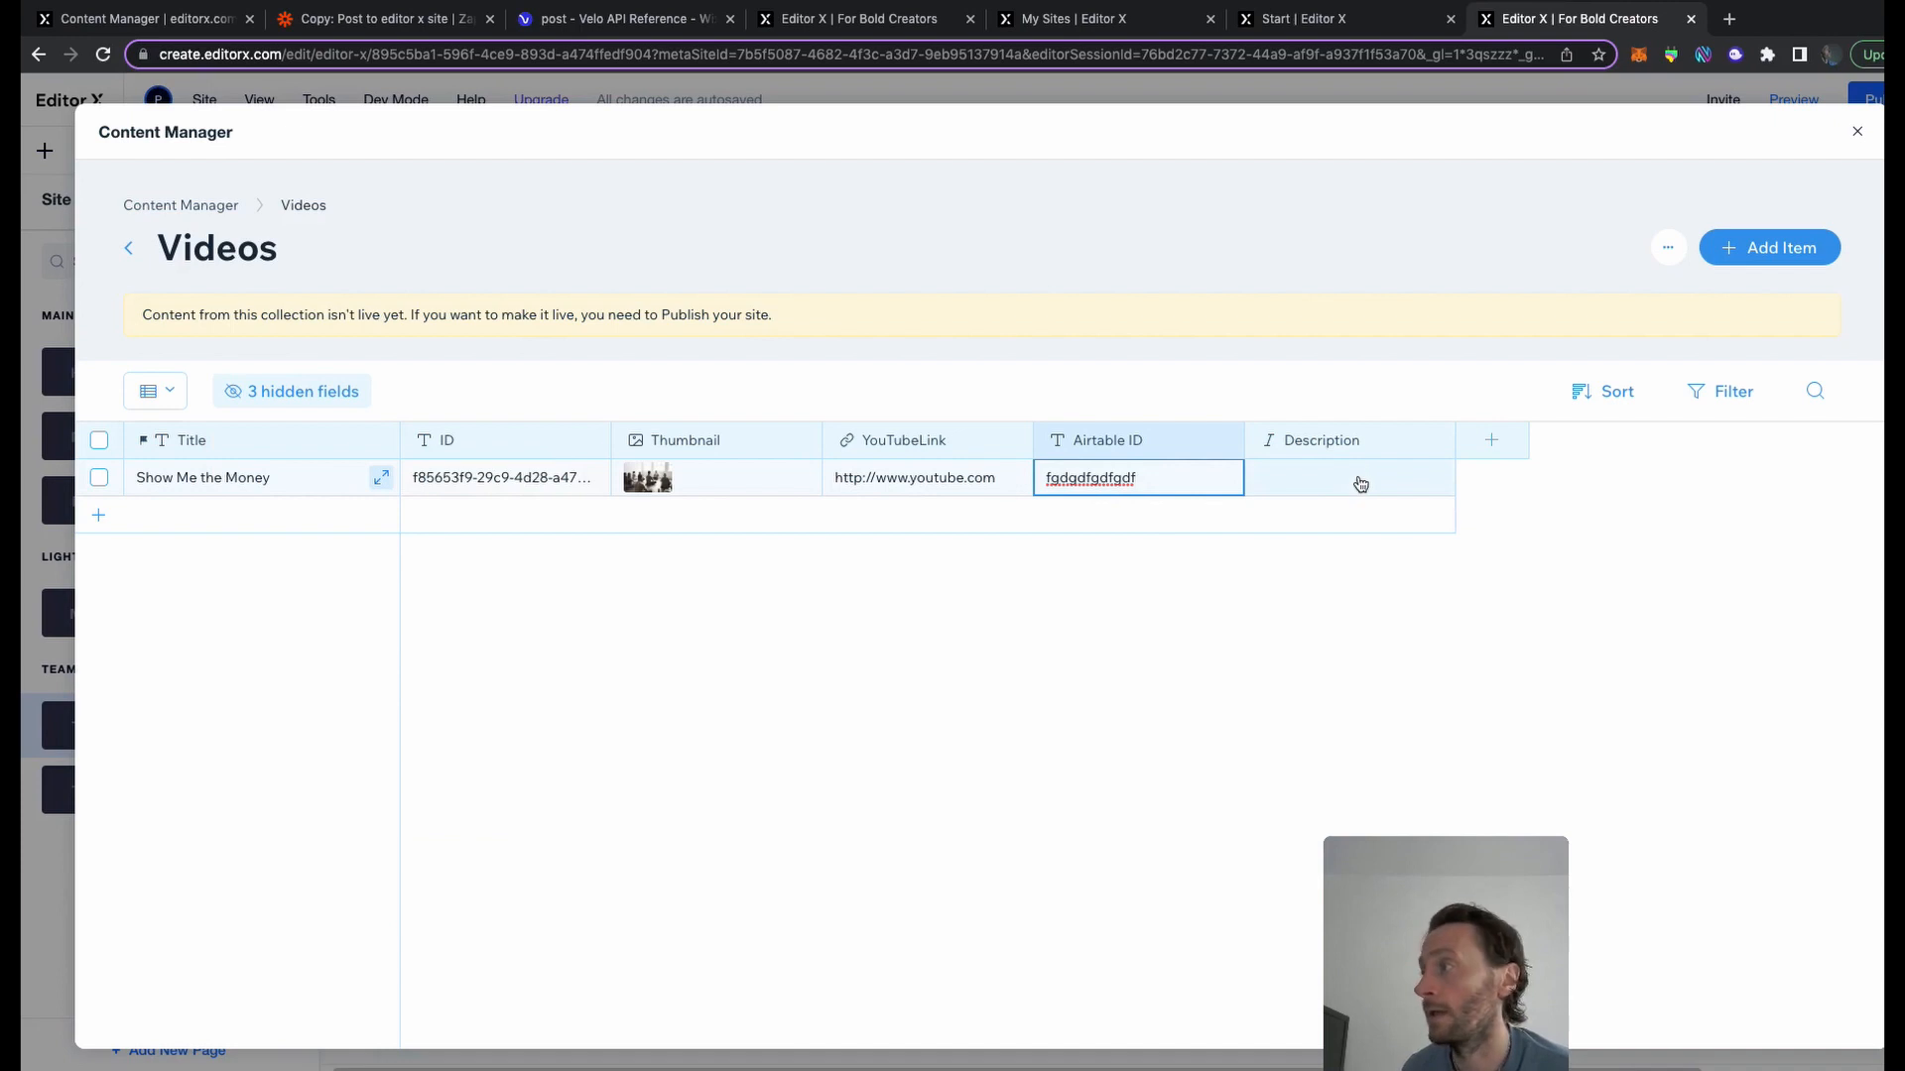
{"action": "left_click", "coordinate": [1857, 131]}
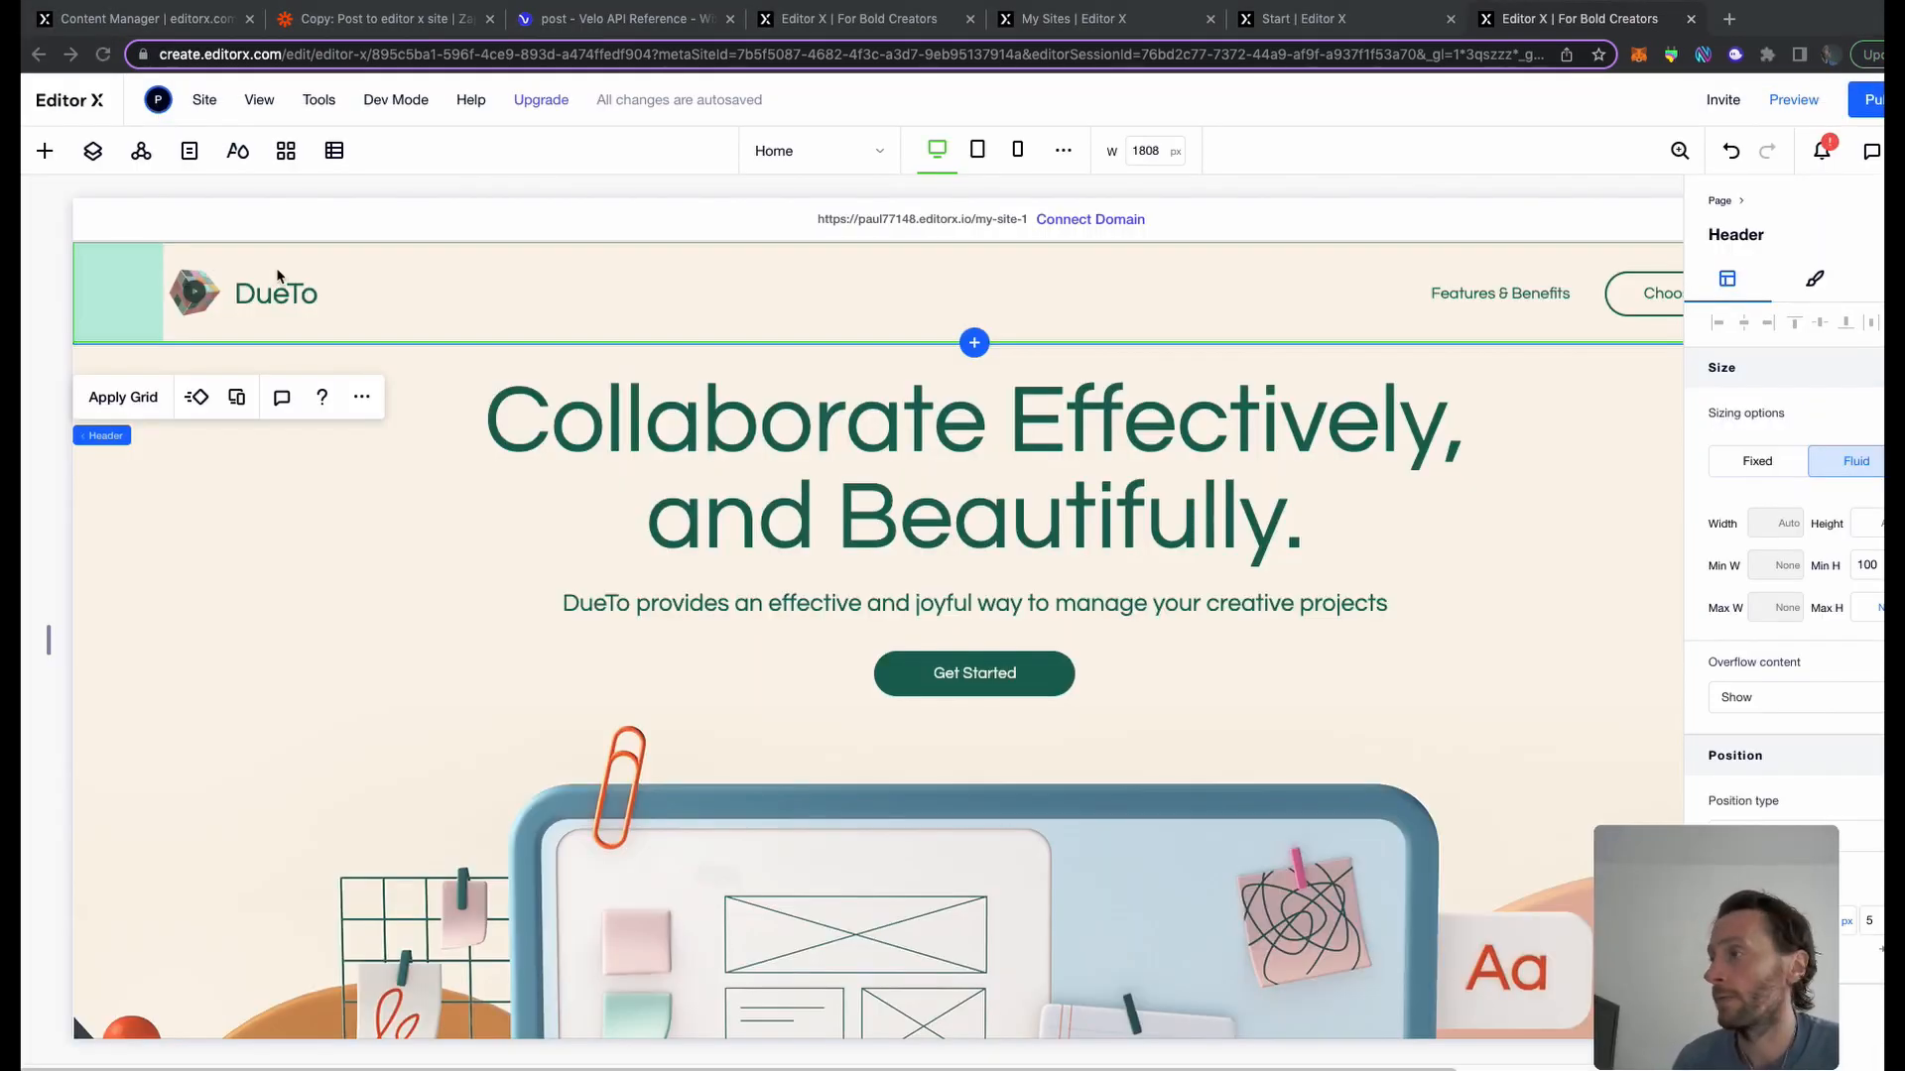
Create a dynamic list page for the Videos collection from its options menu
{"action": "left_click", "coordinate": [334, 151]}
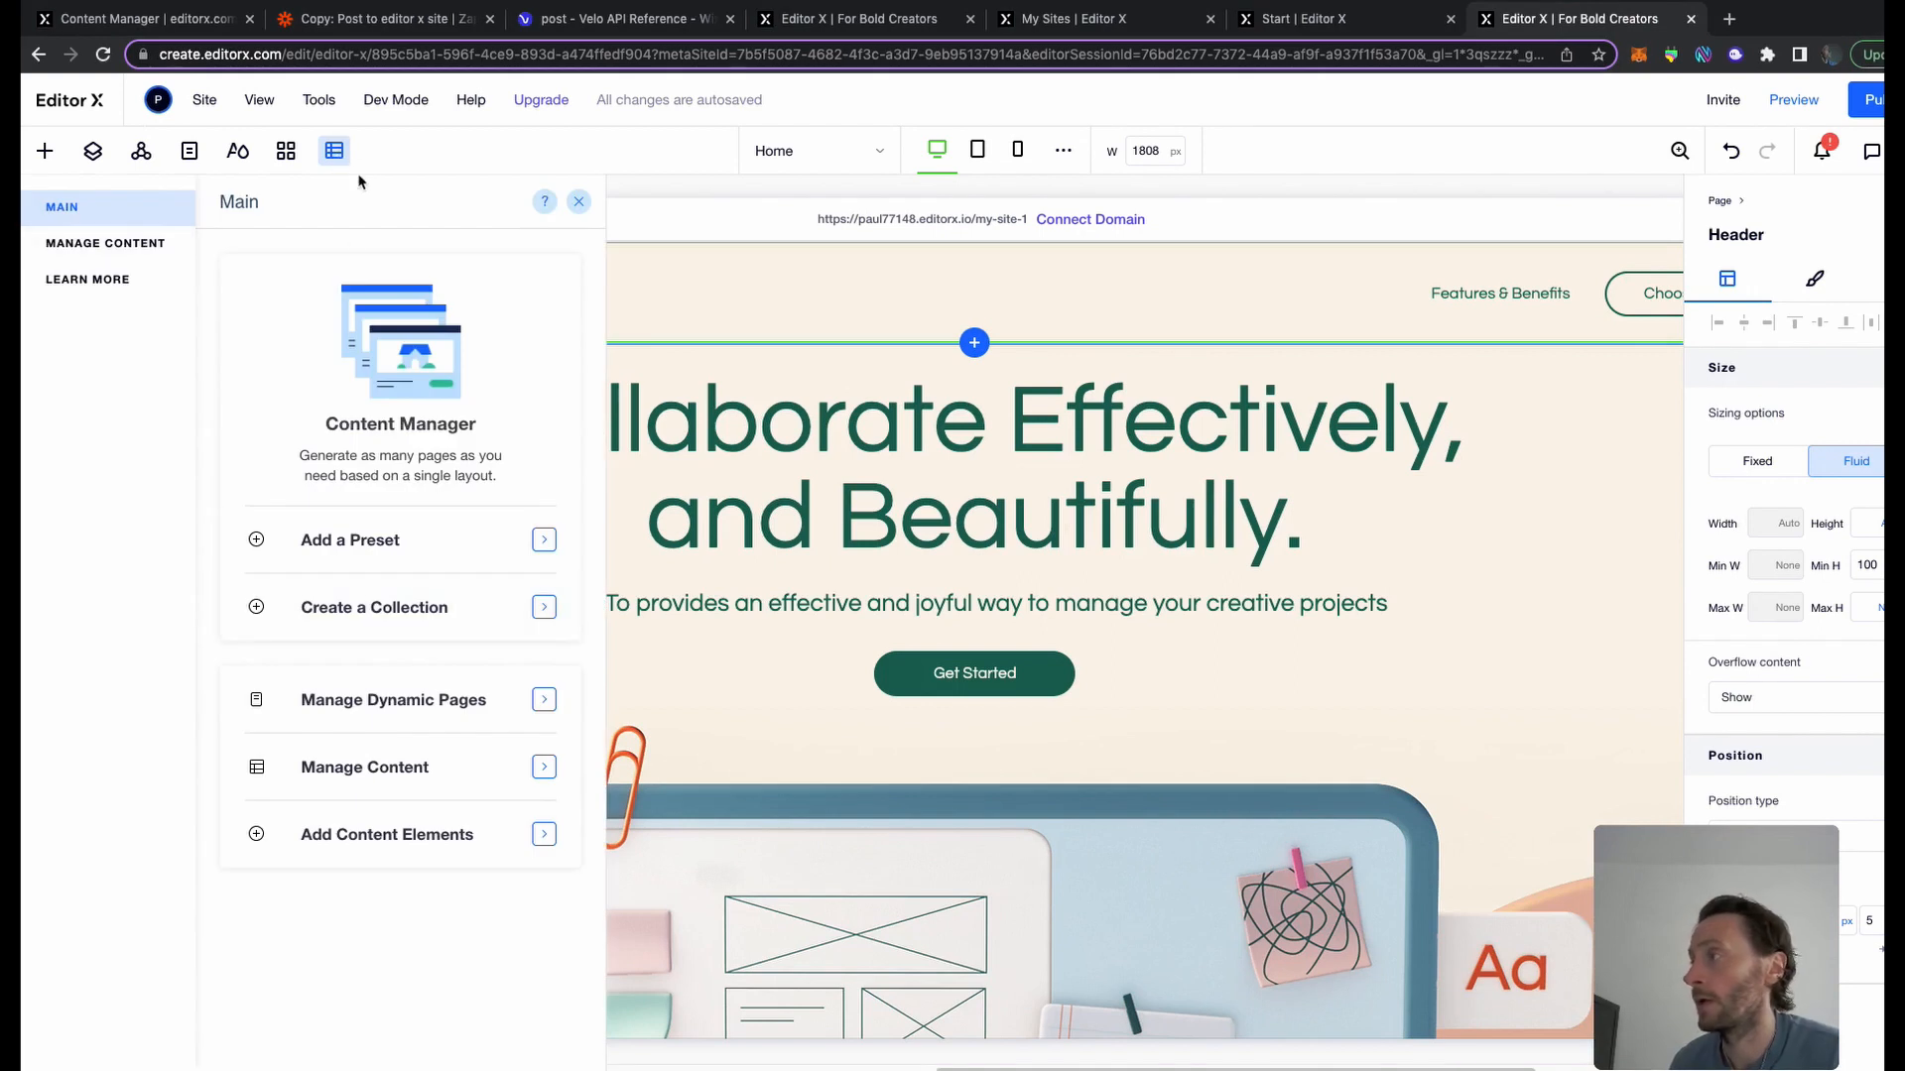
{"action": "mouse_move", "coordinate": [334, 151]}
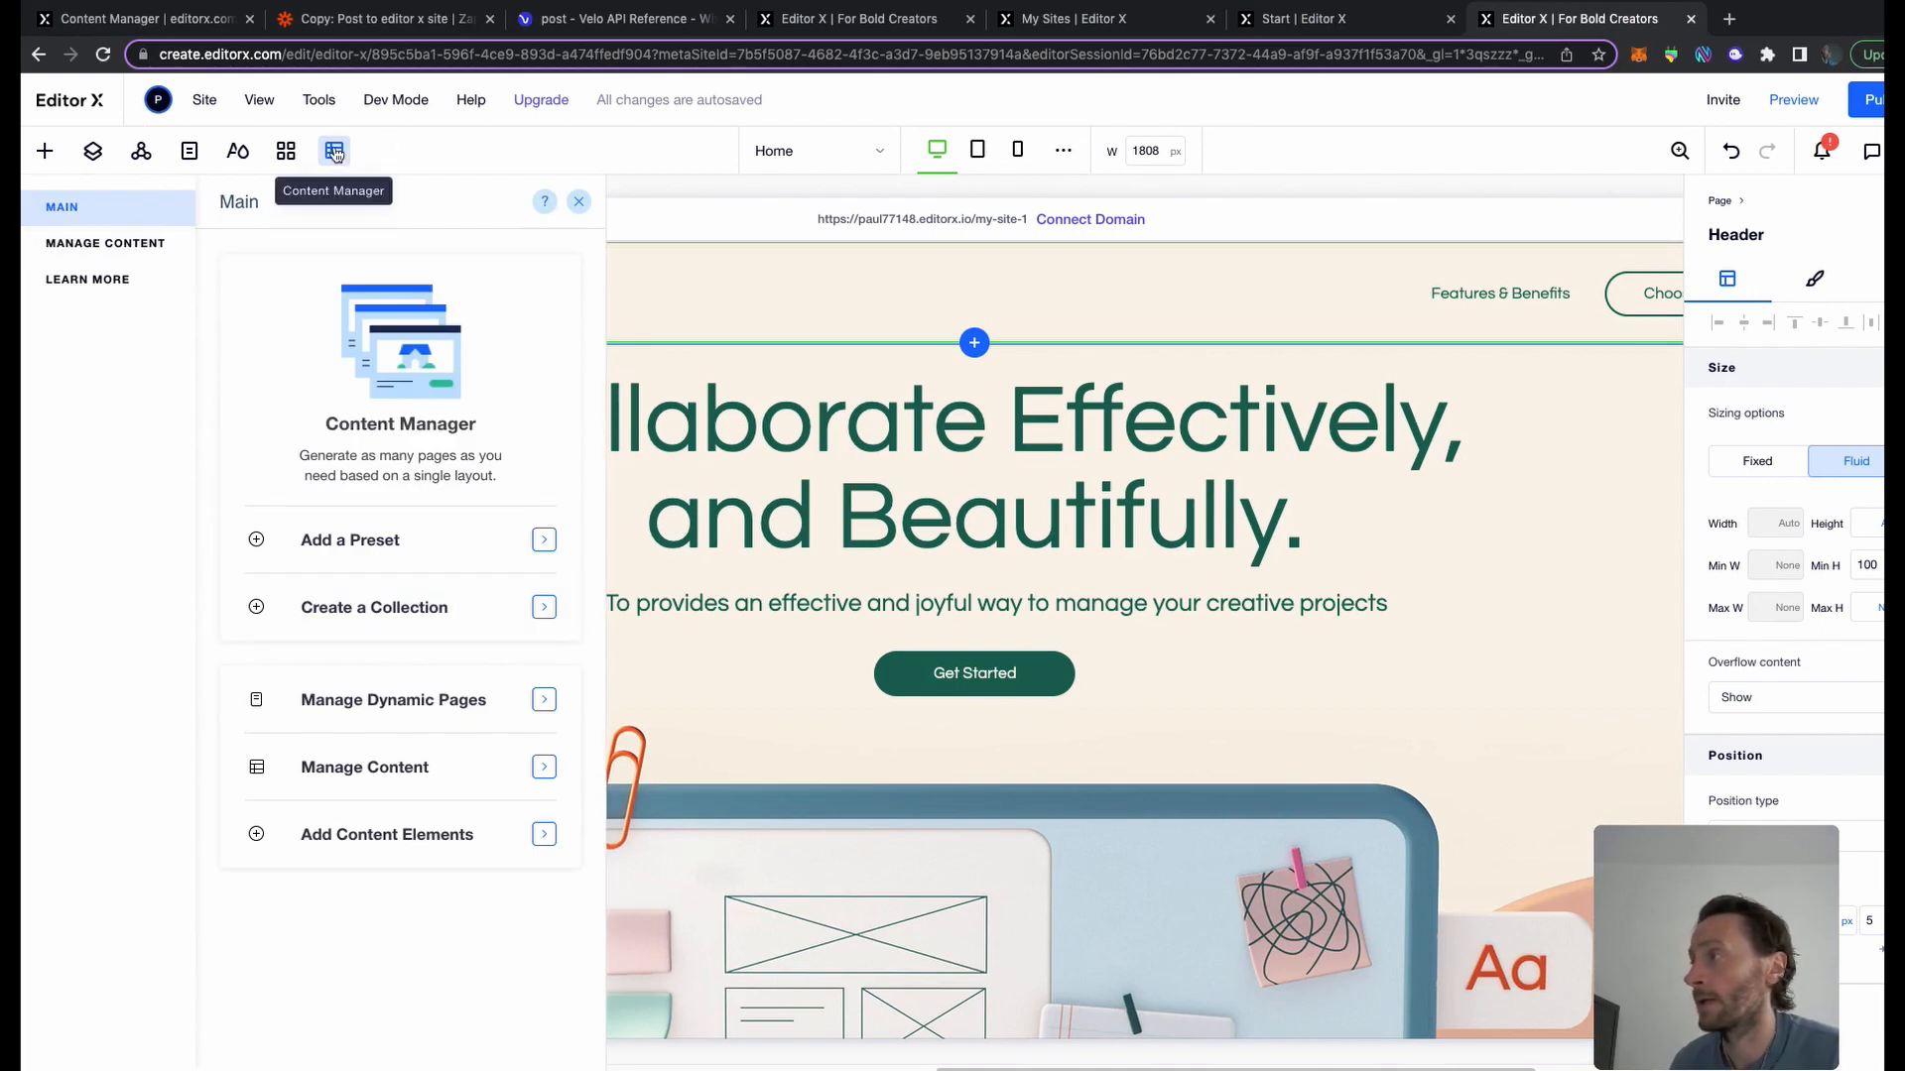
{"action": "left_click", "coordinate": [106, 242]}
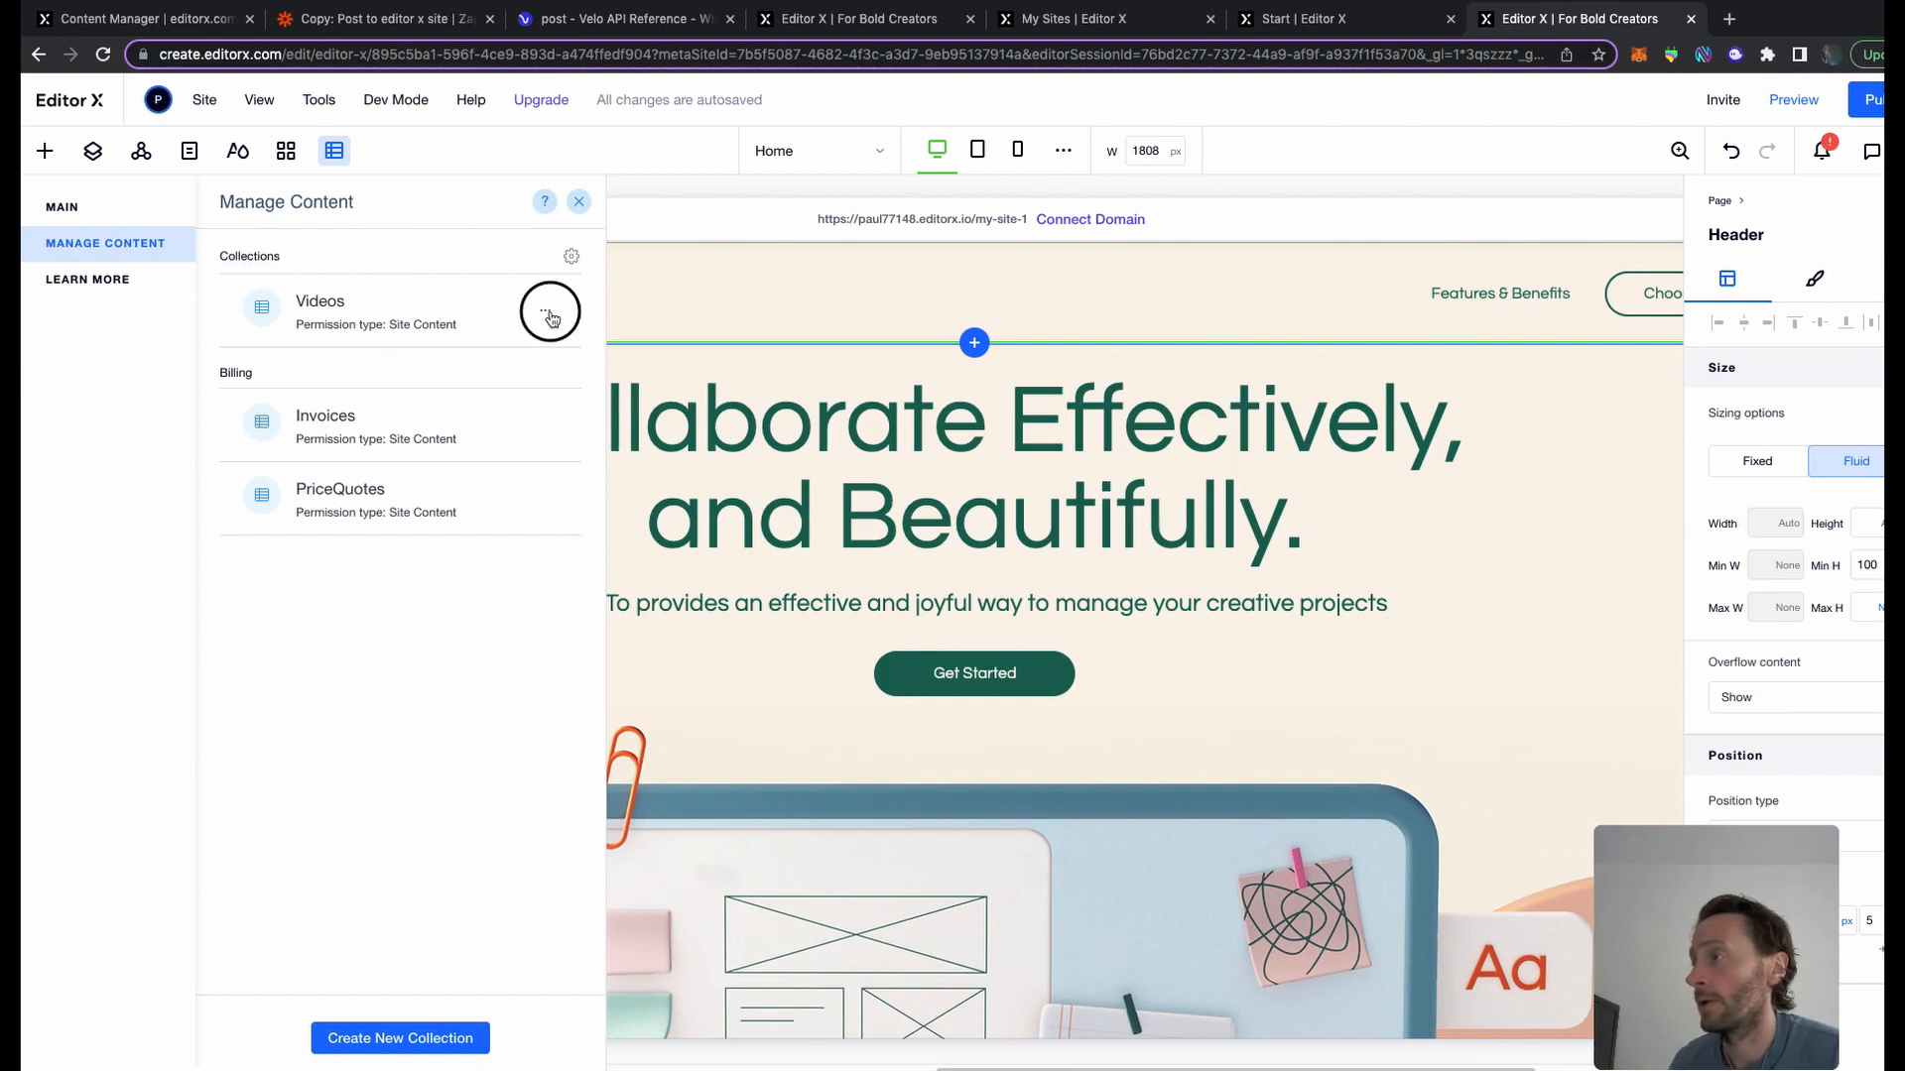
{"action": "left_click", "coordinate": [543, 311]}
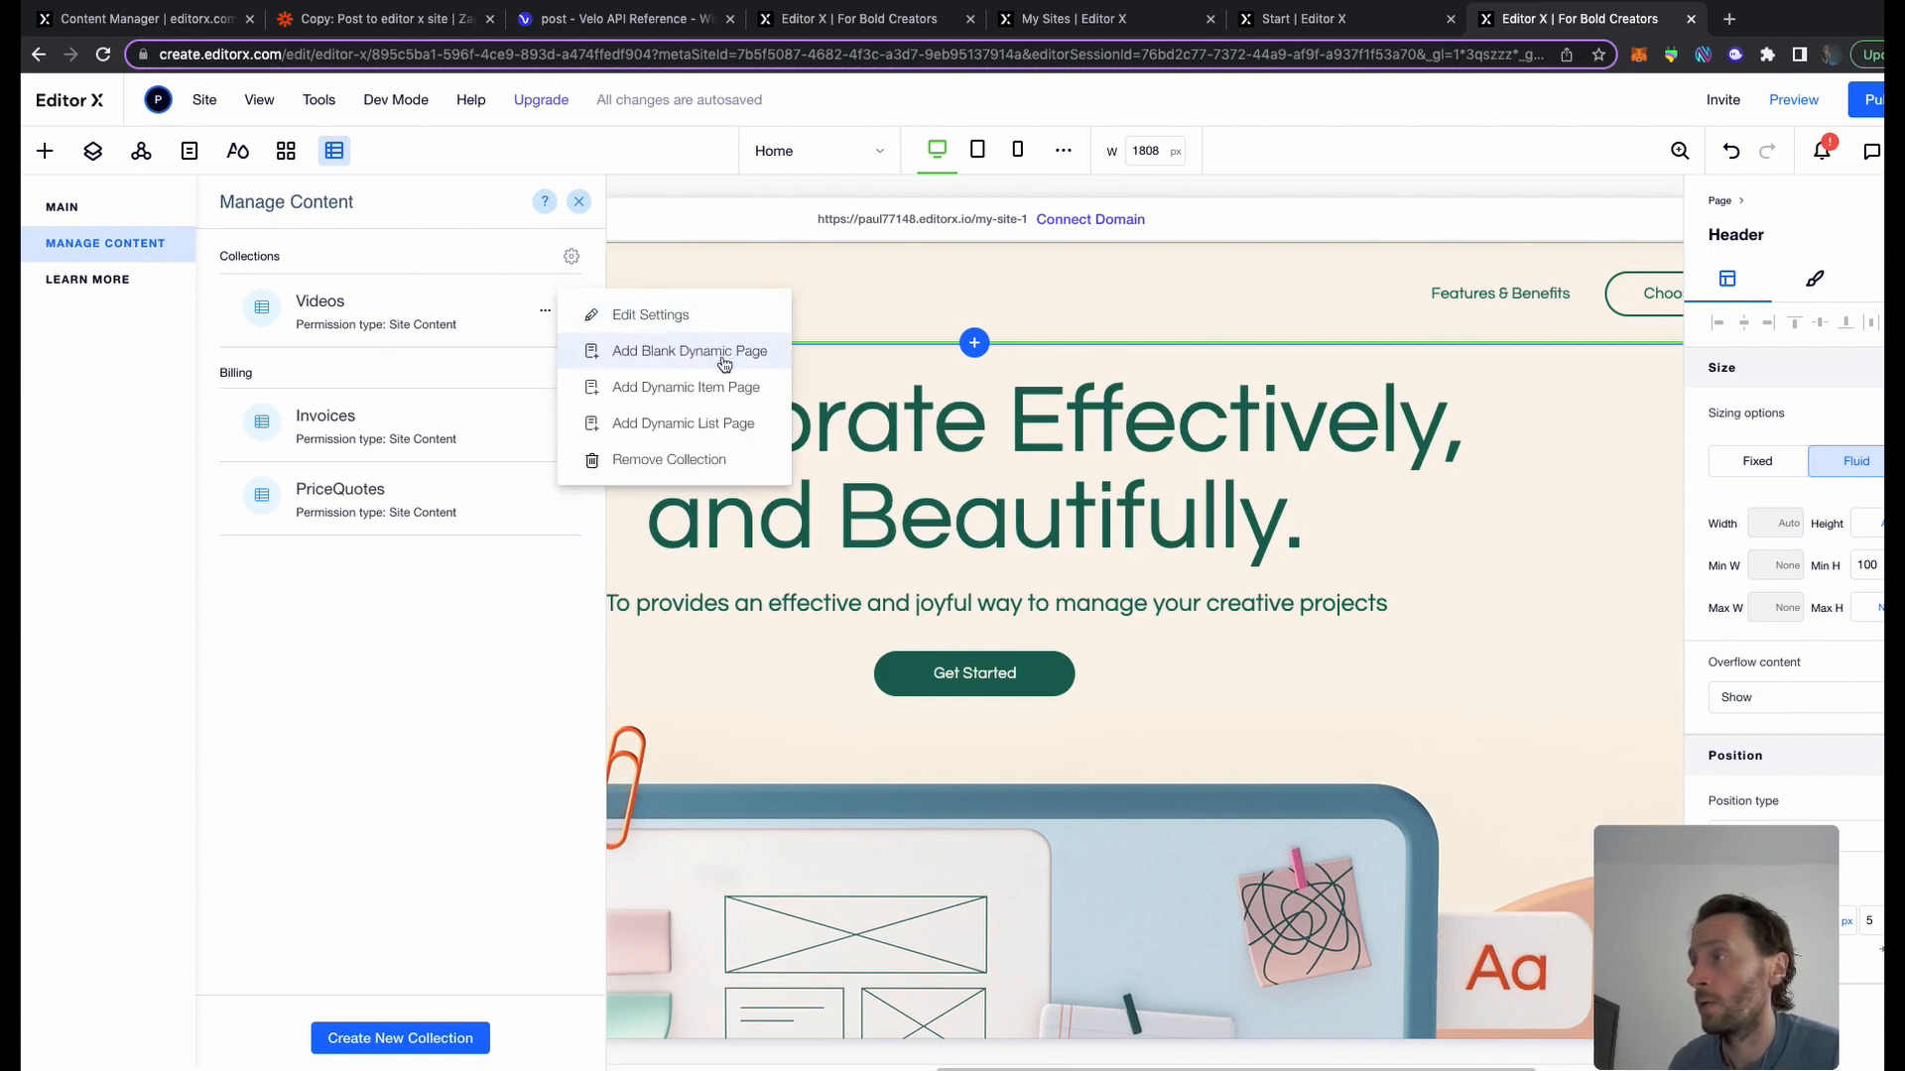
{"action": "mouse_move", "coordinate": [683, 423]}
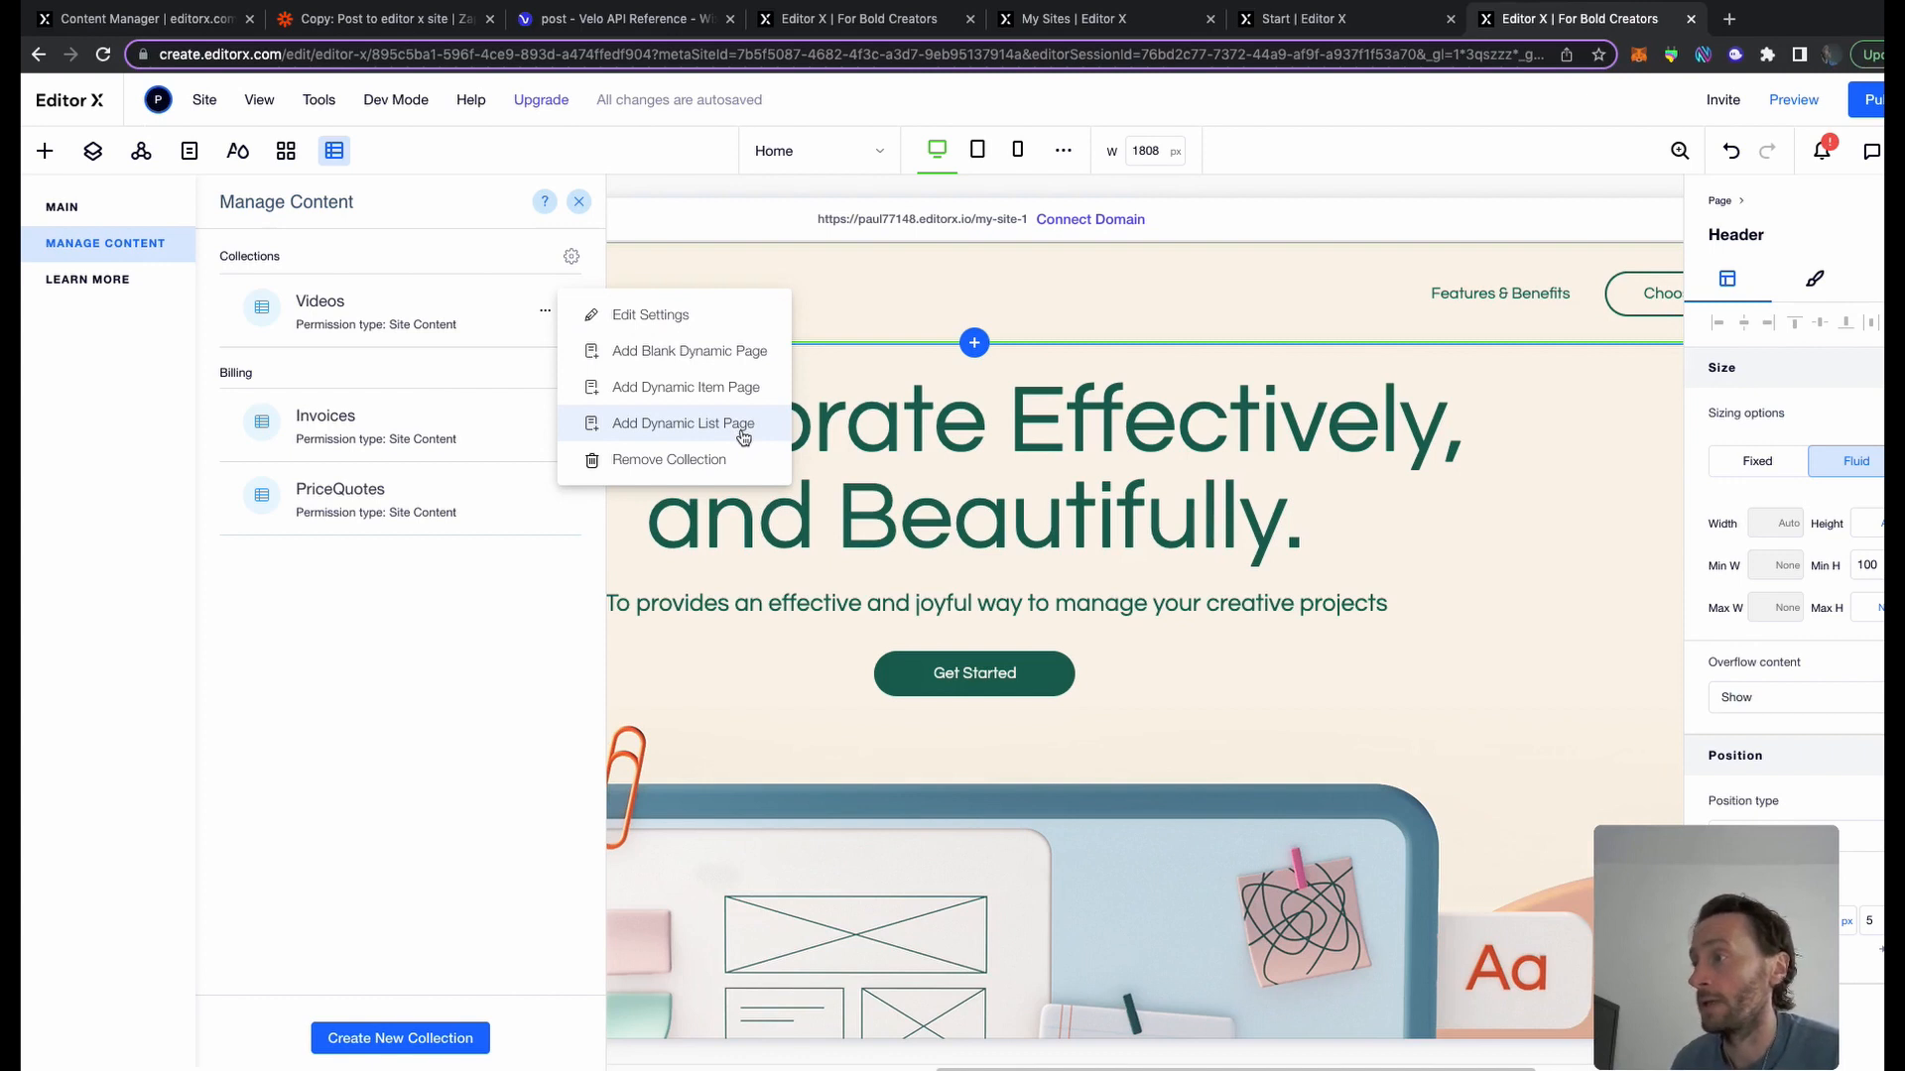
{"action": "left_click", "coordinate": [680, 423]}
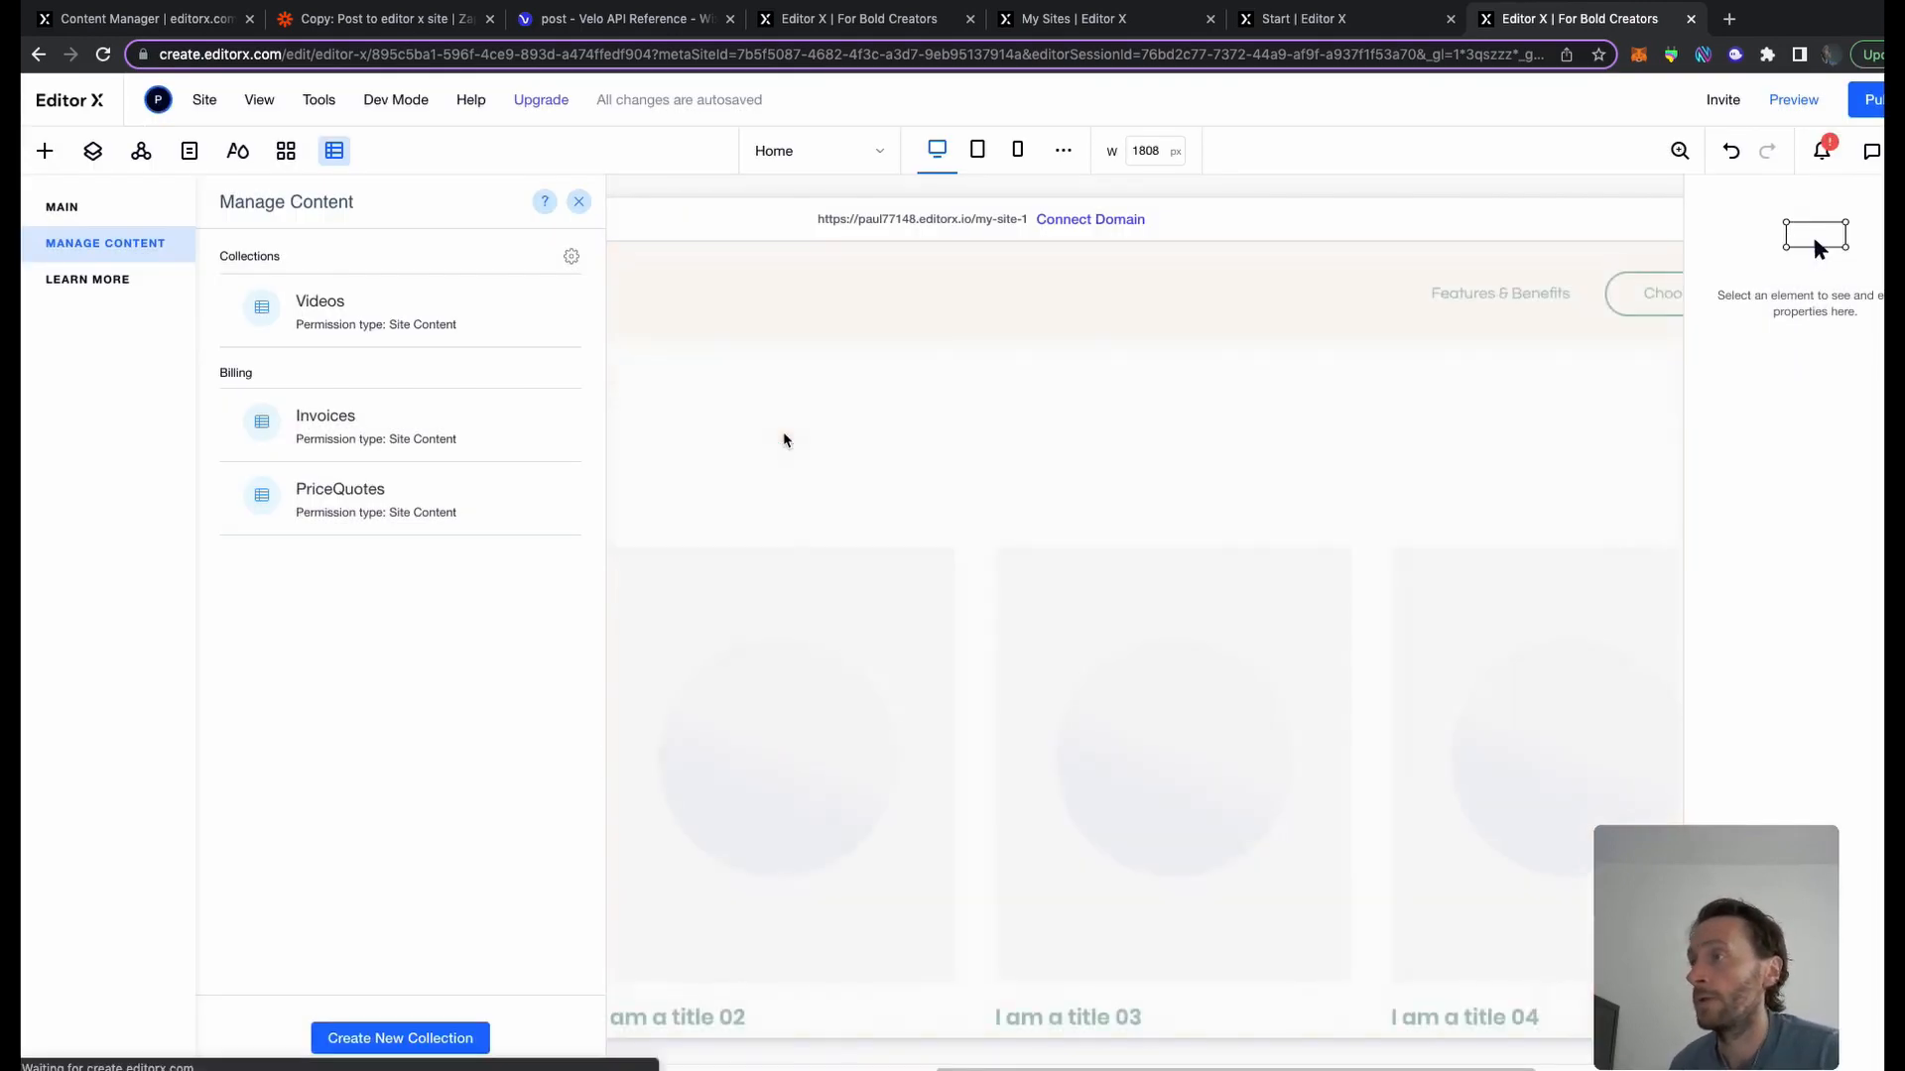
Select the Videos (All) repeater card's image and bring up the page's options
{"action": "left_click", "coordinate": [189, 151]}
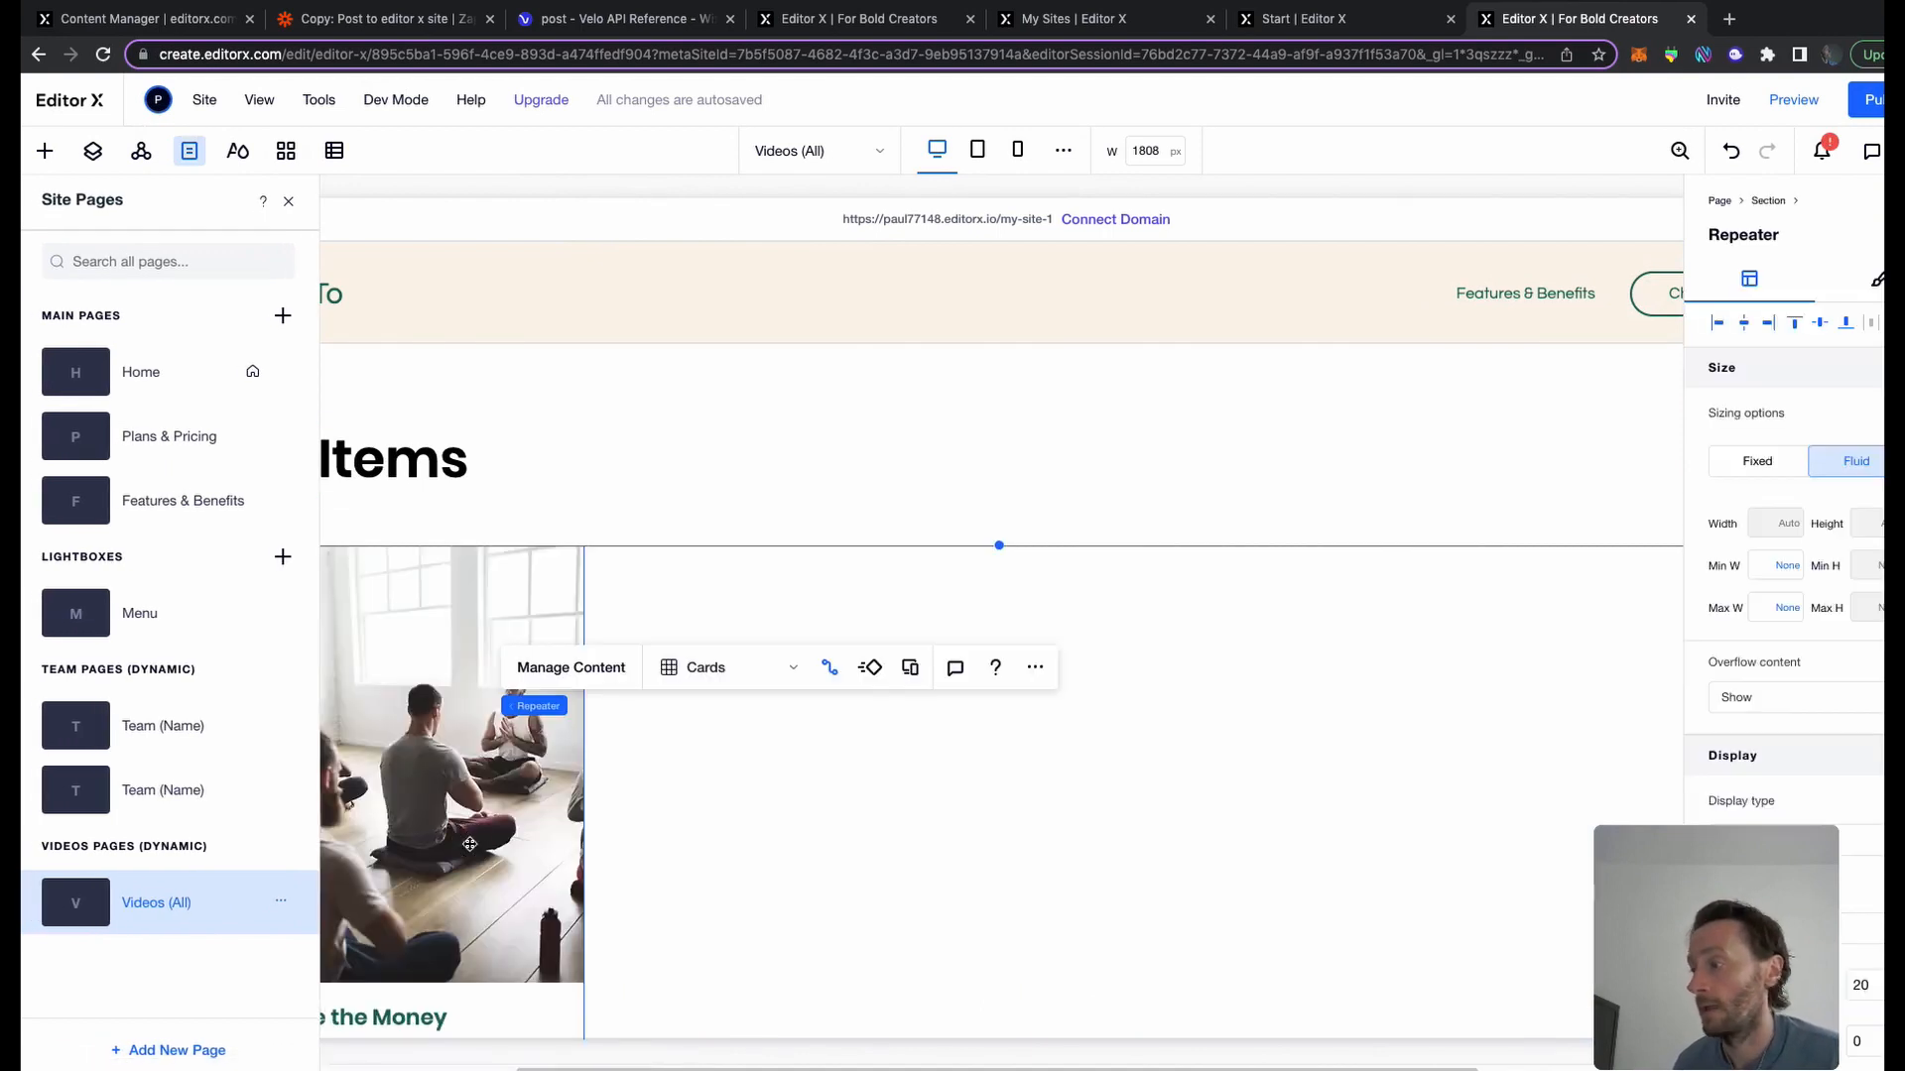
{"action": "left_click", "coordinate": [450, 762]}
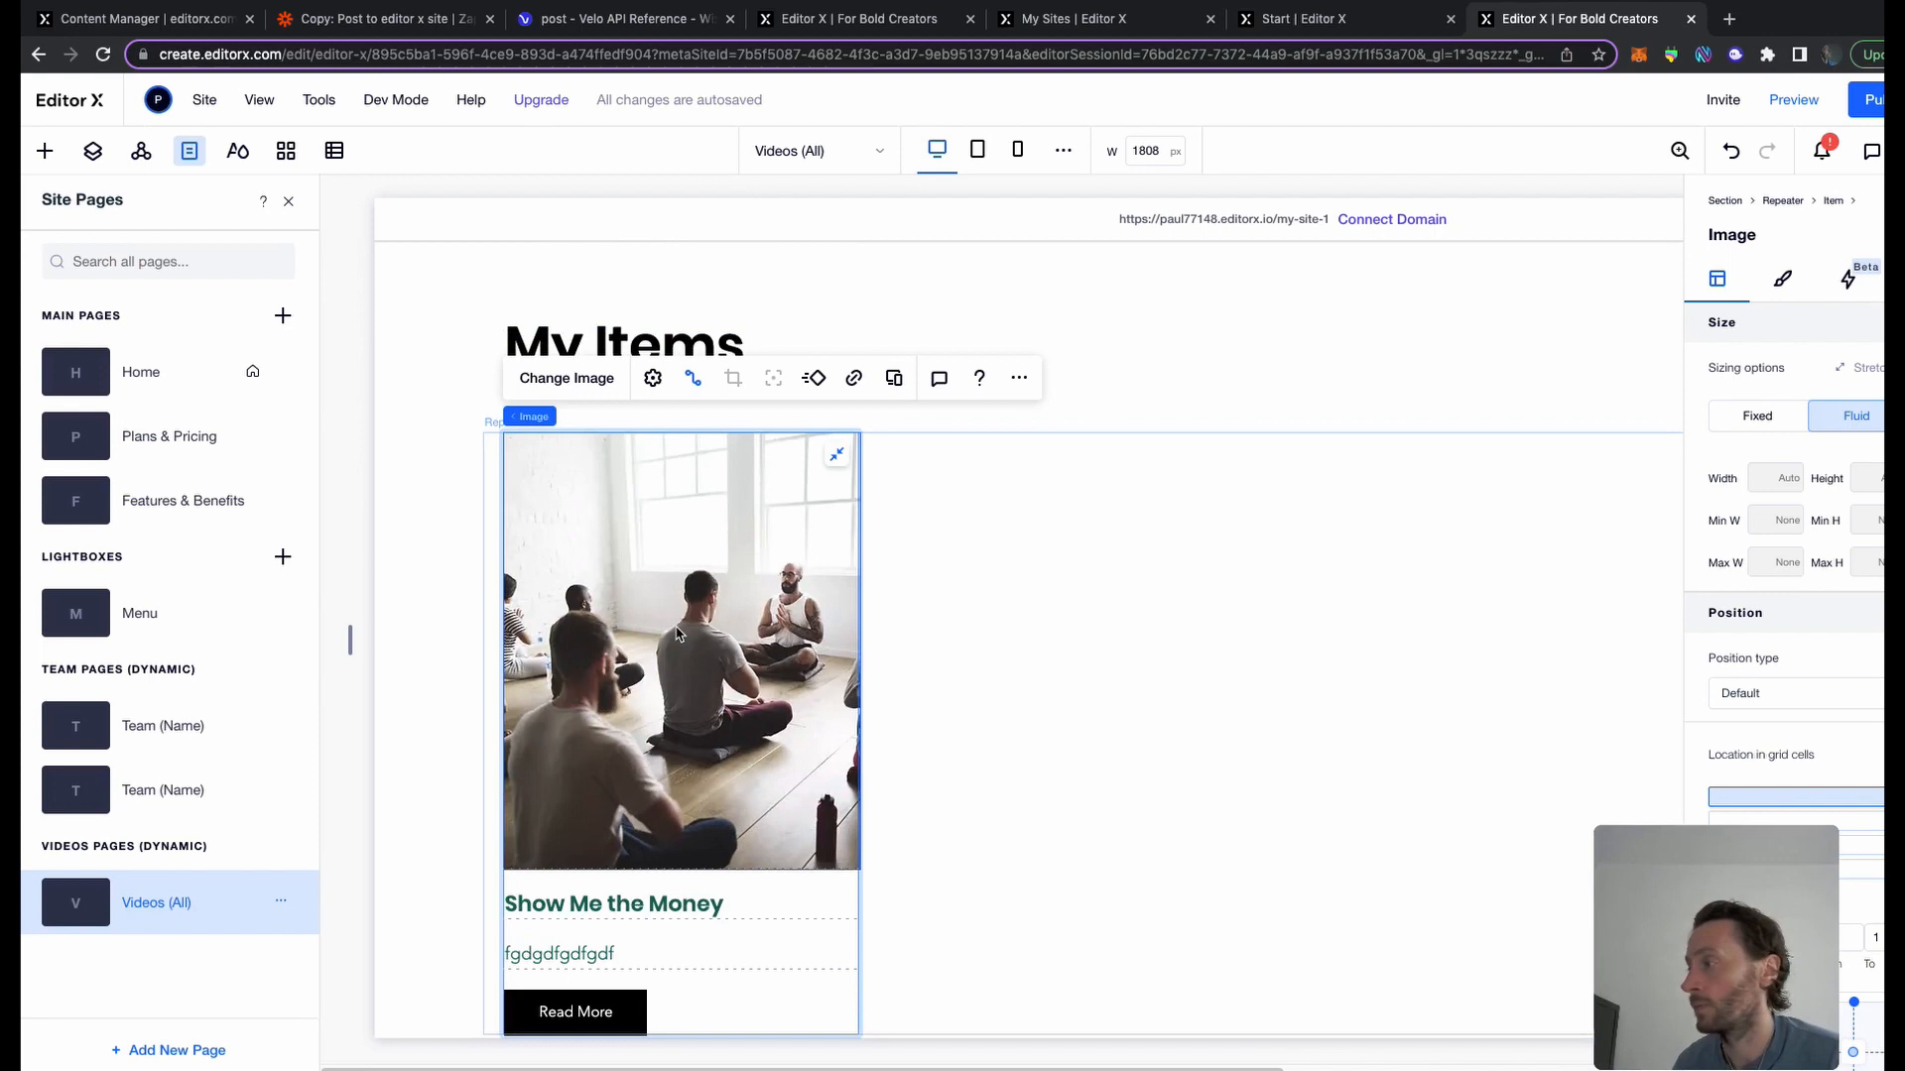
{"action": "mouse_move", "coordinate": [1427, 318]}
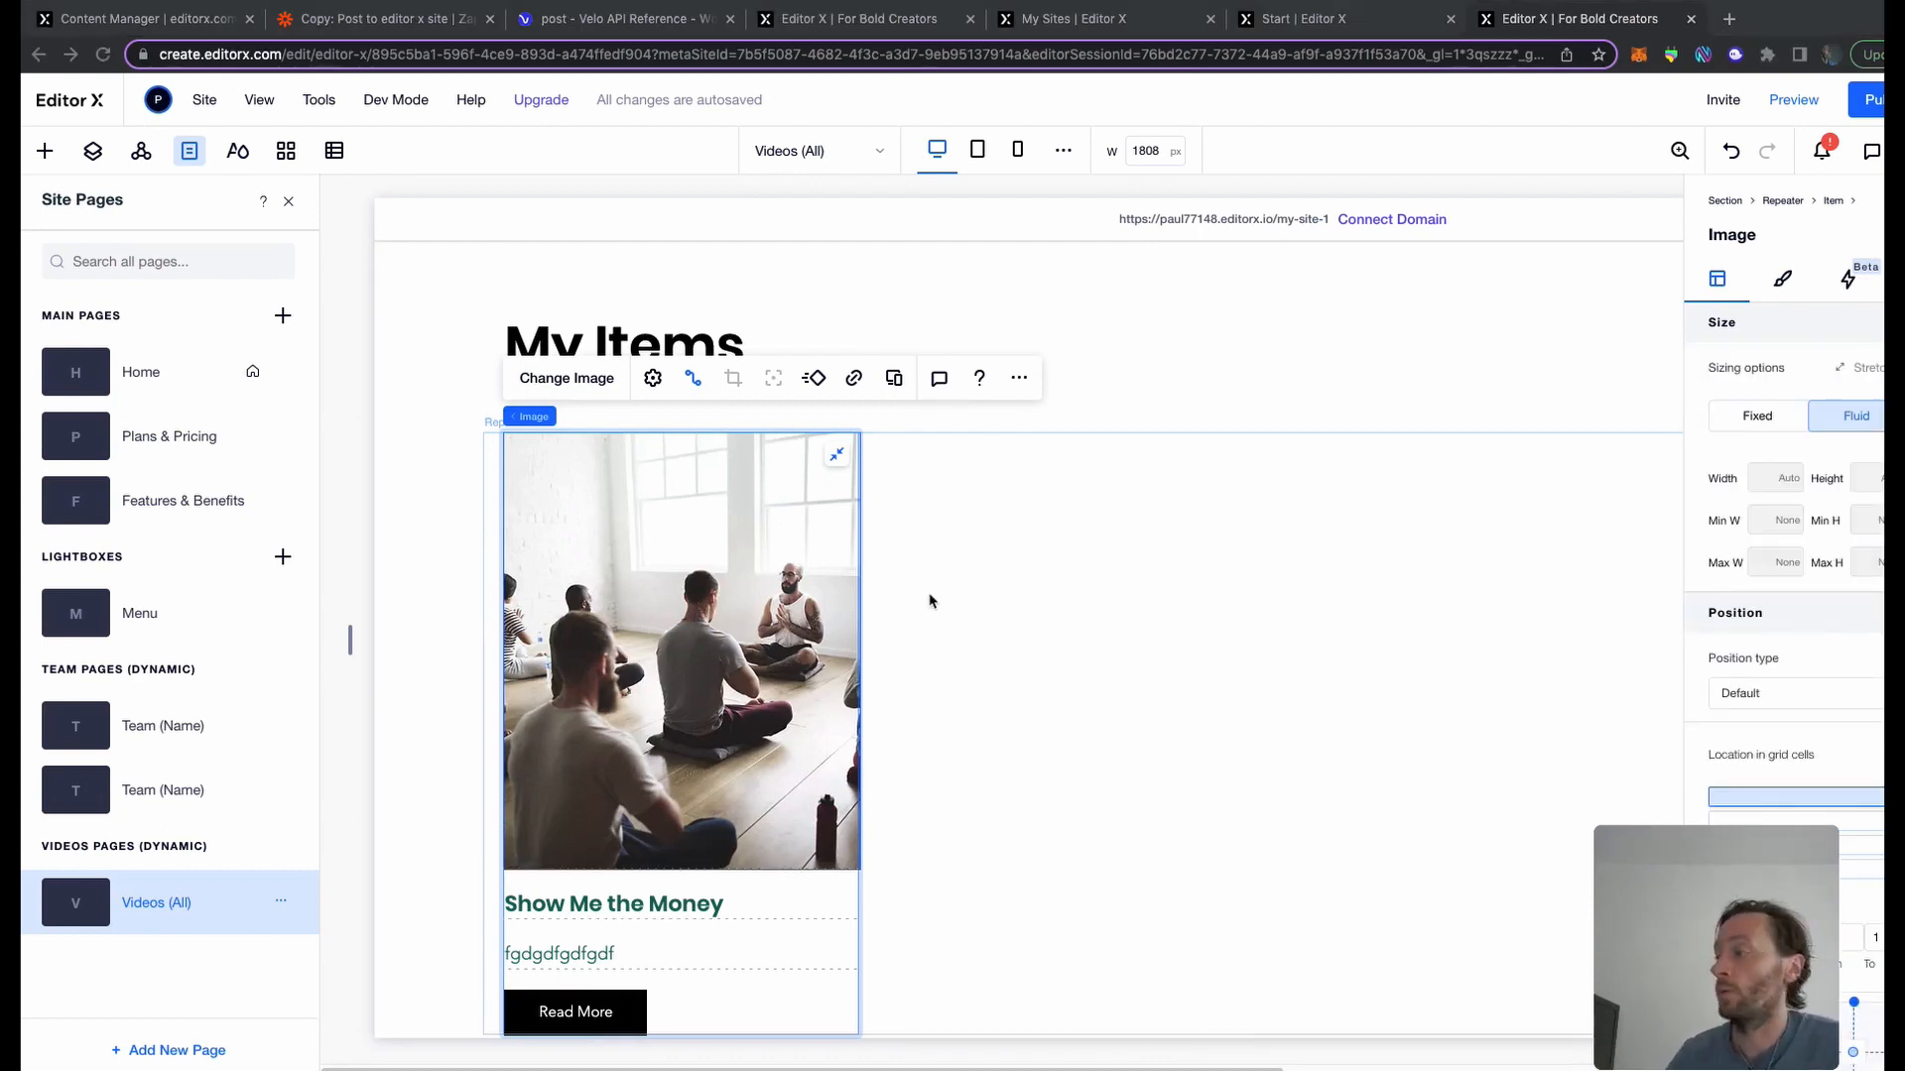
{"action": "left_click", "coordinate": [280, 901]}
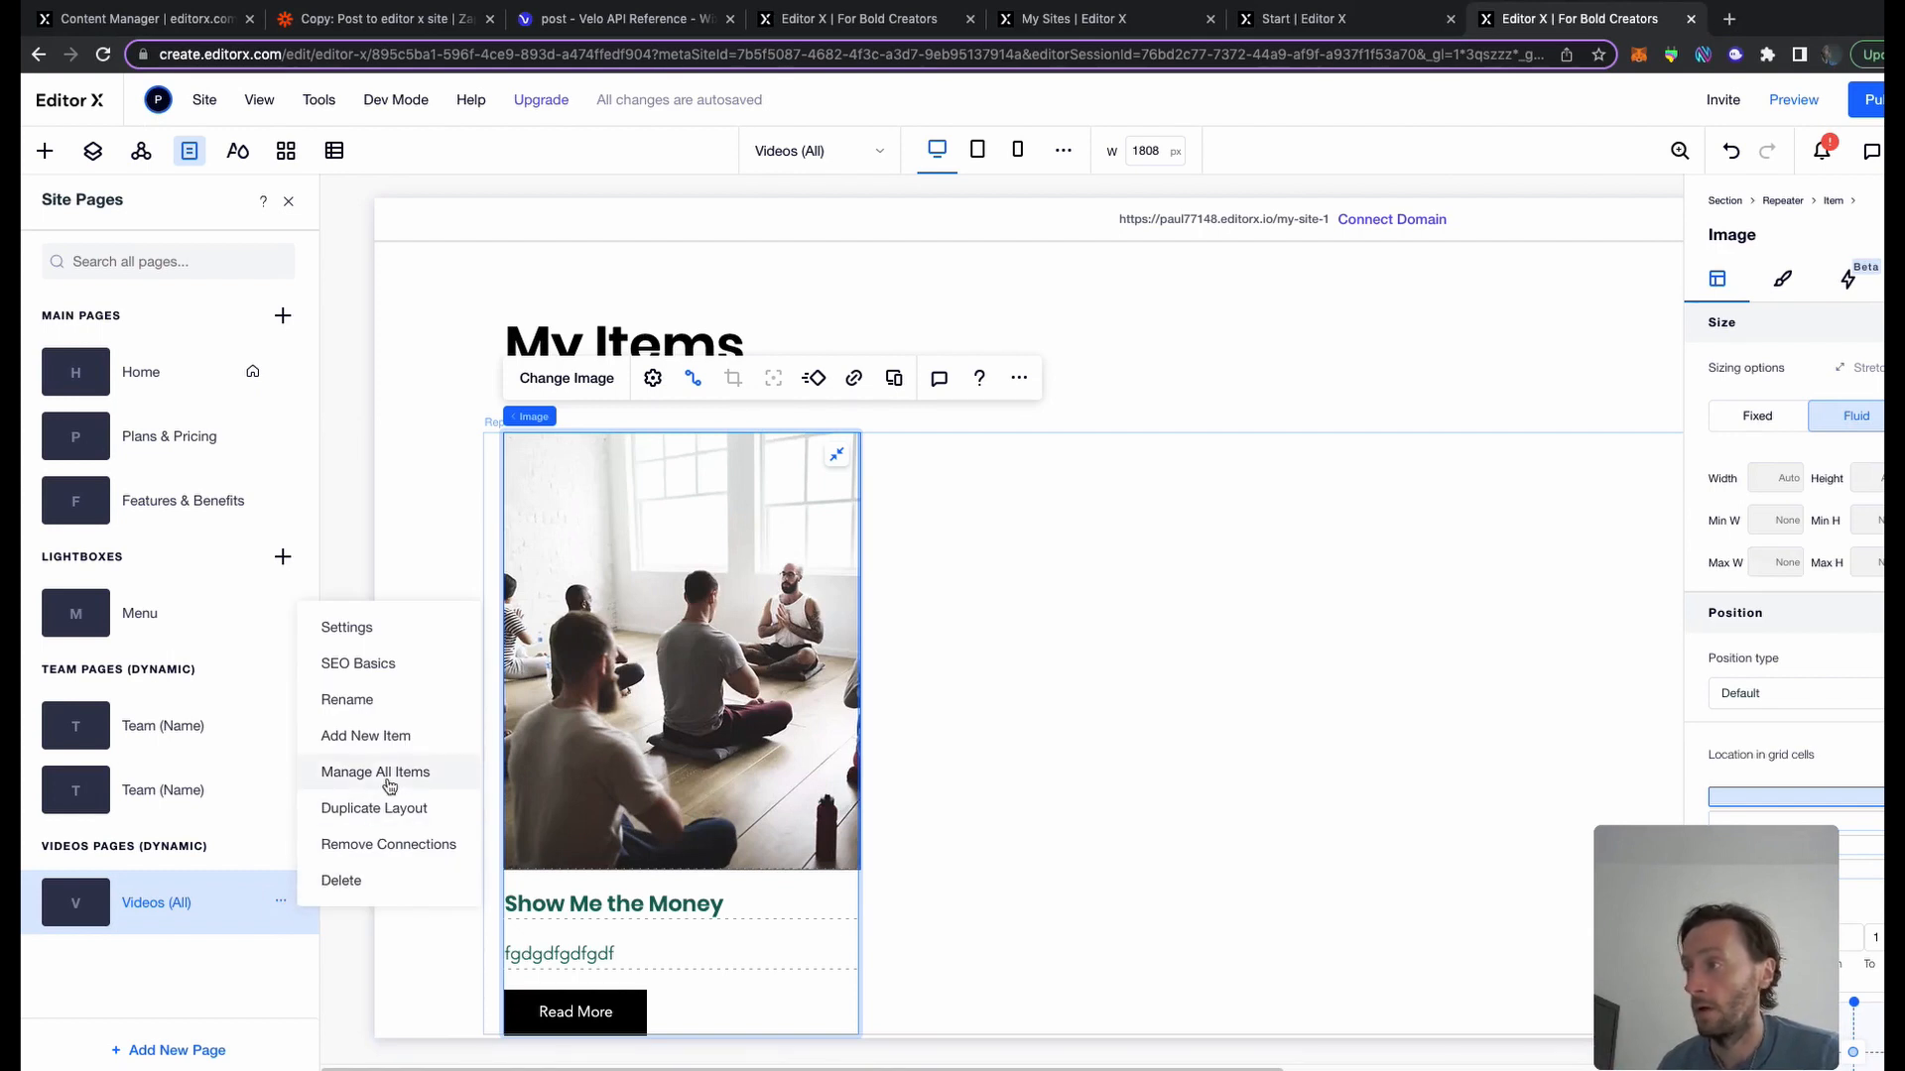
Set custom permissions on the Videos collection, choosing who can create content
{"action": "left_click", "coordinate": [375, 772]}
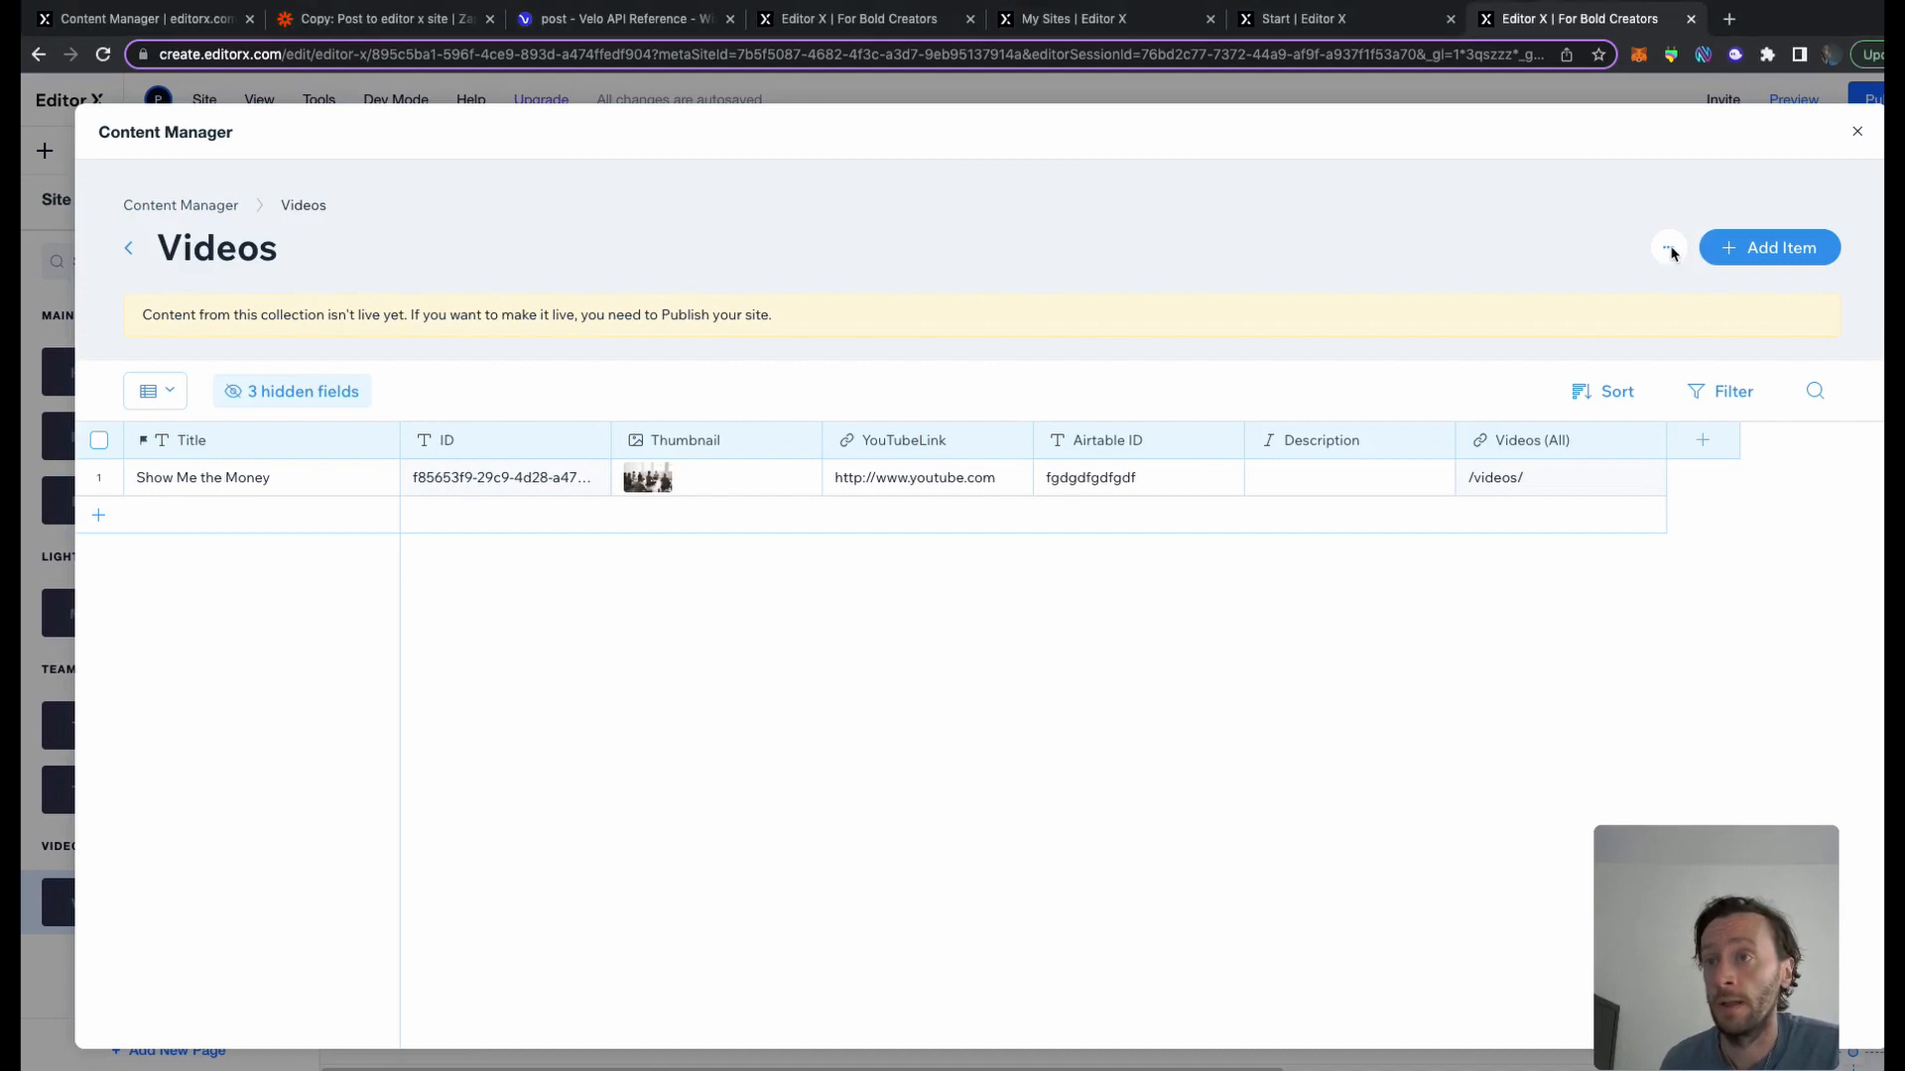
{"action": "left_click", "coordinate": [1668, 248]}
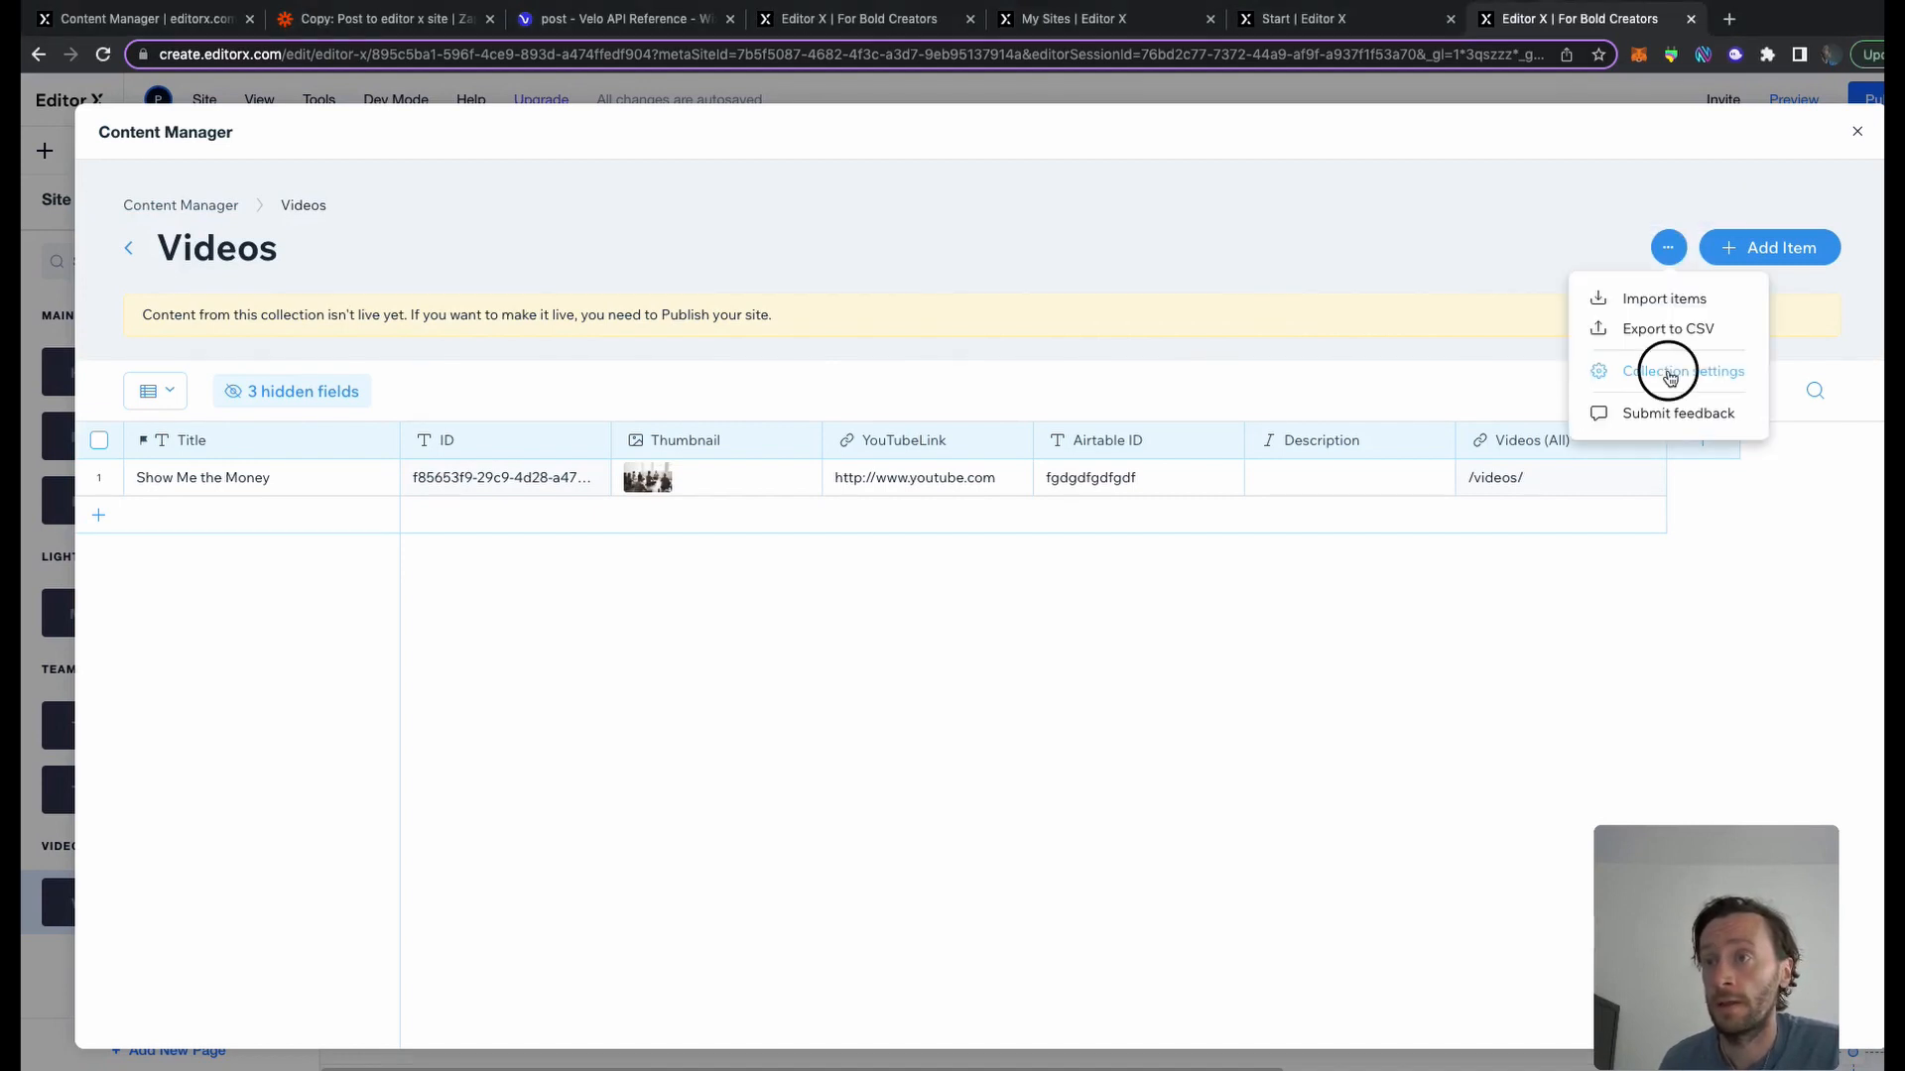
{"action": "left_click", "coordinate": [1668, 371]}
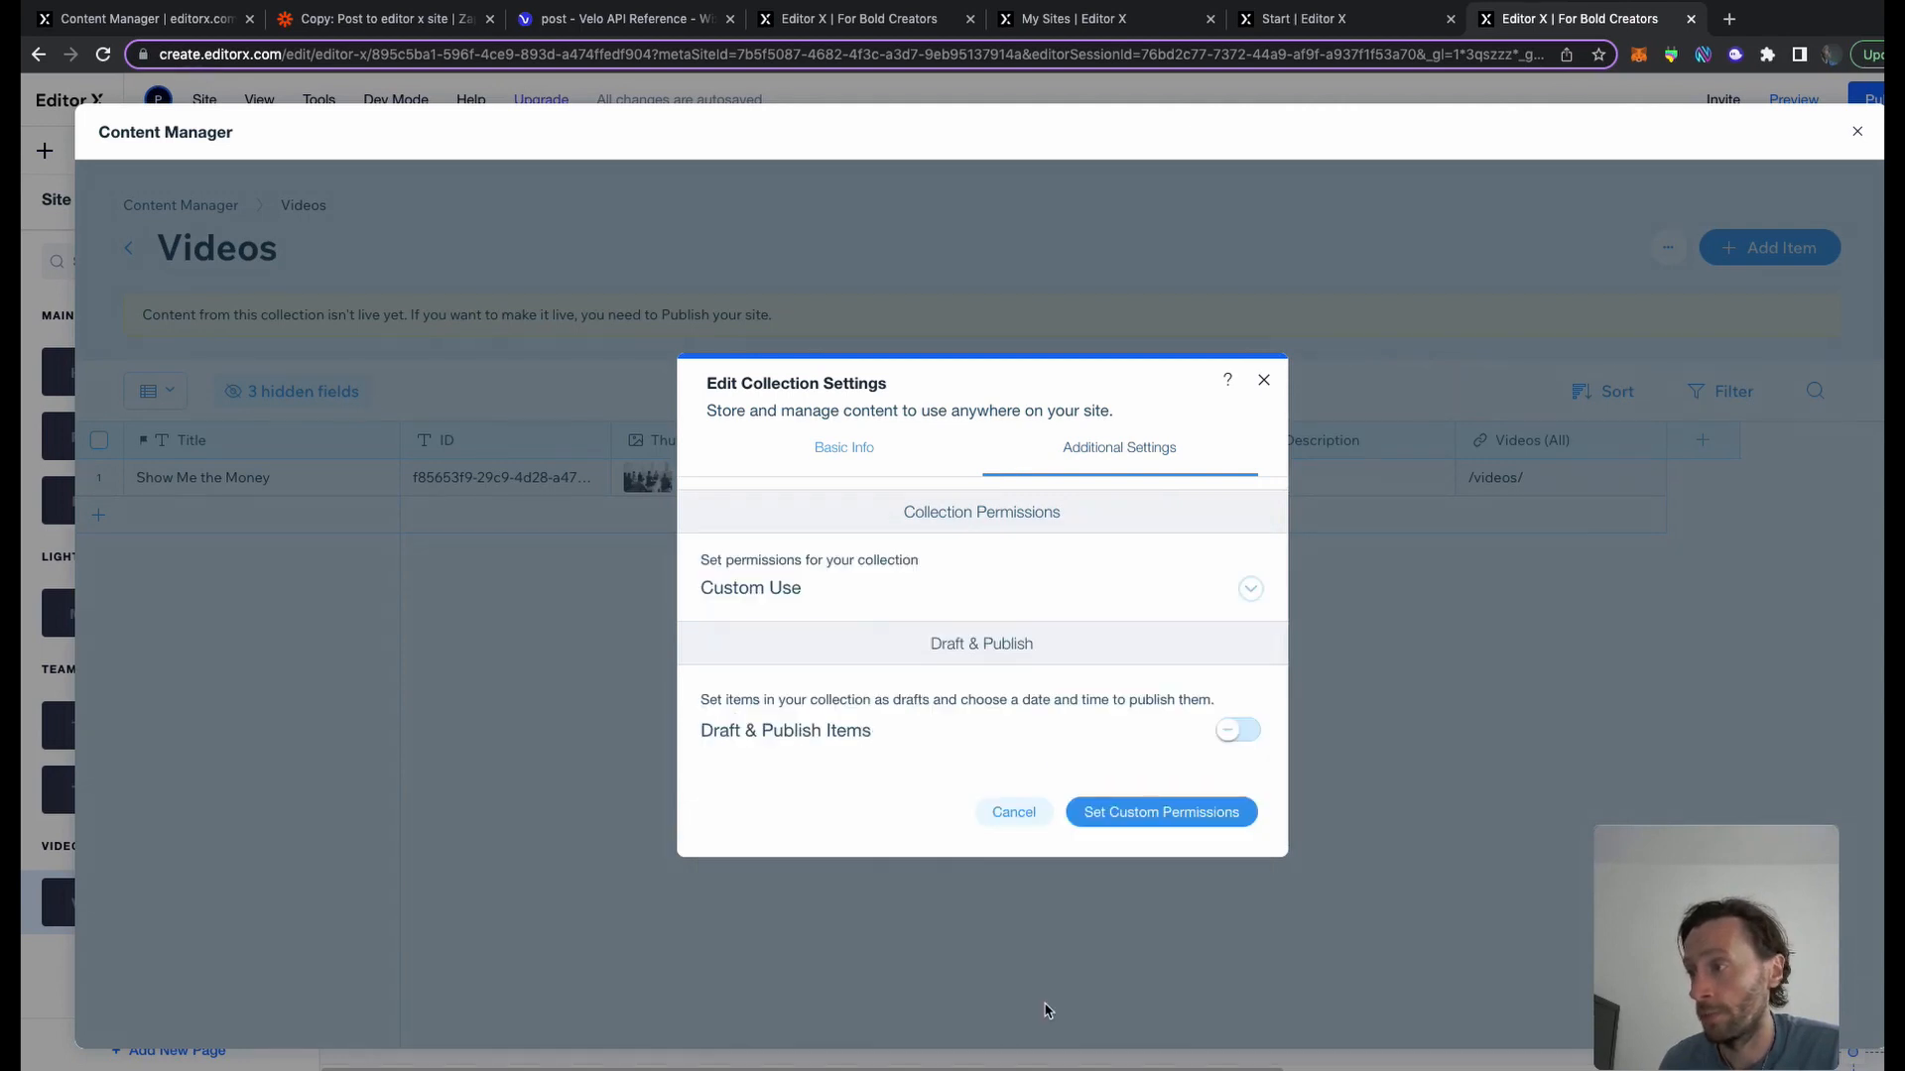
{"action": "left_click", "coordinate": [1159, 811]}
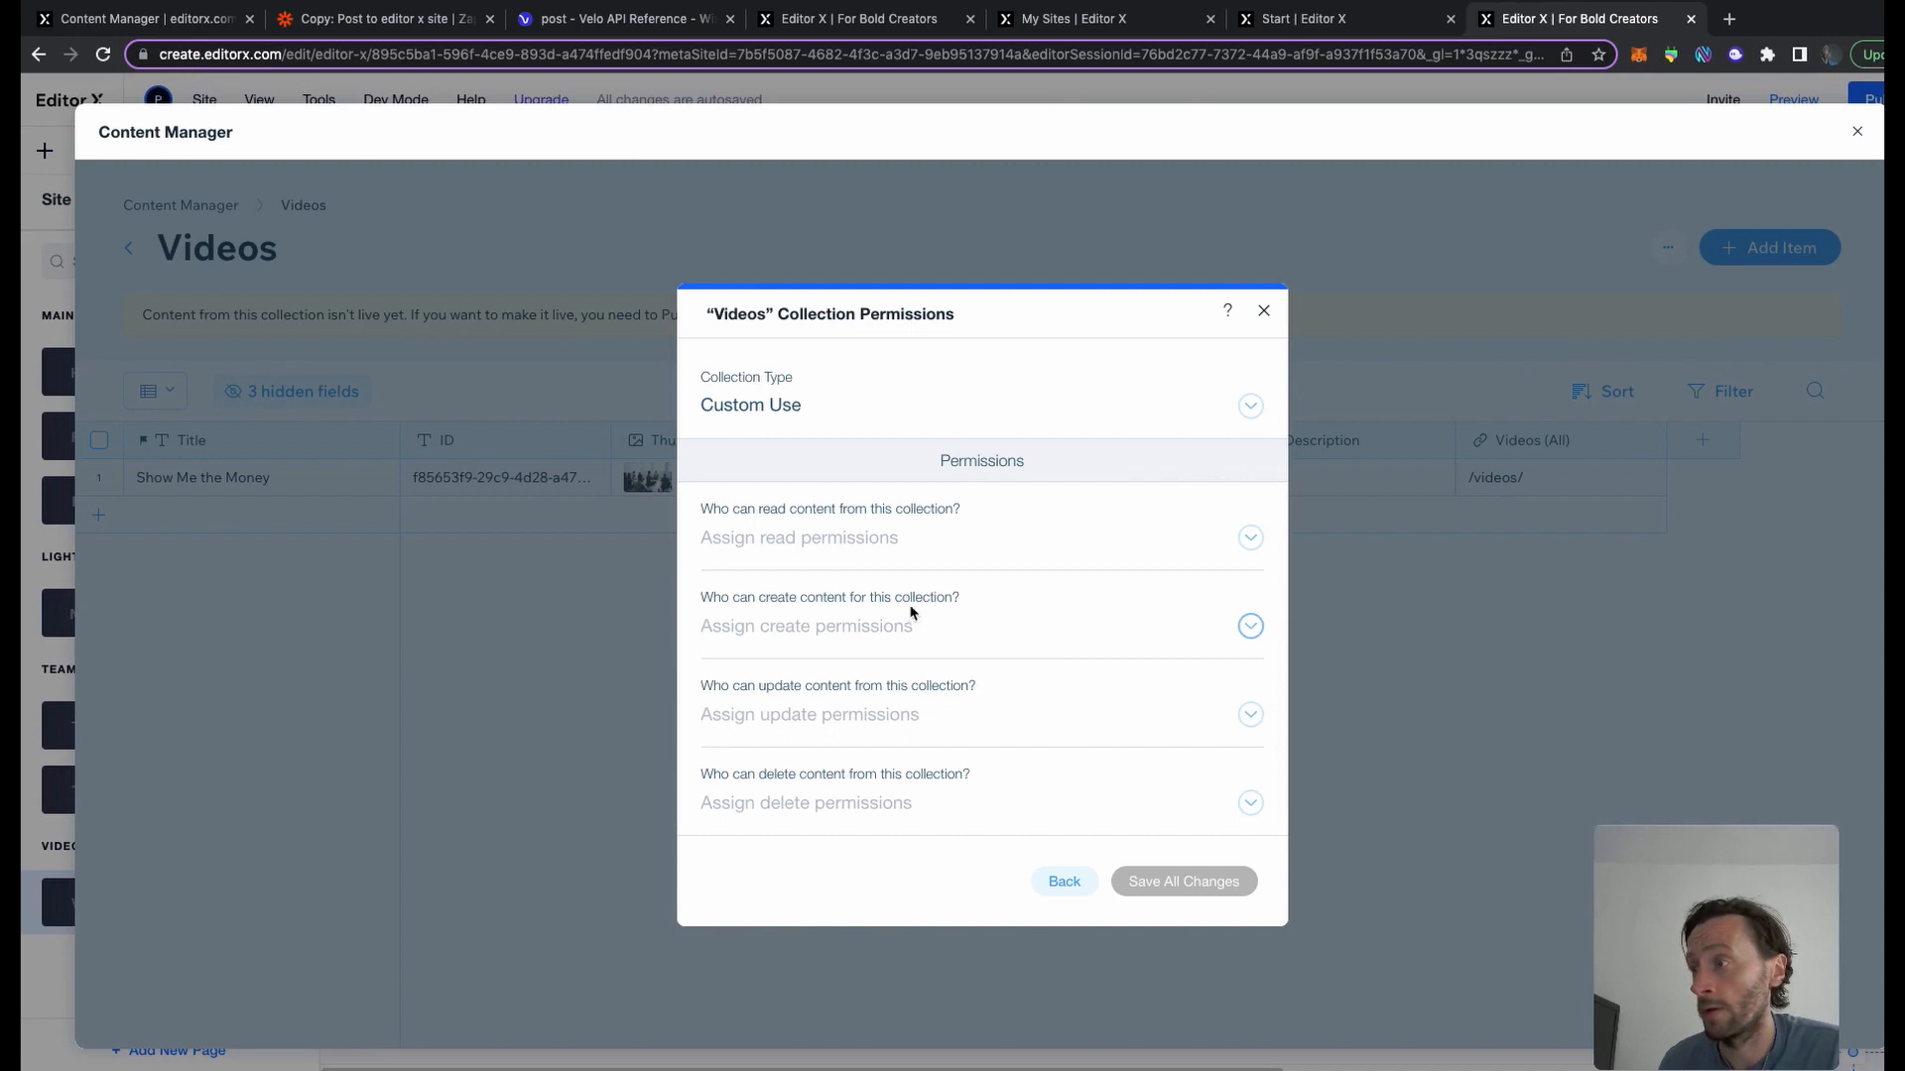
{"action": "left_click", "coordinate": [1248, 625]}
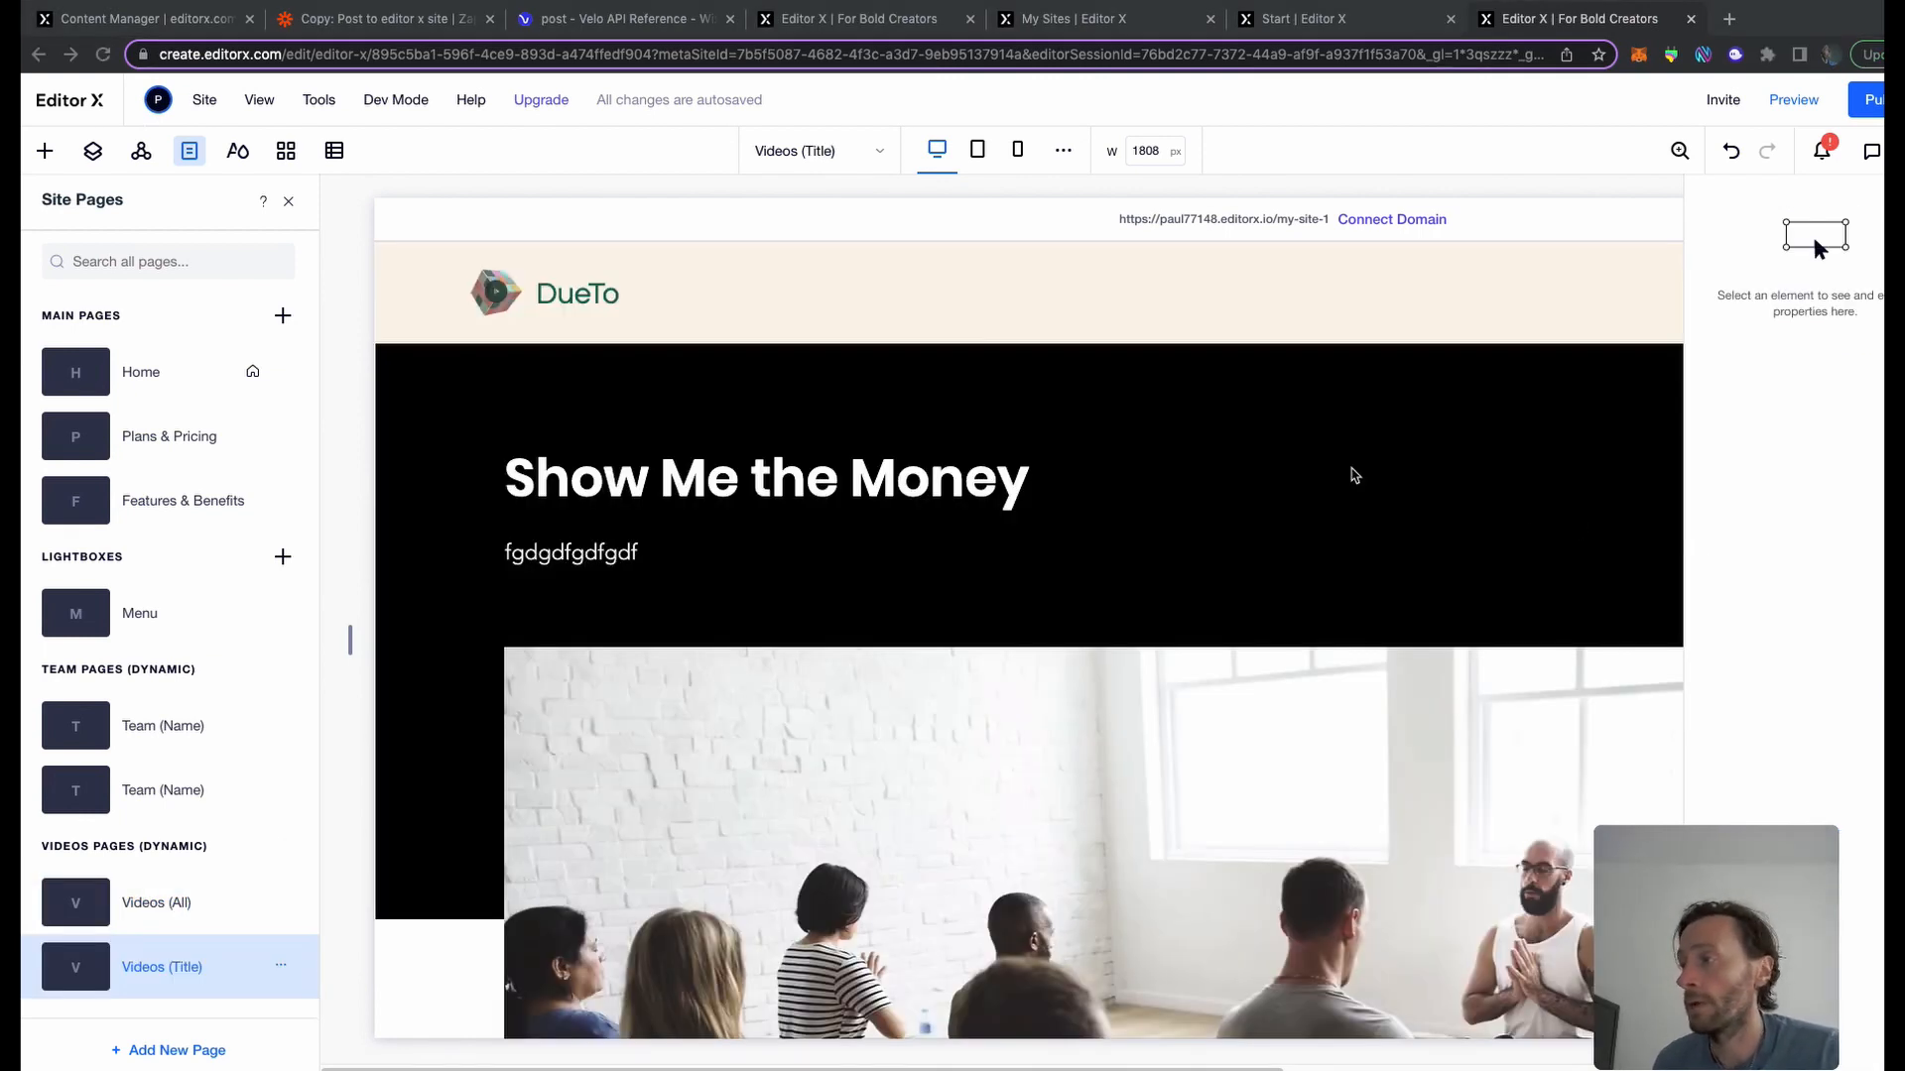
Scroll the Videos (Title) item page, then switch to the Videos (All) list page
{"action": "scroll", "scroll_direction": "down", "scroll_amount": 3}
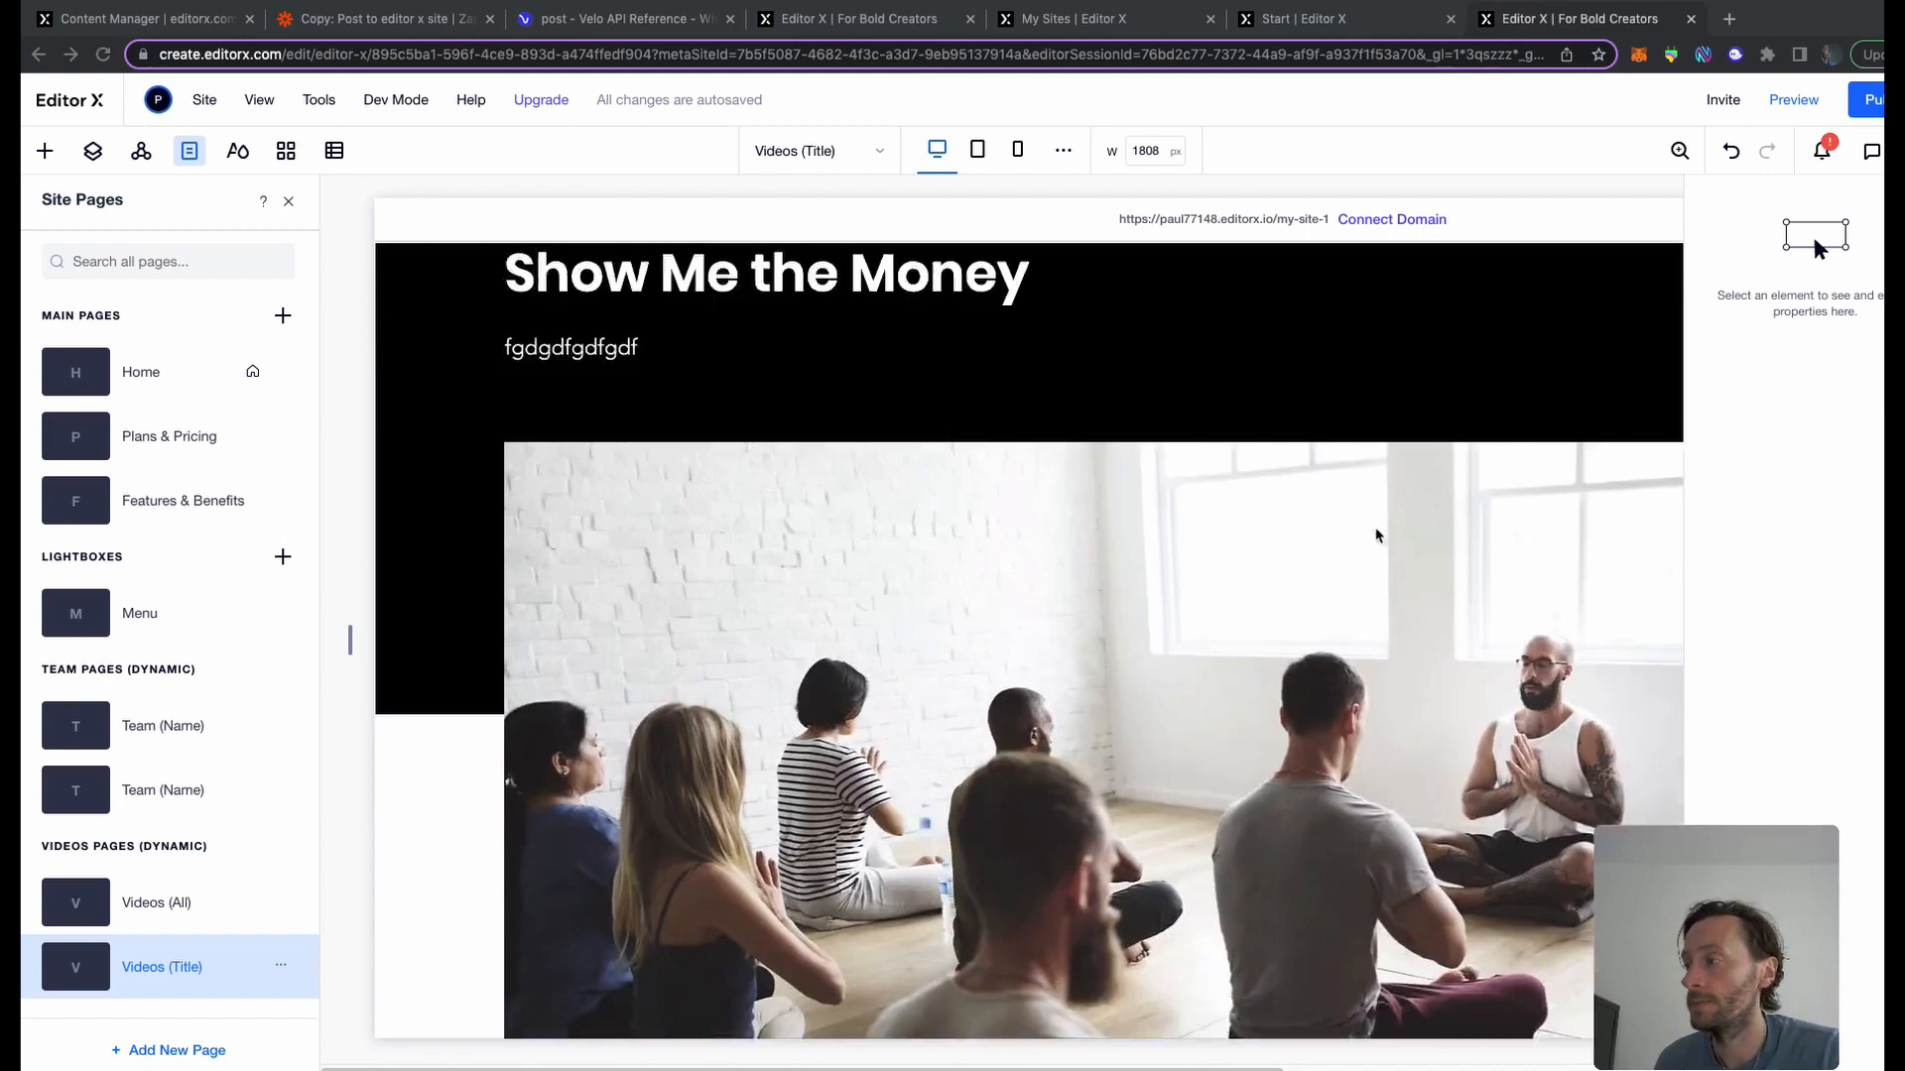
{"action": "scroll", "scroll_direction": "down", "scroll_amount": 3}
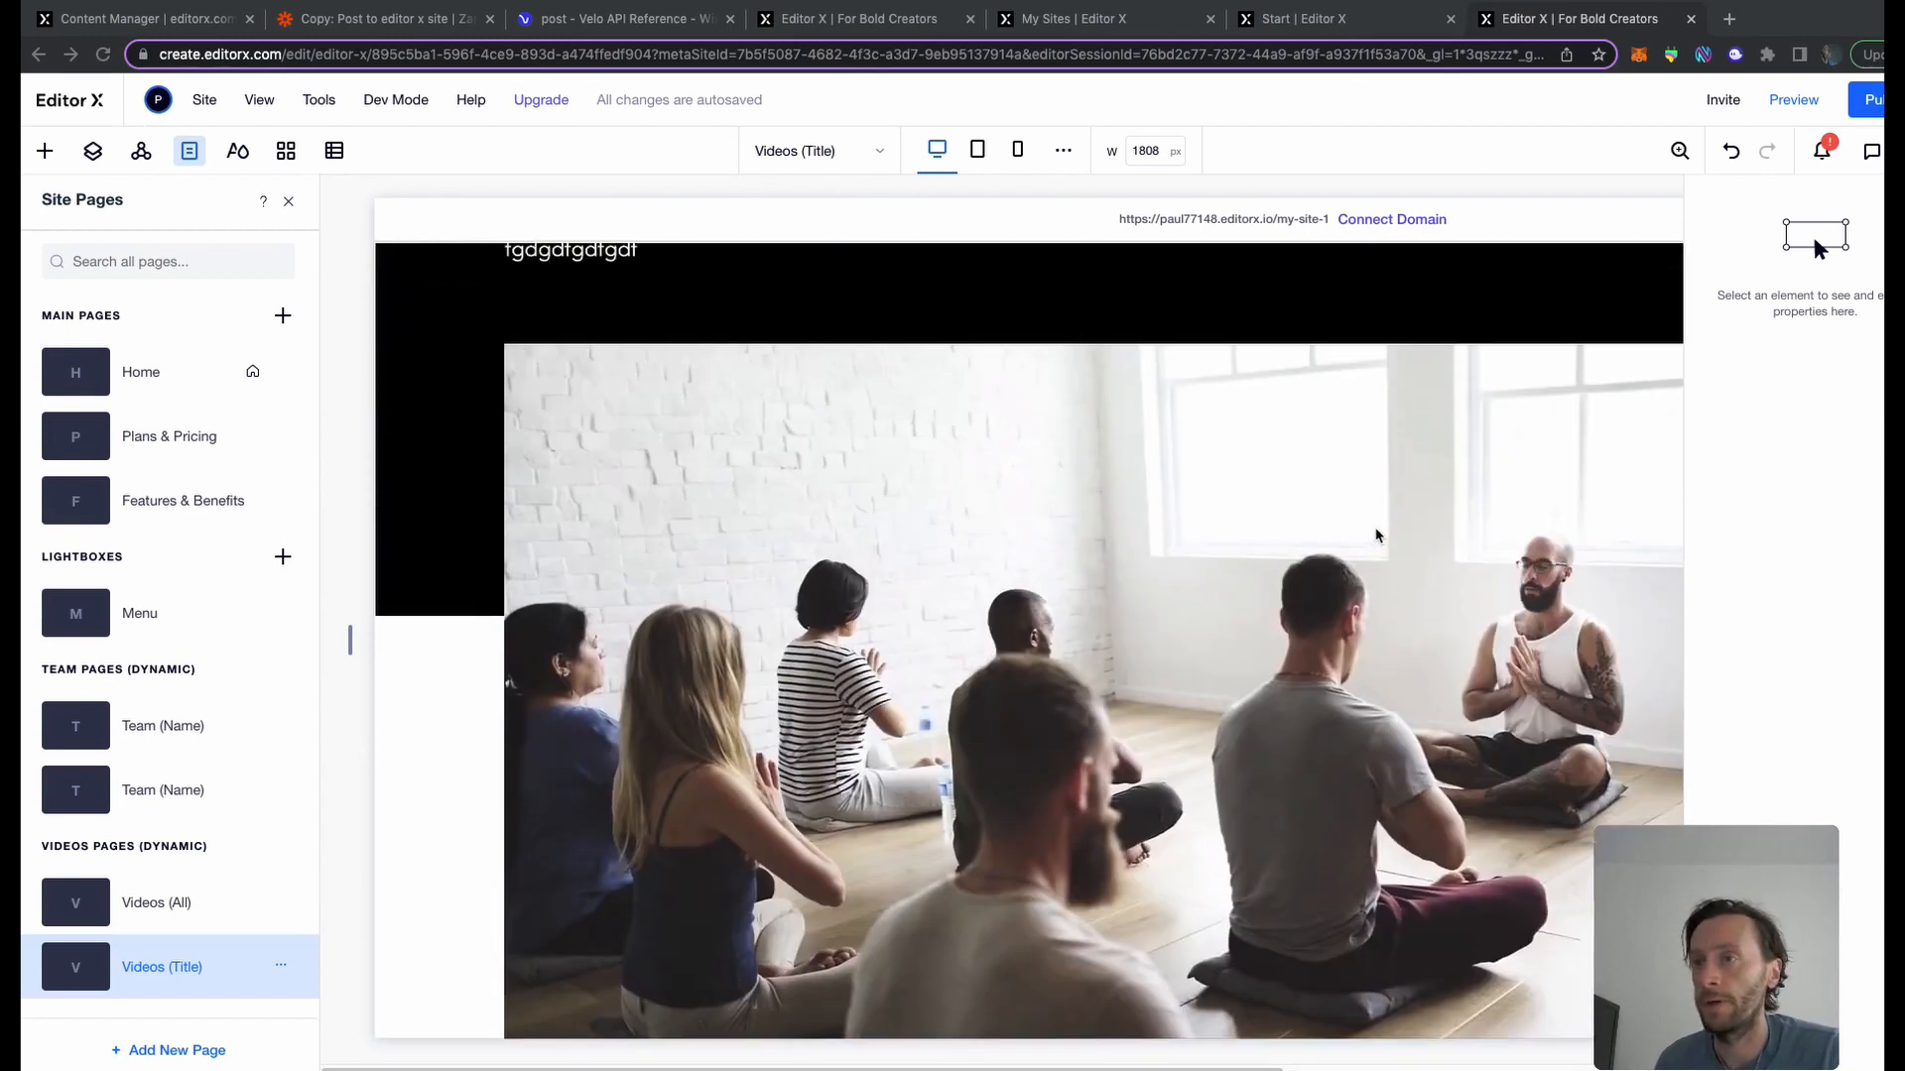
{"action": "left_click", "coordinate": [155, 901]}
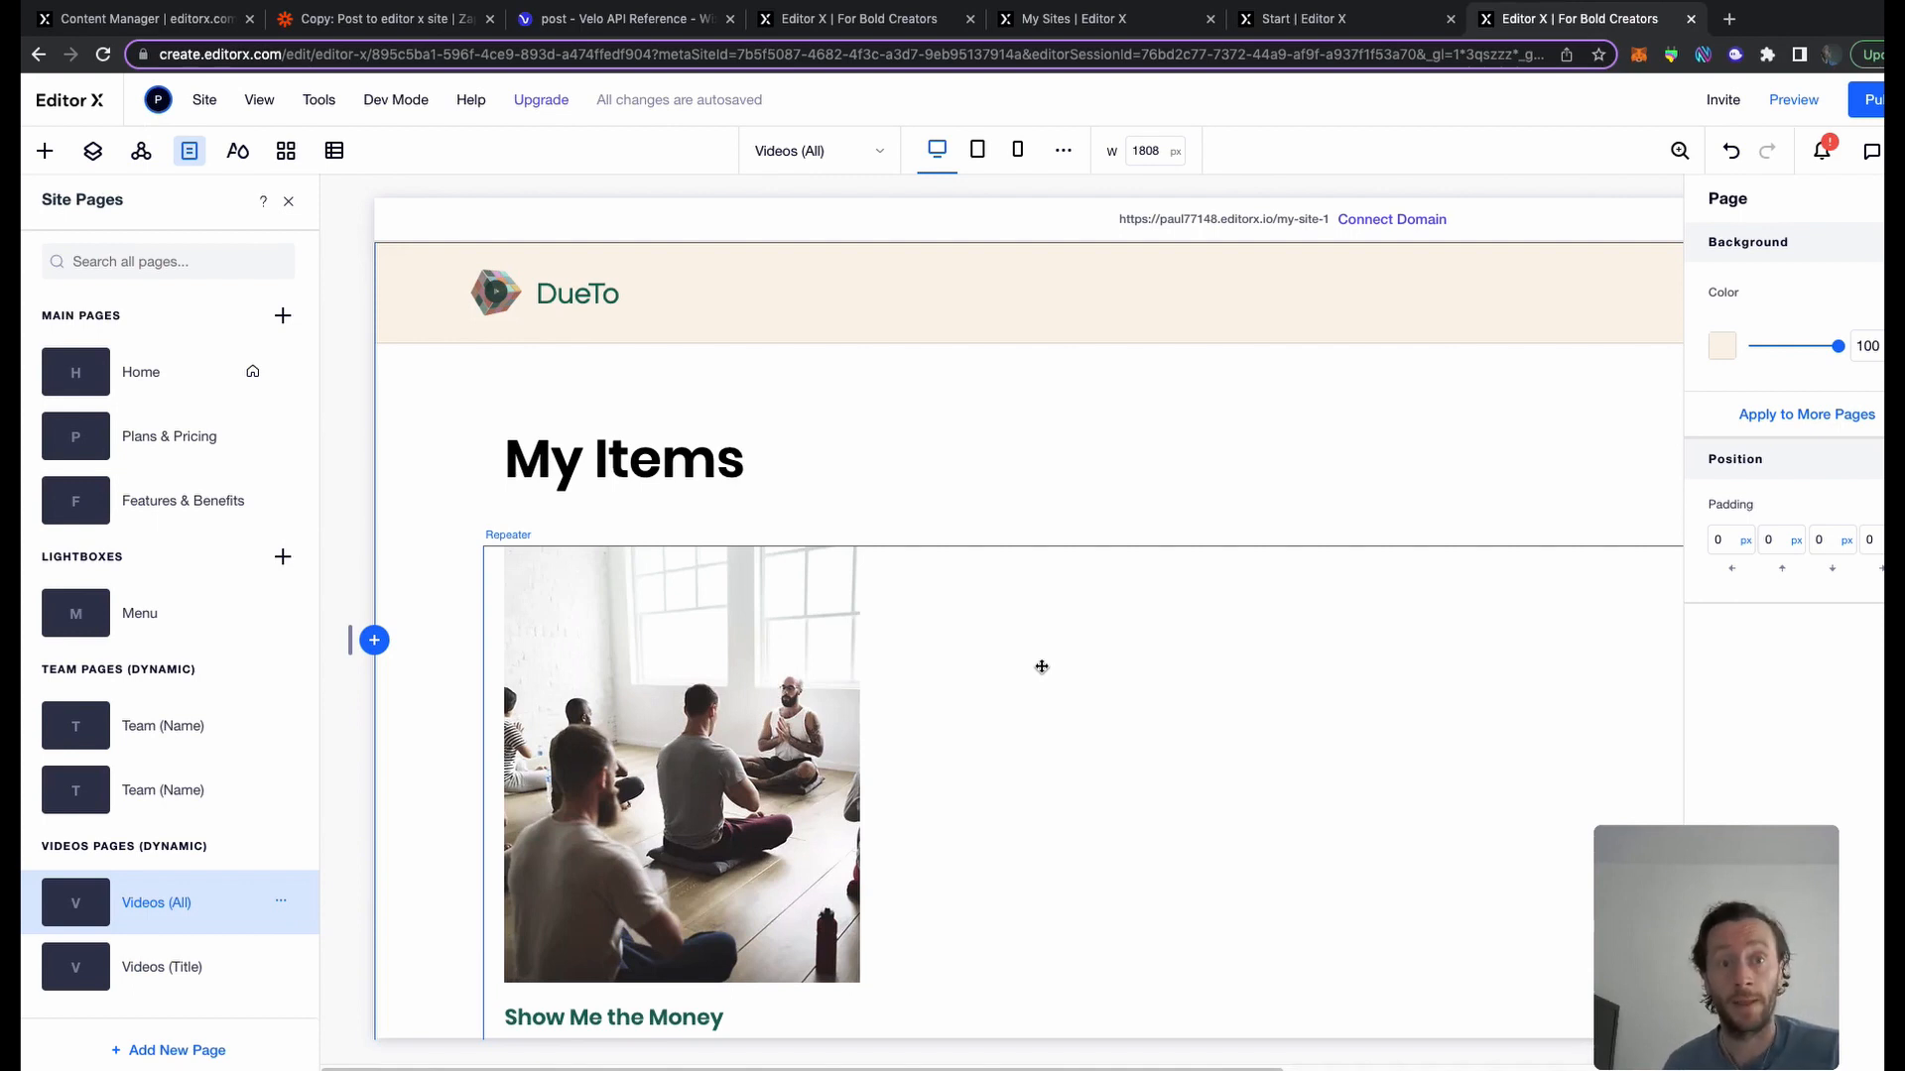
{"action": "mouse_move", "coordinate": [1521, 581]}
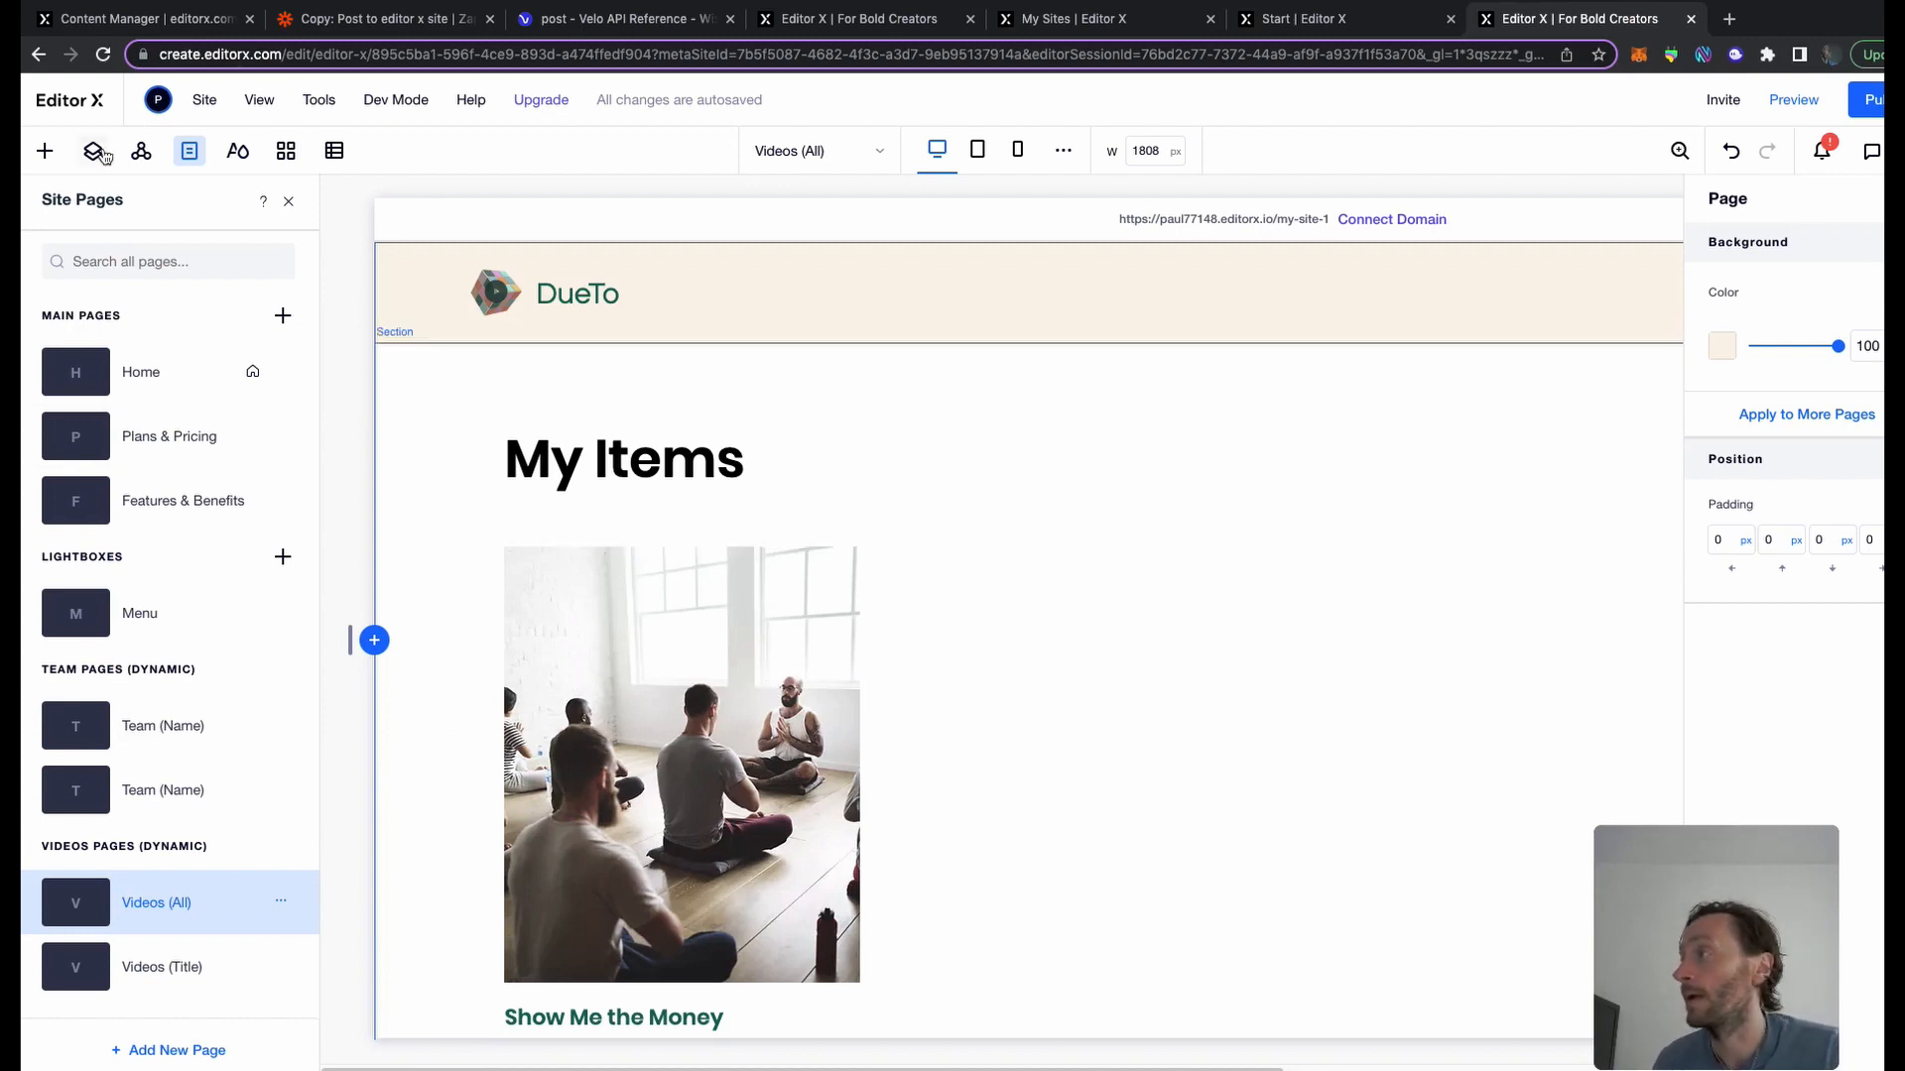
Turn on Velo Dev Mode for the site
{"action": "left_click", "coordinate": [394, 99]}
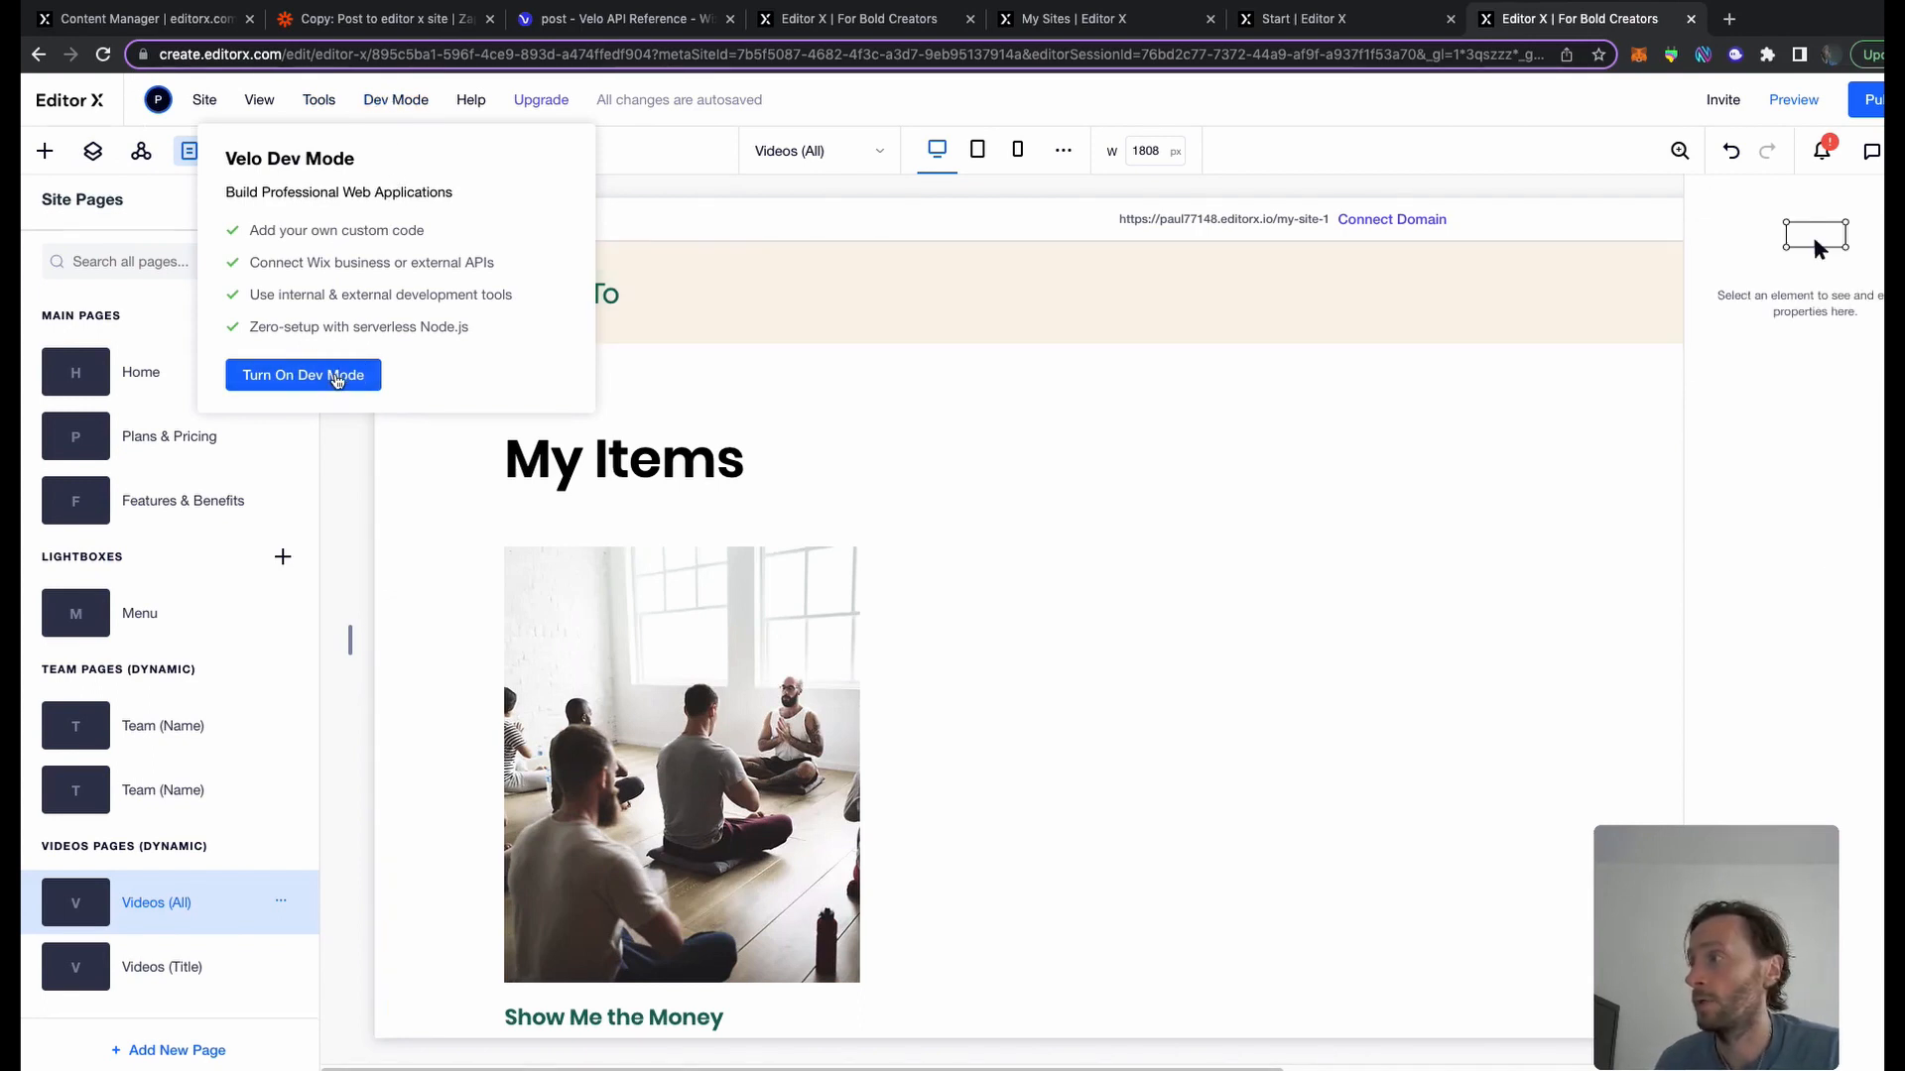
{"action": "left_click", "coordinate": [301, 375]}
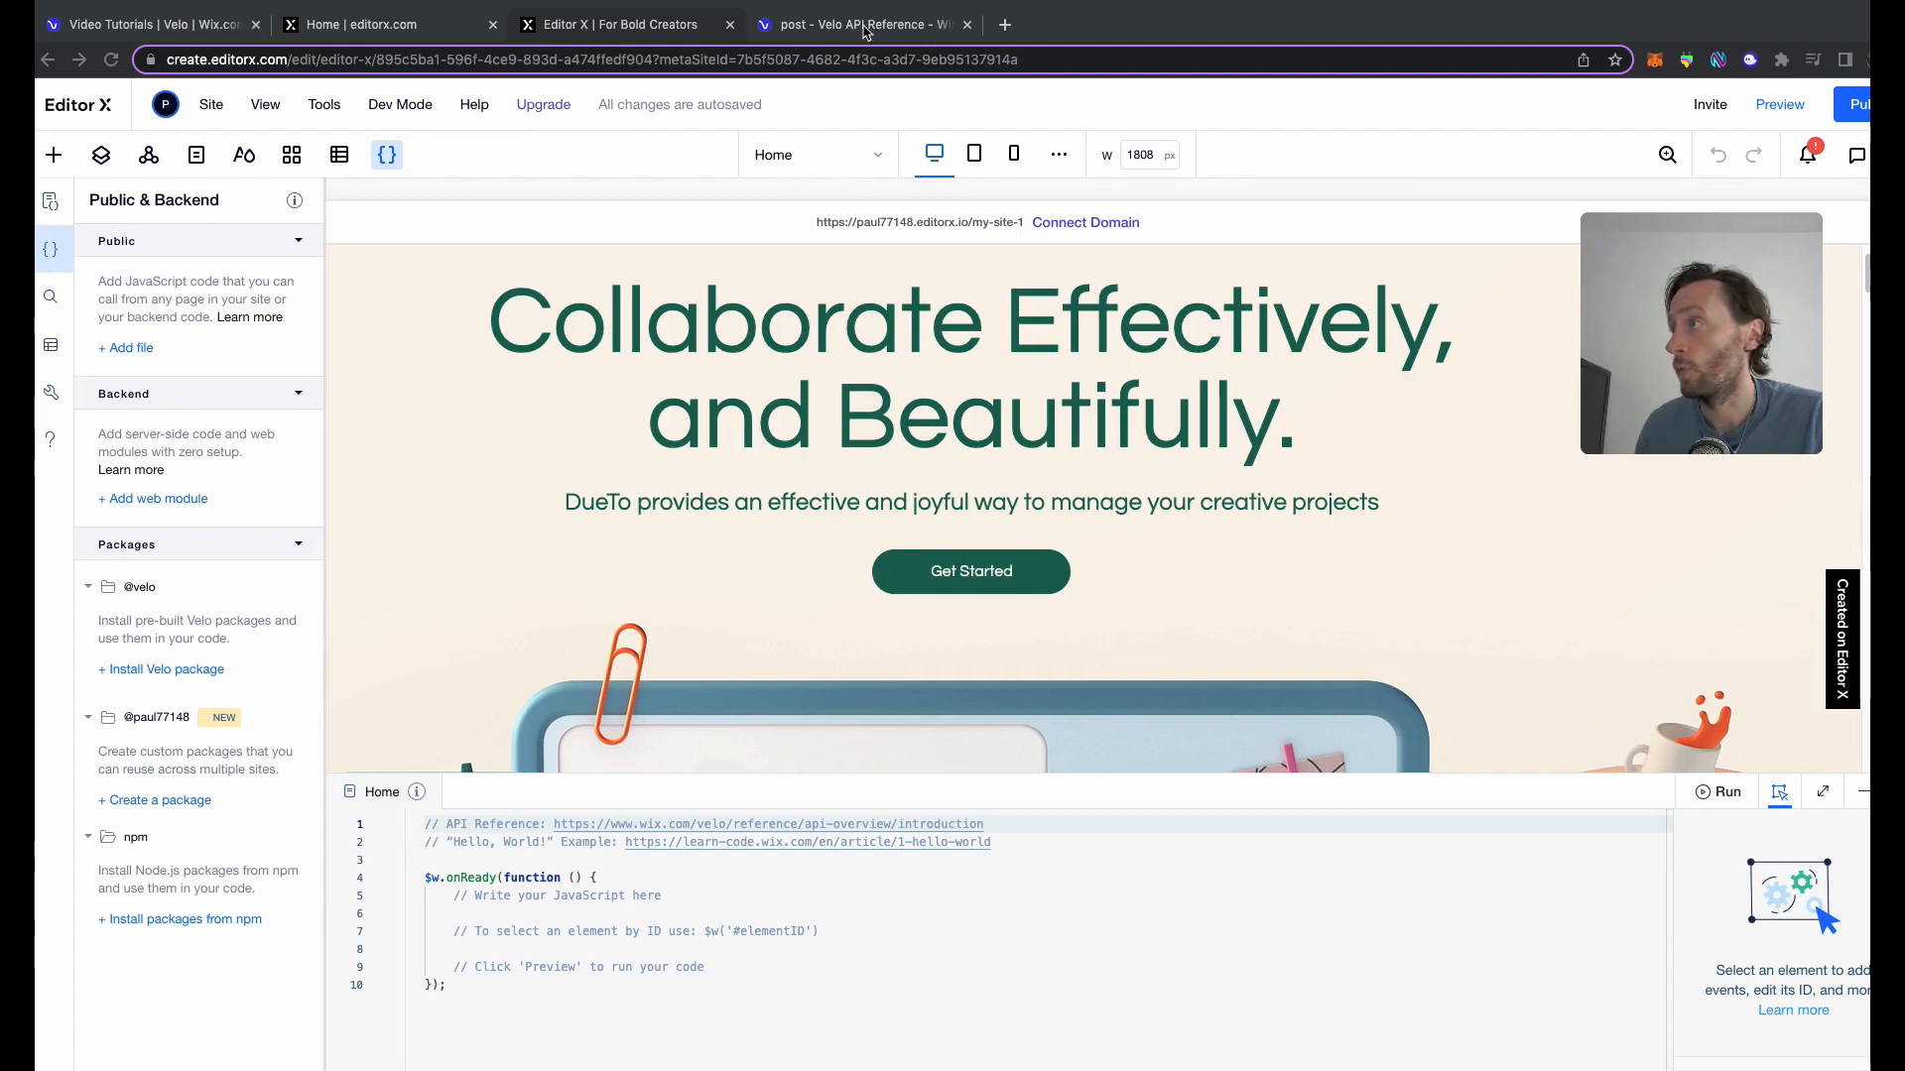
Read the wix-http-functions post() reference page, then return to the Editor X tab
{"action": "left_click", "coordinate": [863, 24]}
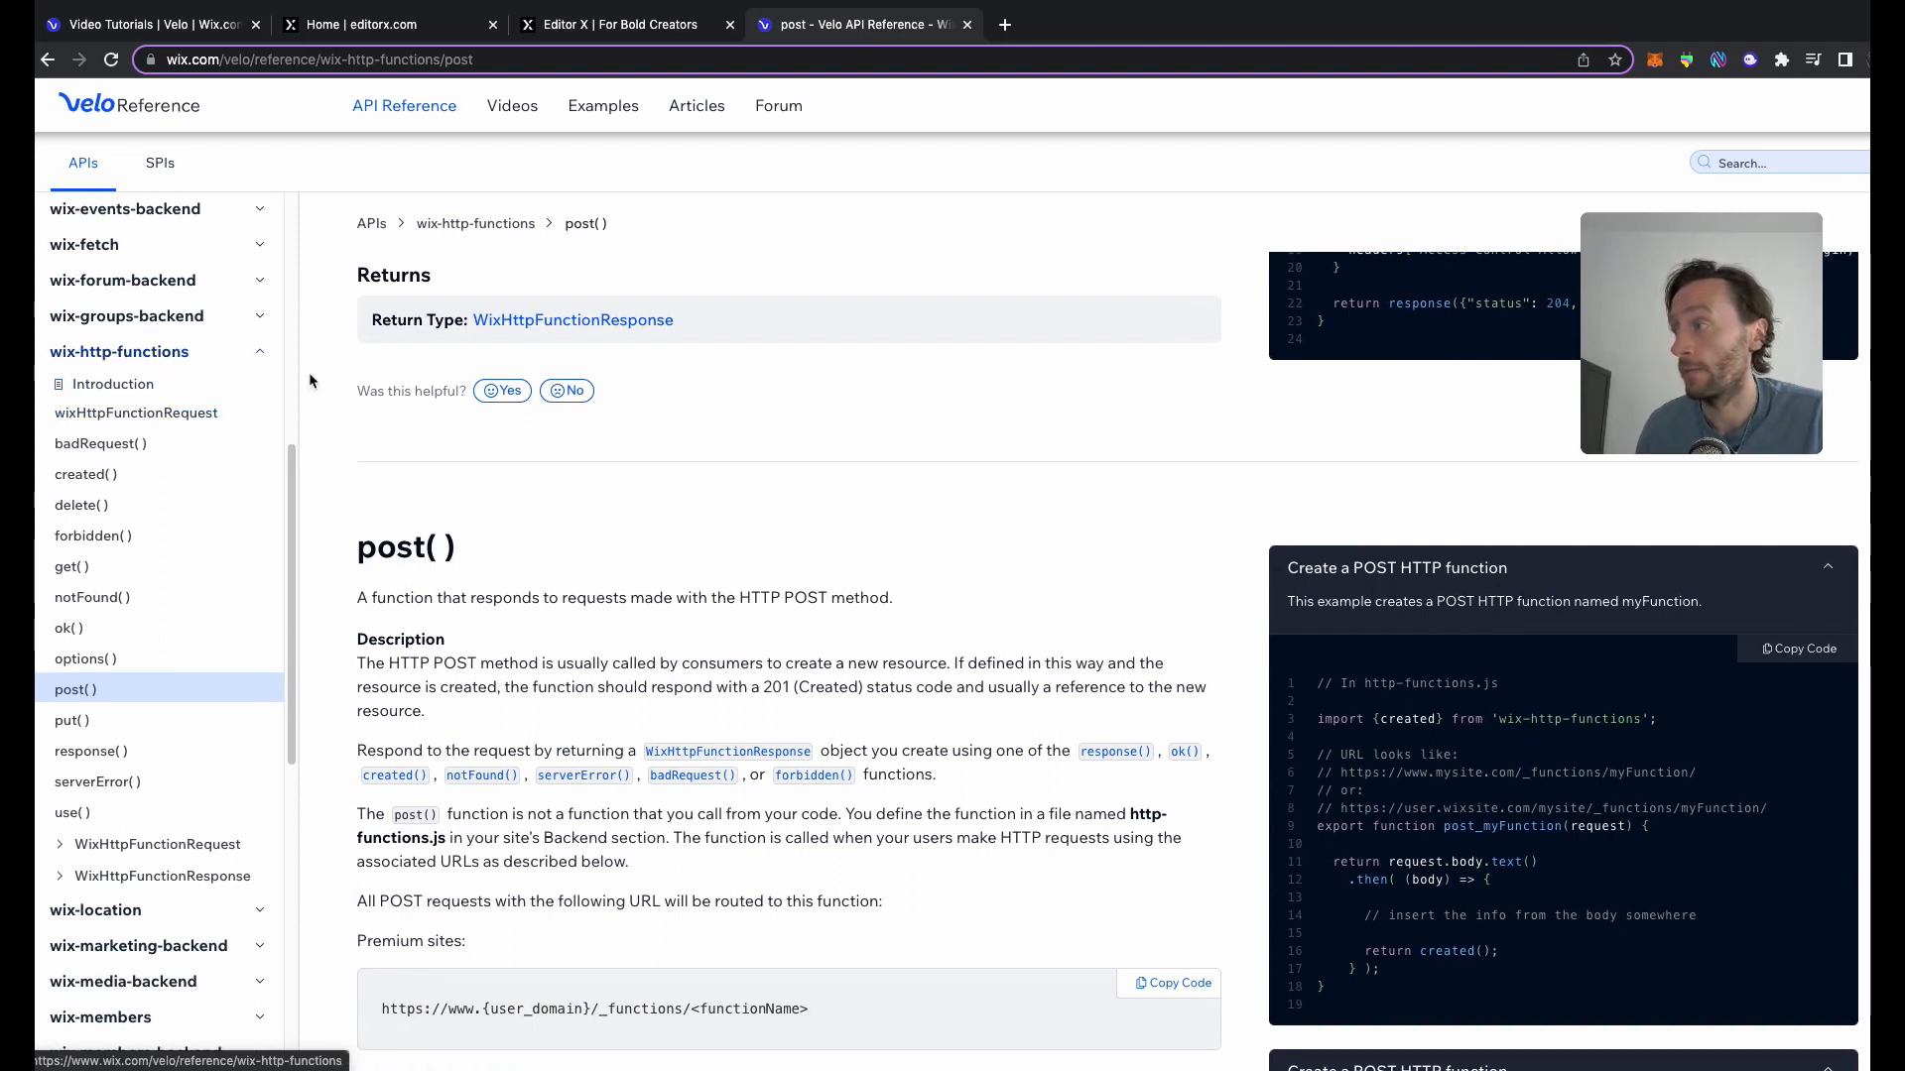
{"action": "scroll", "scroll_direction": "down", "scroll_amount": 3}
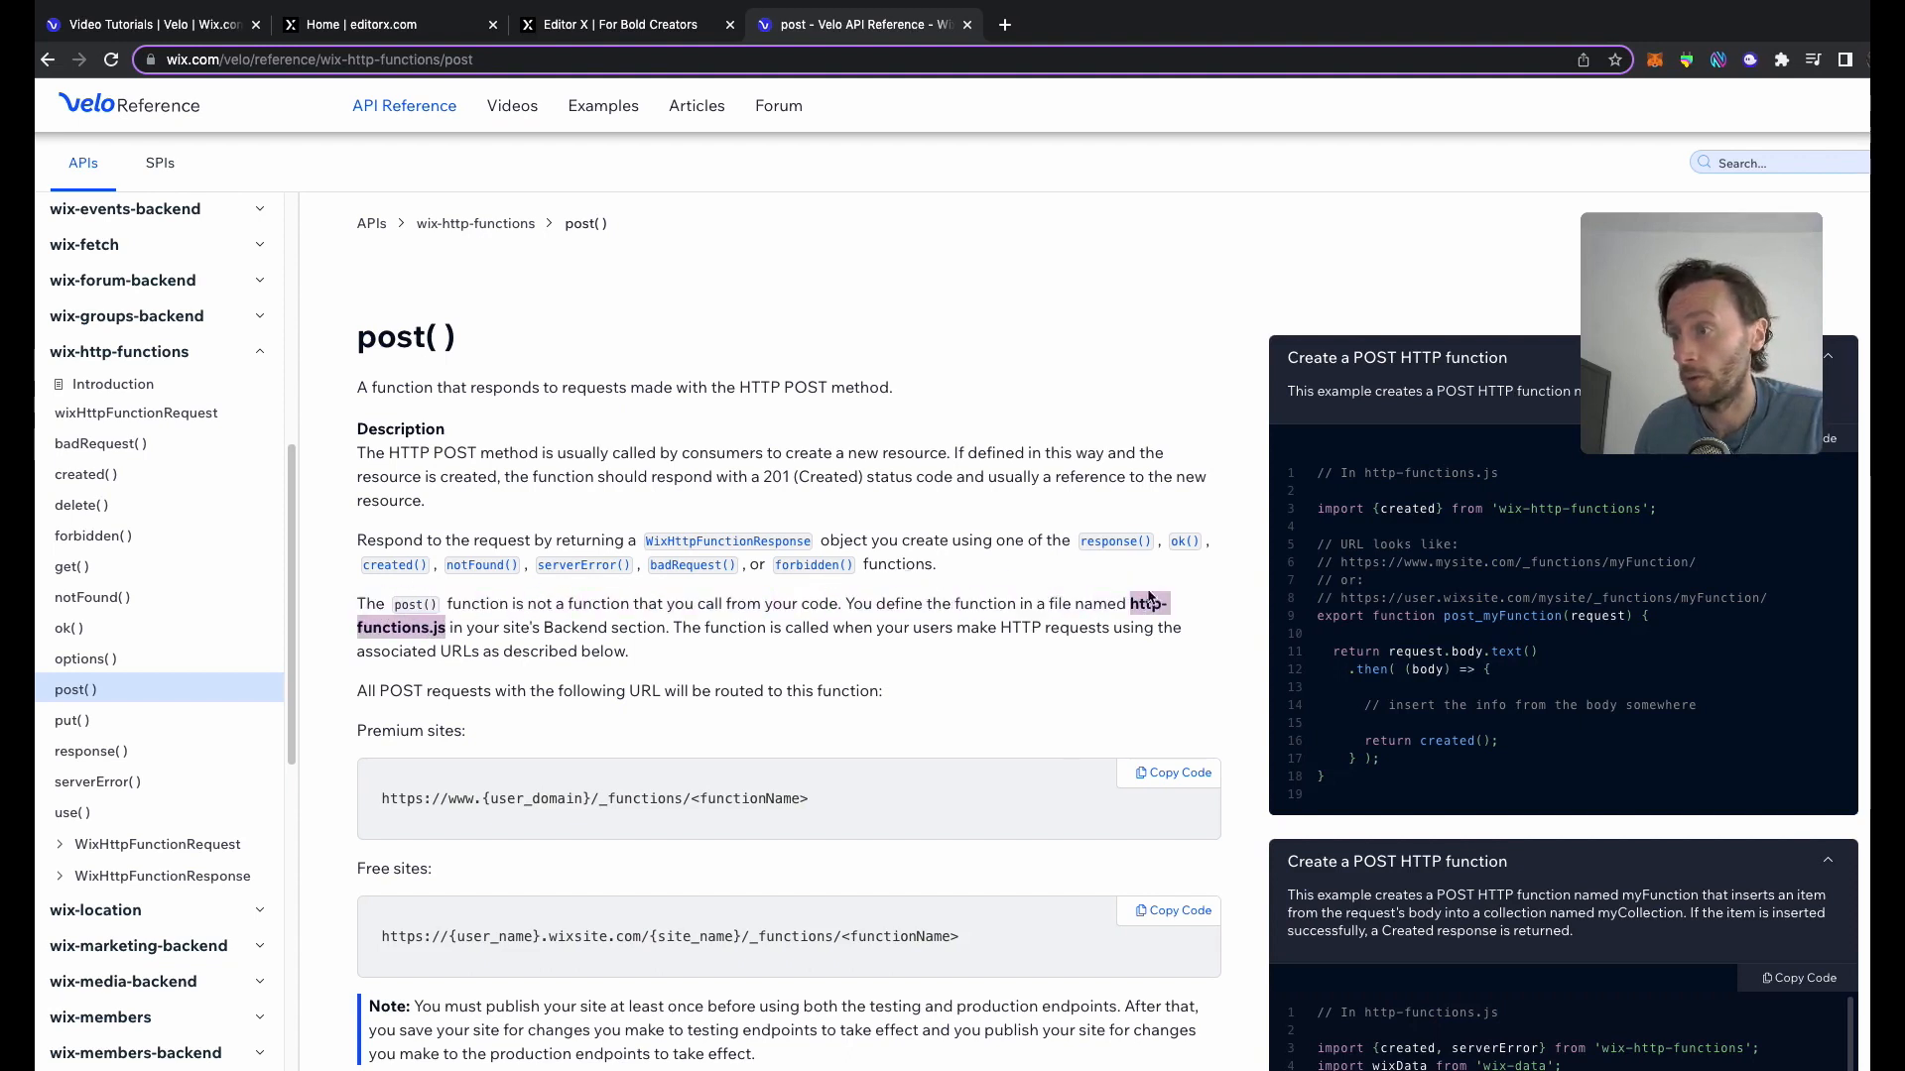
{"action": "left_click", "coordinate": [621, 24]}
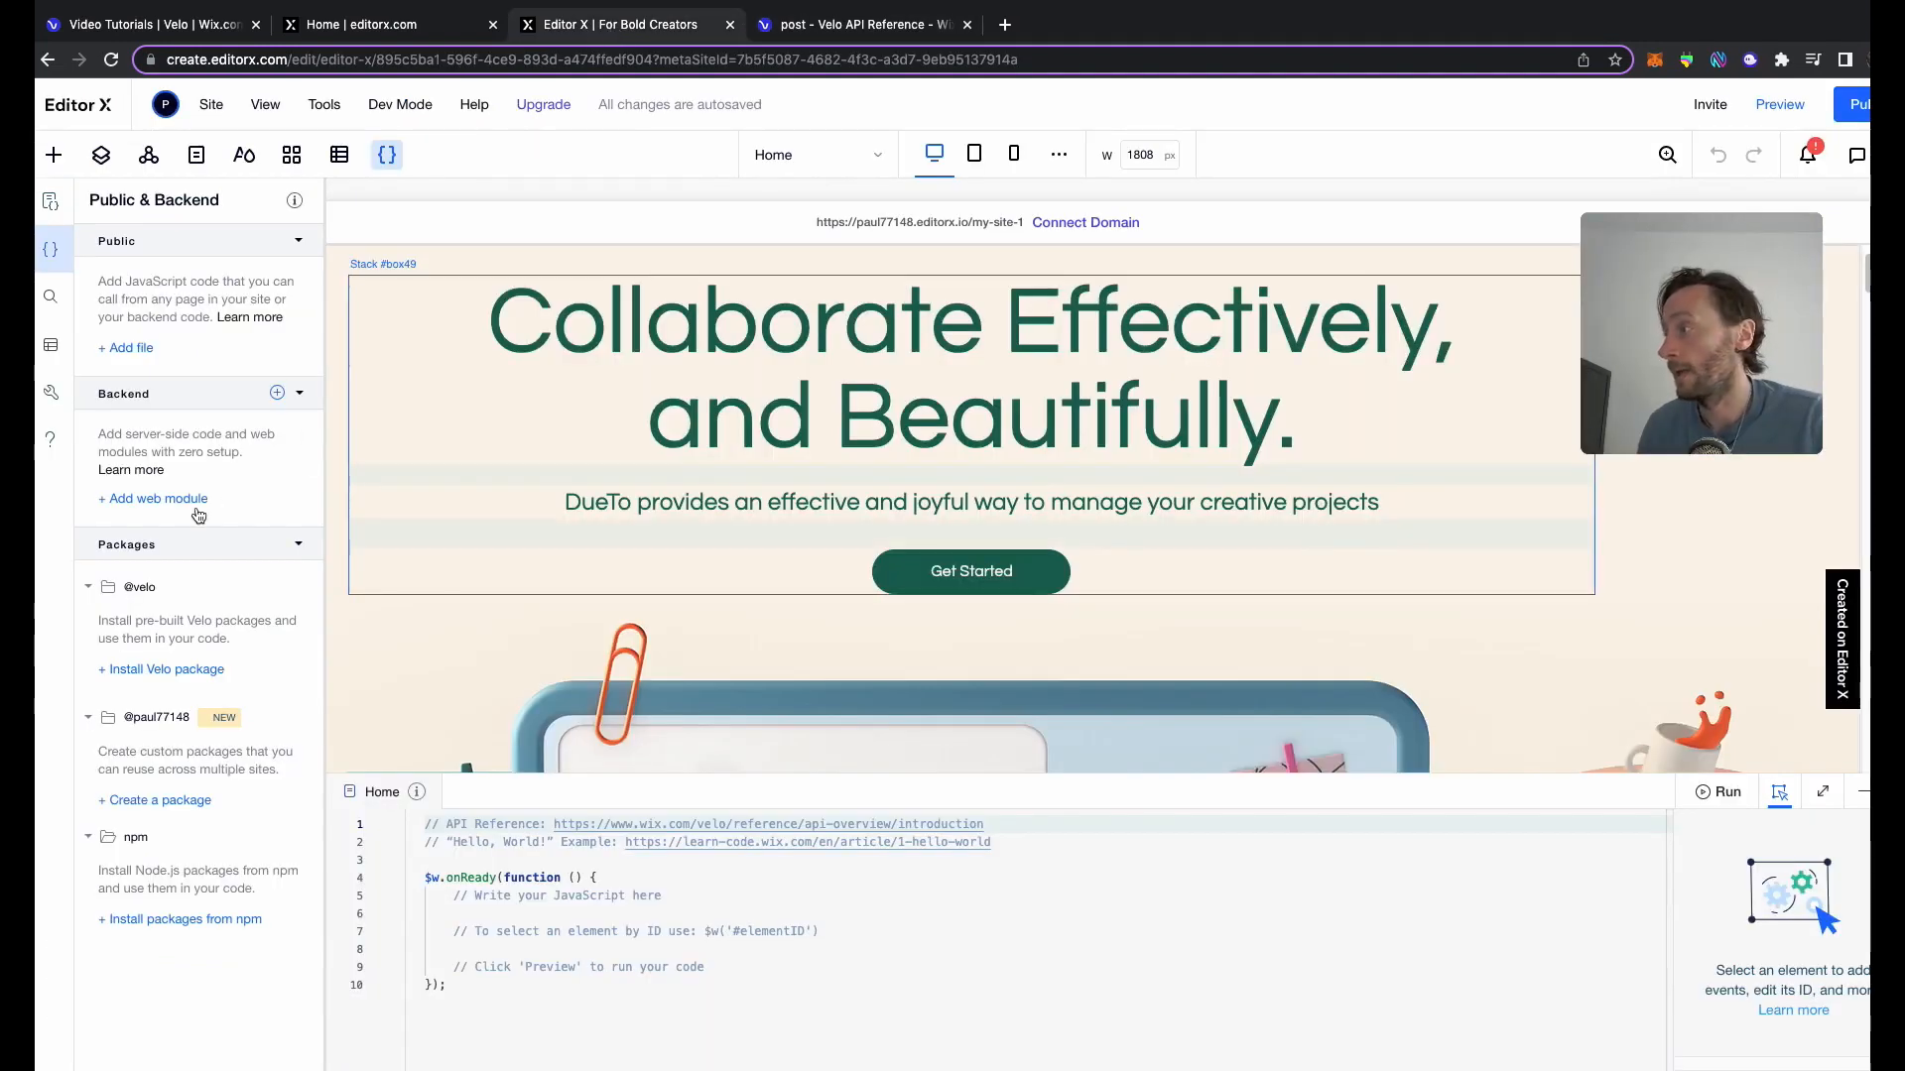
{"action": "left_click", "coordinate": [152, 498]}
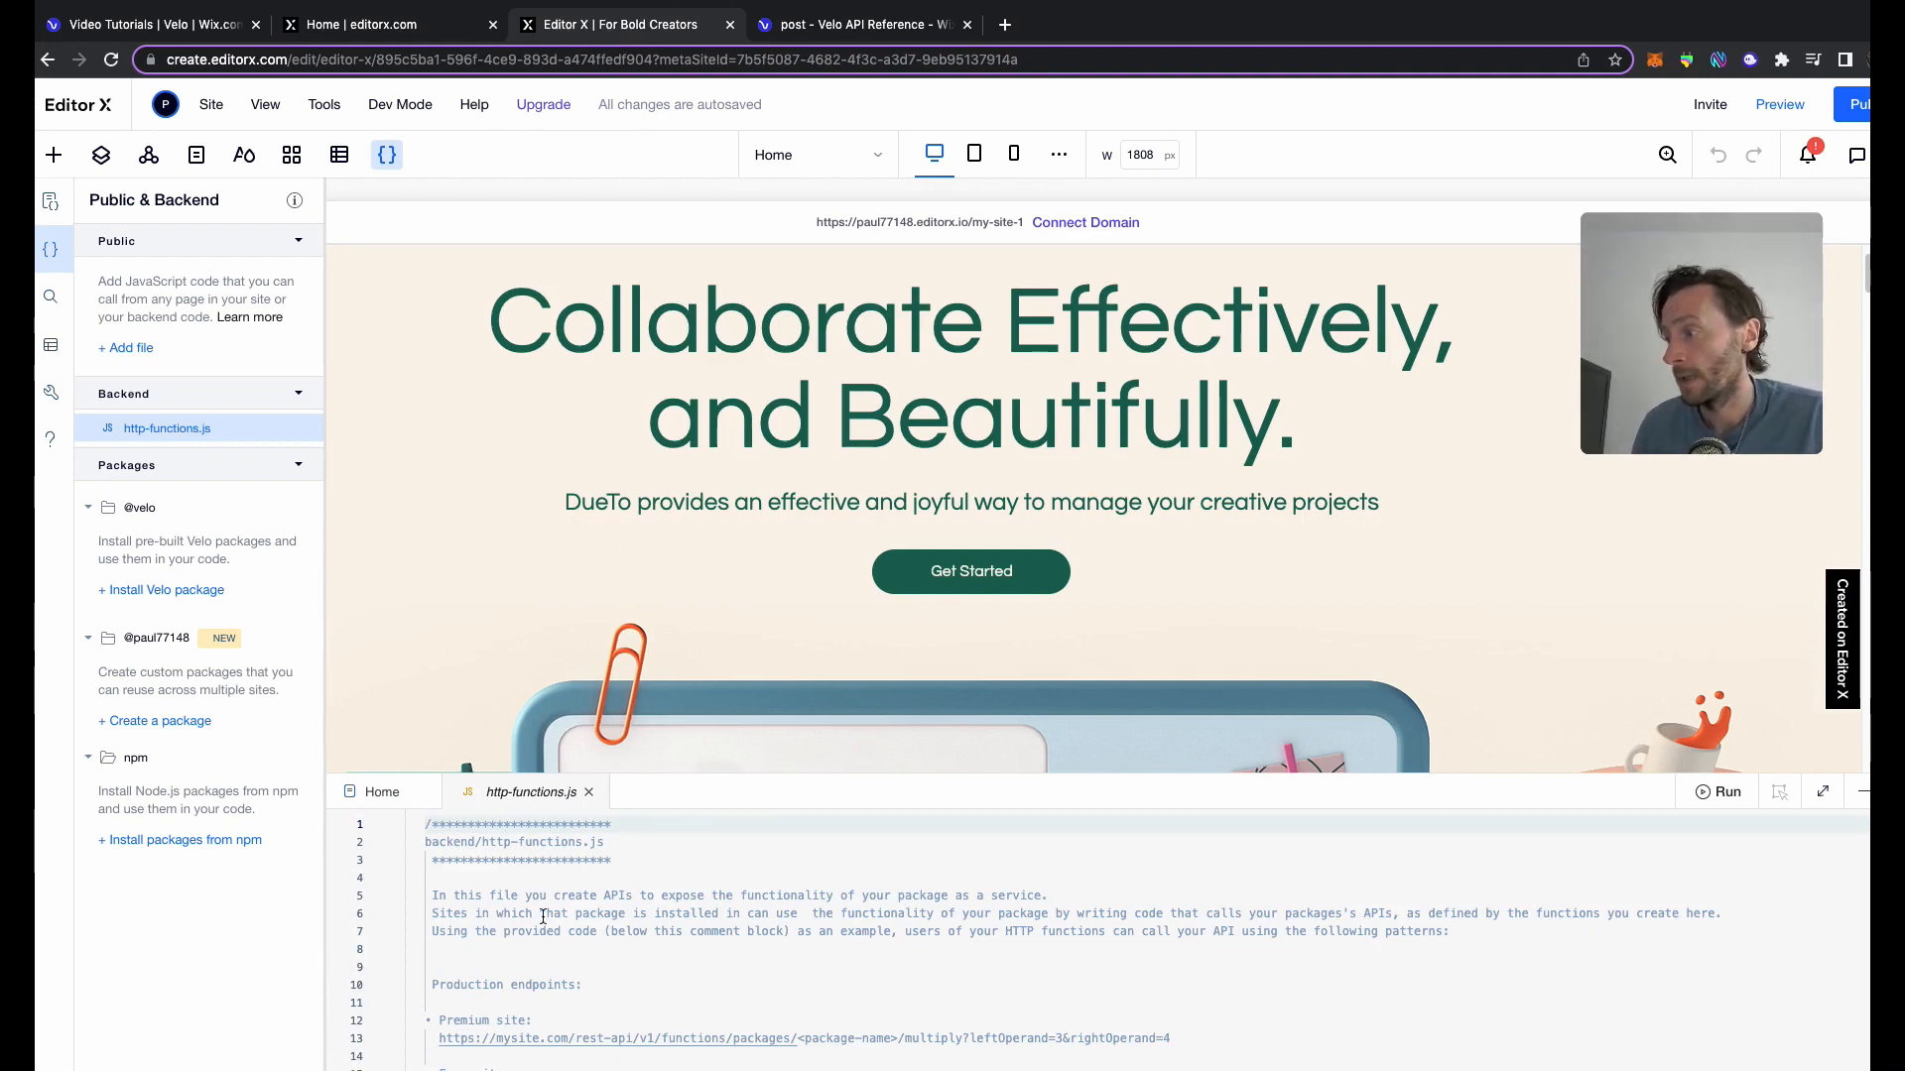
{"action": "scroll", "scroll_direction": "down", "scroll_amount": 3}
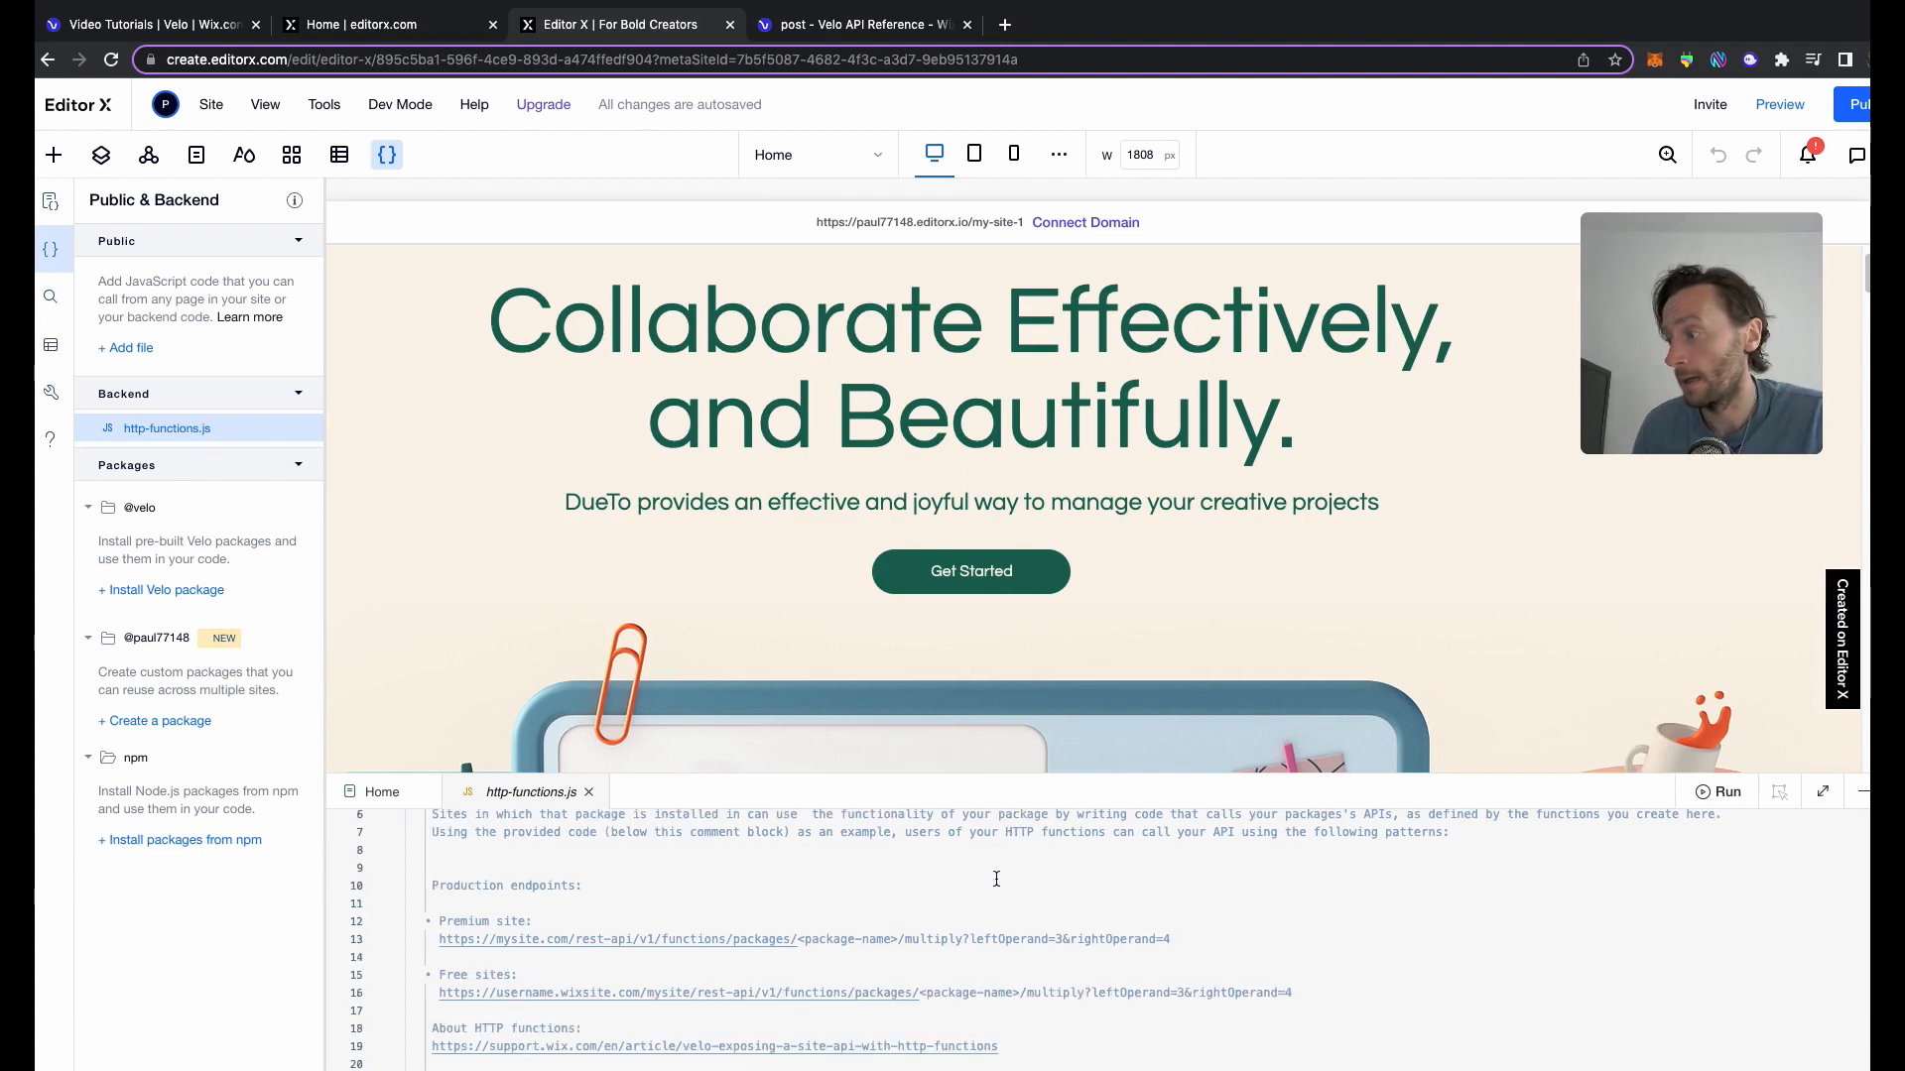
{"action": "scroll", "scroll_direction": "down", "scroll_amount": 3}
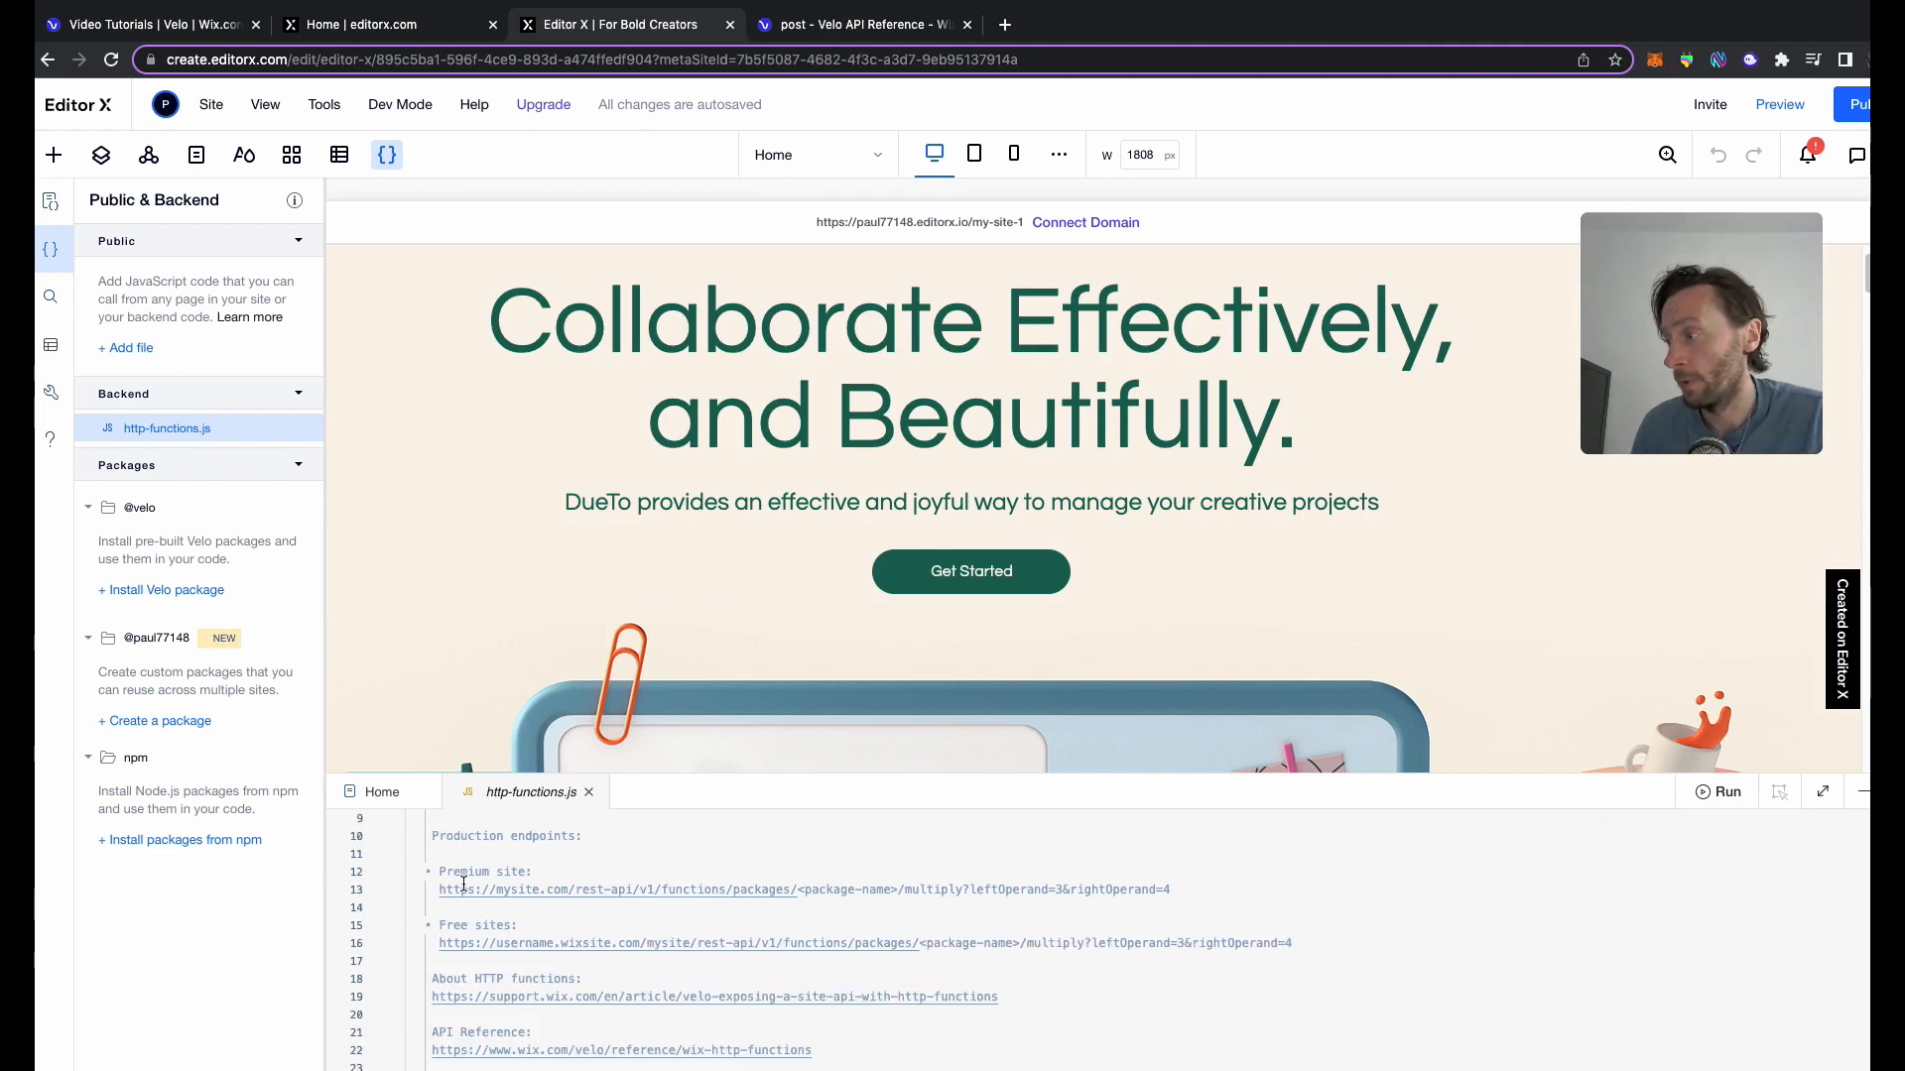
{"action": "scroll", "scroll_direction": "down", "scroll_amount": 3}
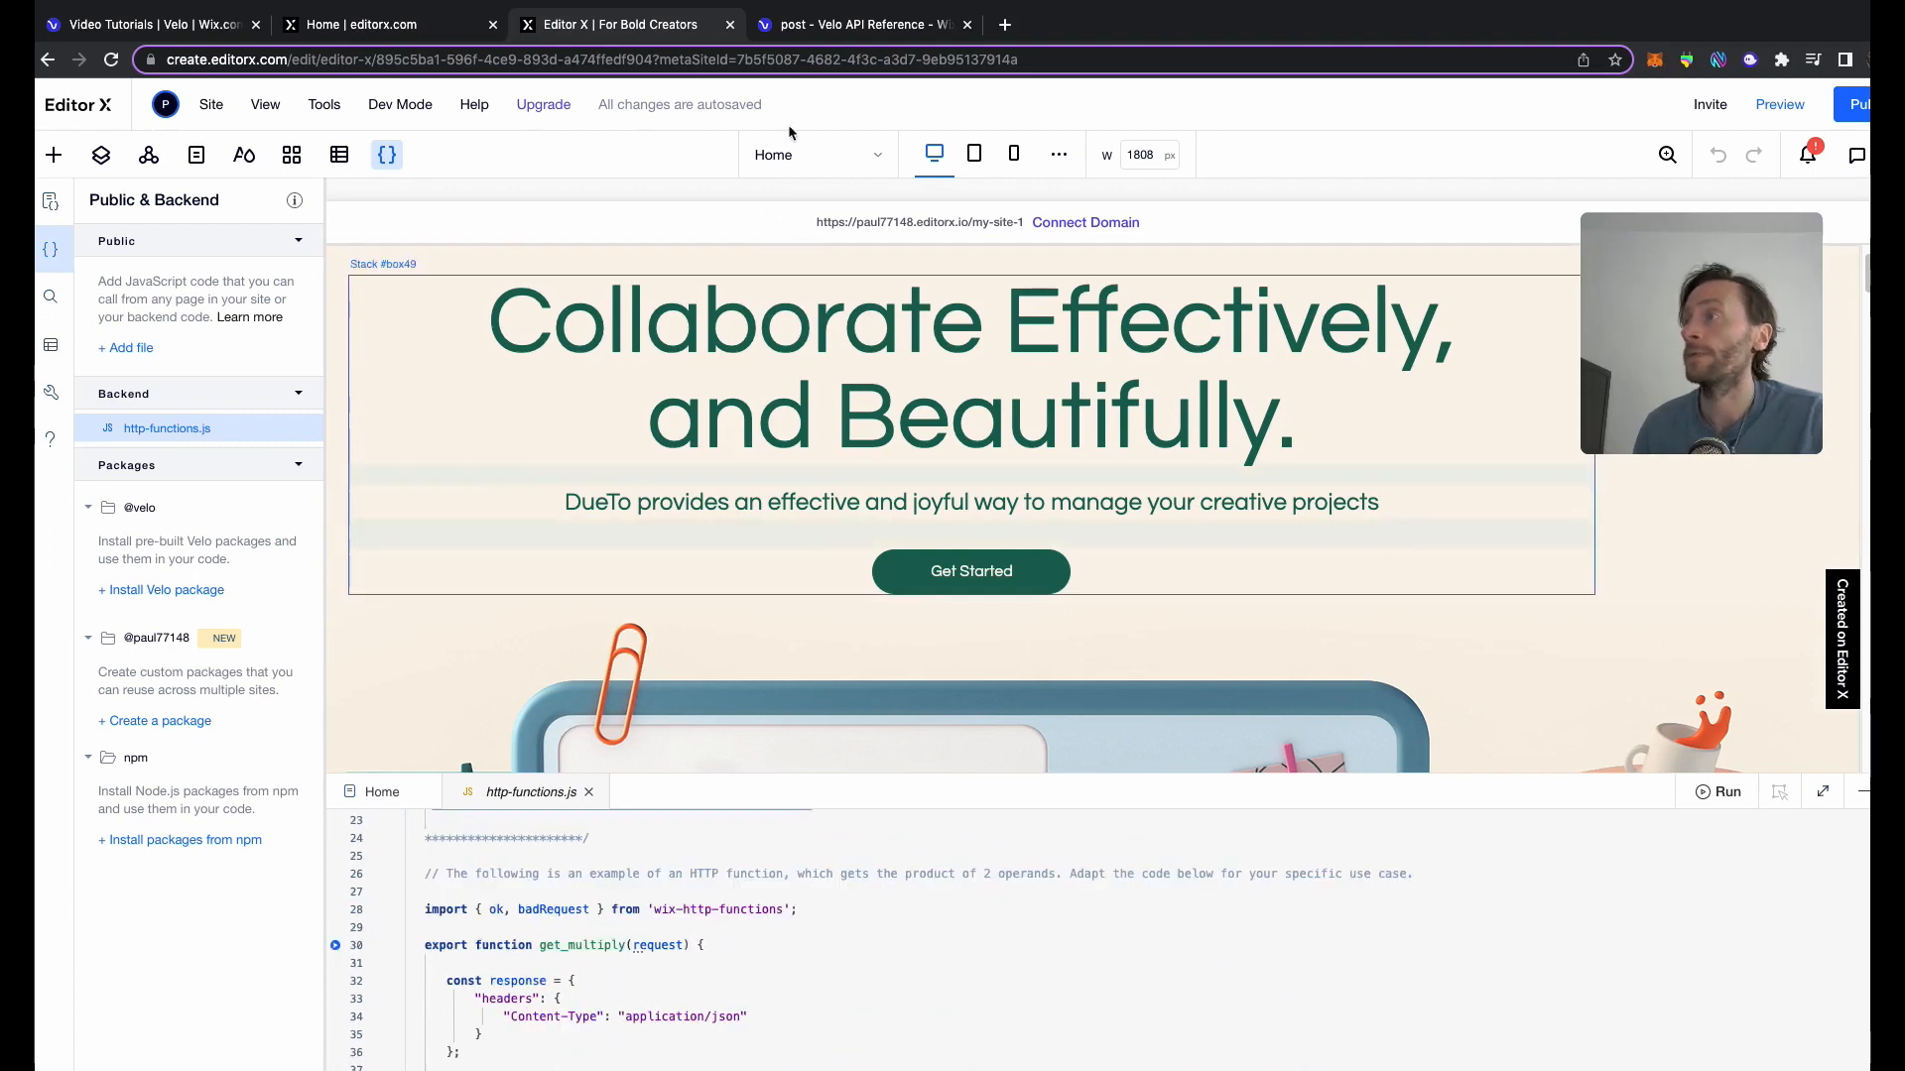
{"action": "left_click", "coordinate": [863, 24]}
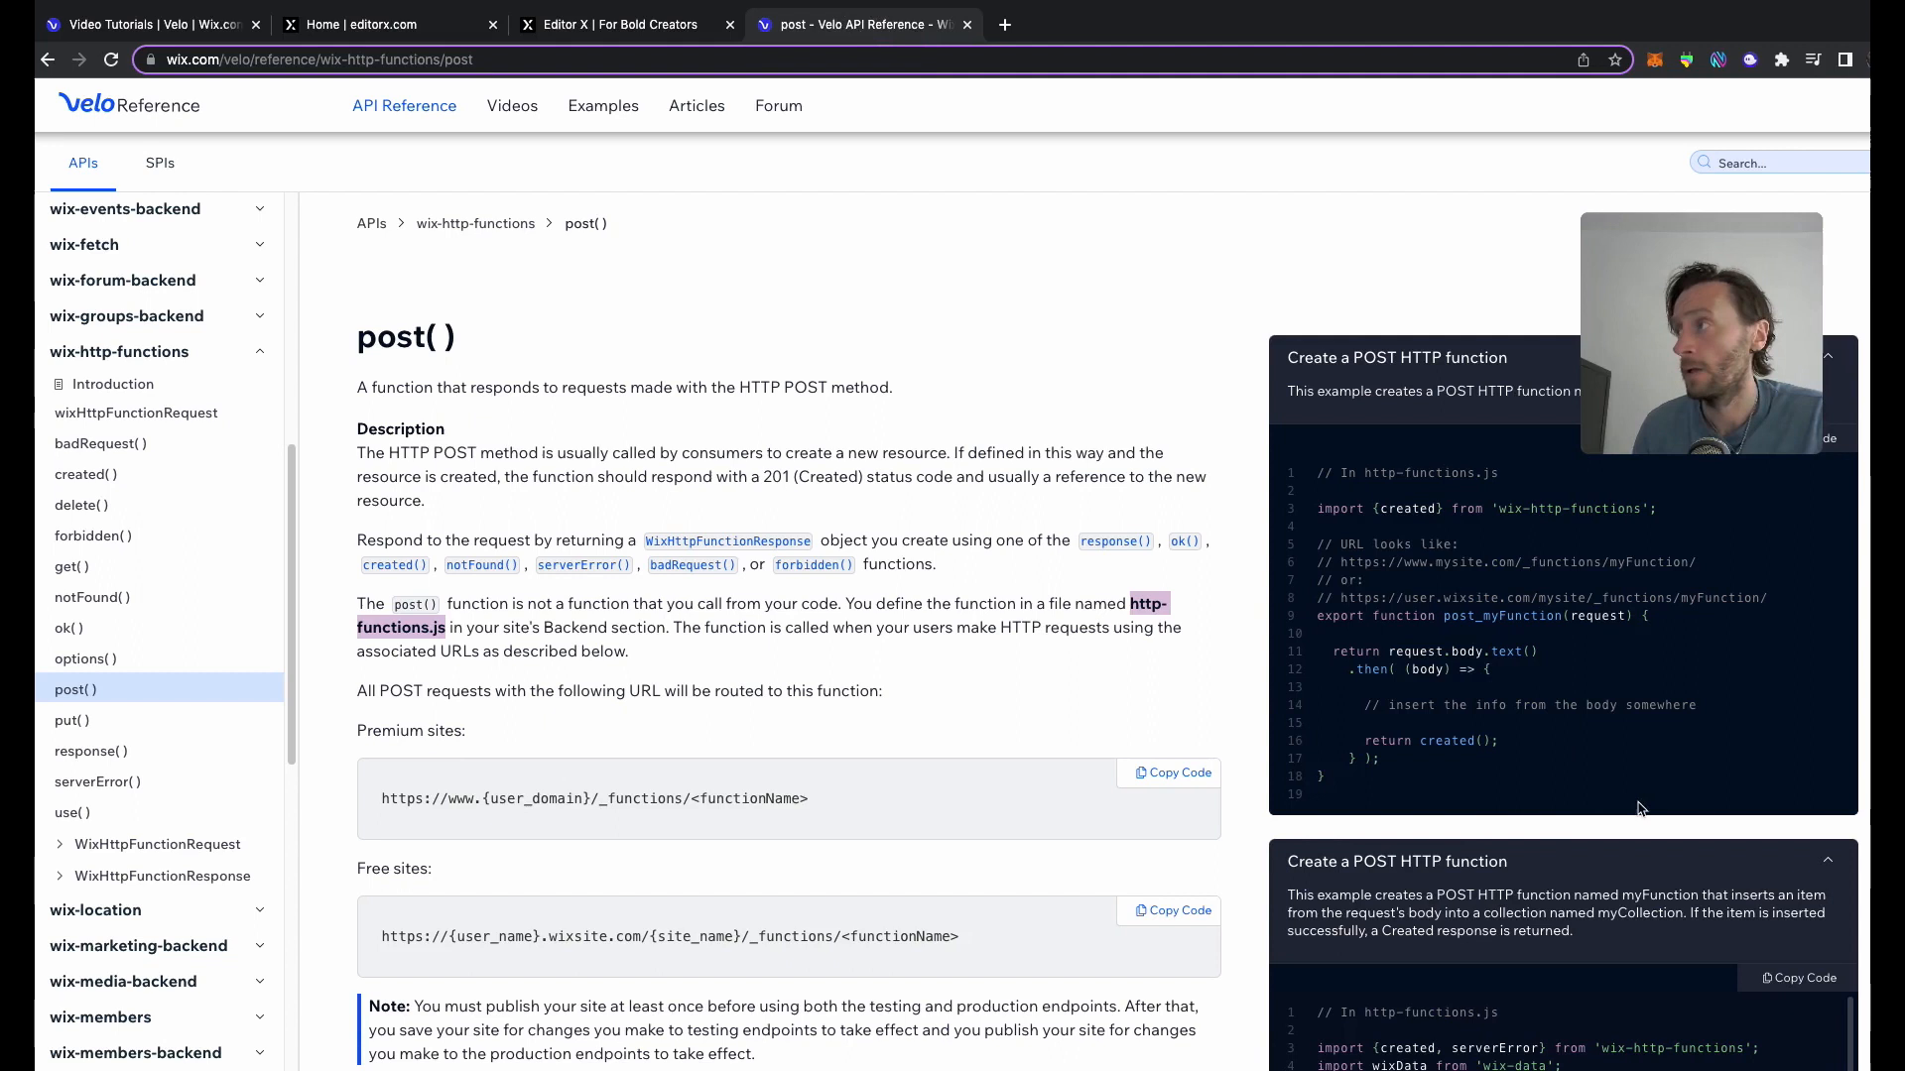
Copy the second post() example that inserts the body into a collection, then return to the backend code
{"action": "scroll", "scroll_direction": "down", "scroll_amount": 3}
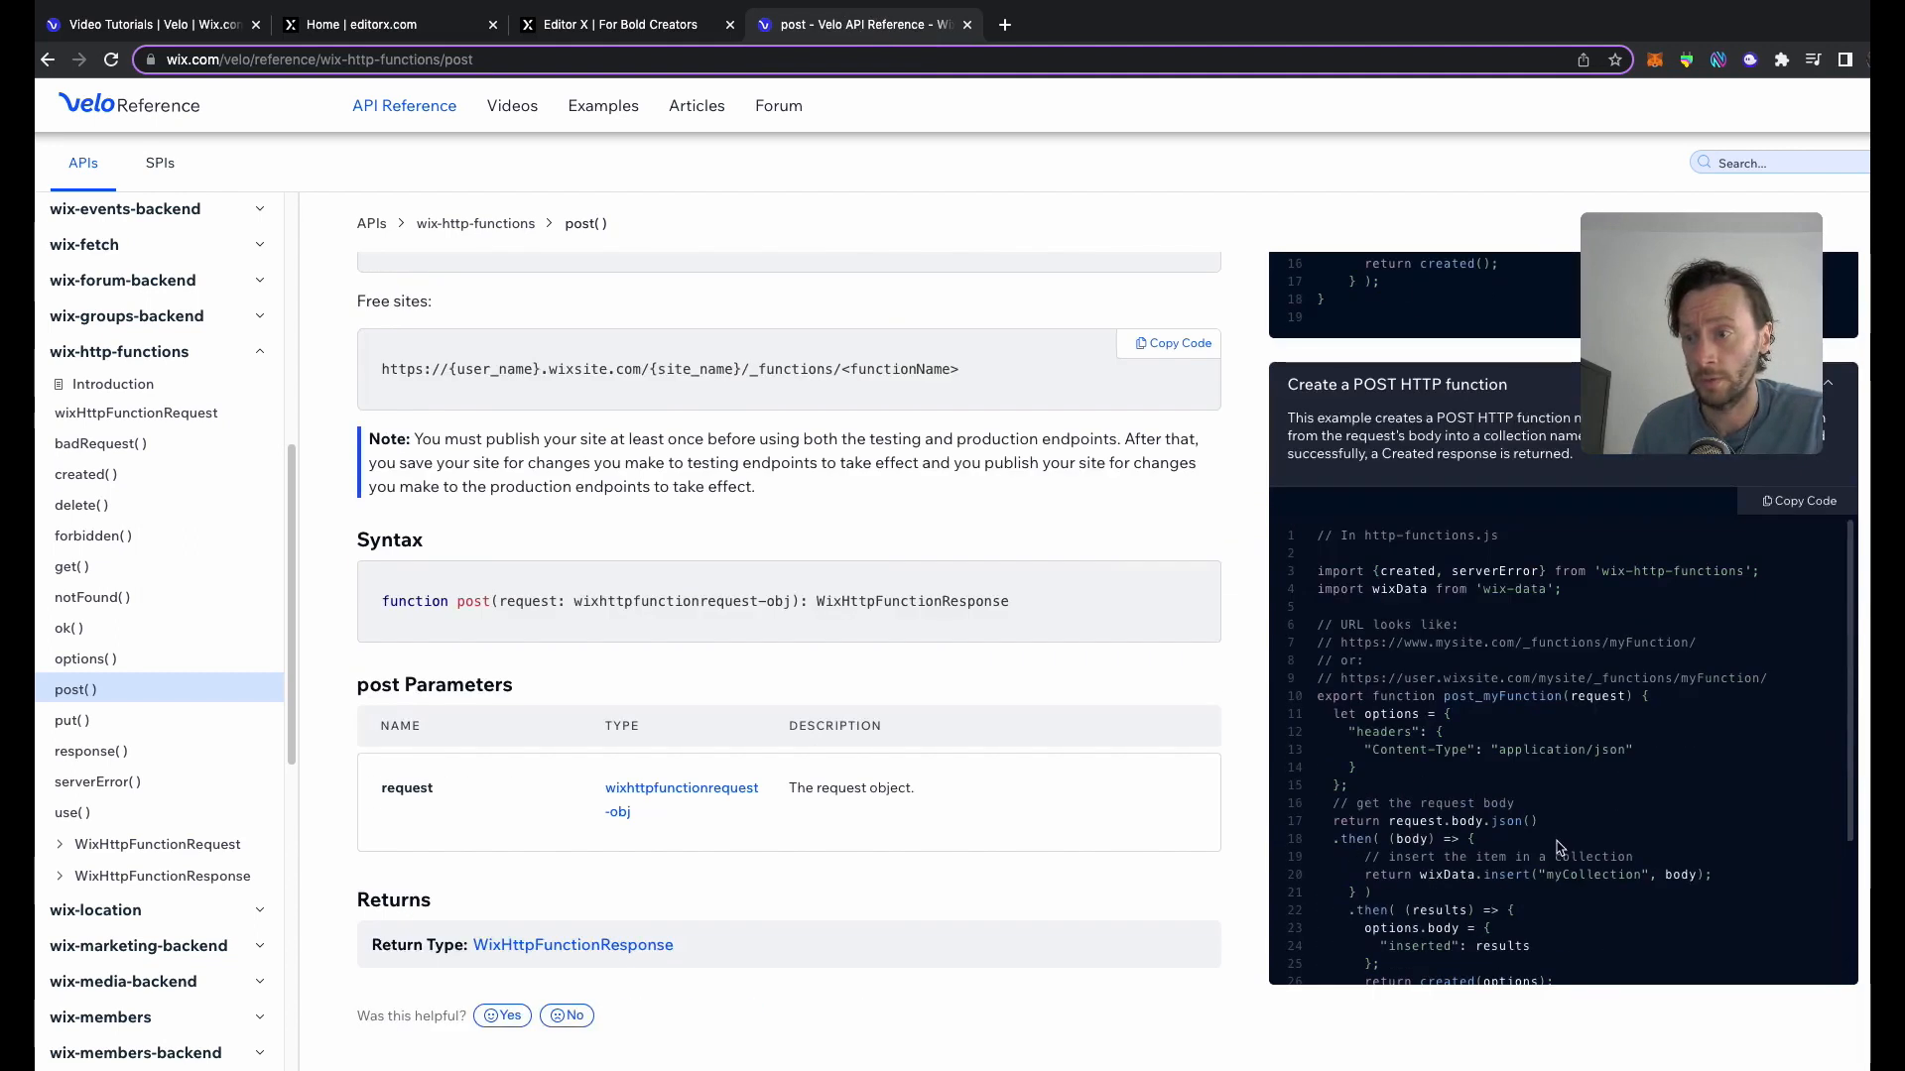
{"action": "scroll", "scroll_direction": "down", "scroll_amount": 3}
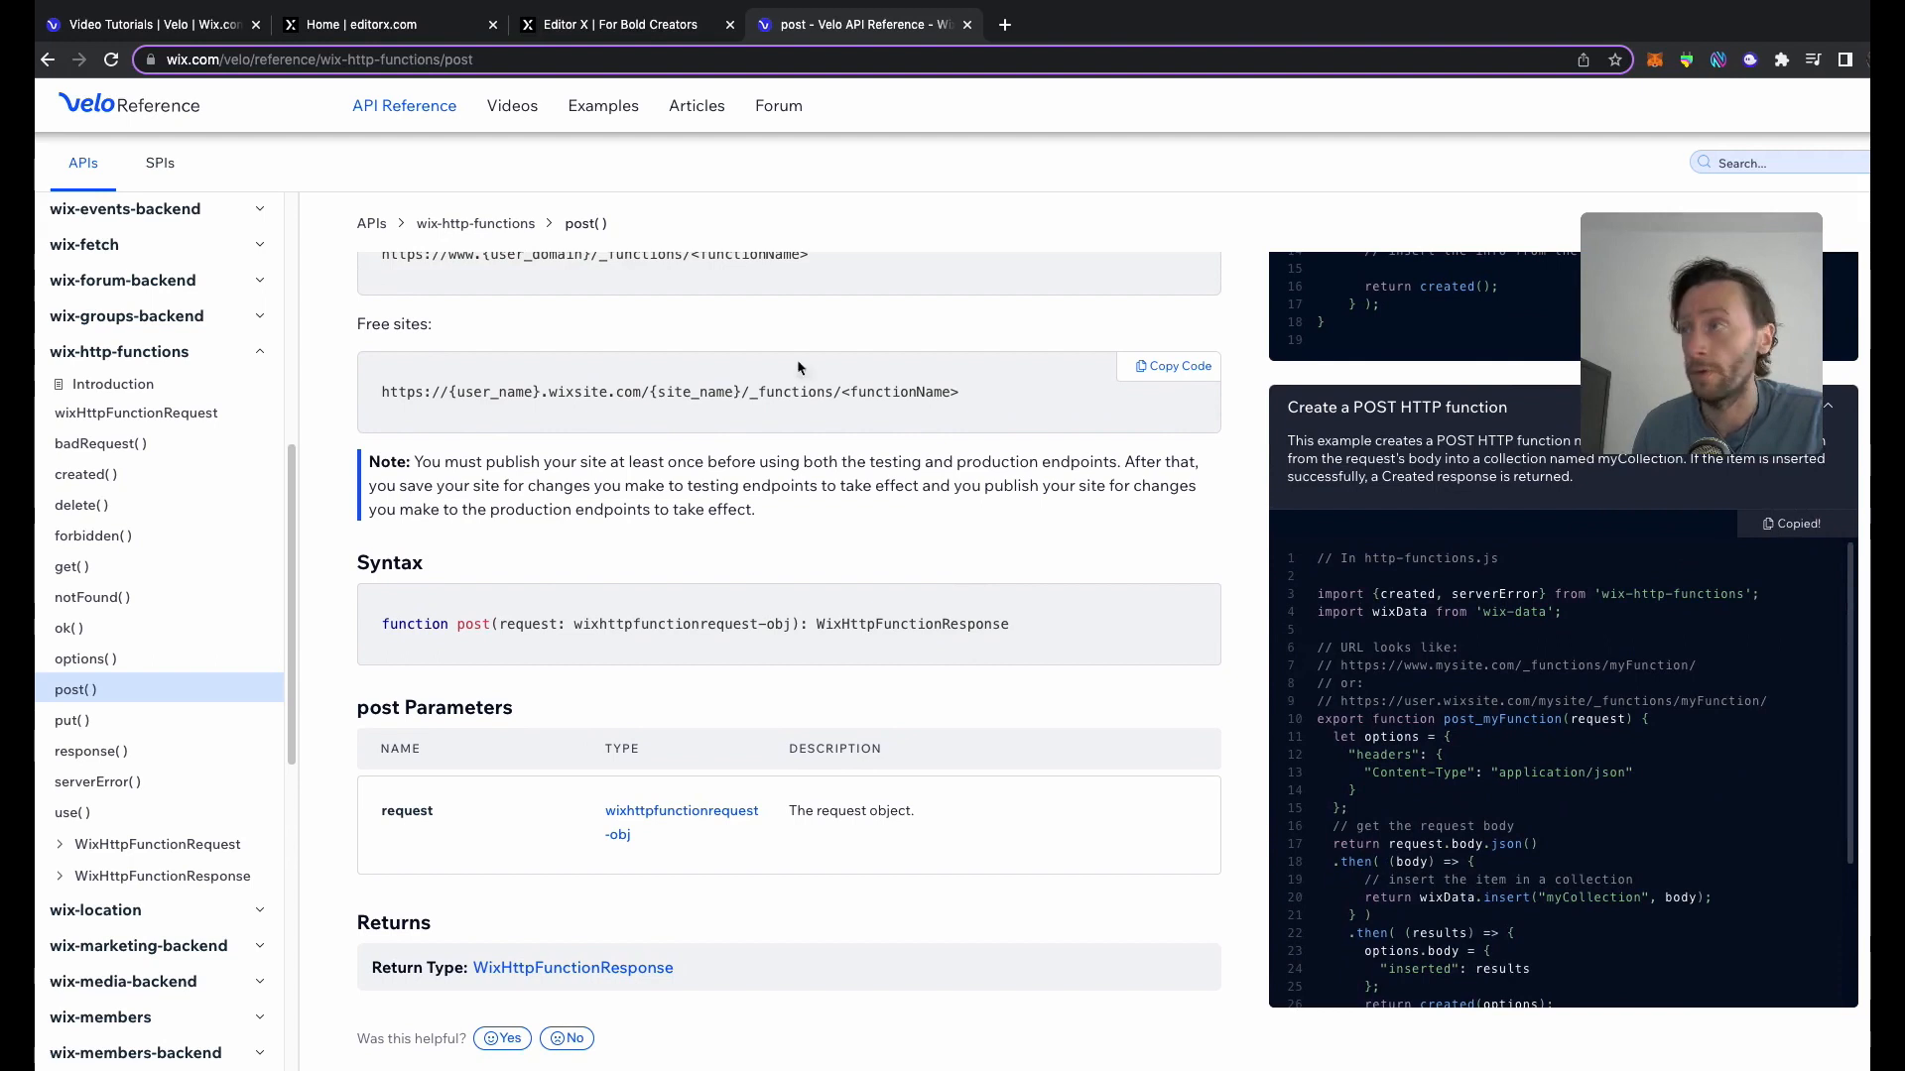
{"action": "left_click", "coordinate": [619, 24]}
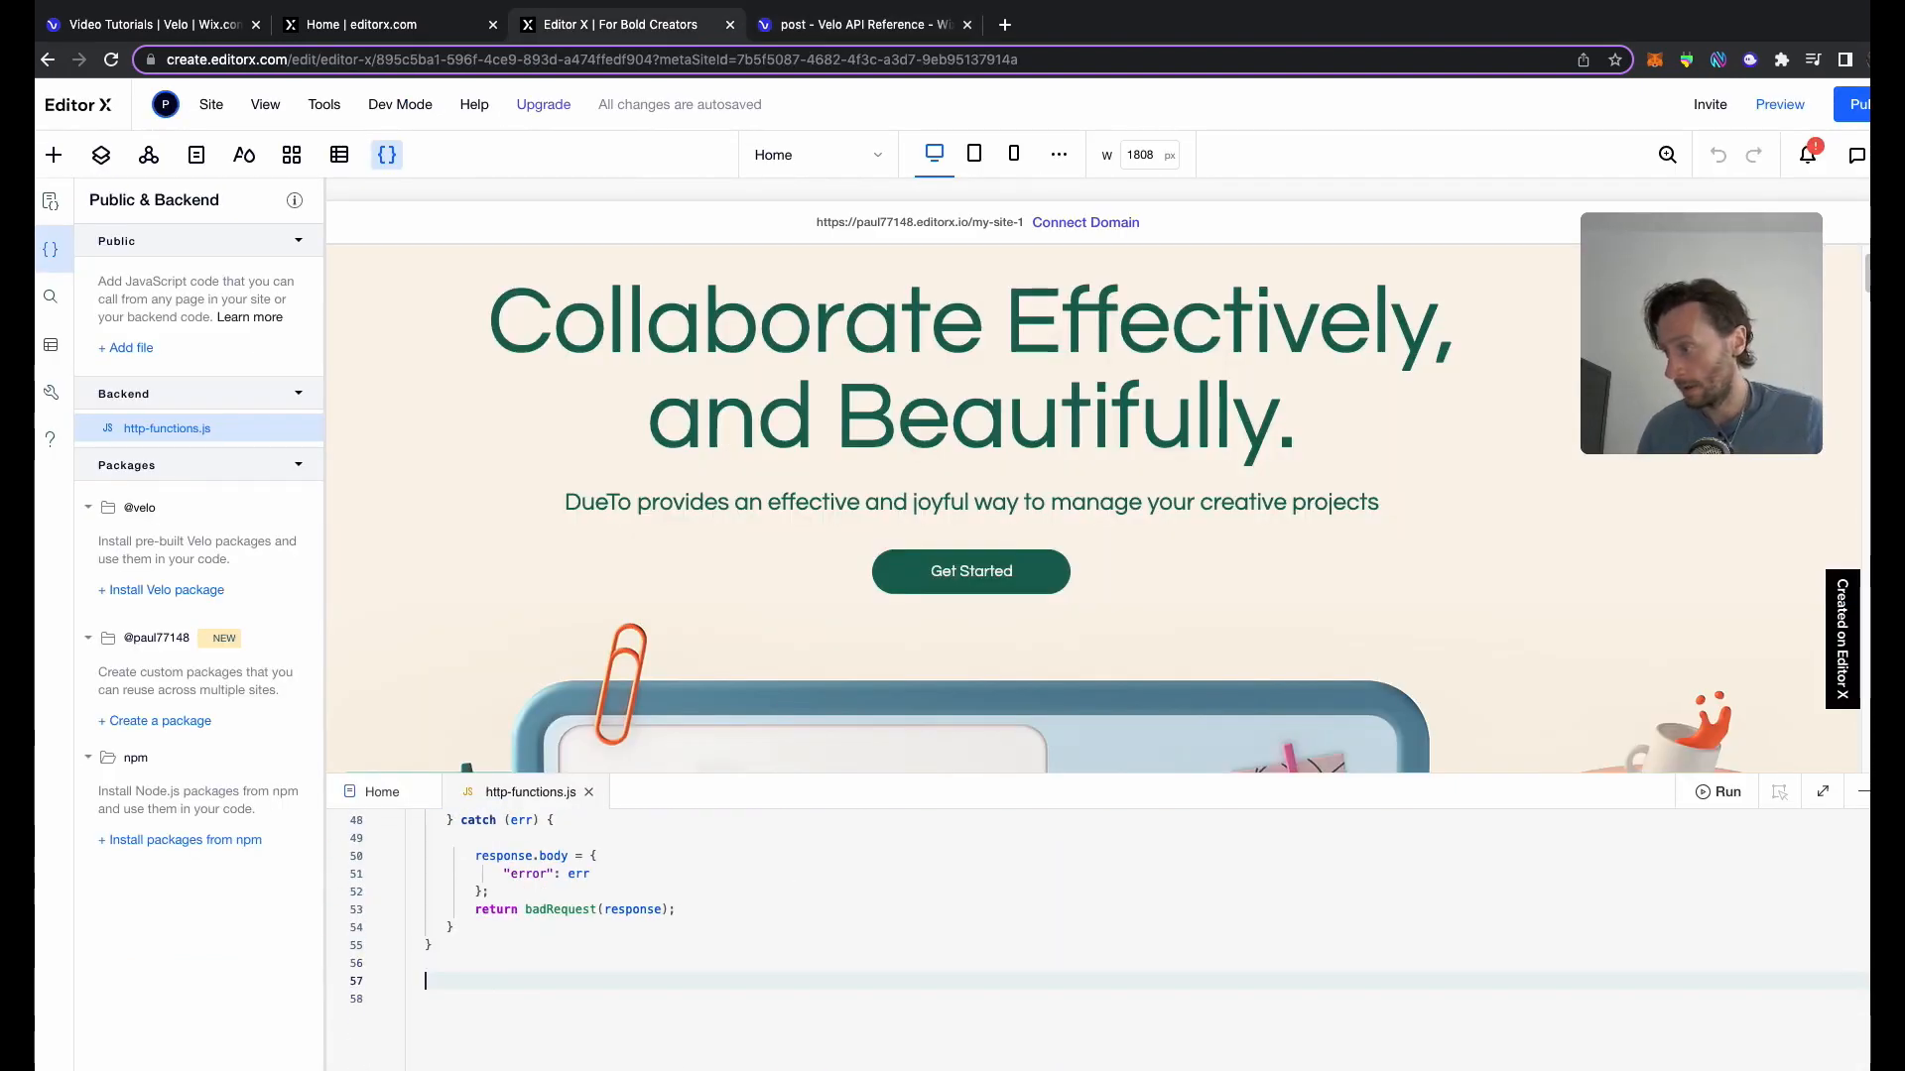
Rename the pasted post_myFunction to post_myVideo
{"action": "scroll", "scroll_direction": "down", "scroll_amount": 3}
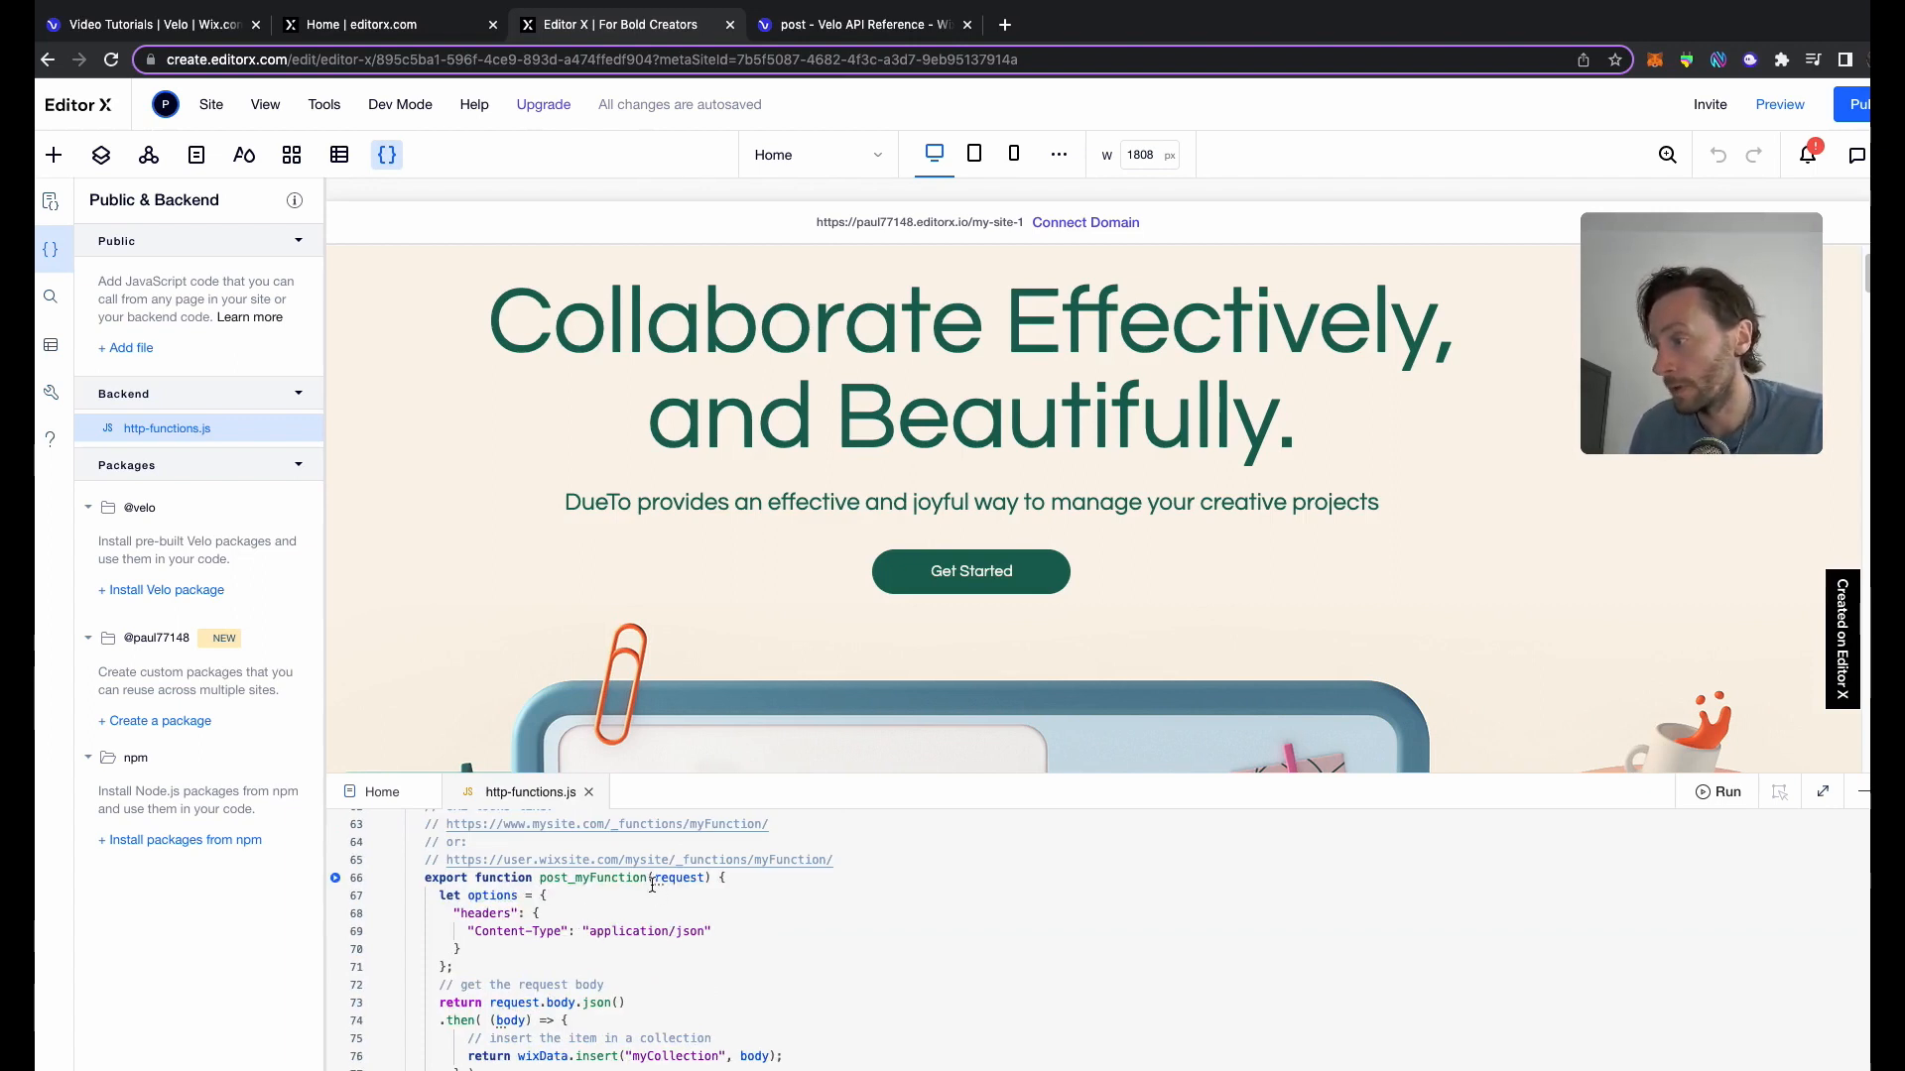
{"action": "double_click", "coordinate": [594, 877]}
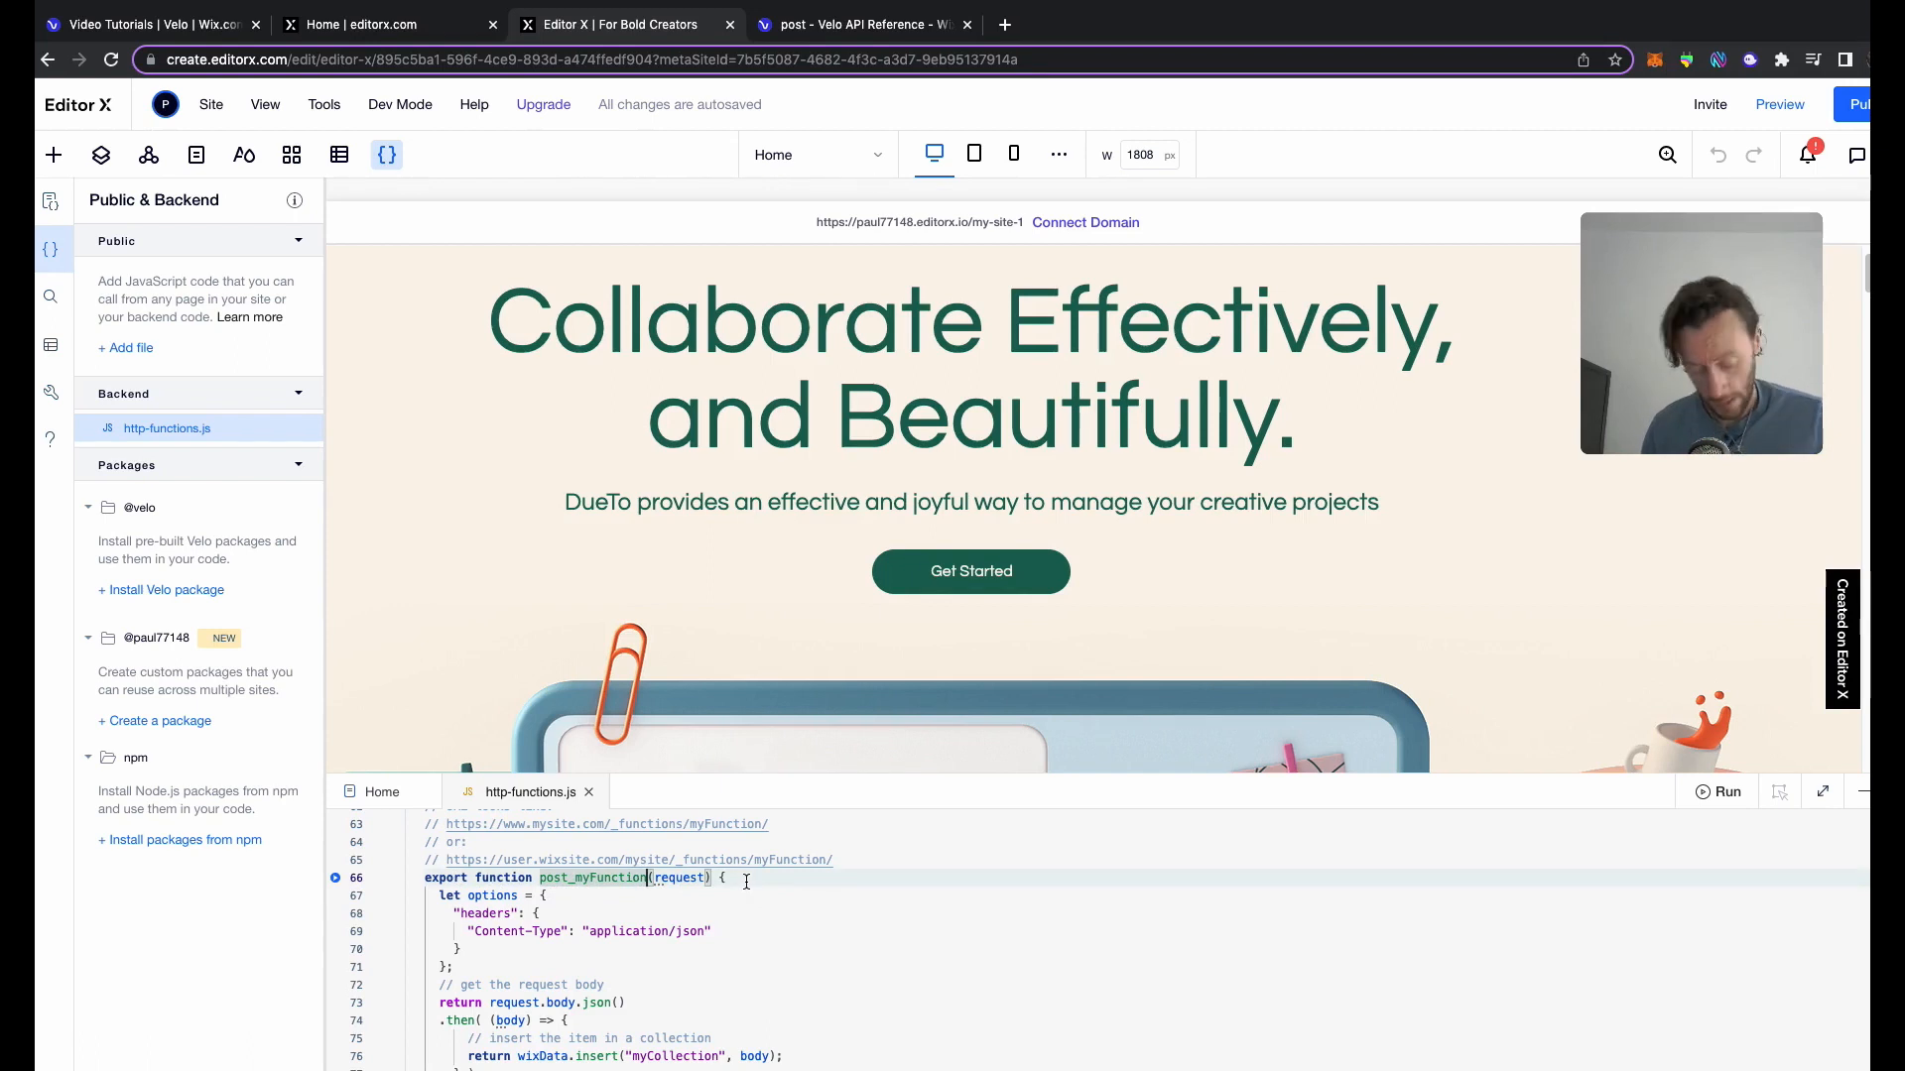
{"action": "key", "text": "Backspace"}
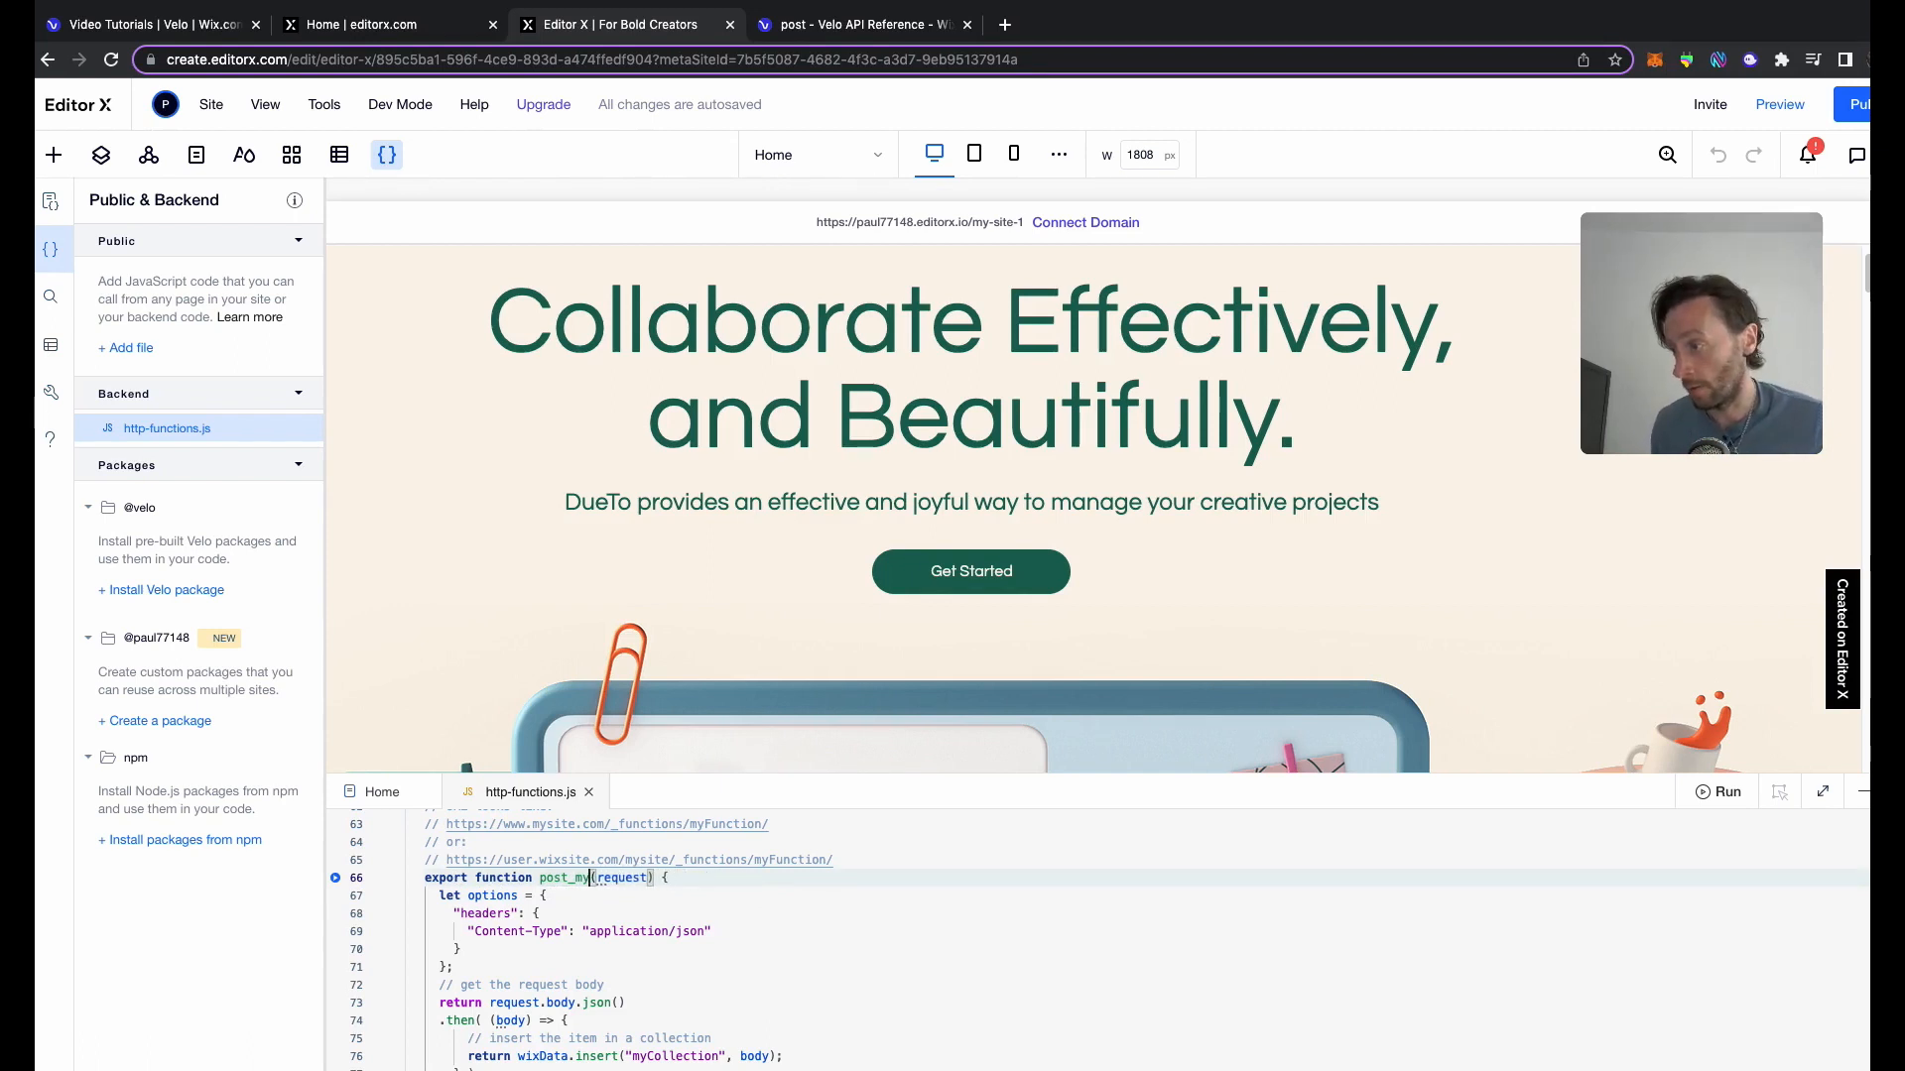
{"action": "type", "text": "Video"}
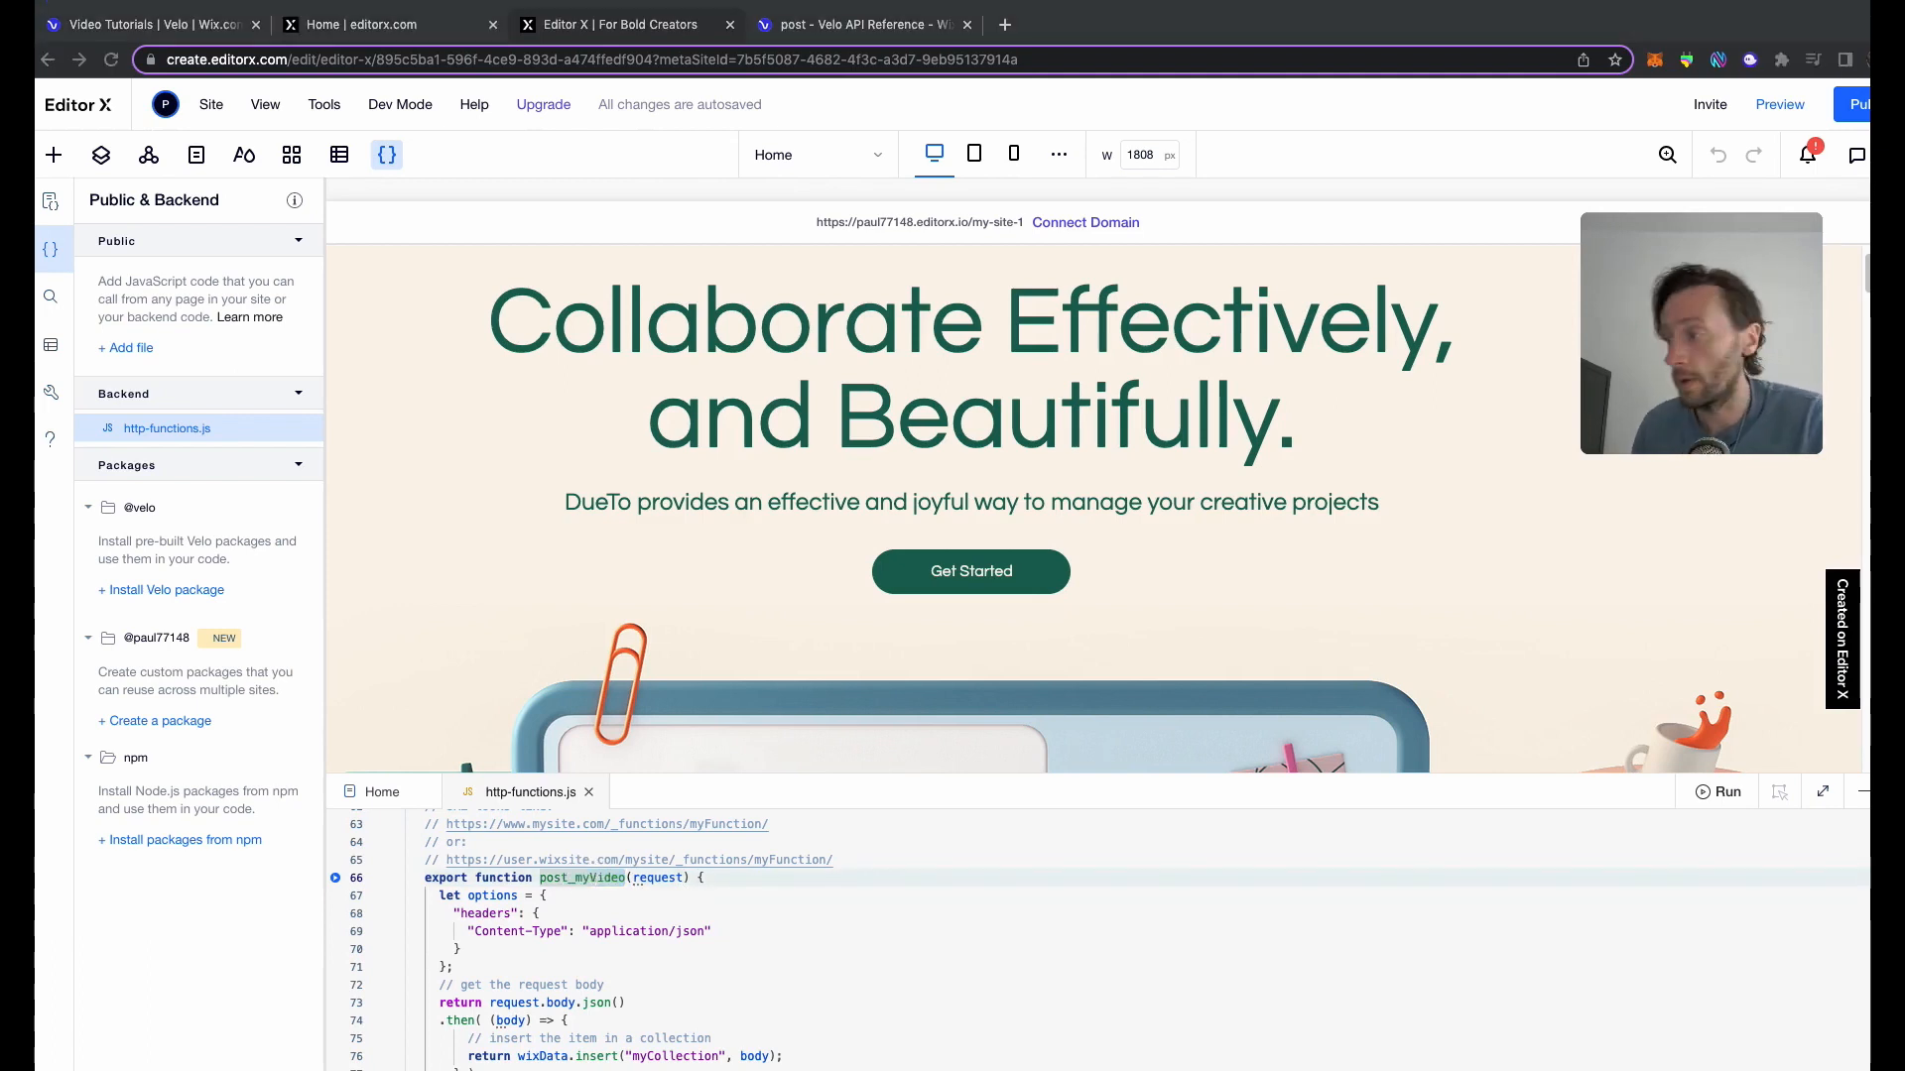
Replace the placeholder myCollection so the function inserts into the Videos collection
{"action": "scroll", "scroll_direction": "down", "scroll_amount": 3}
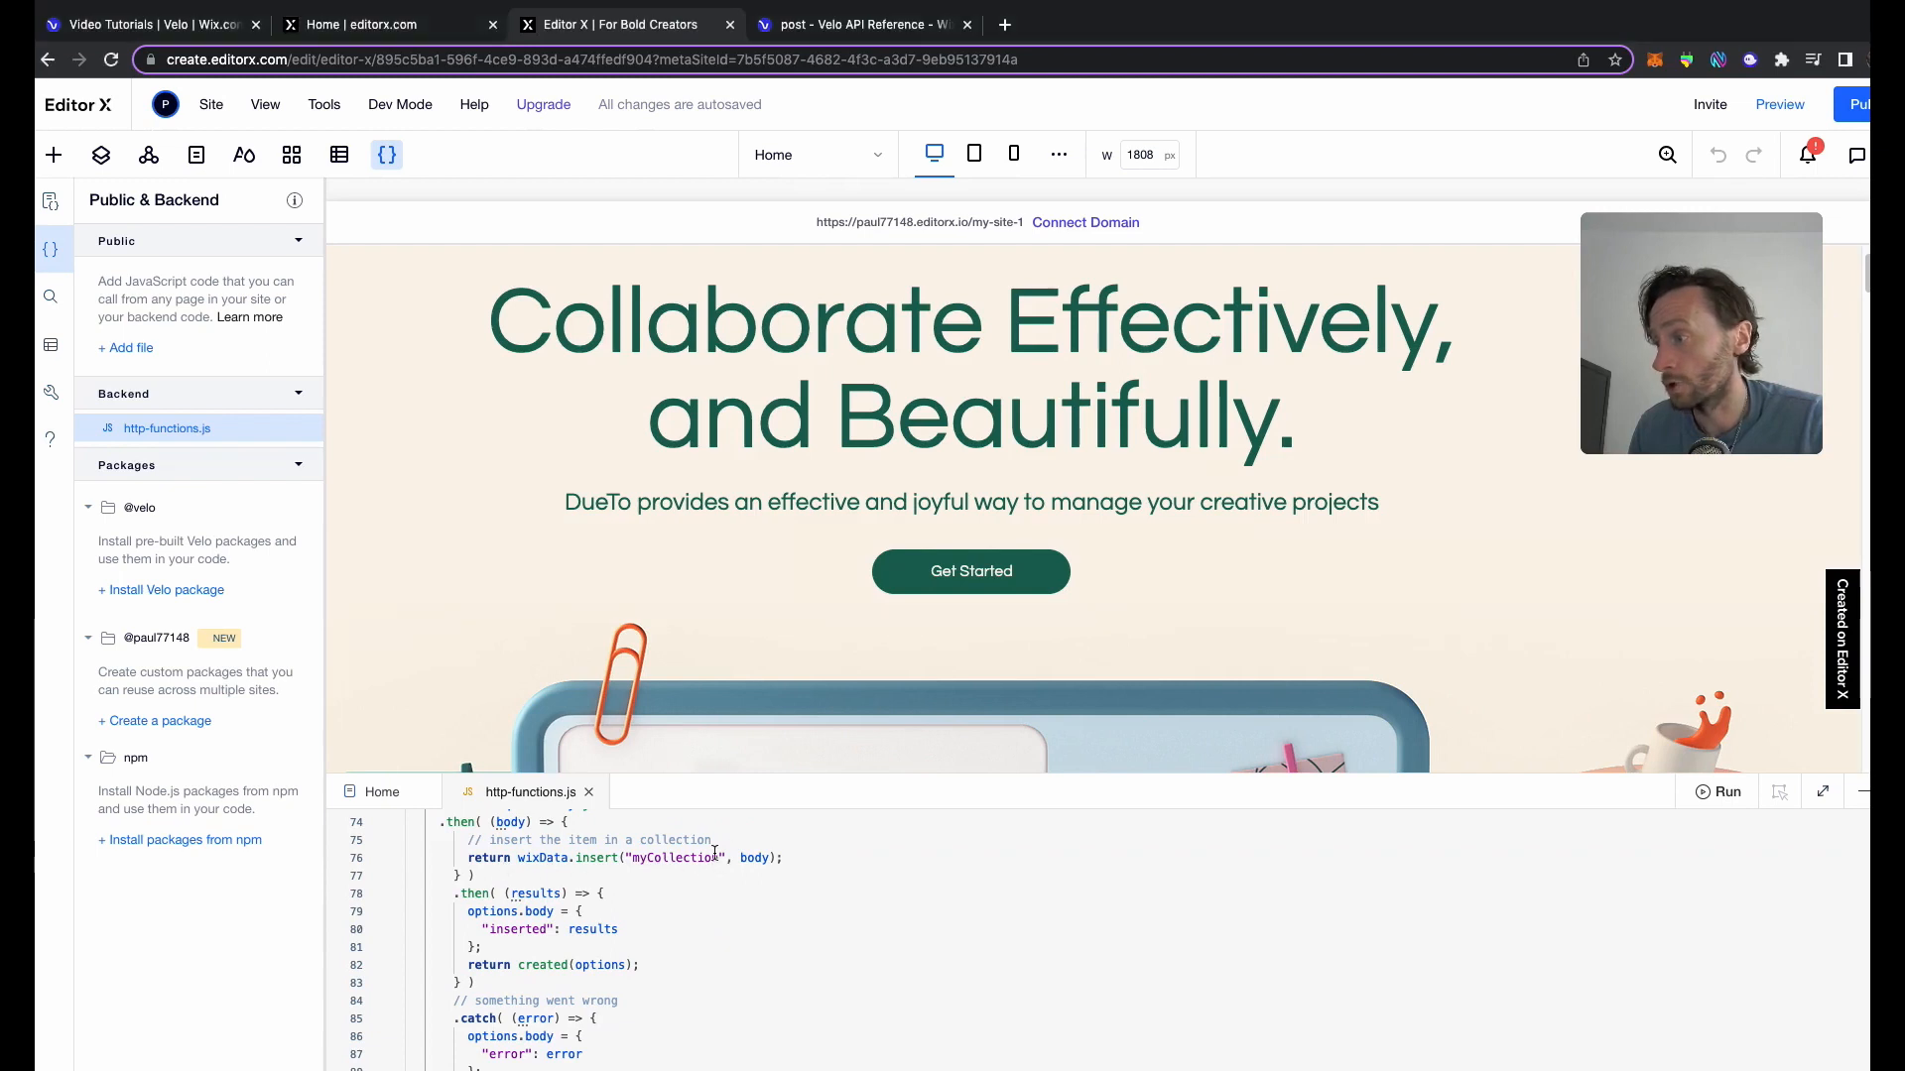
{"action": "double_click", "coordinate": [675, 857]}
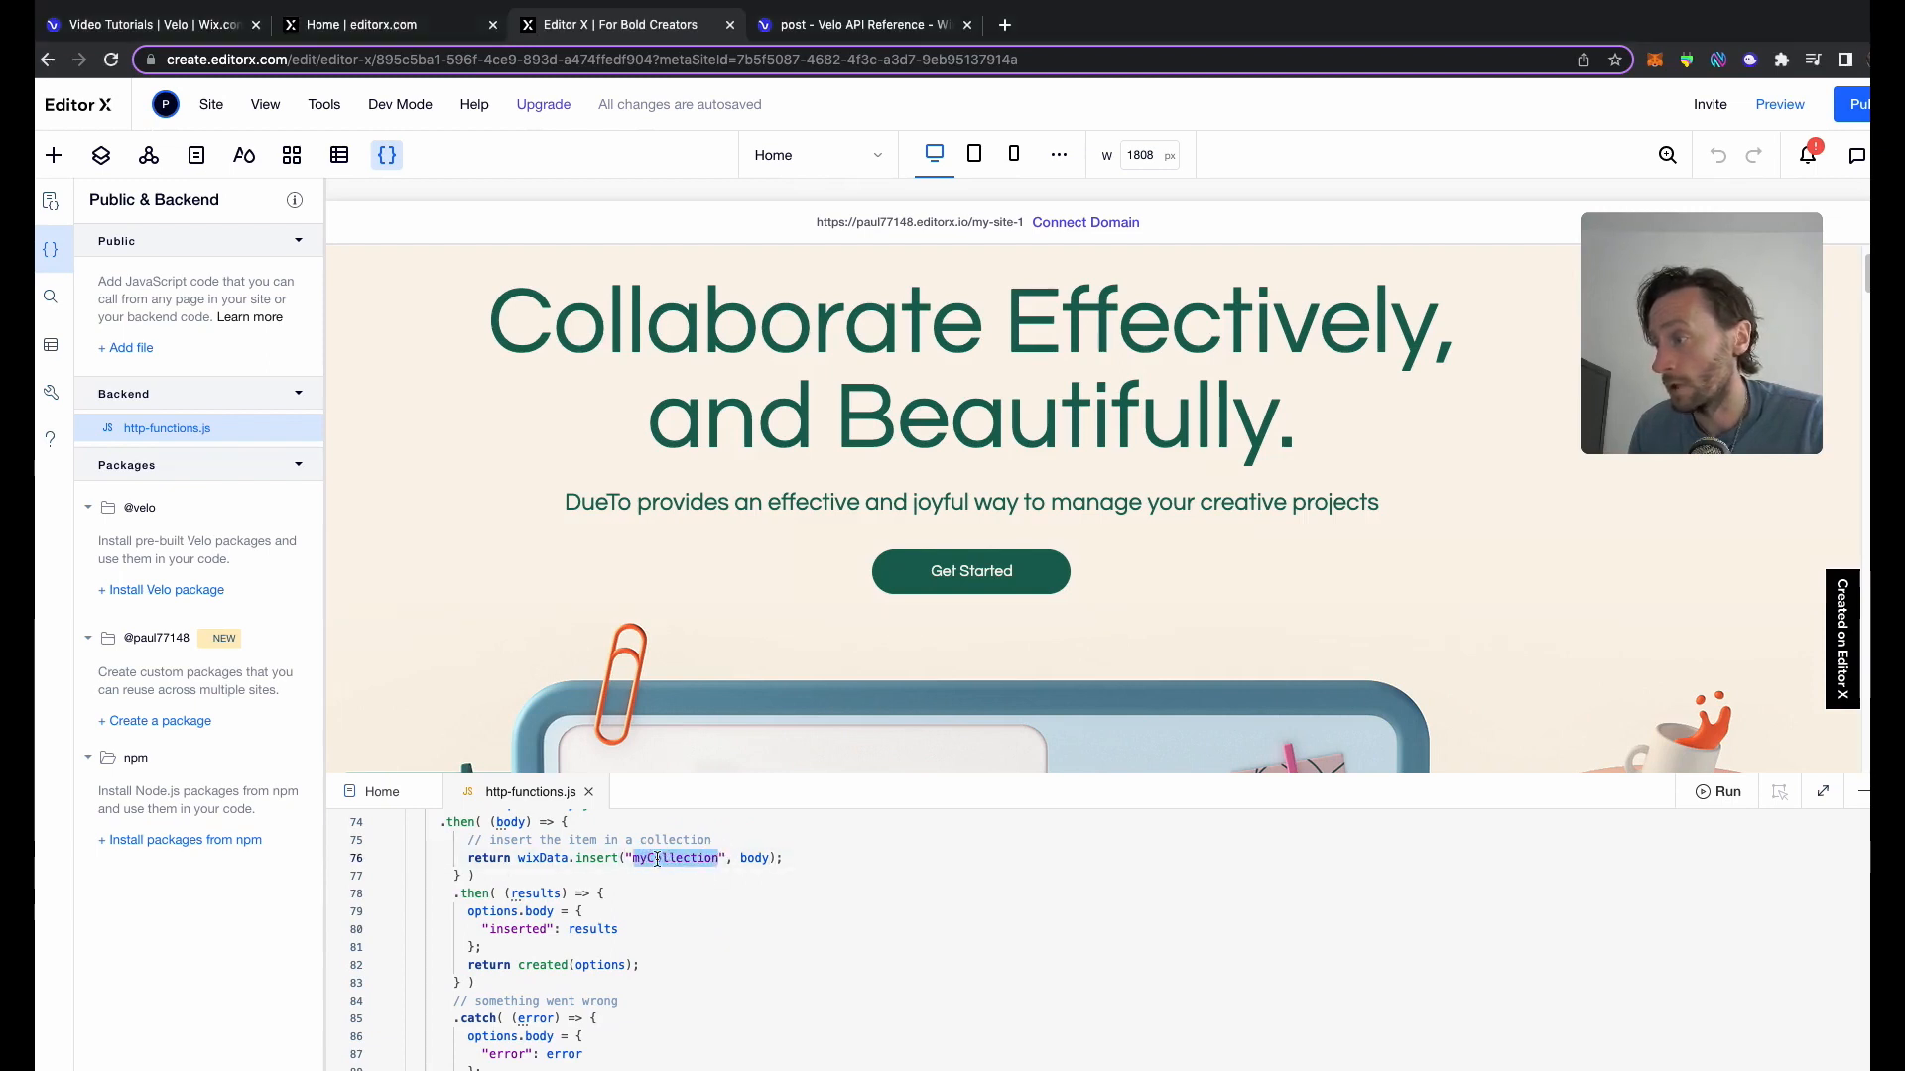
{"action": "type", "text": "Video"}
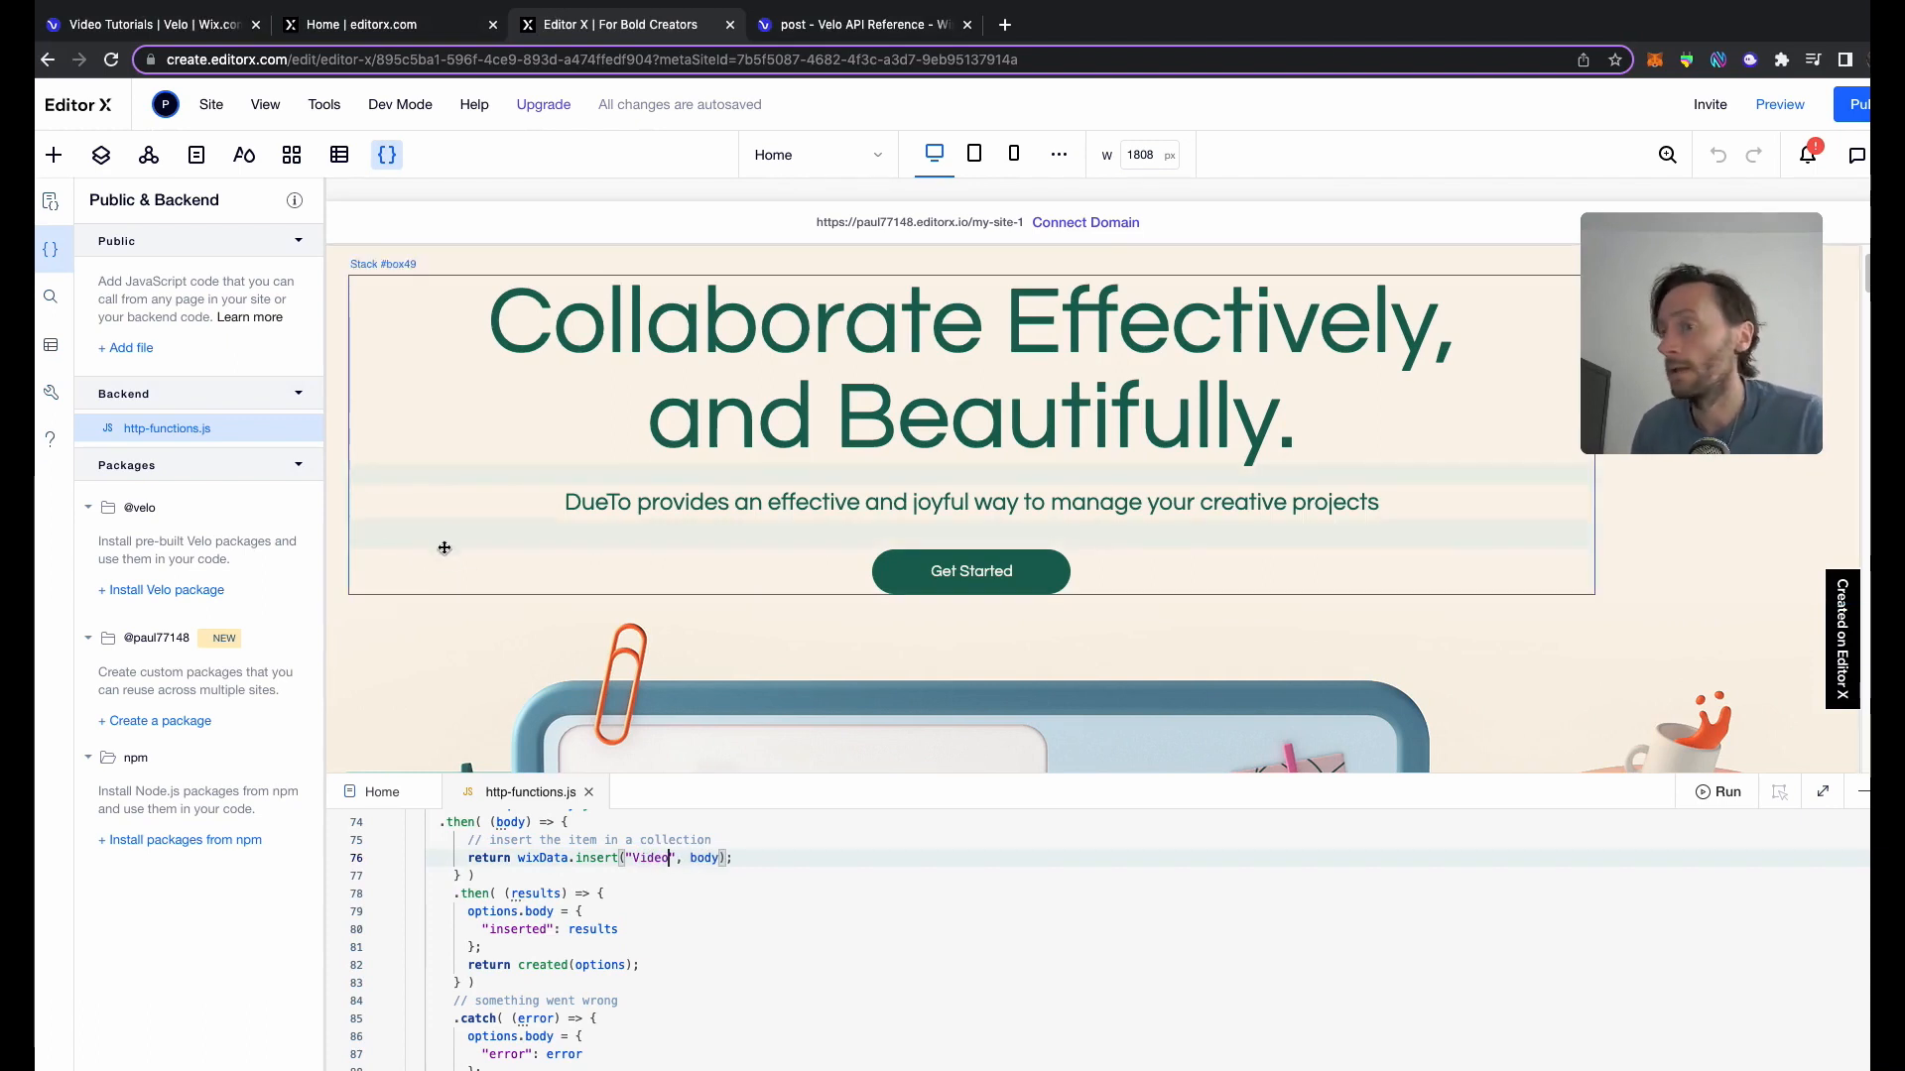
{"action": "left_click", "coordinate": [51, 346]}
{"action": "type", "text": "s"}
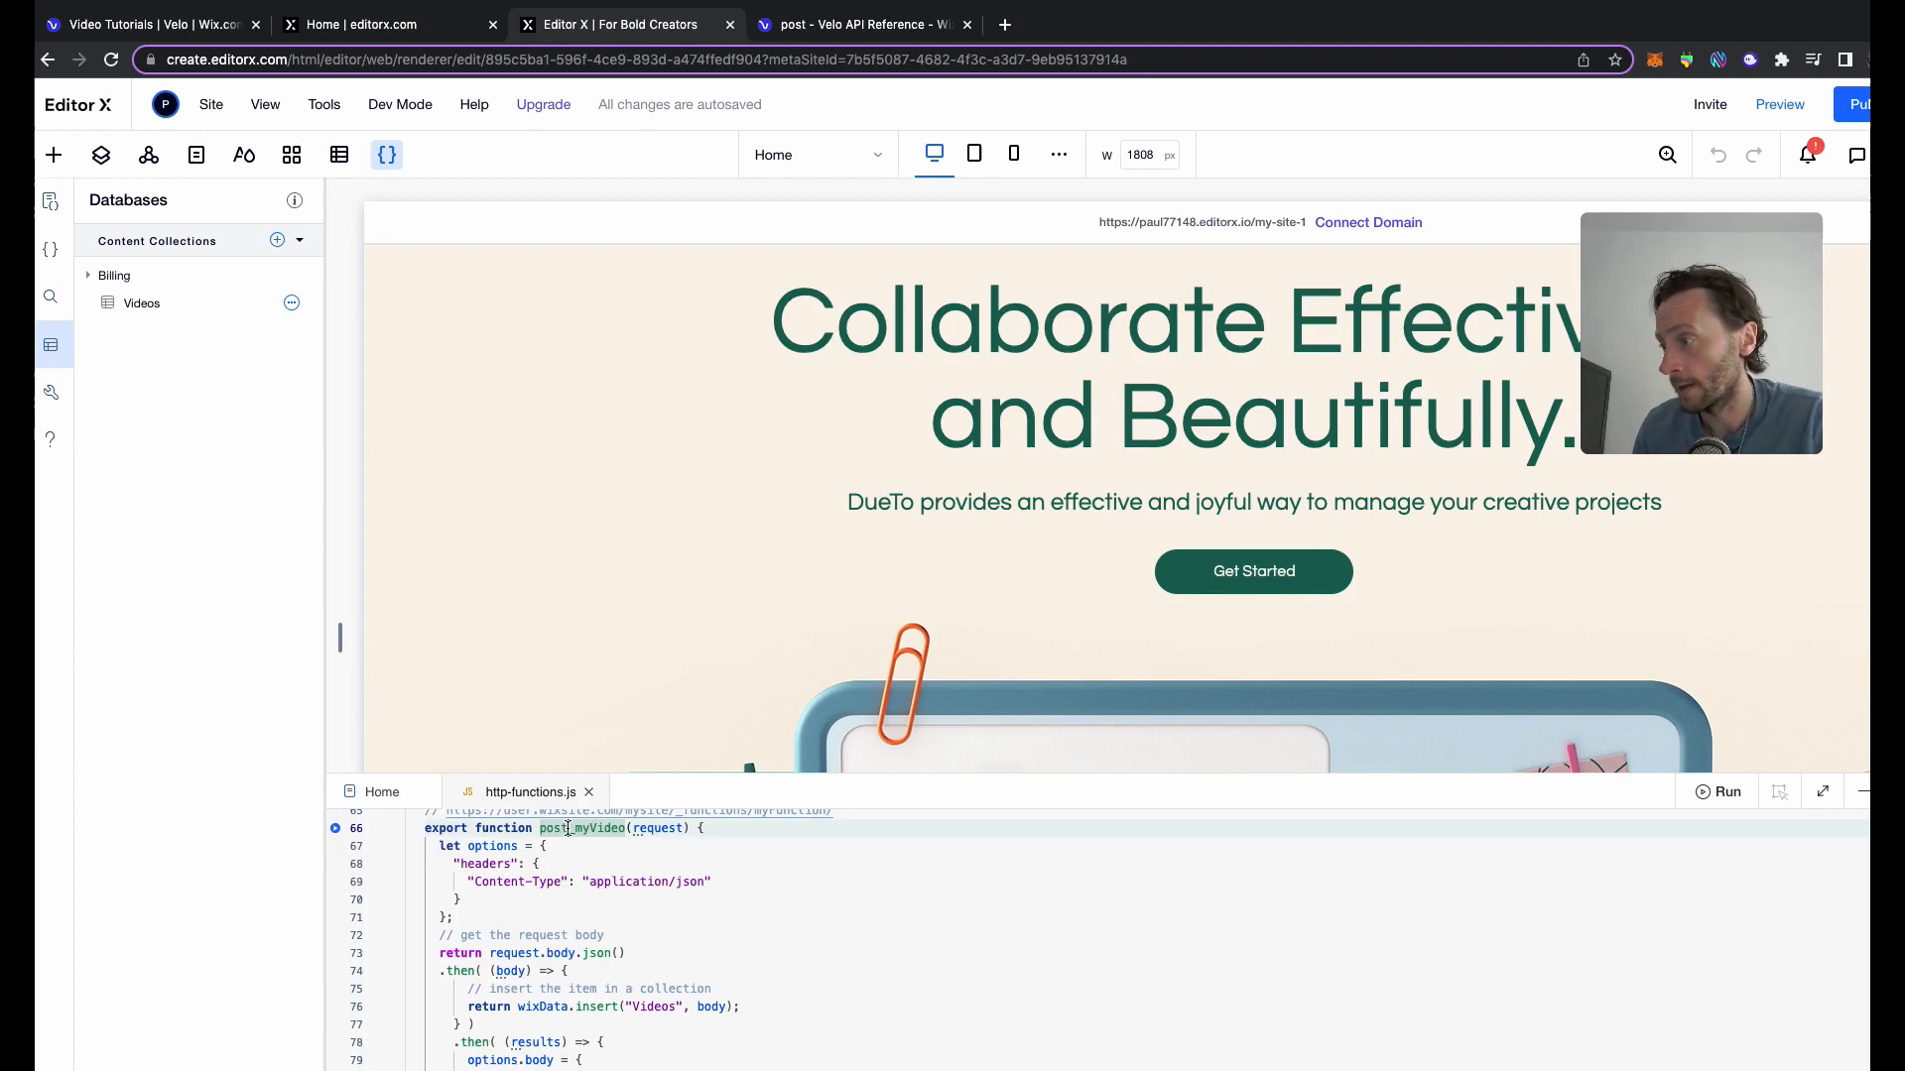
{"action": "mouse_move", "coordinate": [593, 828]}
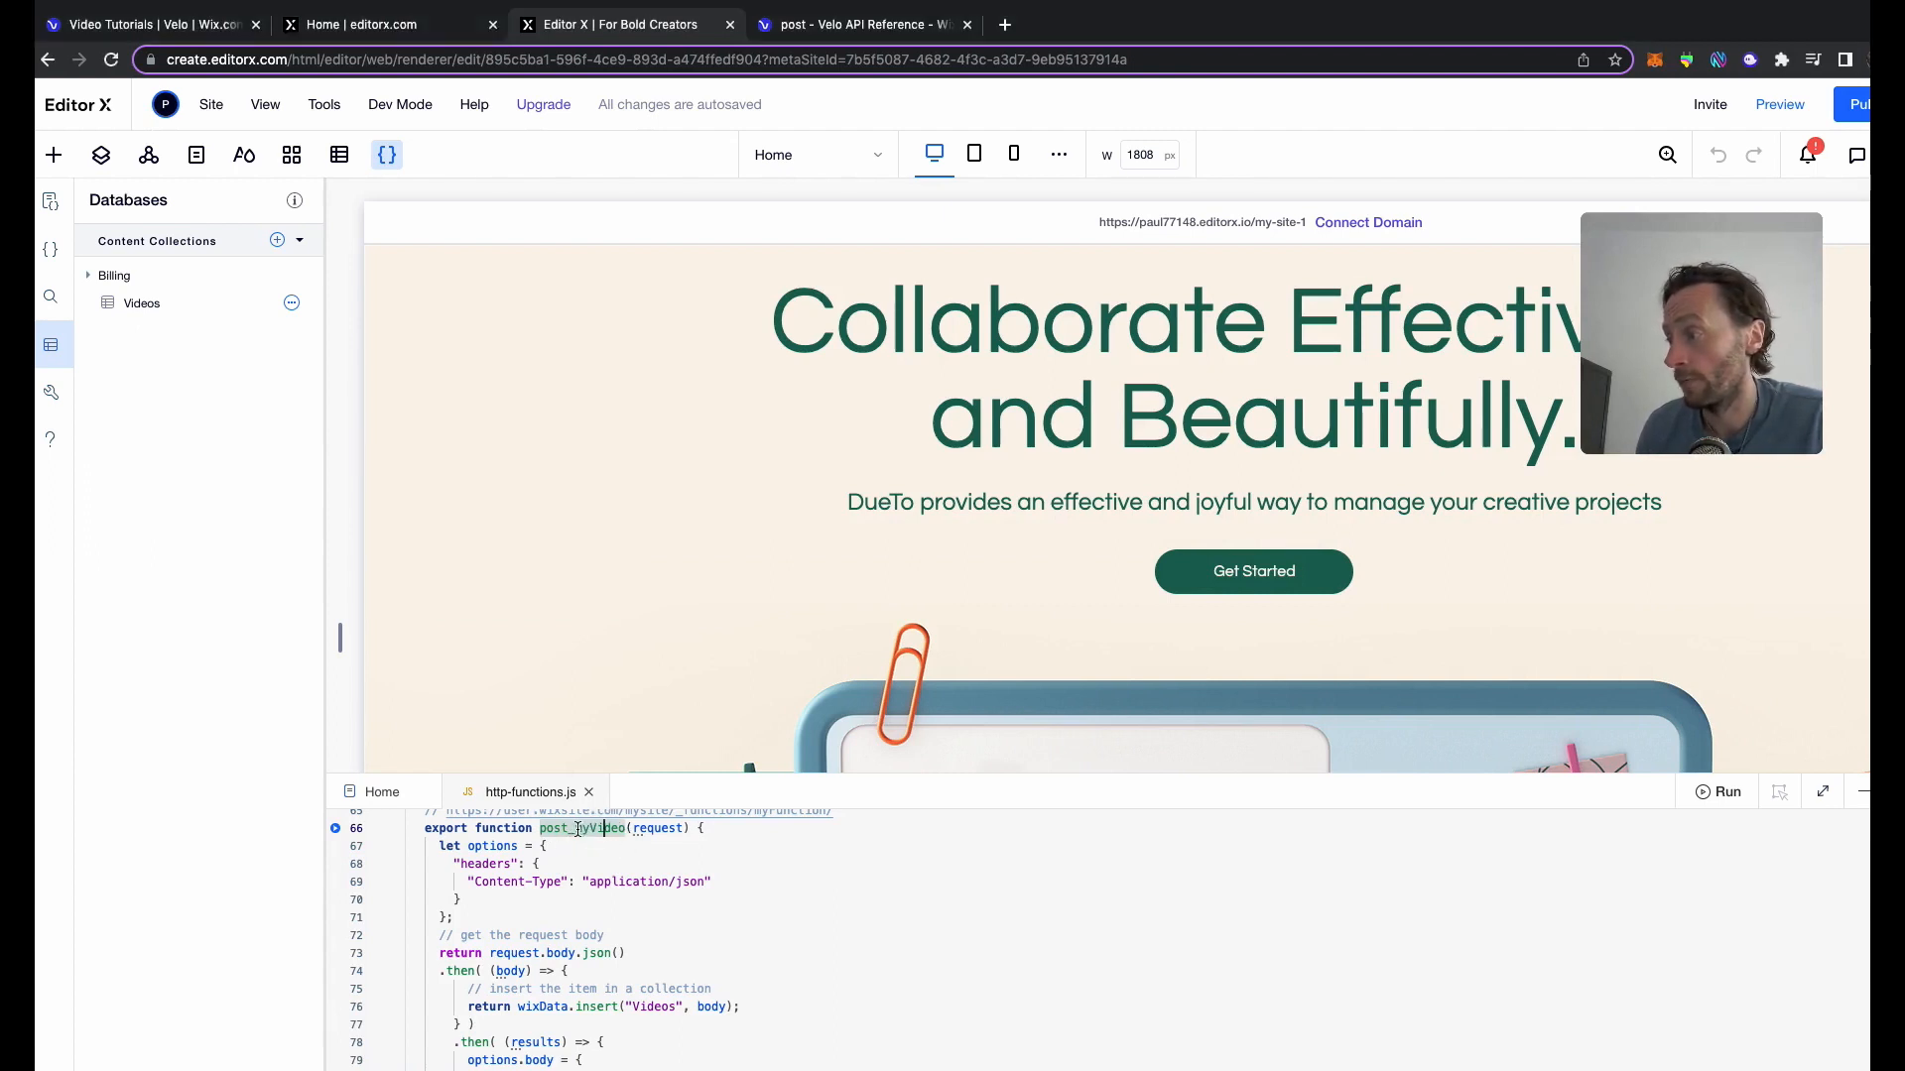
In the Databases panel, choose Edit Settings for the Videos collection to show its permissions
{"action": "scroll", "scroll_direction": "down", "scroll_amount": 3}
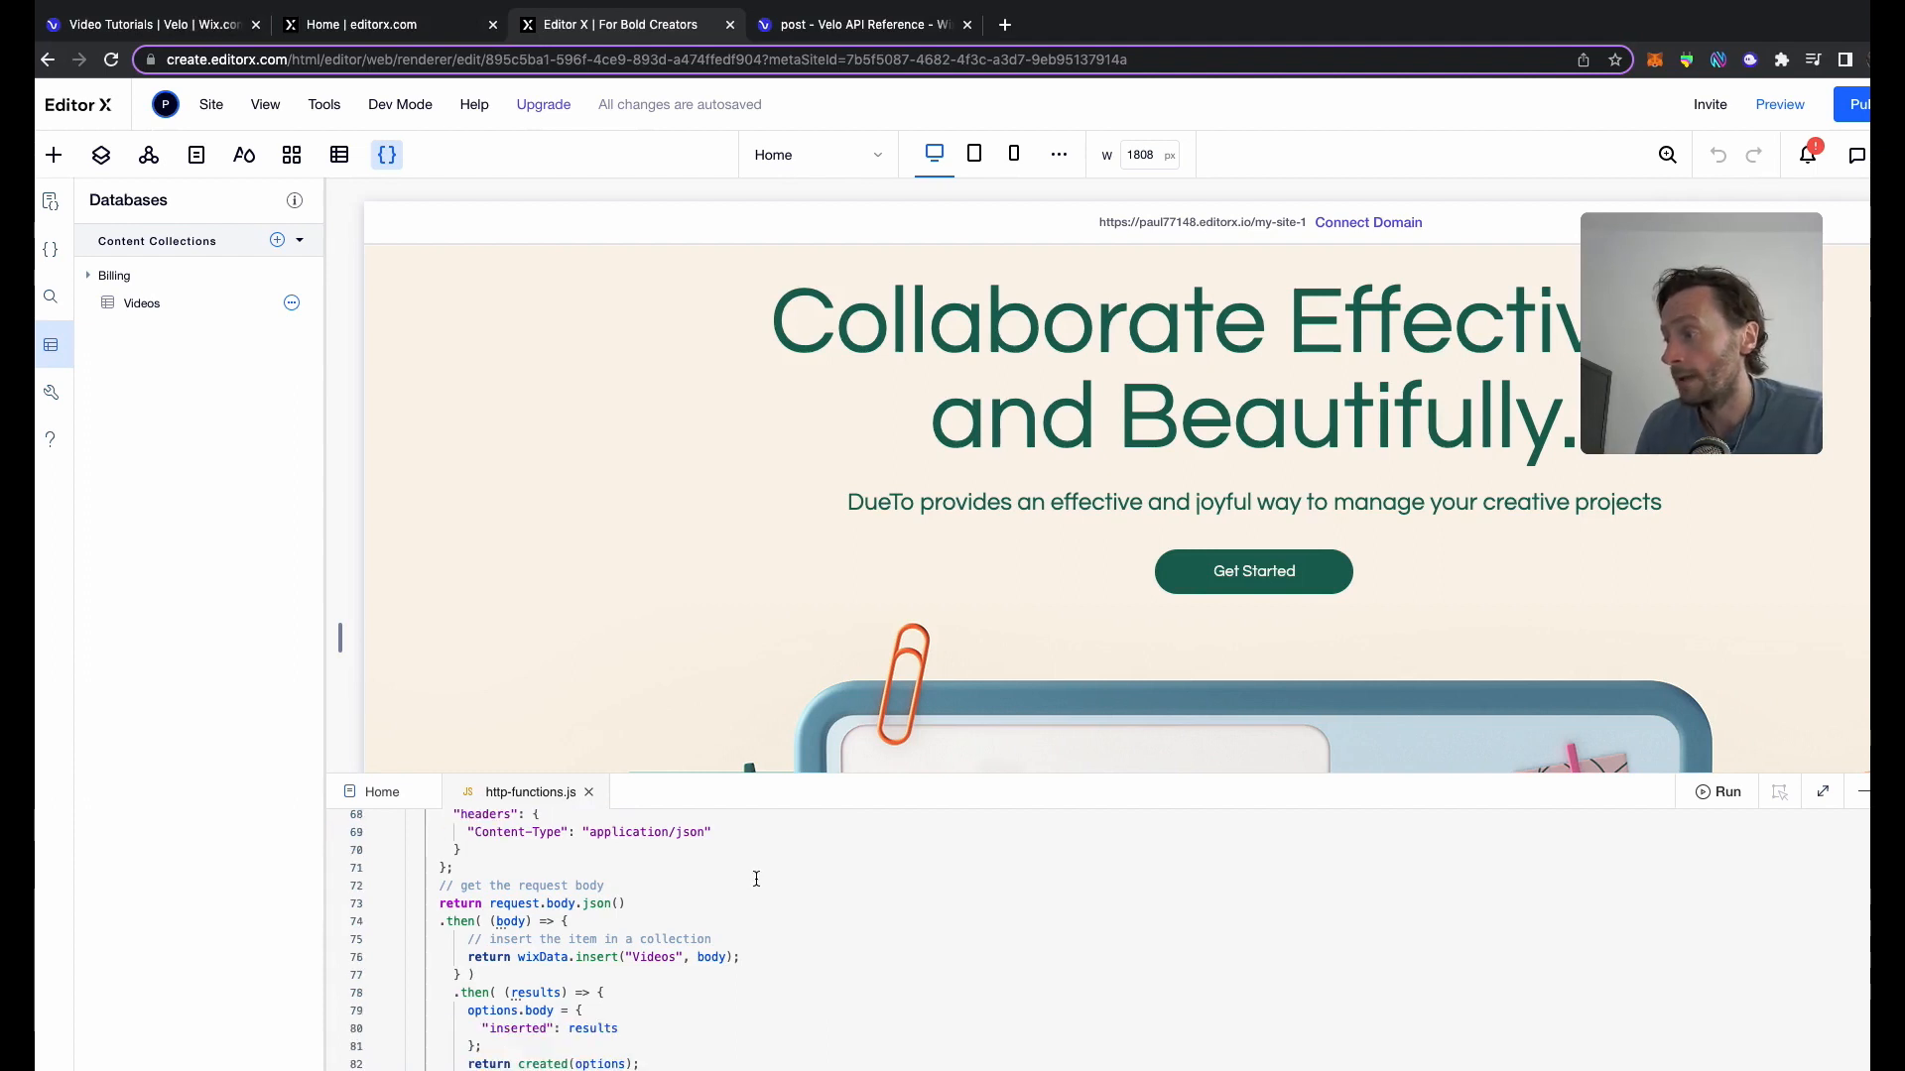
{"action": "scroll", "scroll_direction": "down", "scroll_amount": 3}
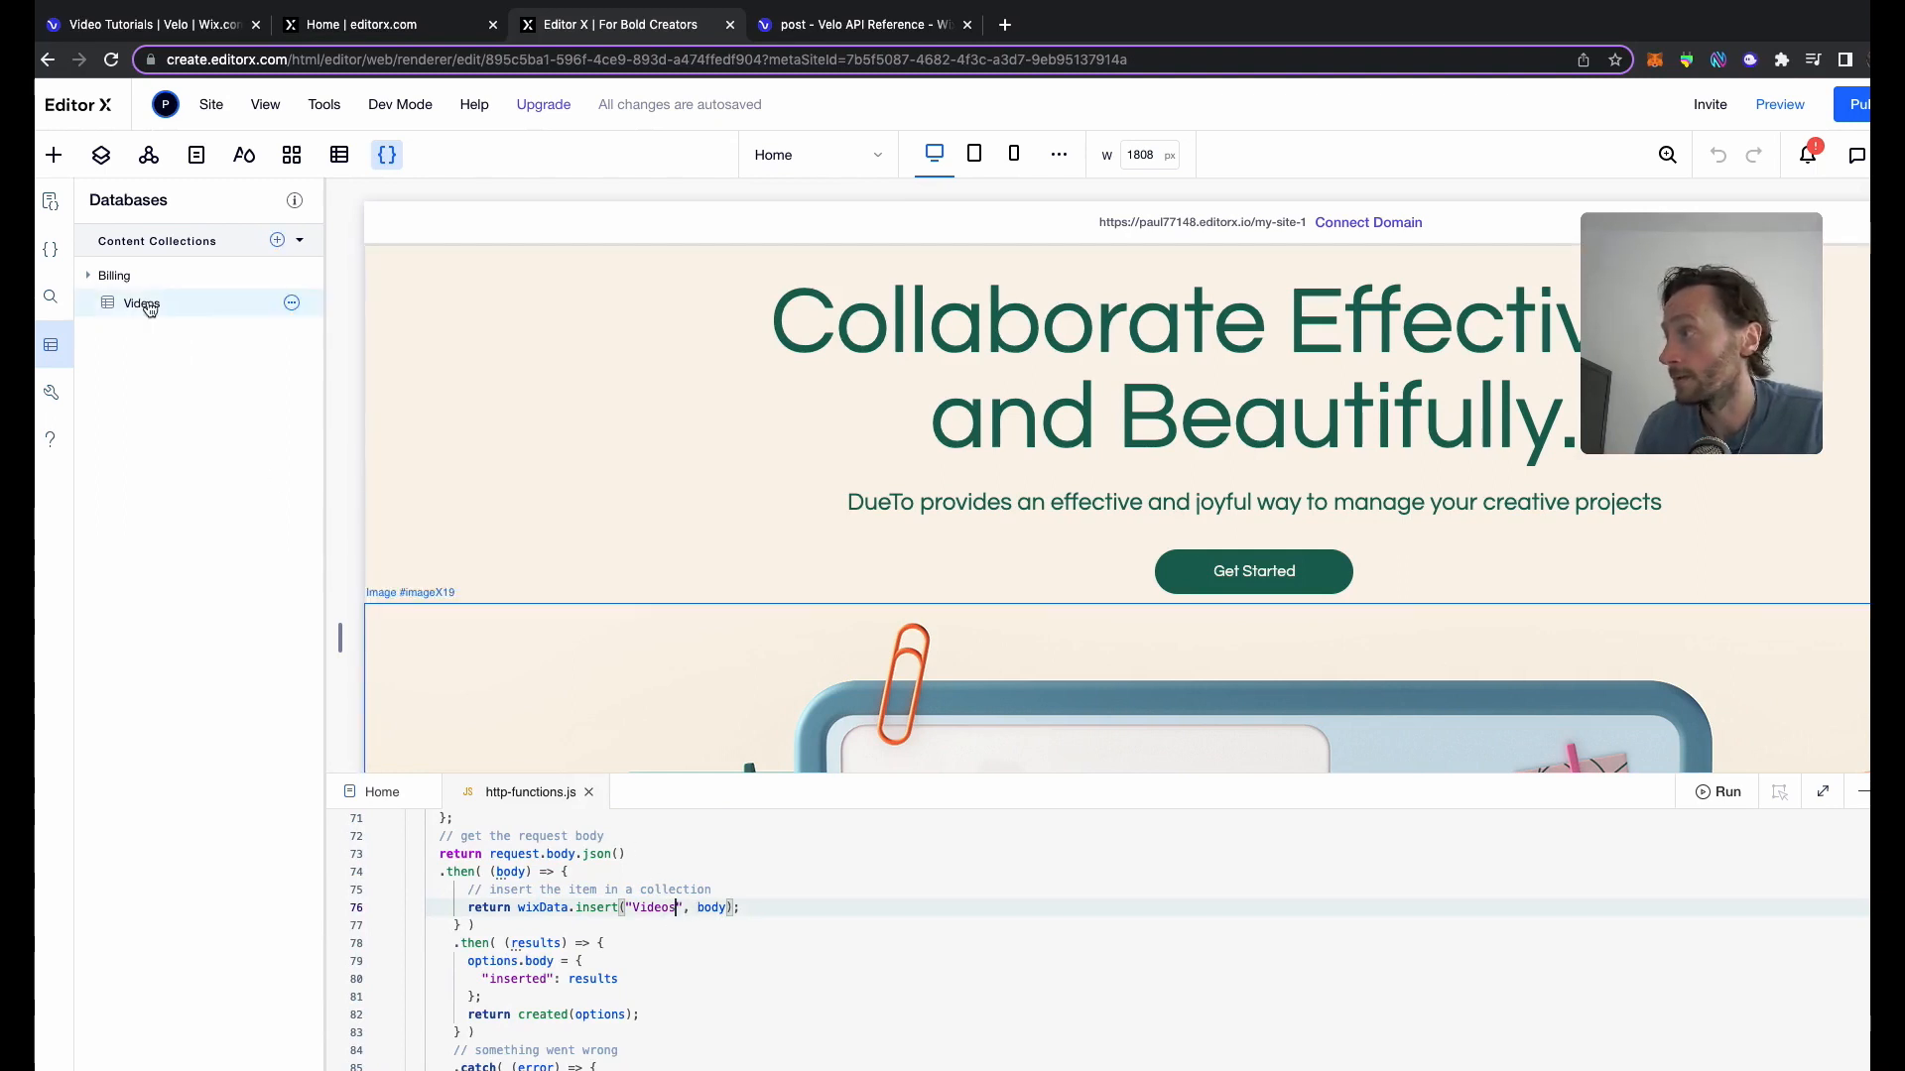
{"action": "left_click", "coordinate": [290, 301]}
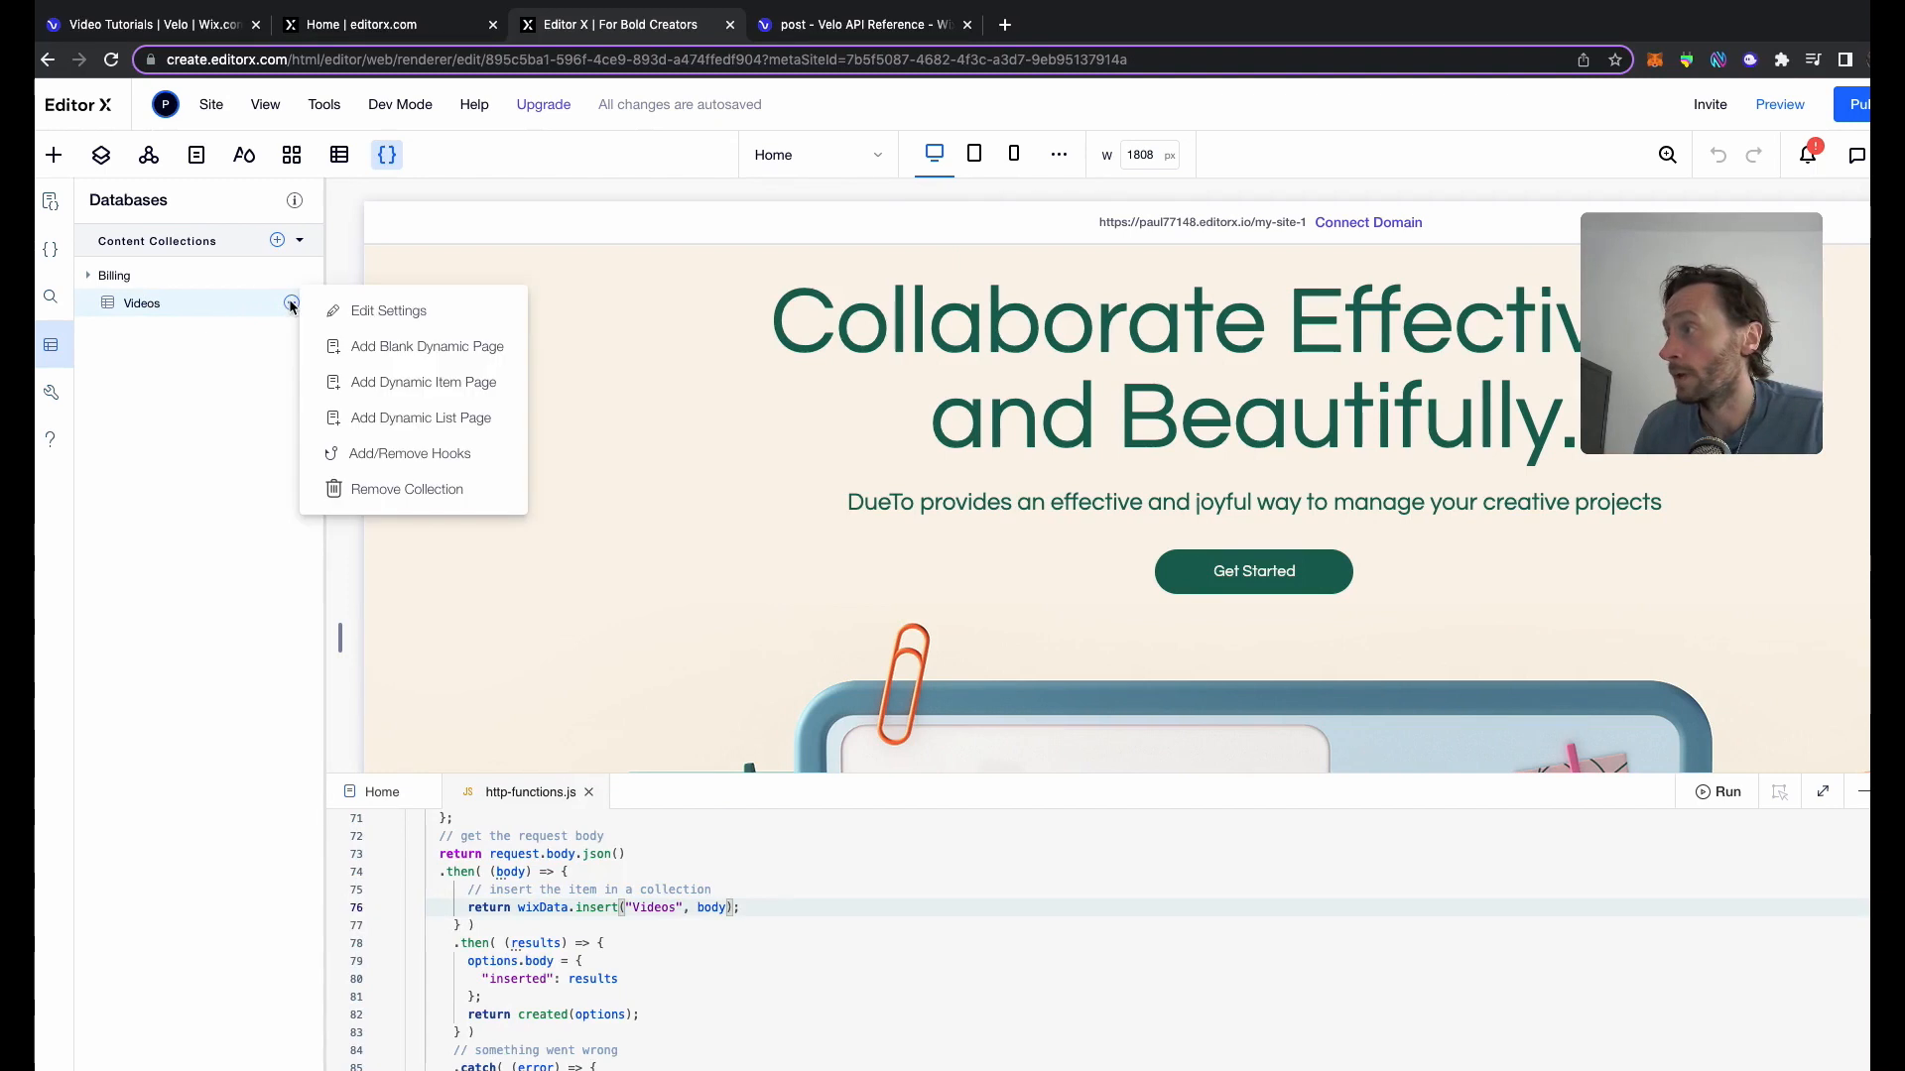
{"action": "mouse_move", "coordinate": [389, 311]}
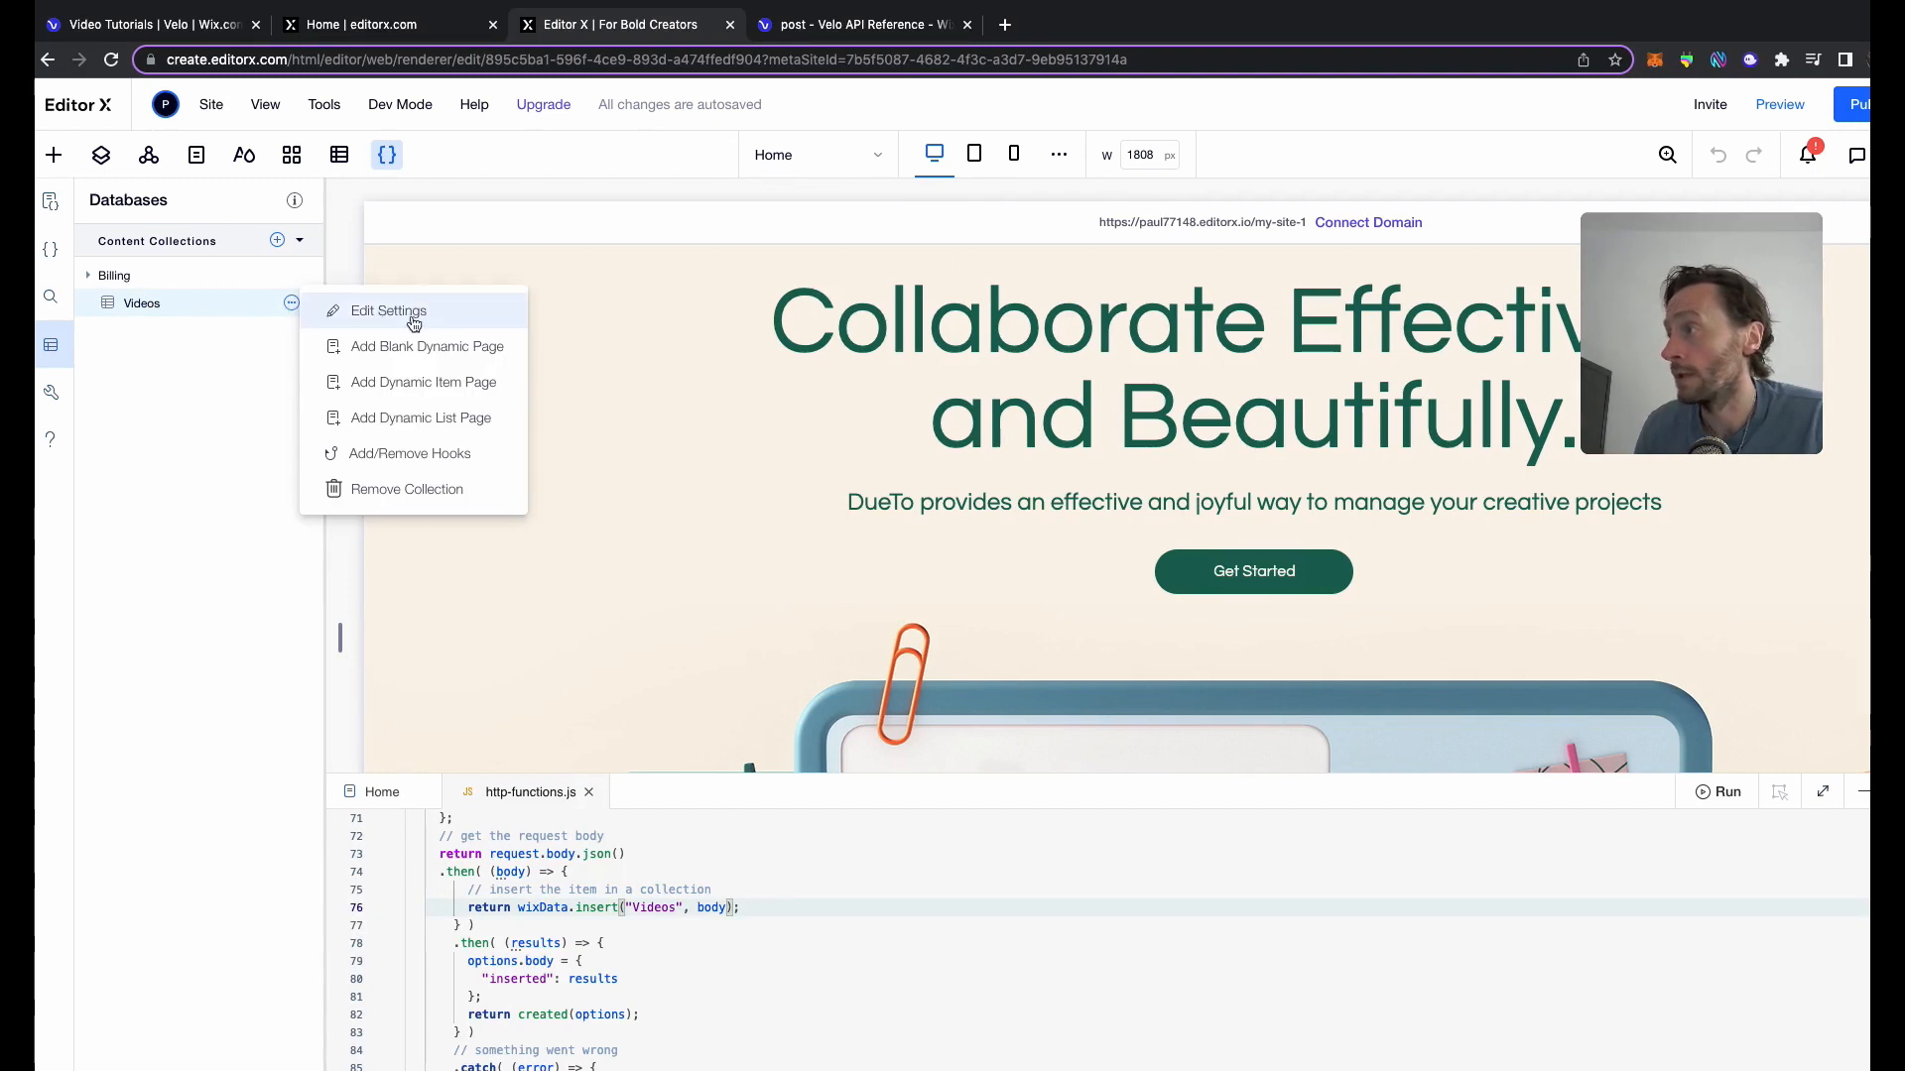
{"action": "left_click", "coordinate": [387, 310]}
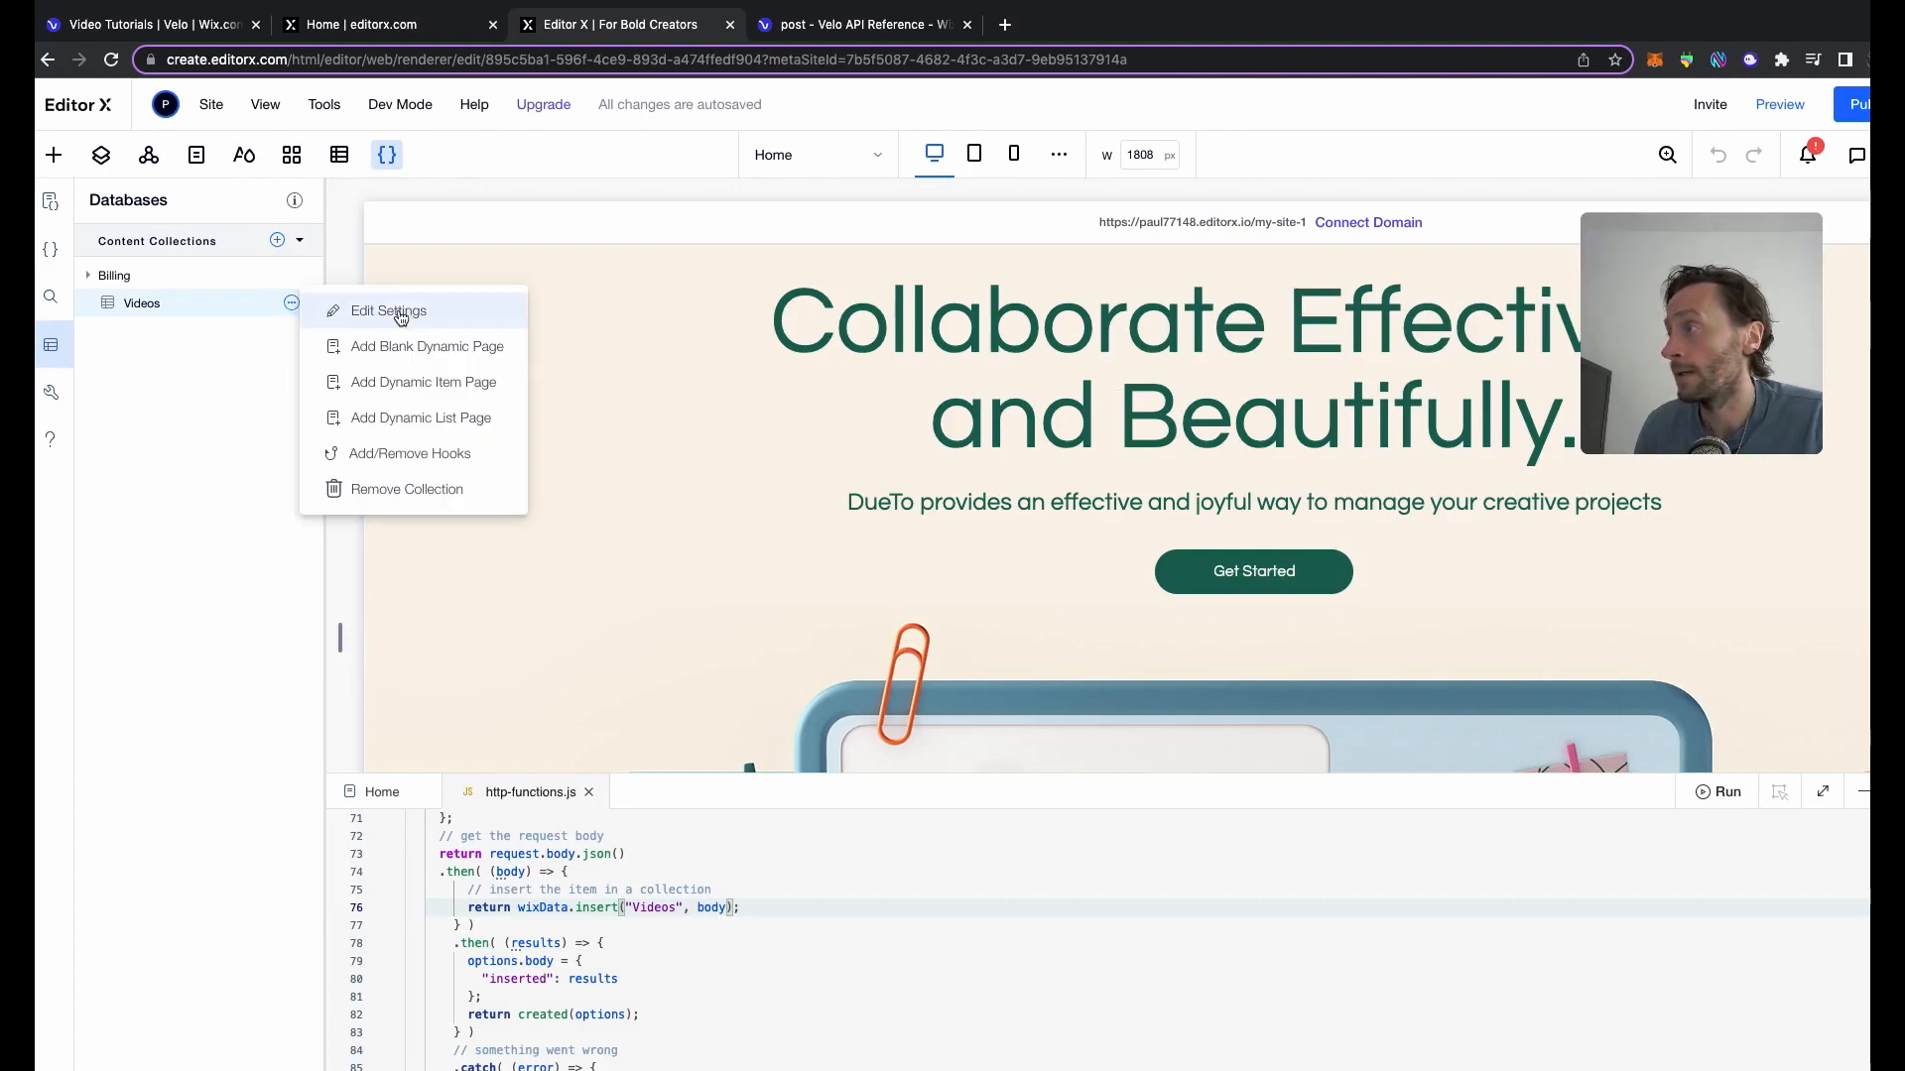
{"action": "left_click", "coordinate": [389, 311]}
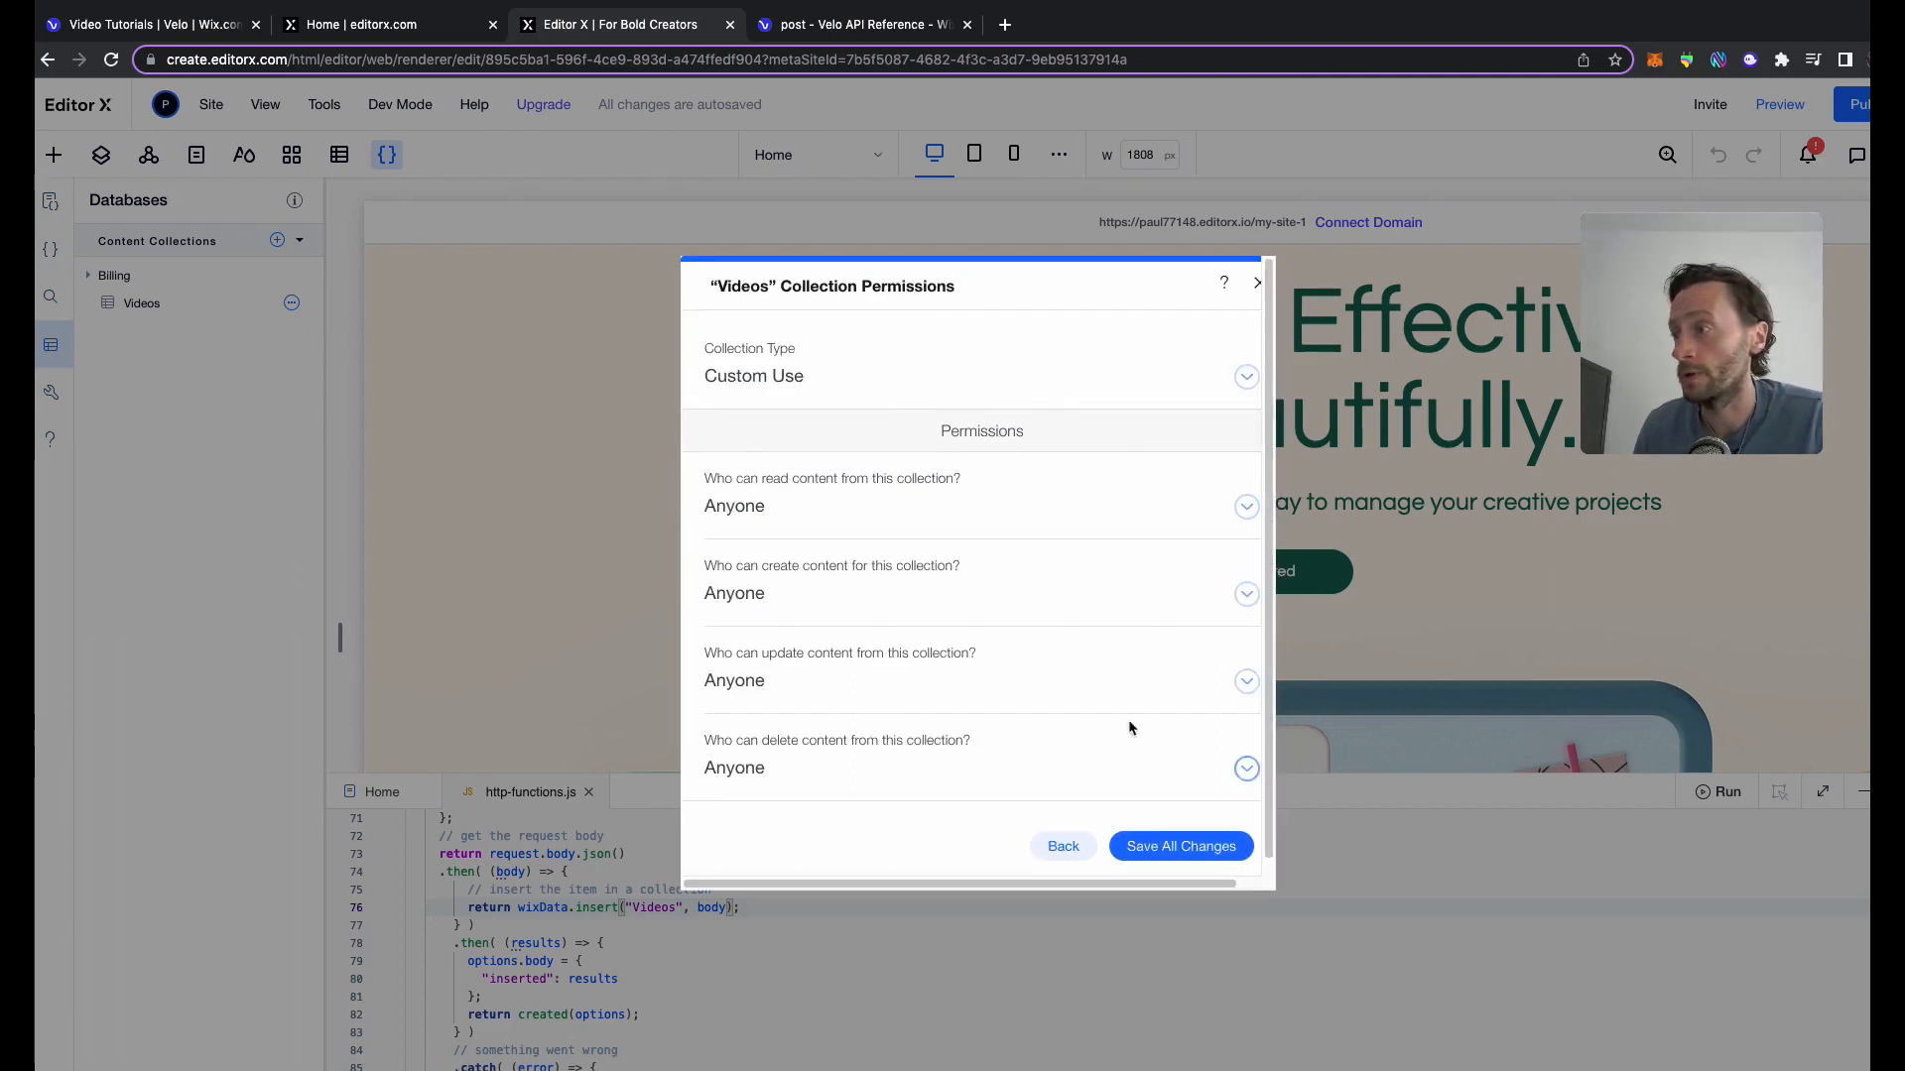
{"action": "mouse_move", "coordinate": [1113, 703]}
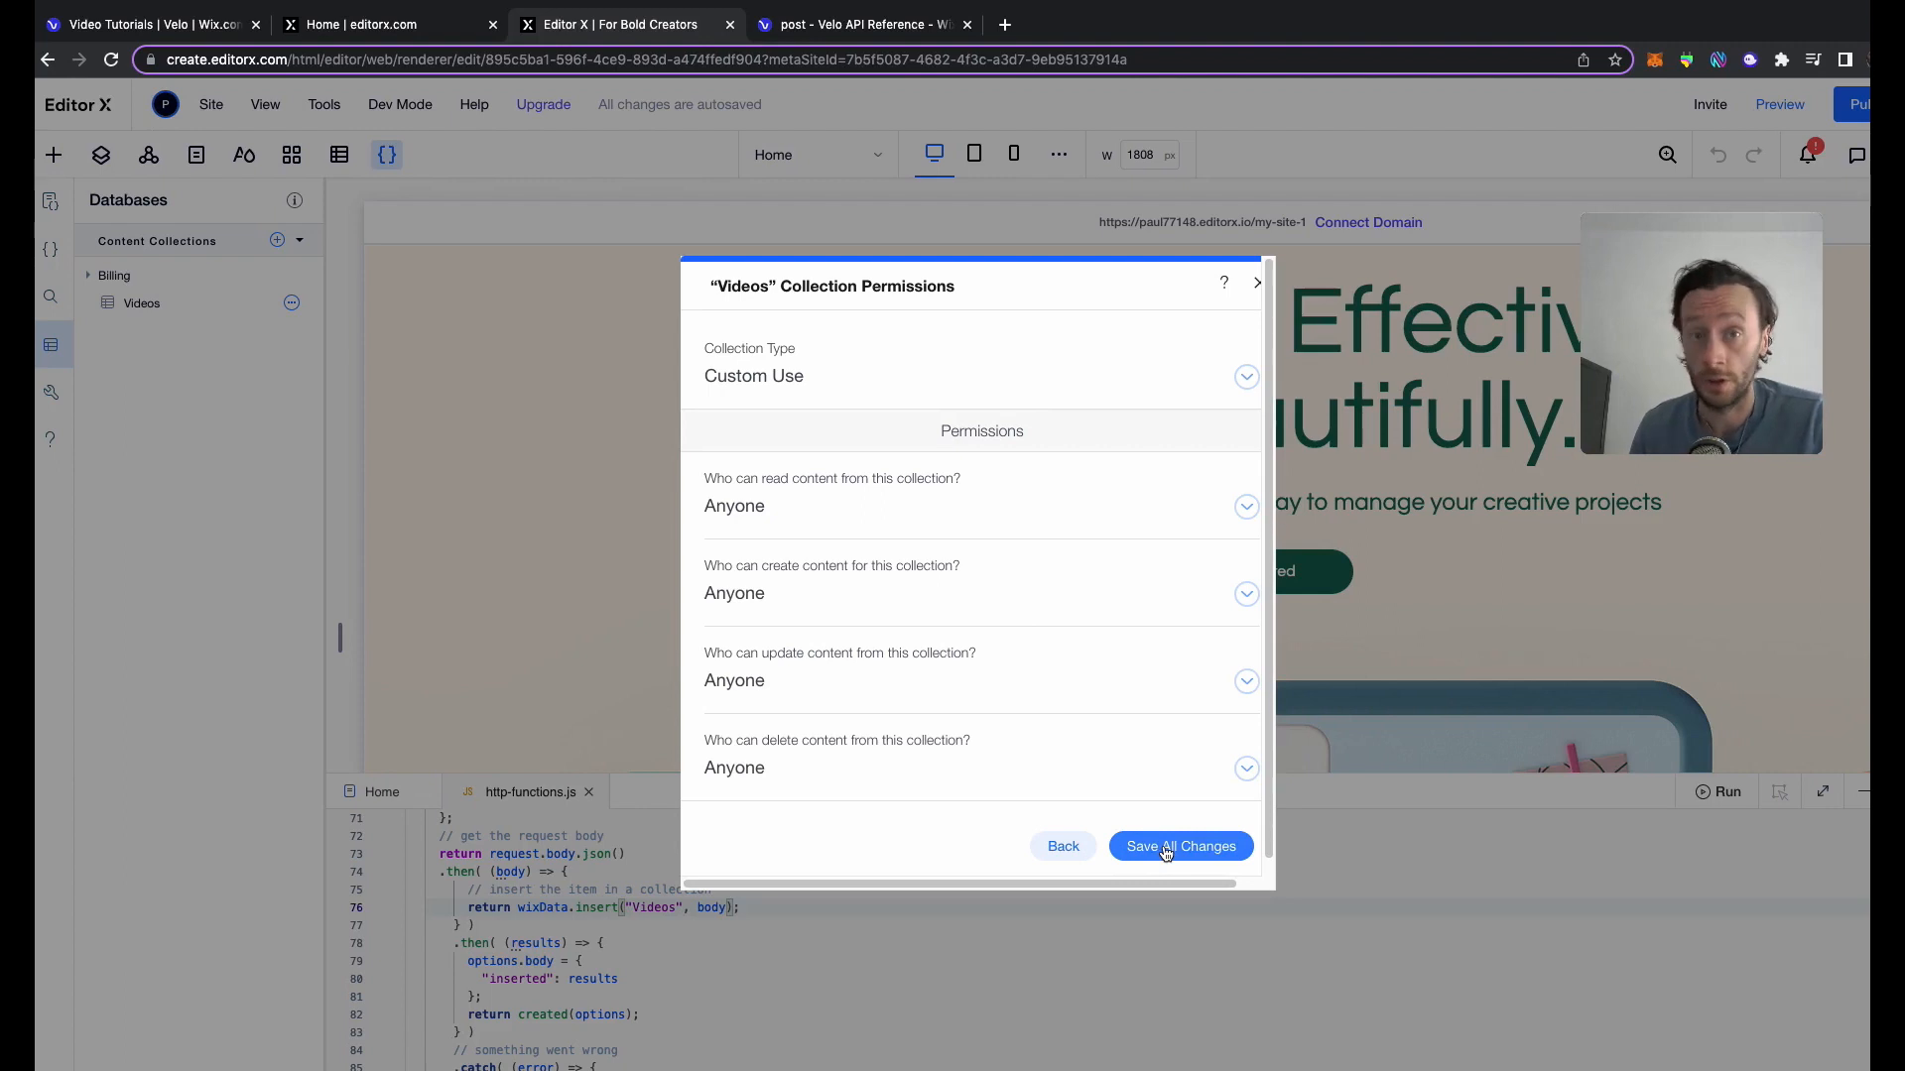
Save the Videos permissions with Anyone allowed to read, create, update and delete
{"action": "left_click", "coordinate": [1178, 847]}
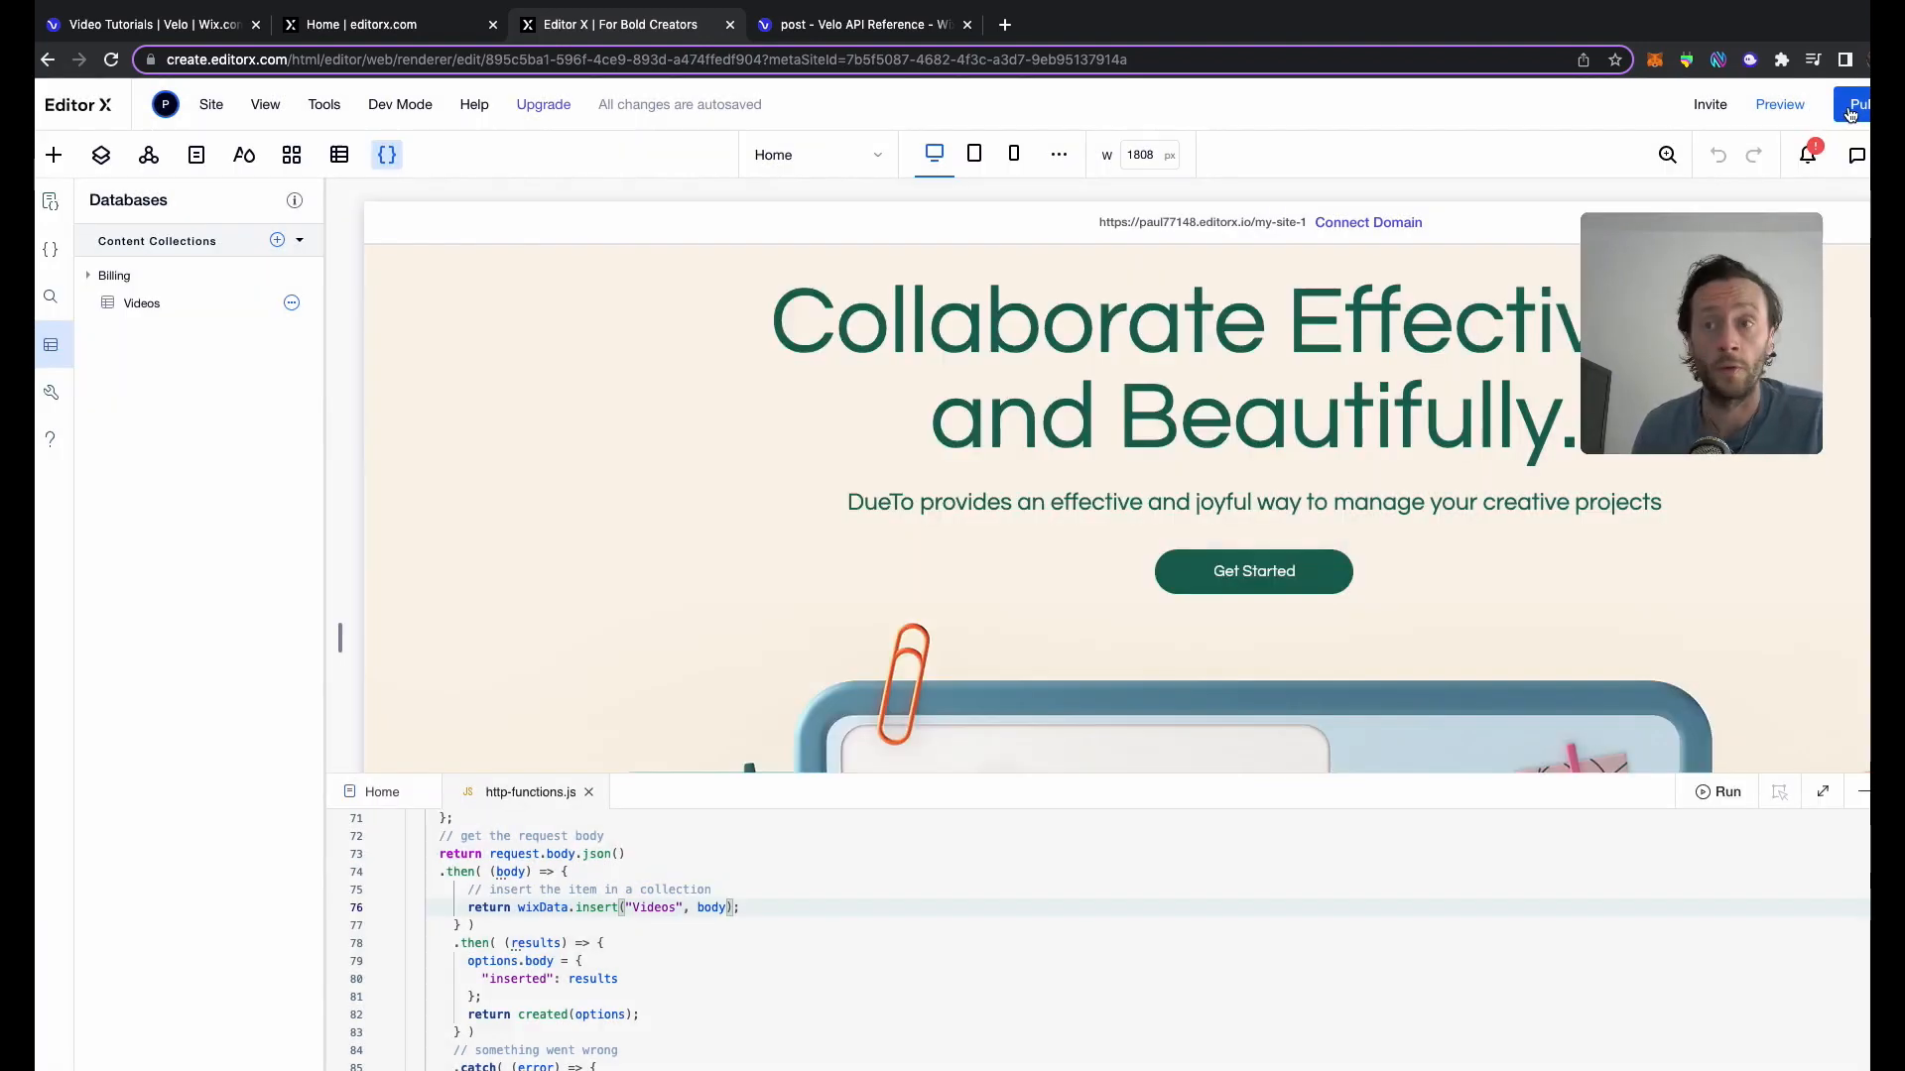